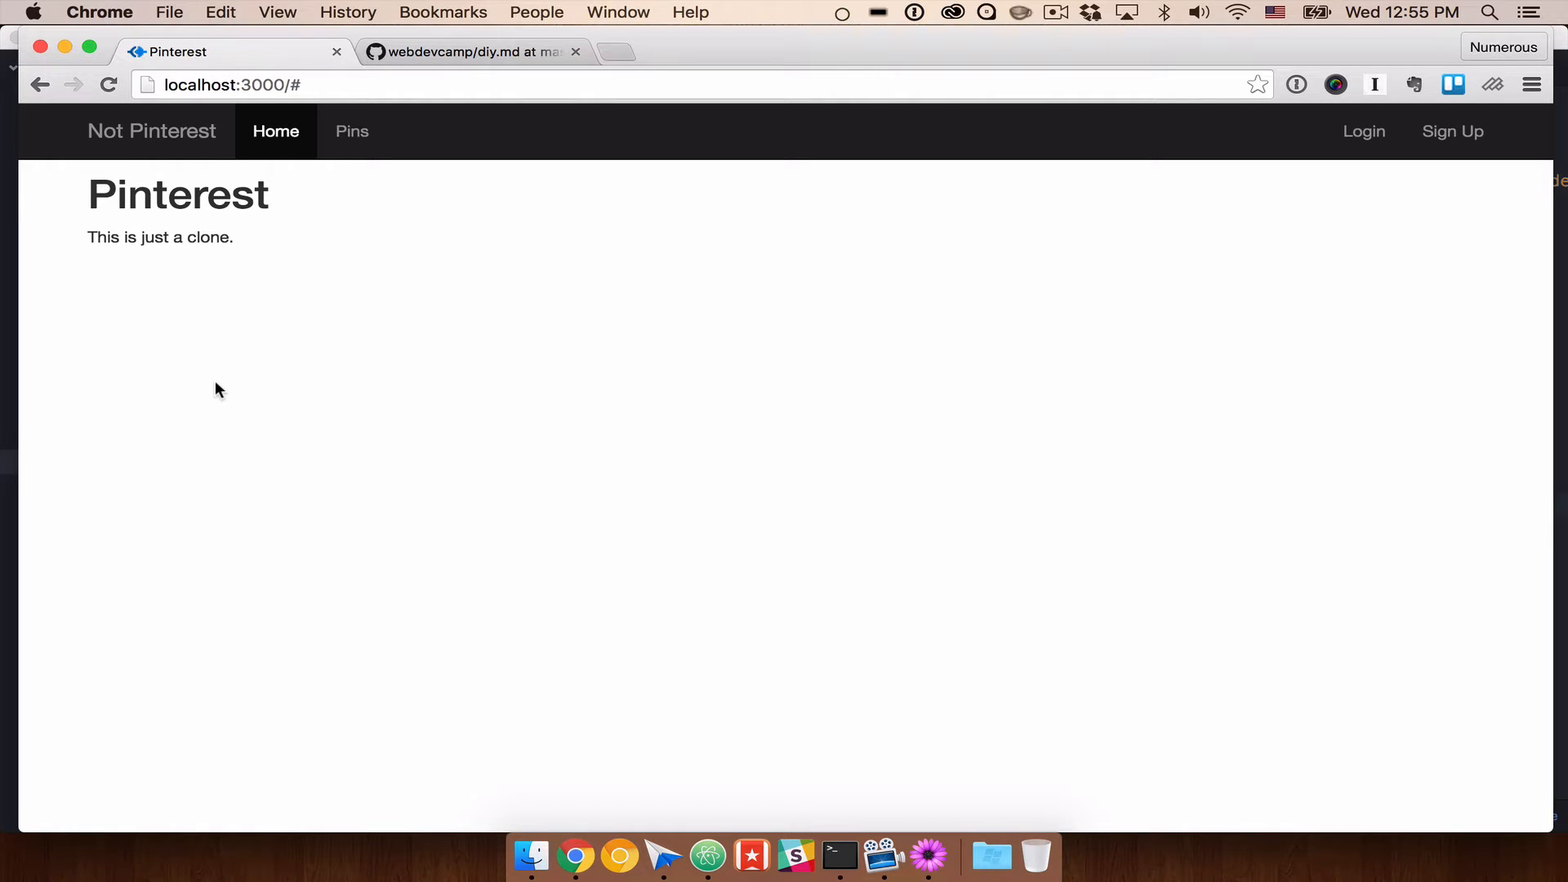
mouse_move(98, 204)
text(getbo)
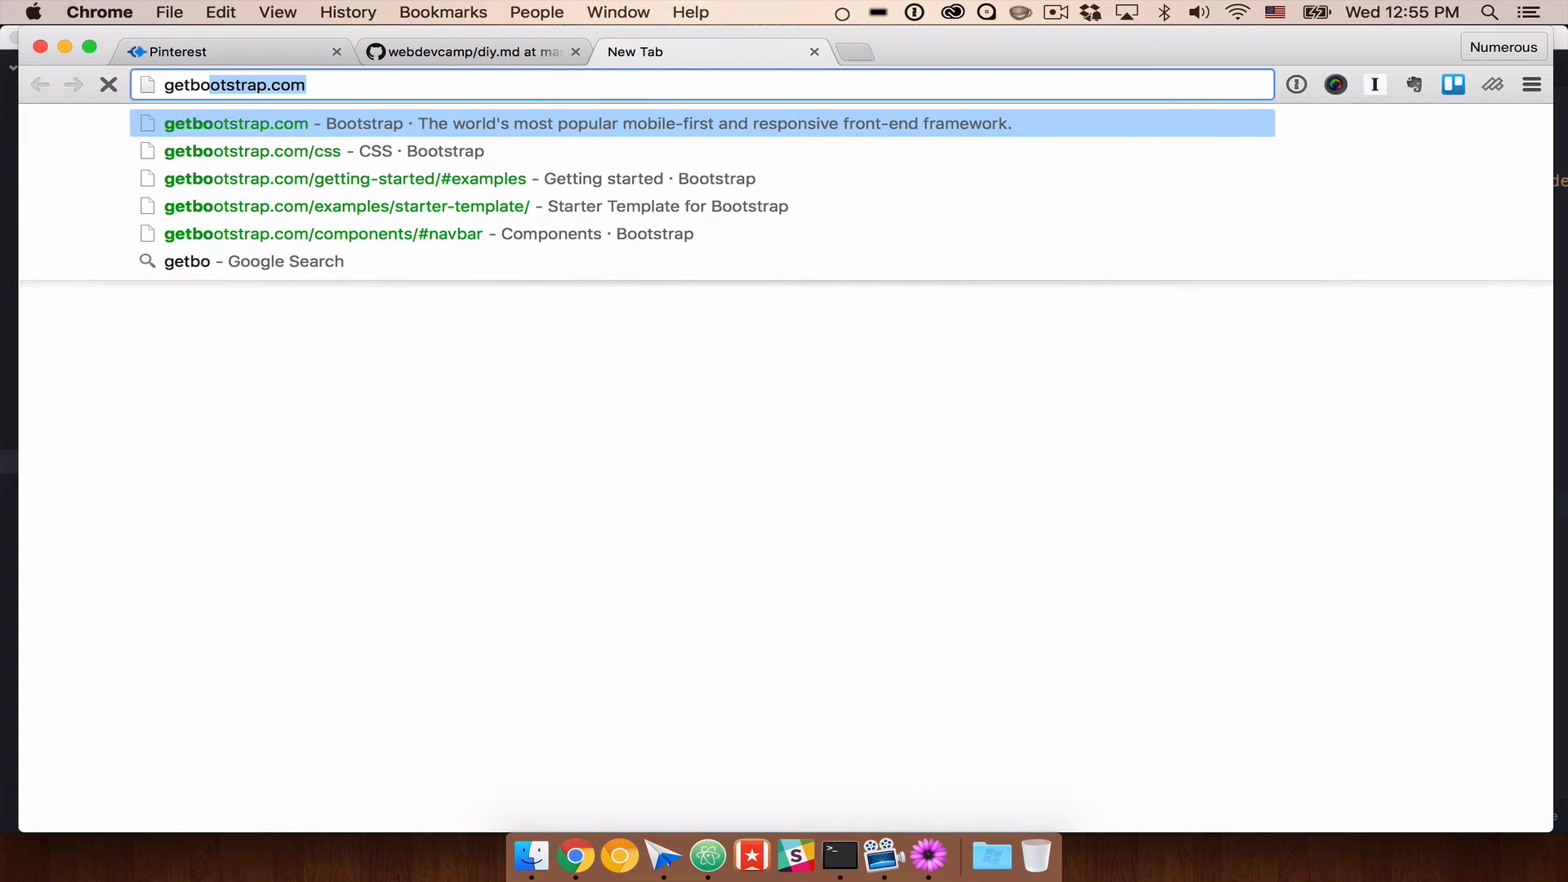
Step: Open Bootstrap's Components documentation in Chrome and search the page for 'jumbo'
click(252, 151)
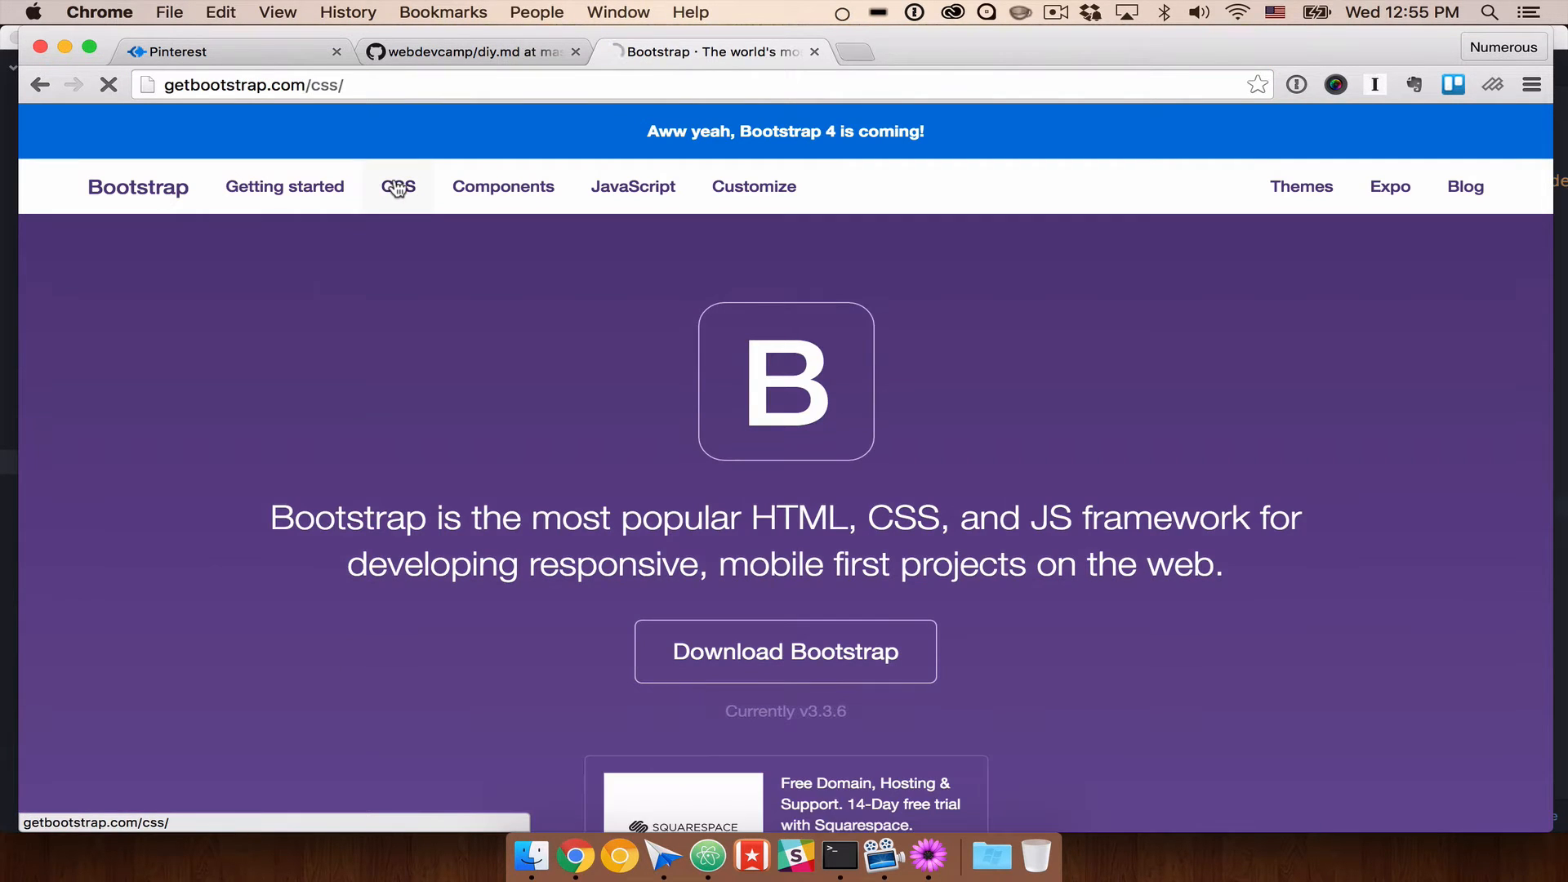
click(398, 186)
text(ju)
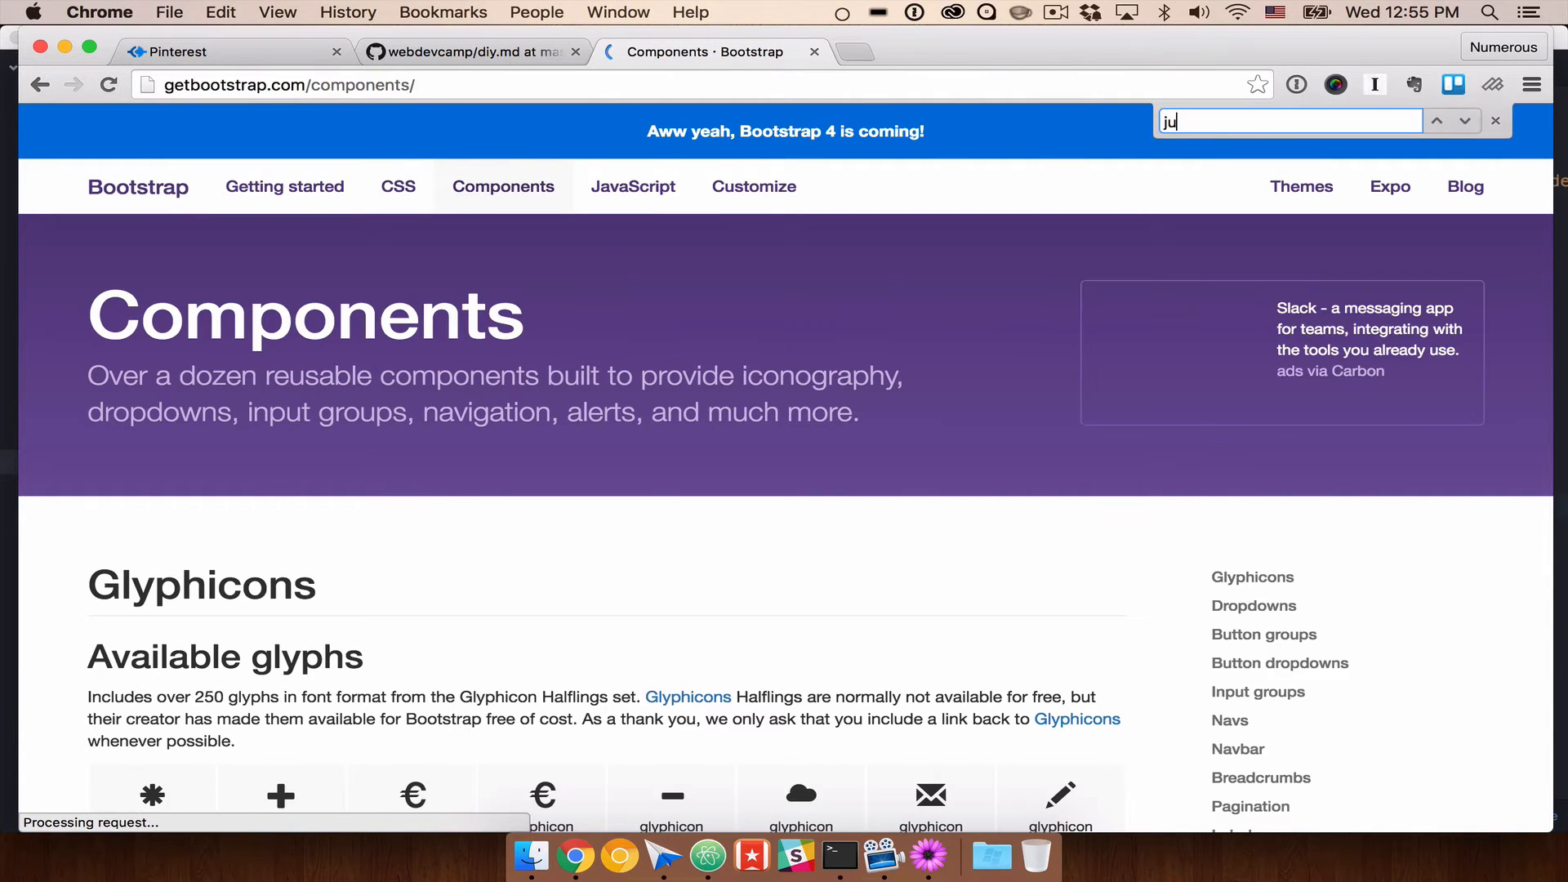
text(mbo)
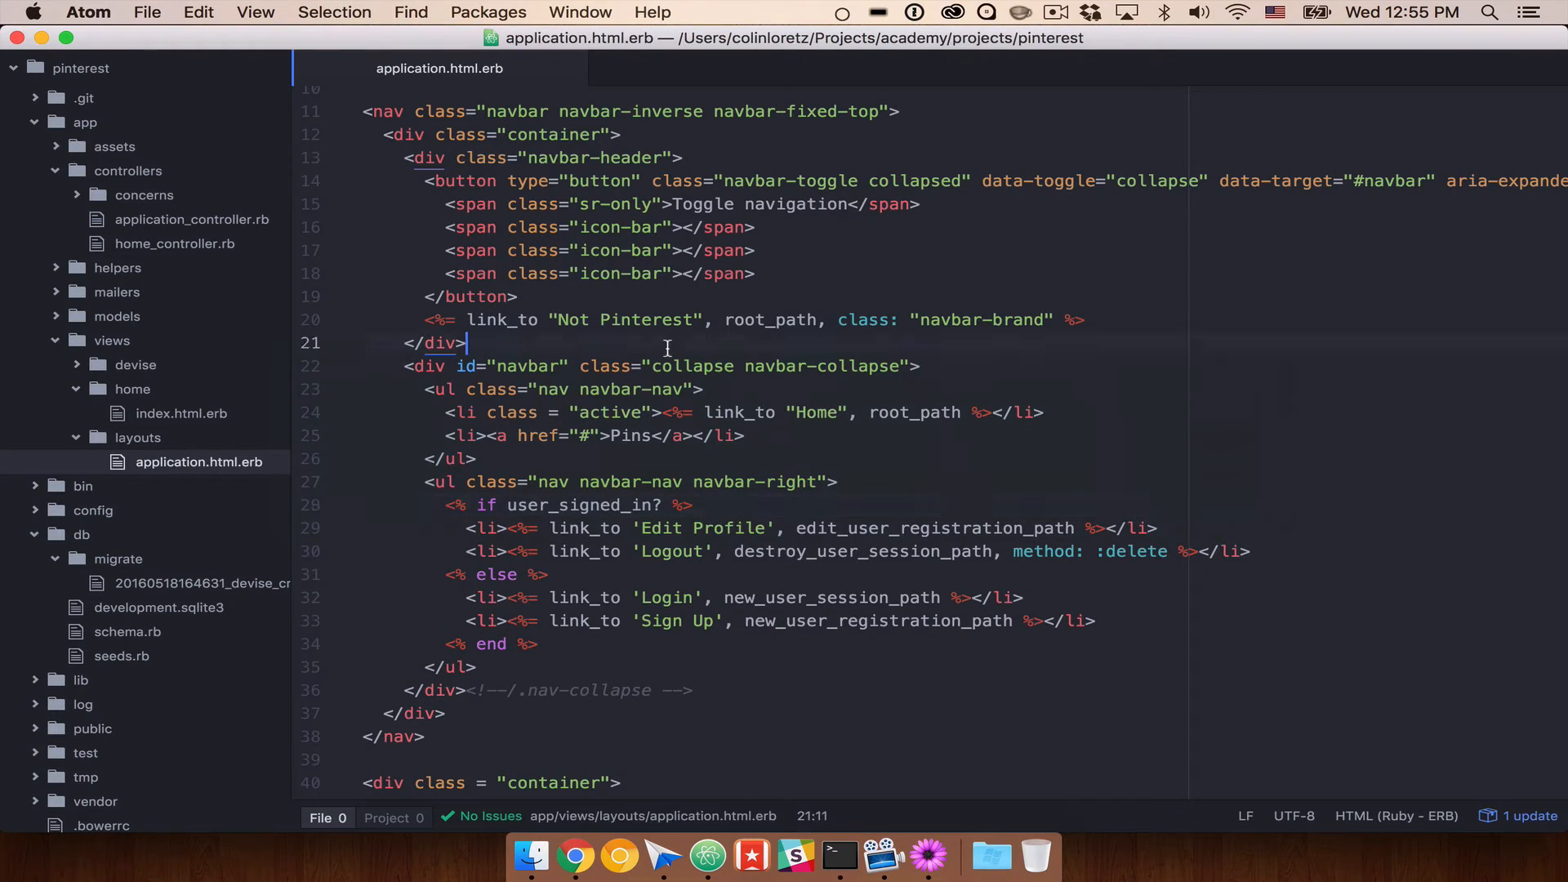
Step: In views/home/index.html.erb, set the jumbotron heading to 'Welcome!' and text to 'This is just a clone.'
click(182, 413)
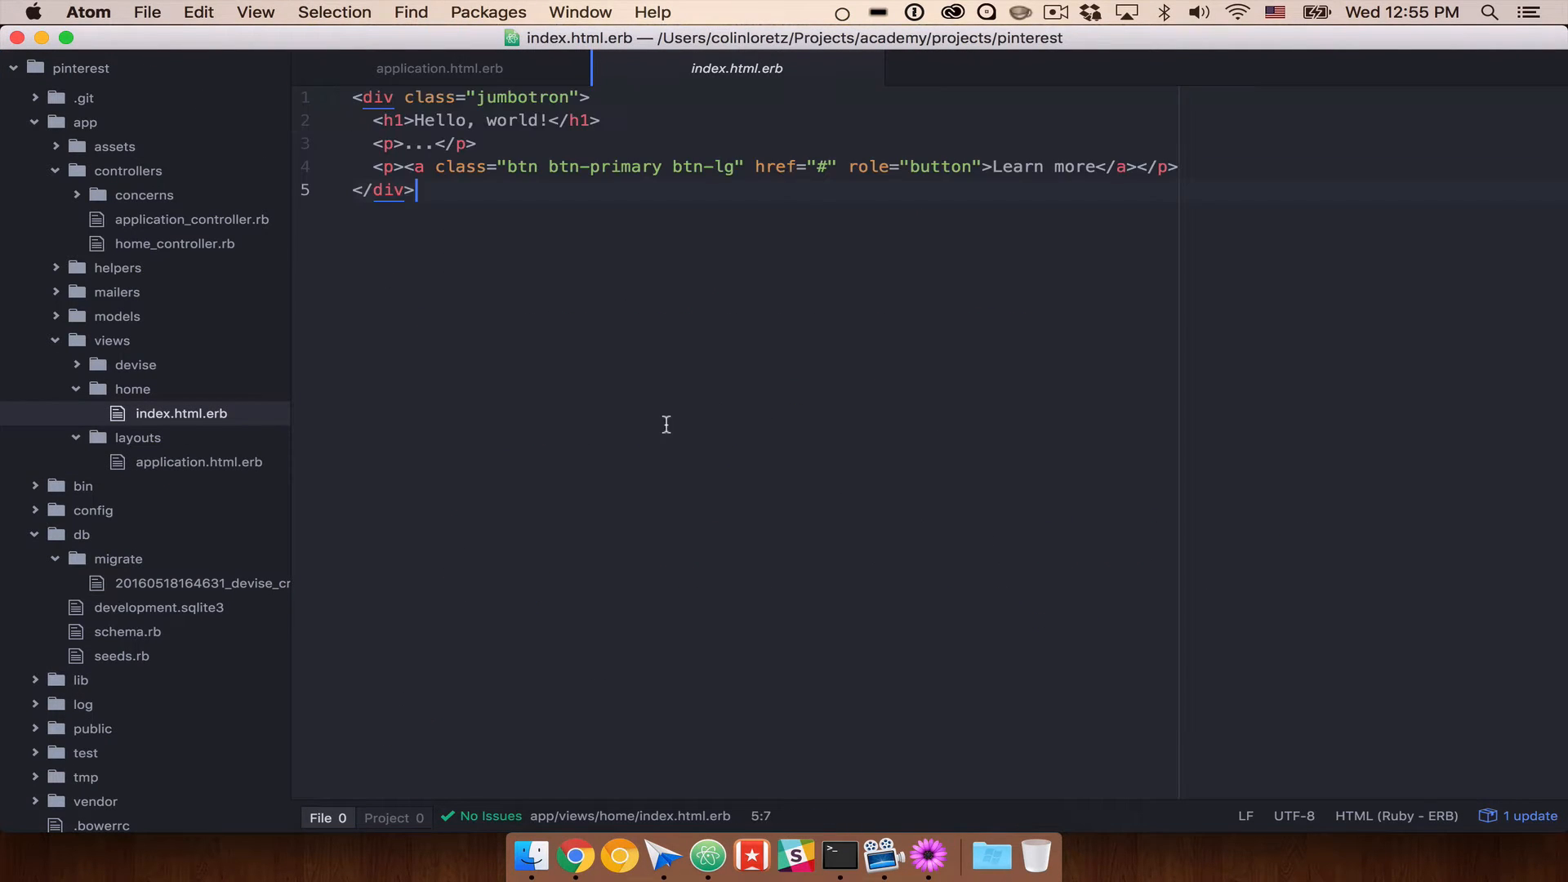
click(538, 120)
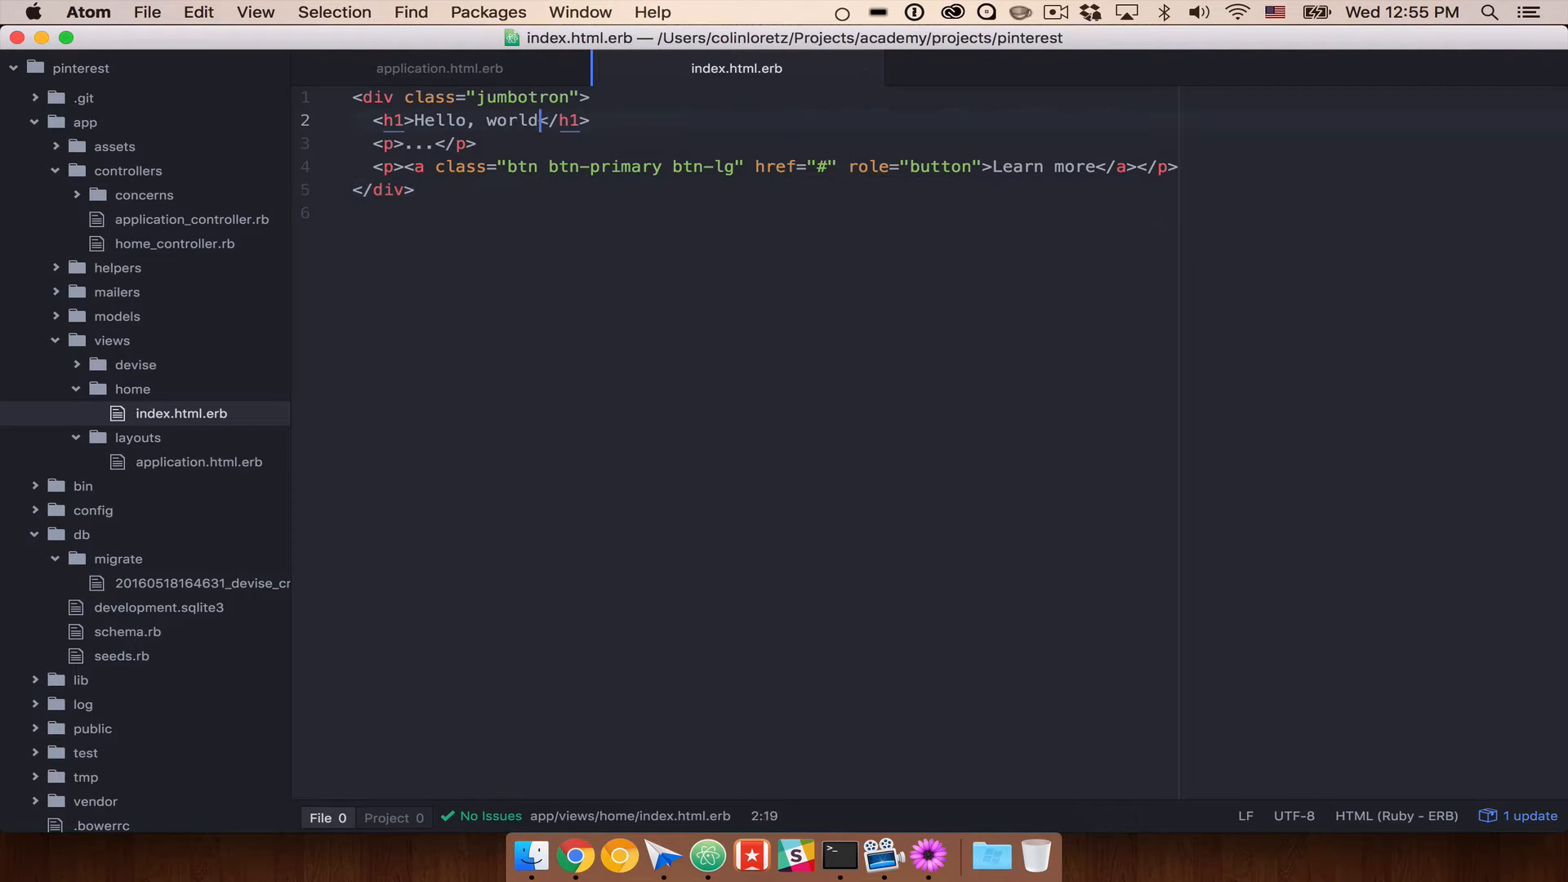
text(Welcome!)
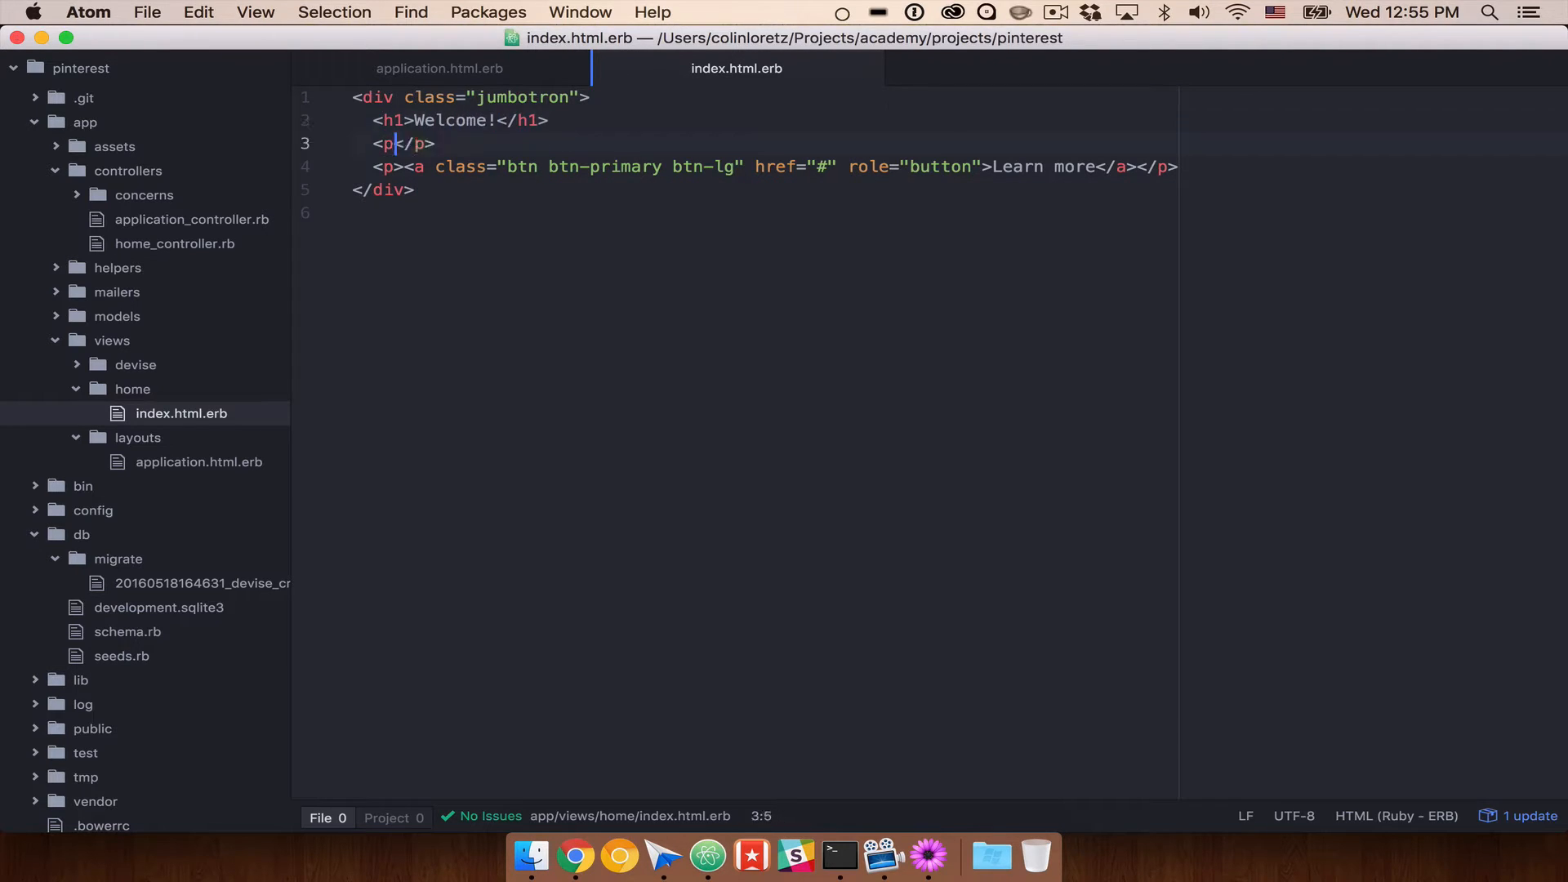
text(This is)
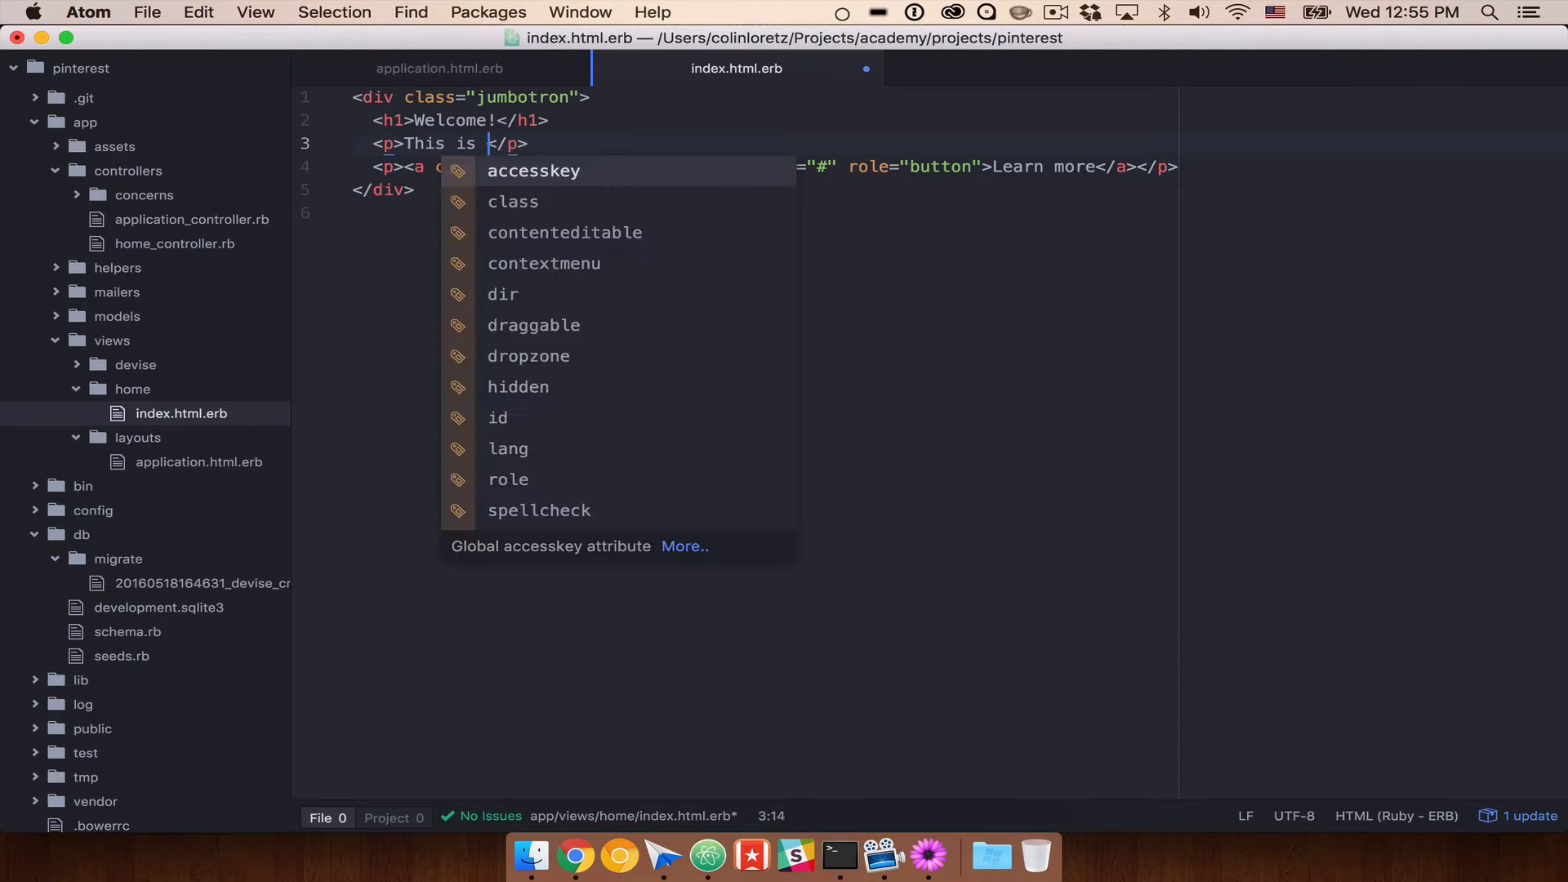
text(just a clone.)
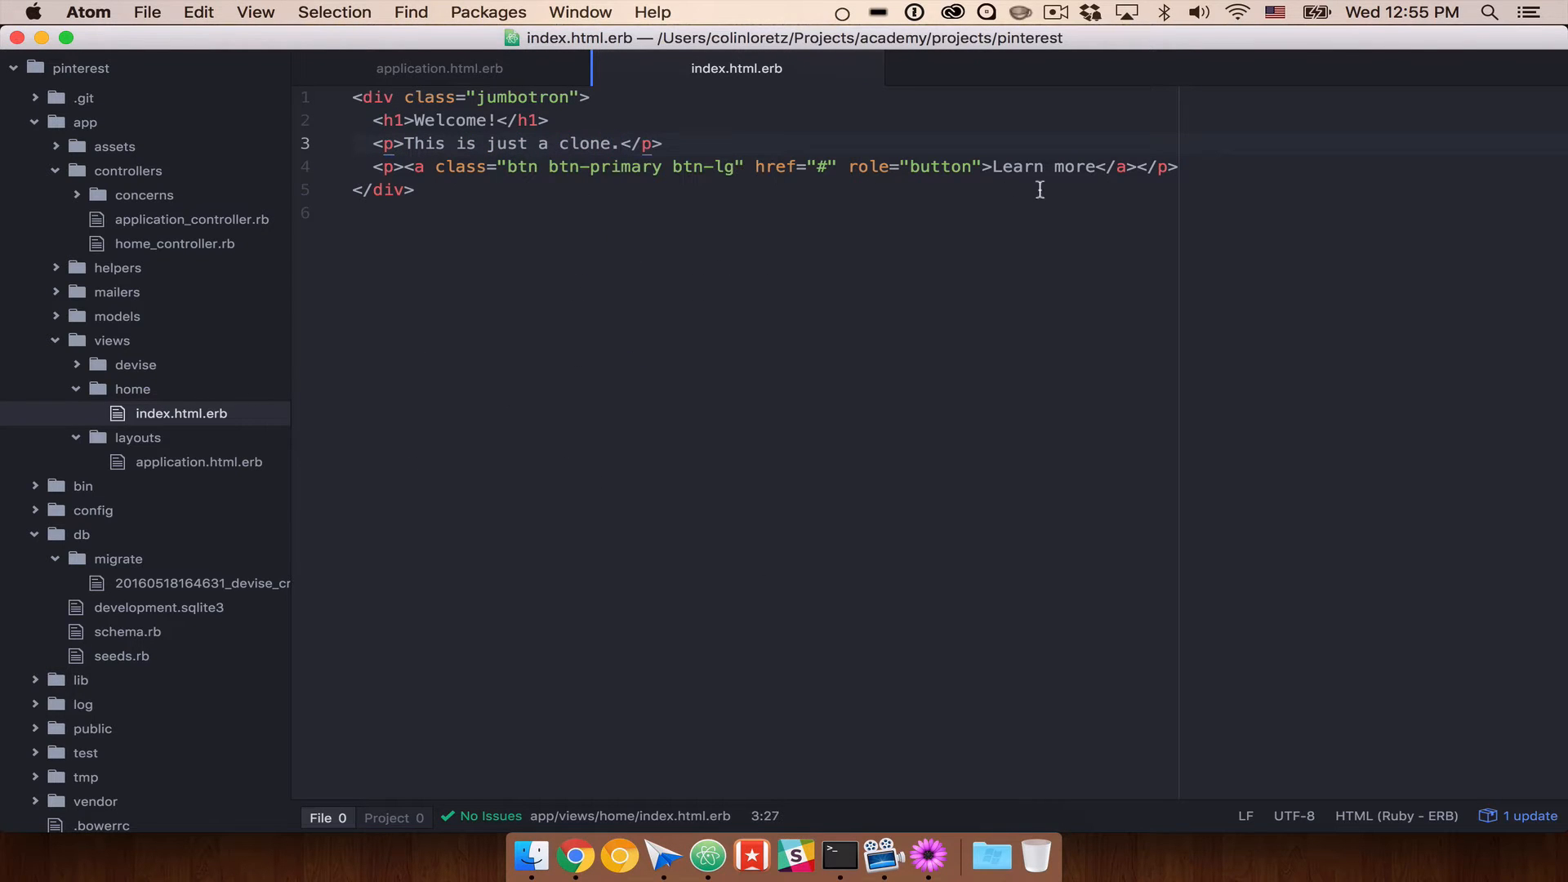
Step: Relabel the jumbotron button 'Learn More' and save the file
double_click(1074, 165)
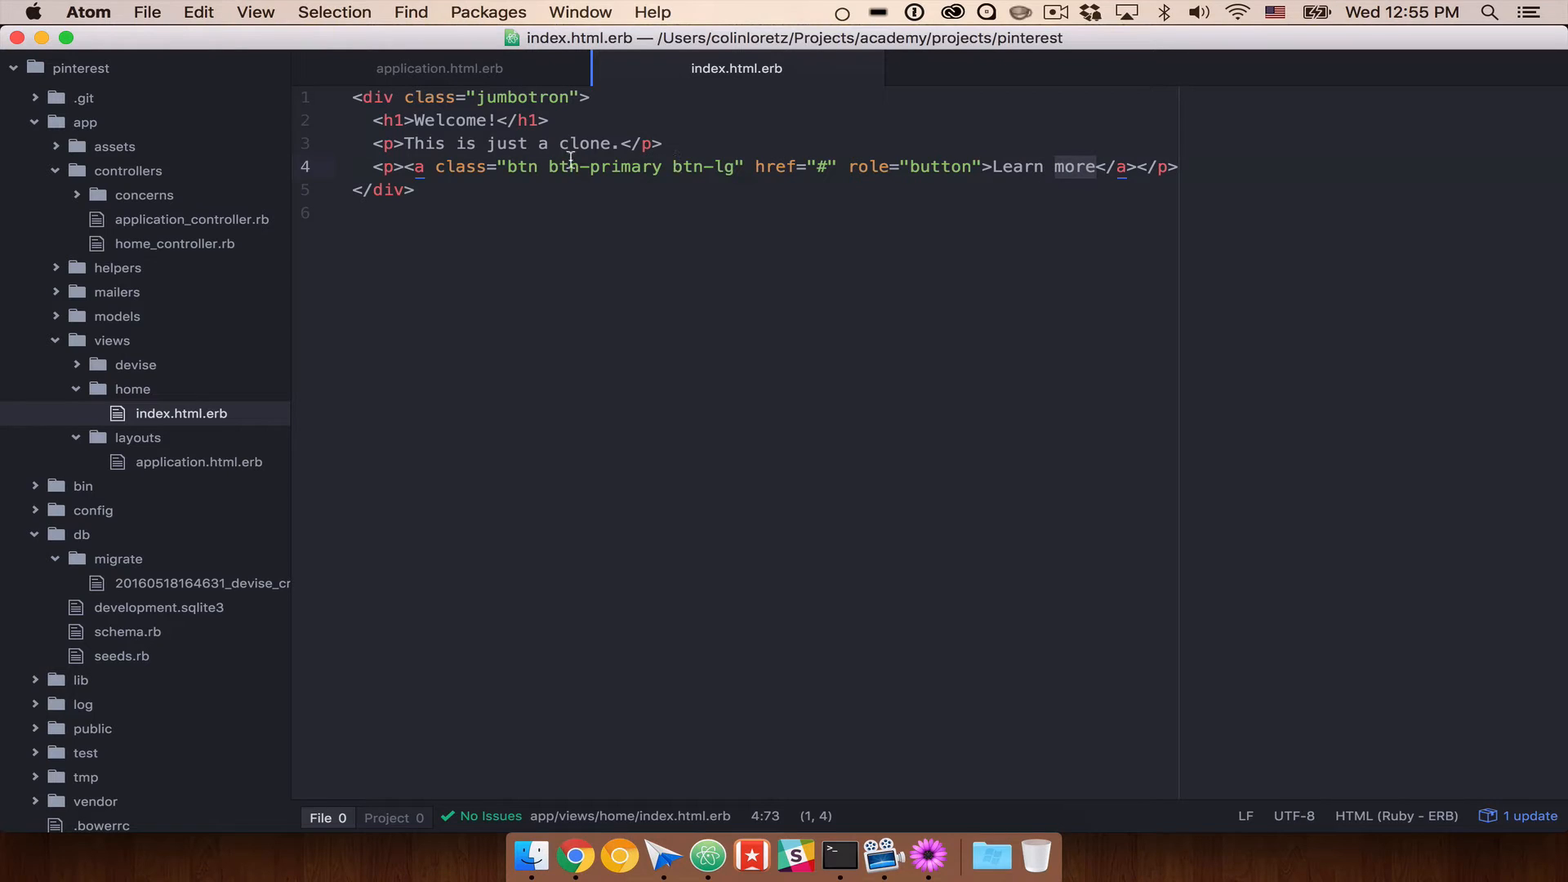
key(Backspace)
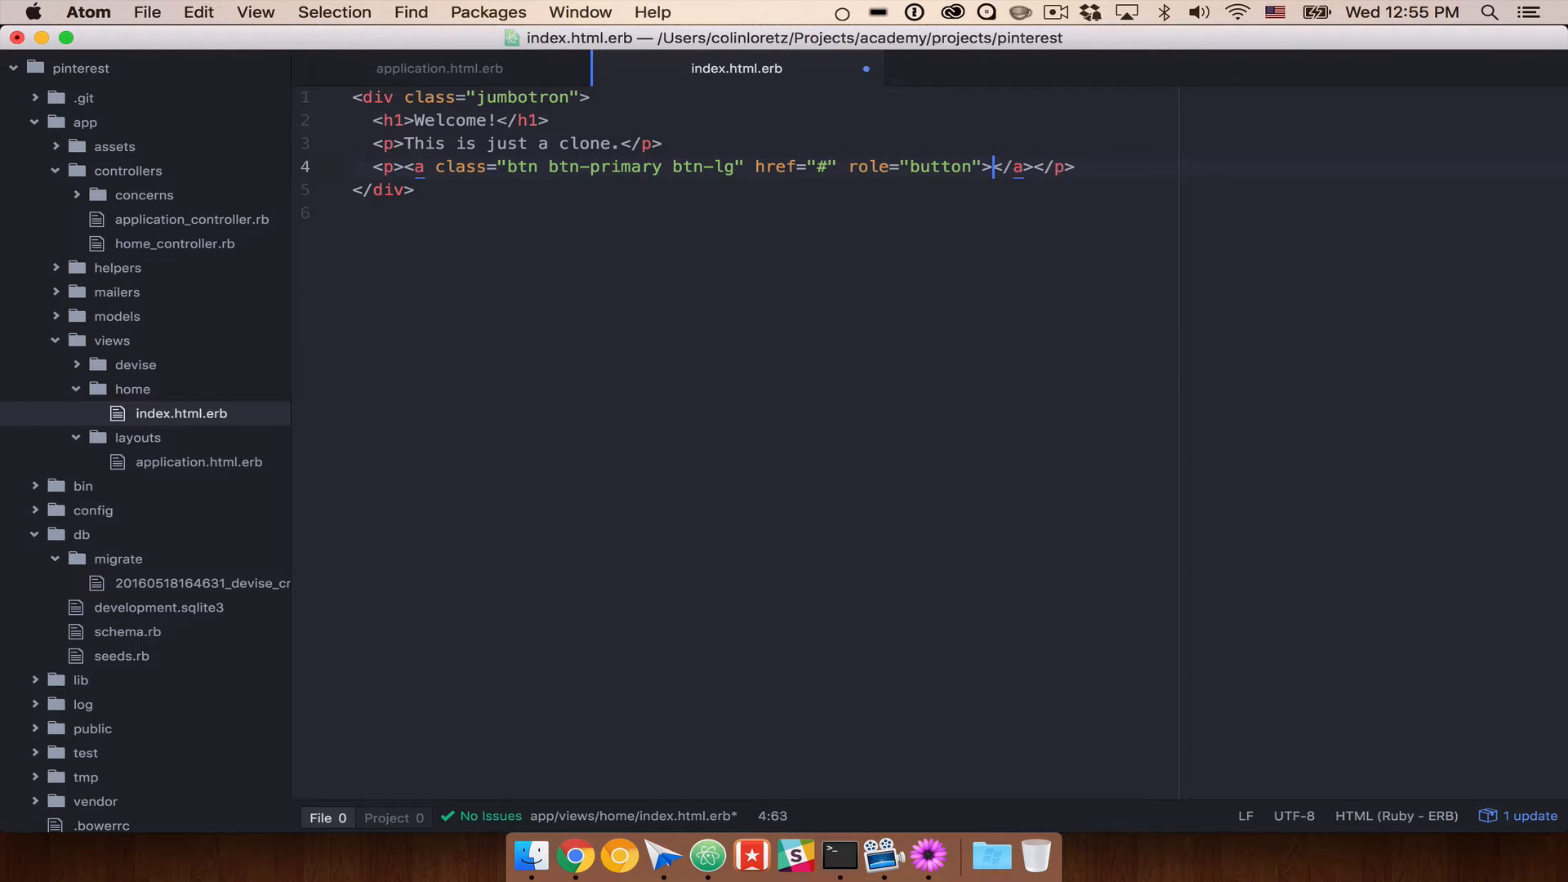
text(Login)
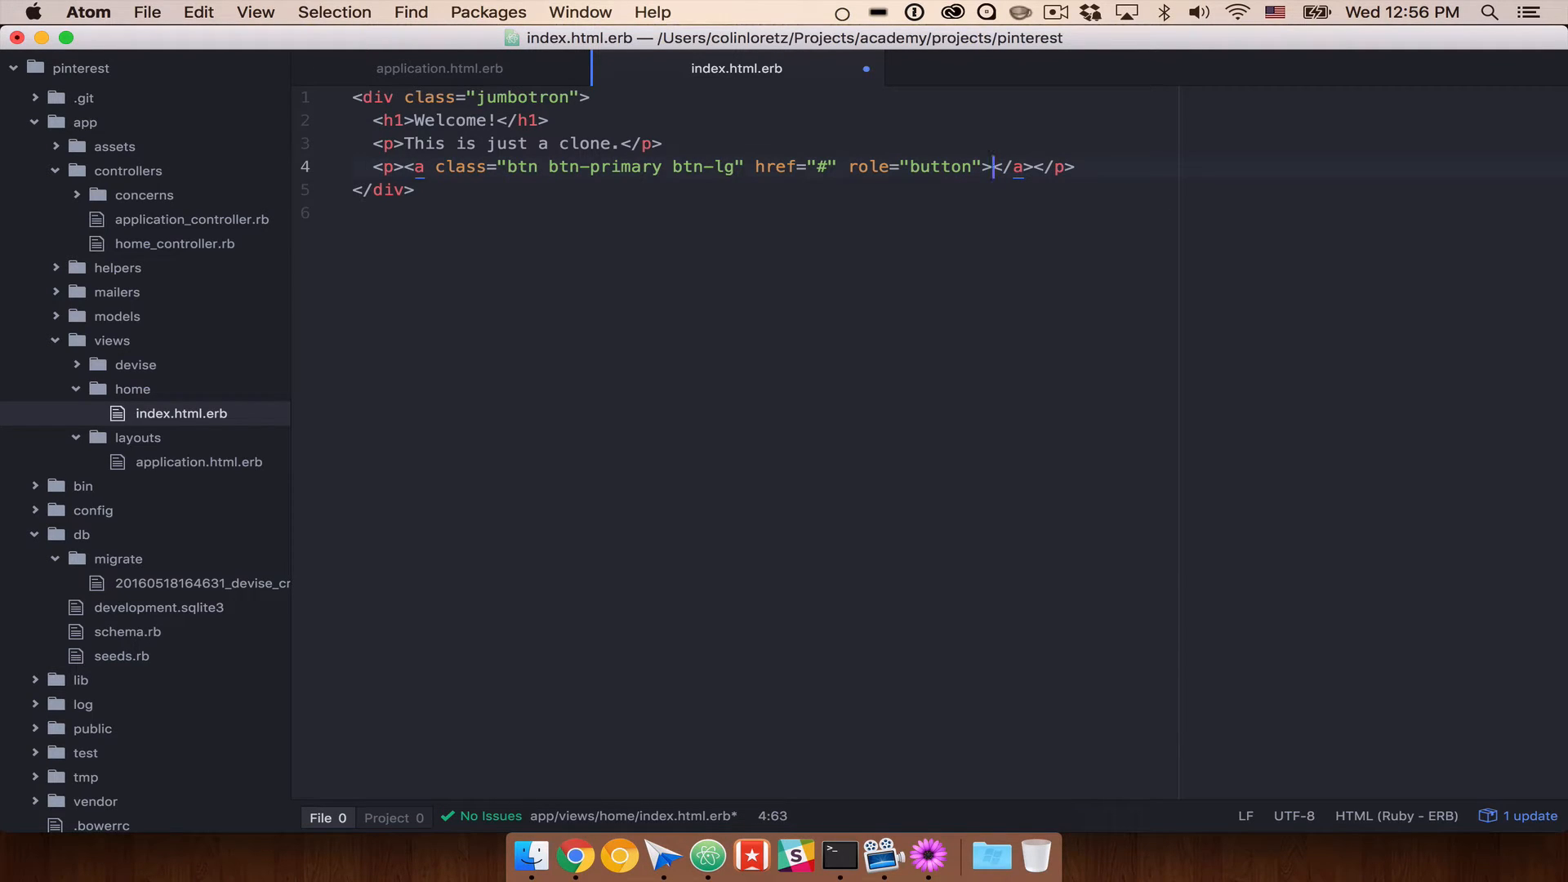
text(Learn More)
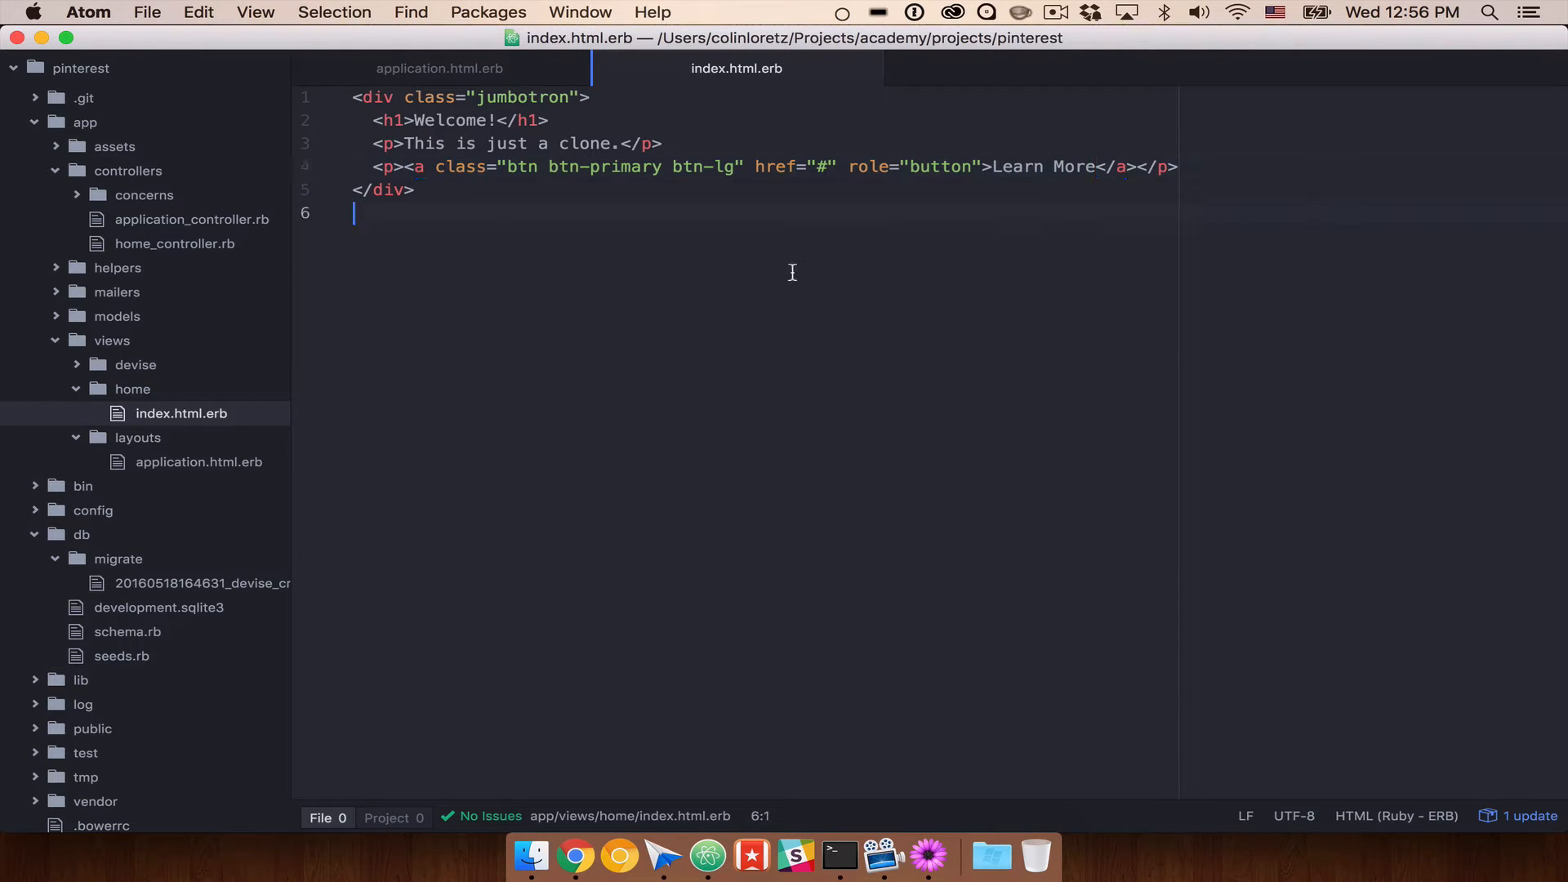
Step: Refresh localhost:3000 in Chrome to see the Welcome! jumbotron with its Learn More button
click(575, 855)
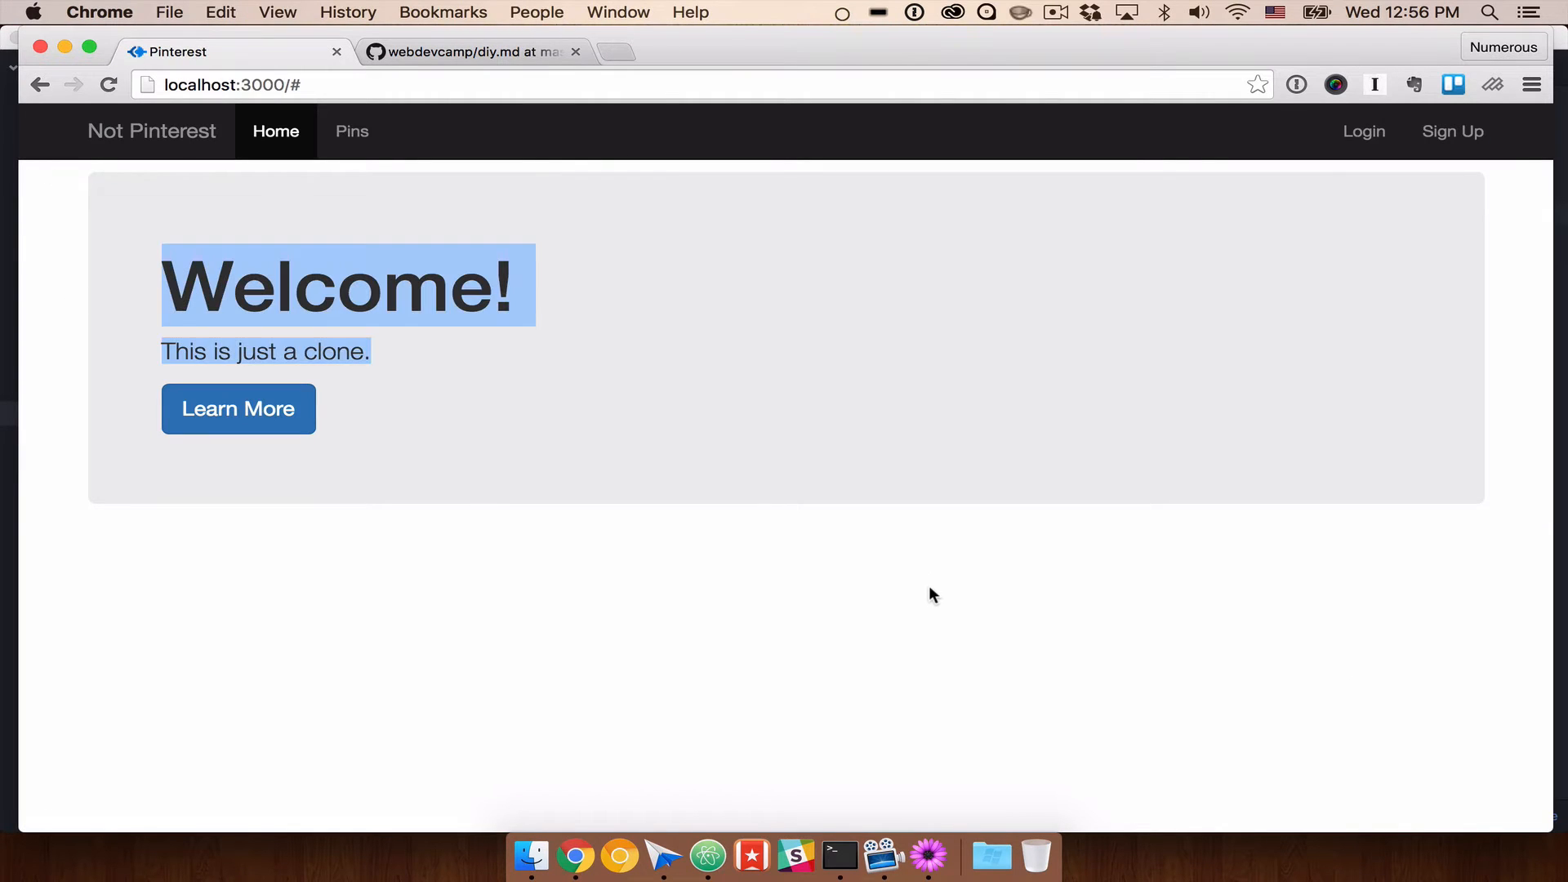
click(930, 594)
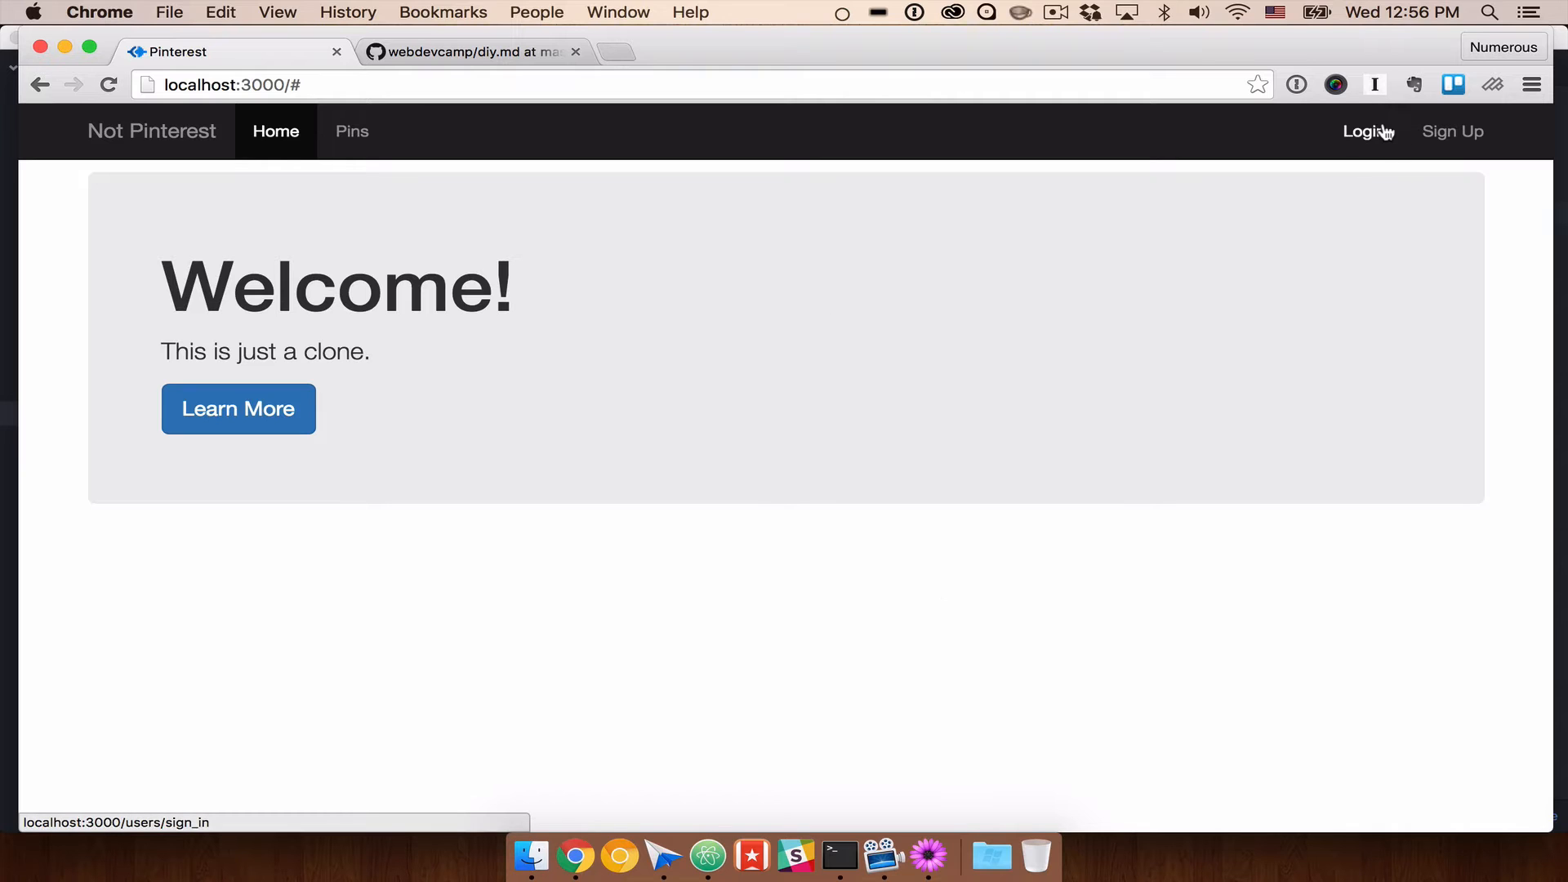
mouse_move(430, 170)
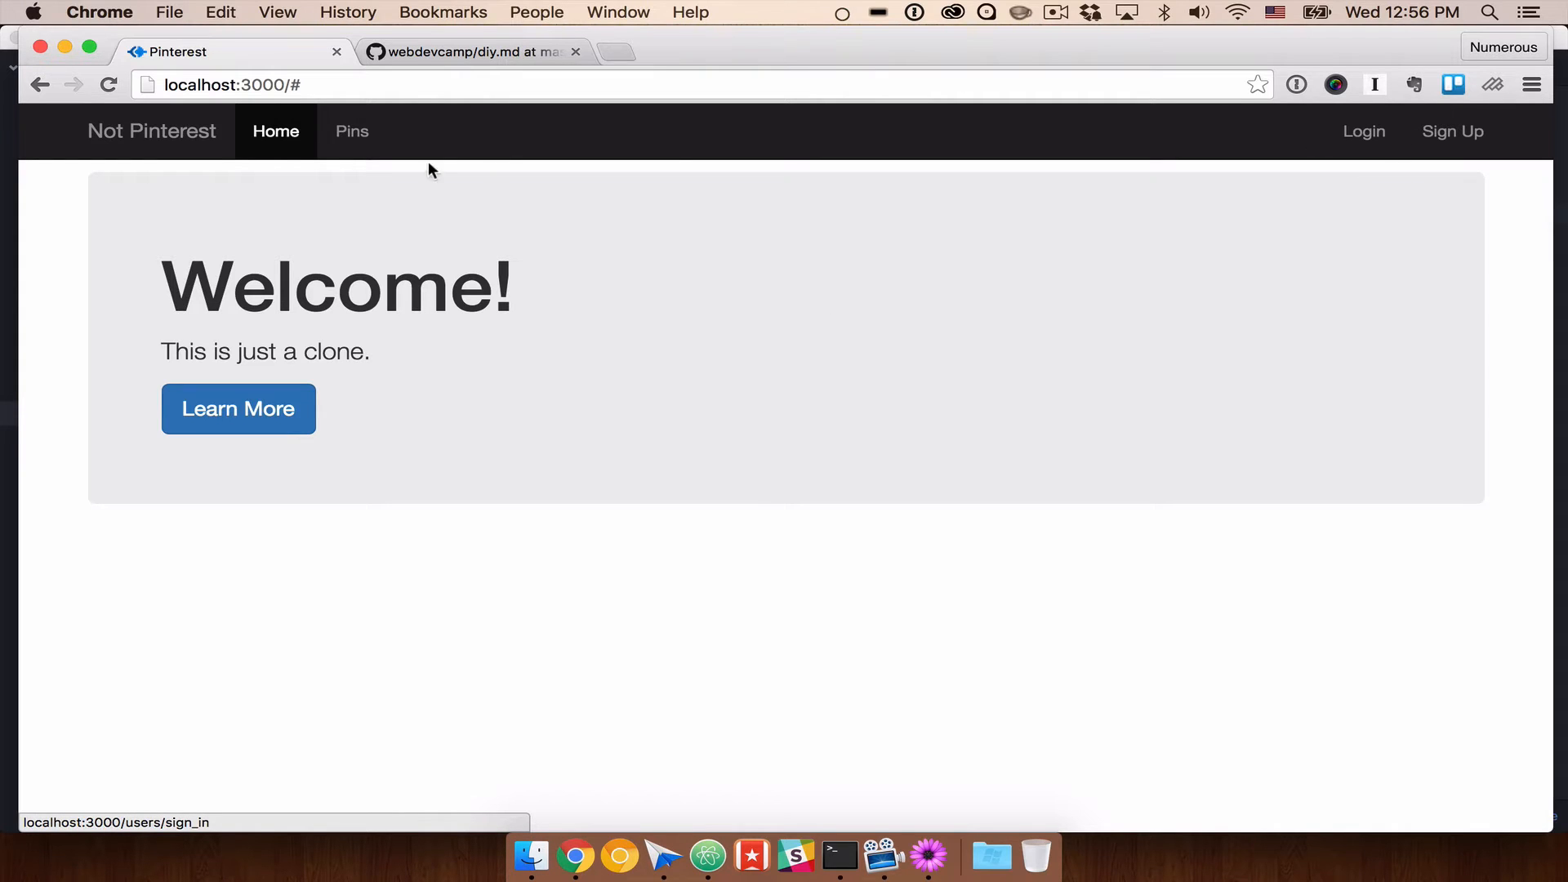
mouse_move(715, 351)
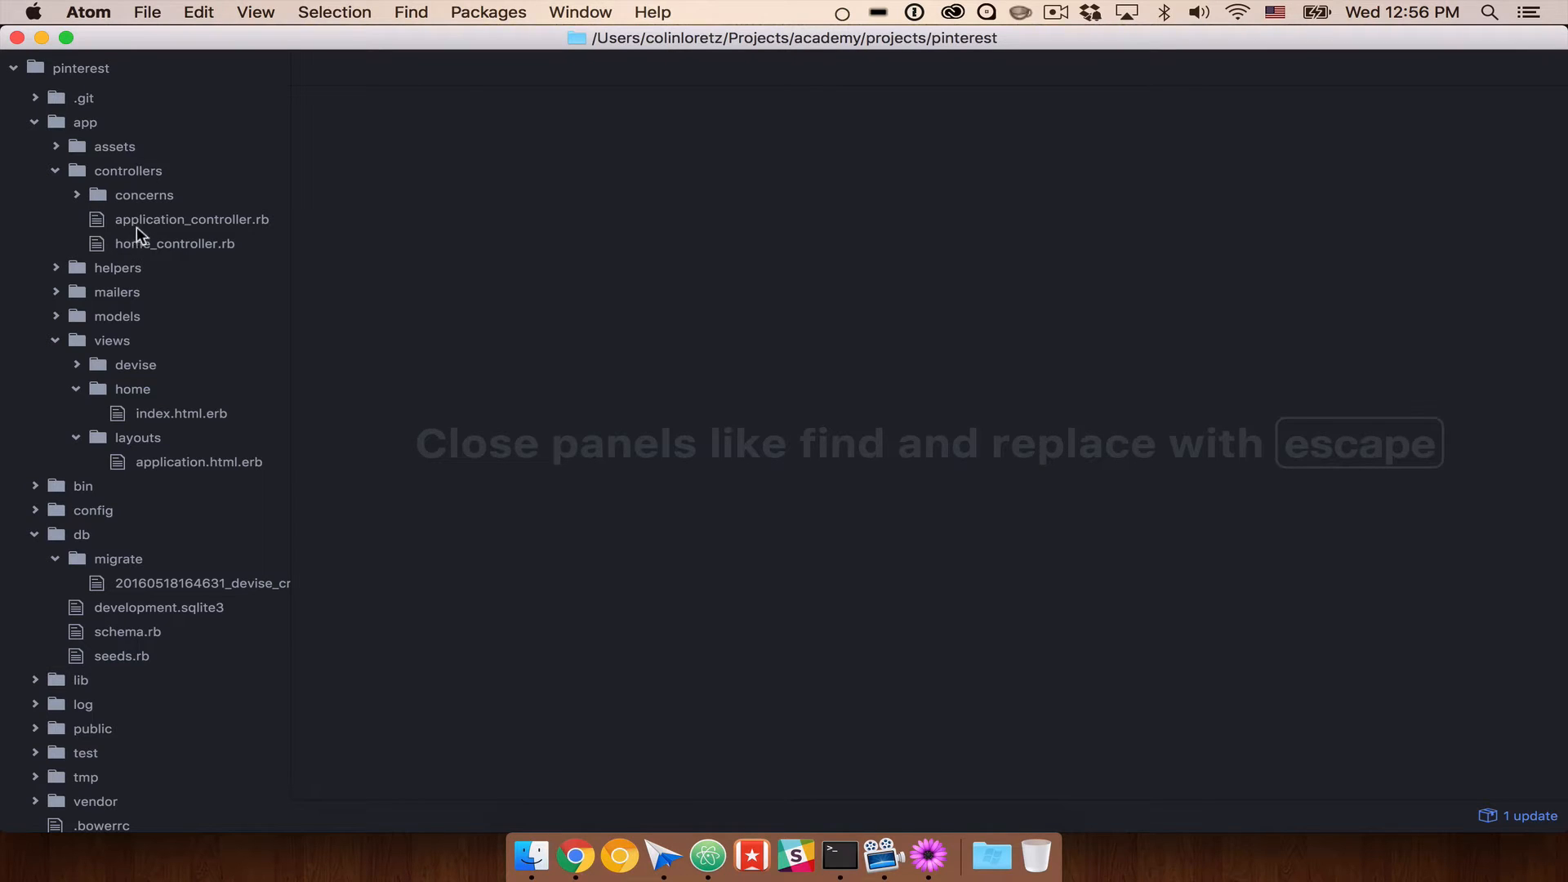
Step: View application_controller.rb and home_controller.rb, open models/user.rb, and collapse the db folders
click(191, 219)
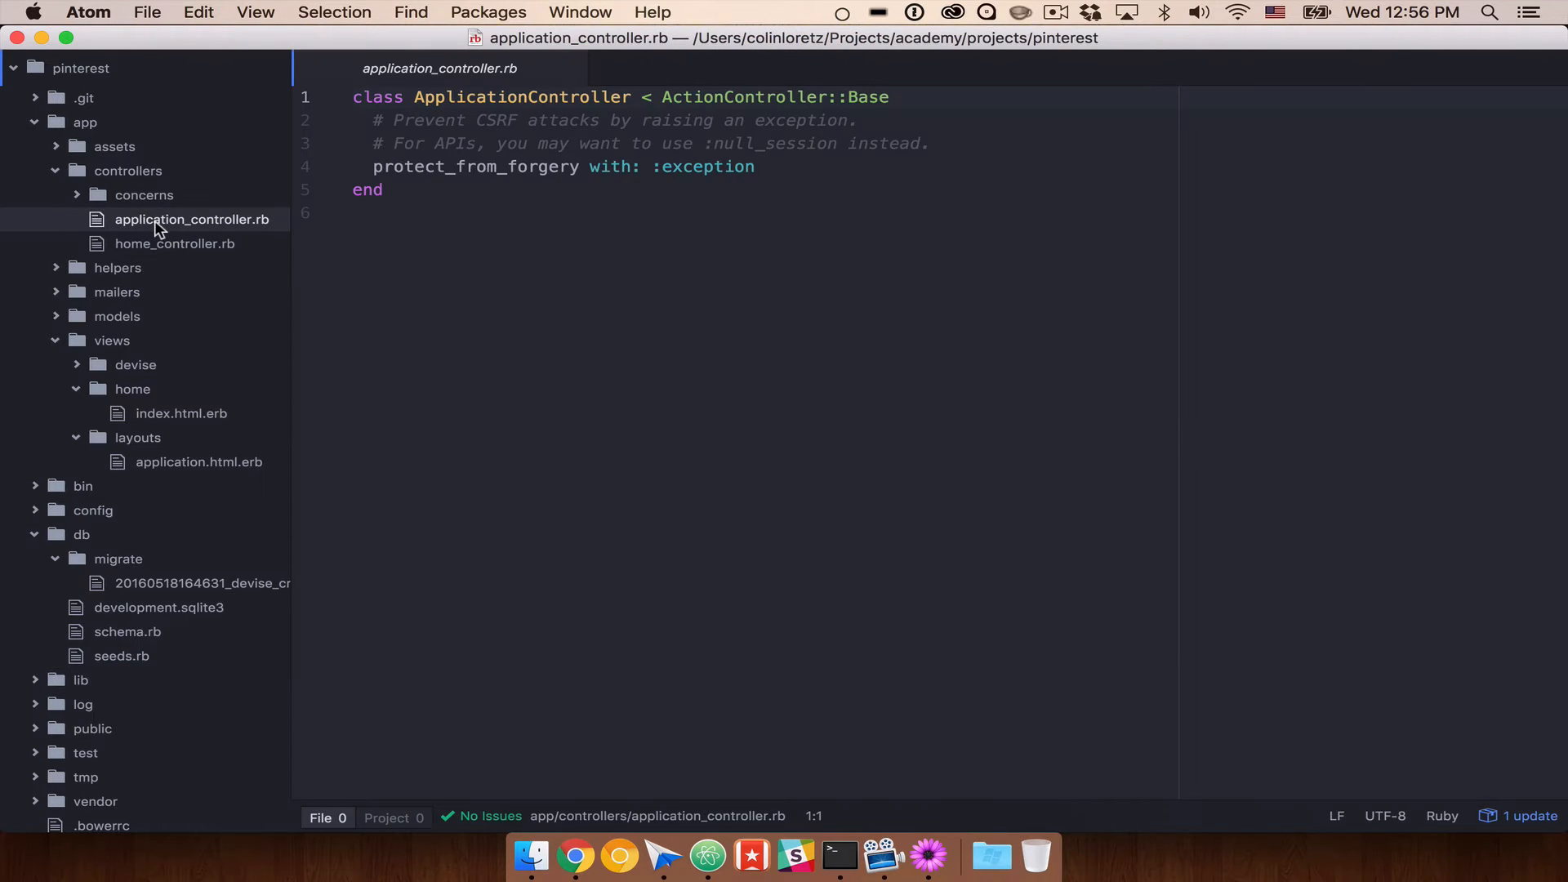
click(175, 243)
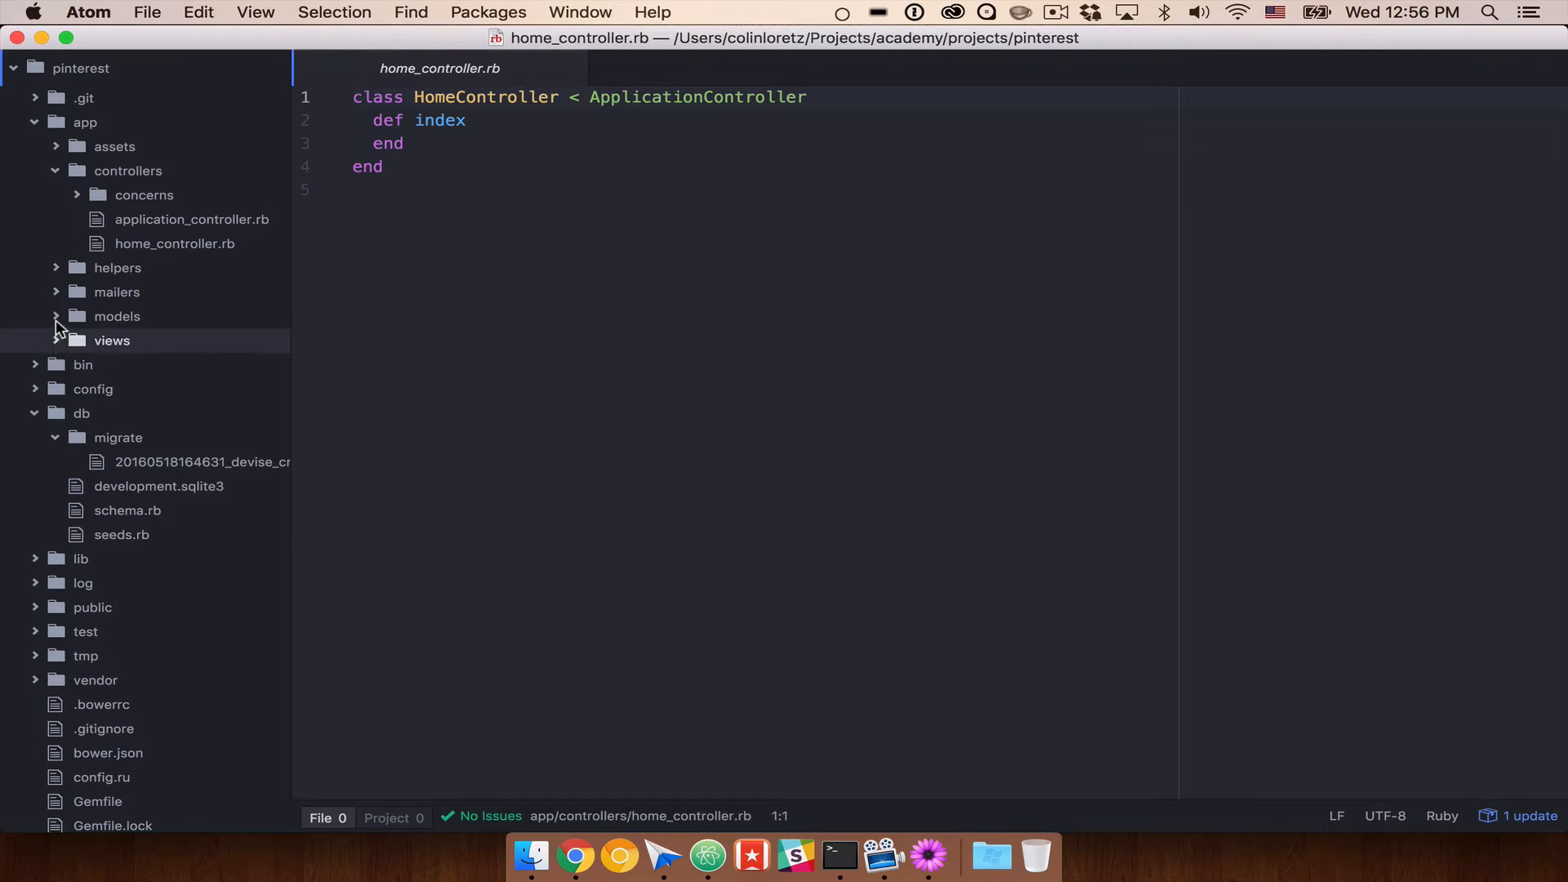
click(116, 316)
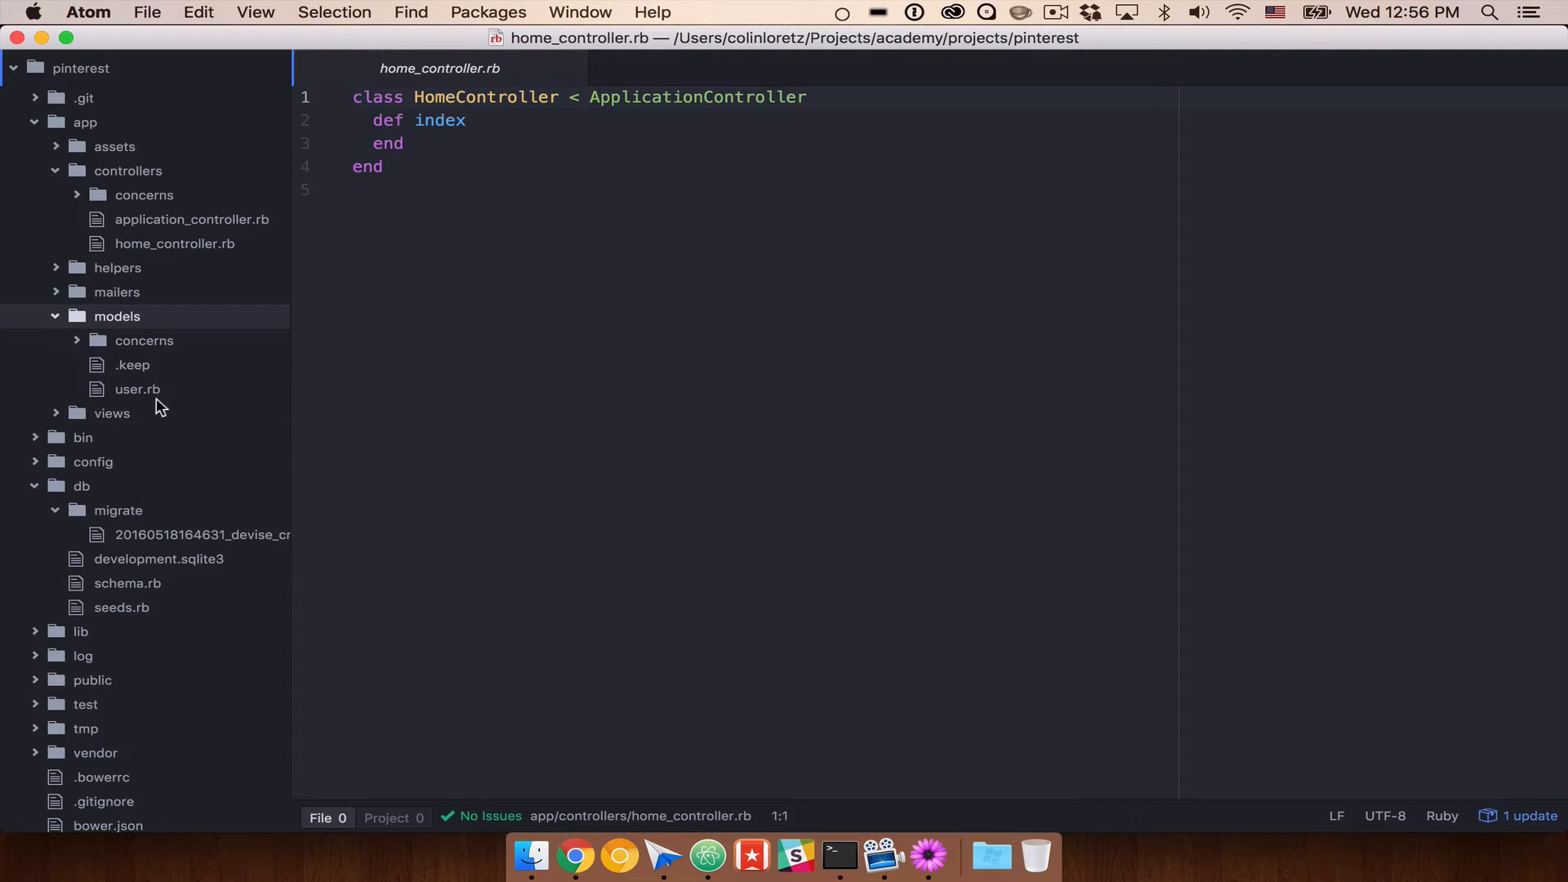
click(137, 388)
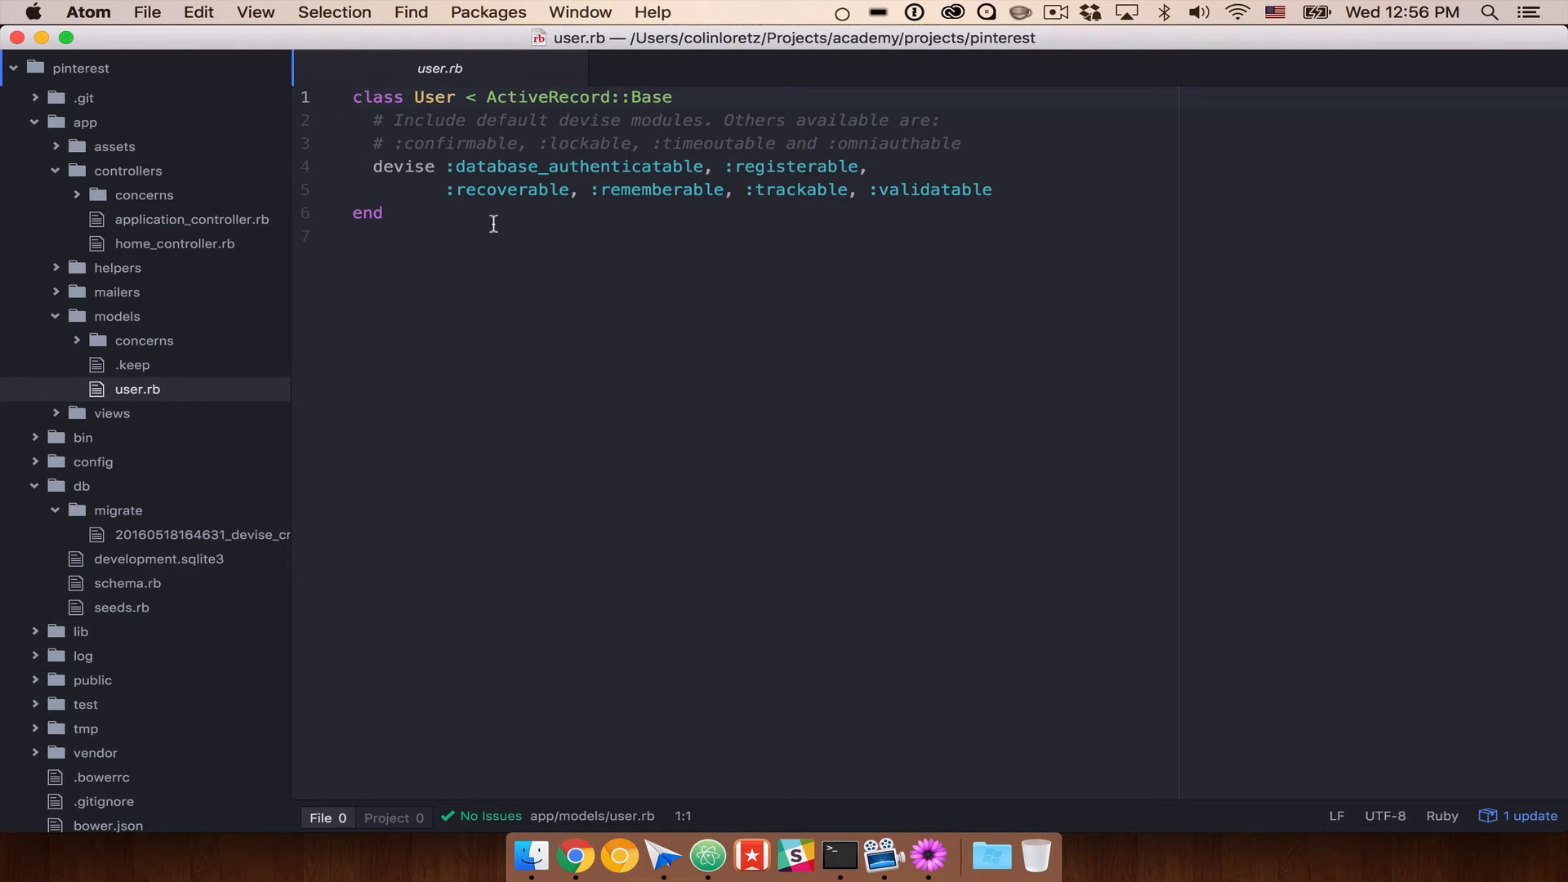
mouse_move(482, 258)
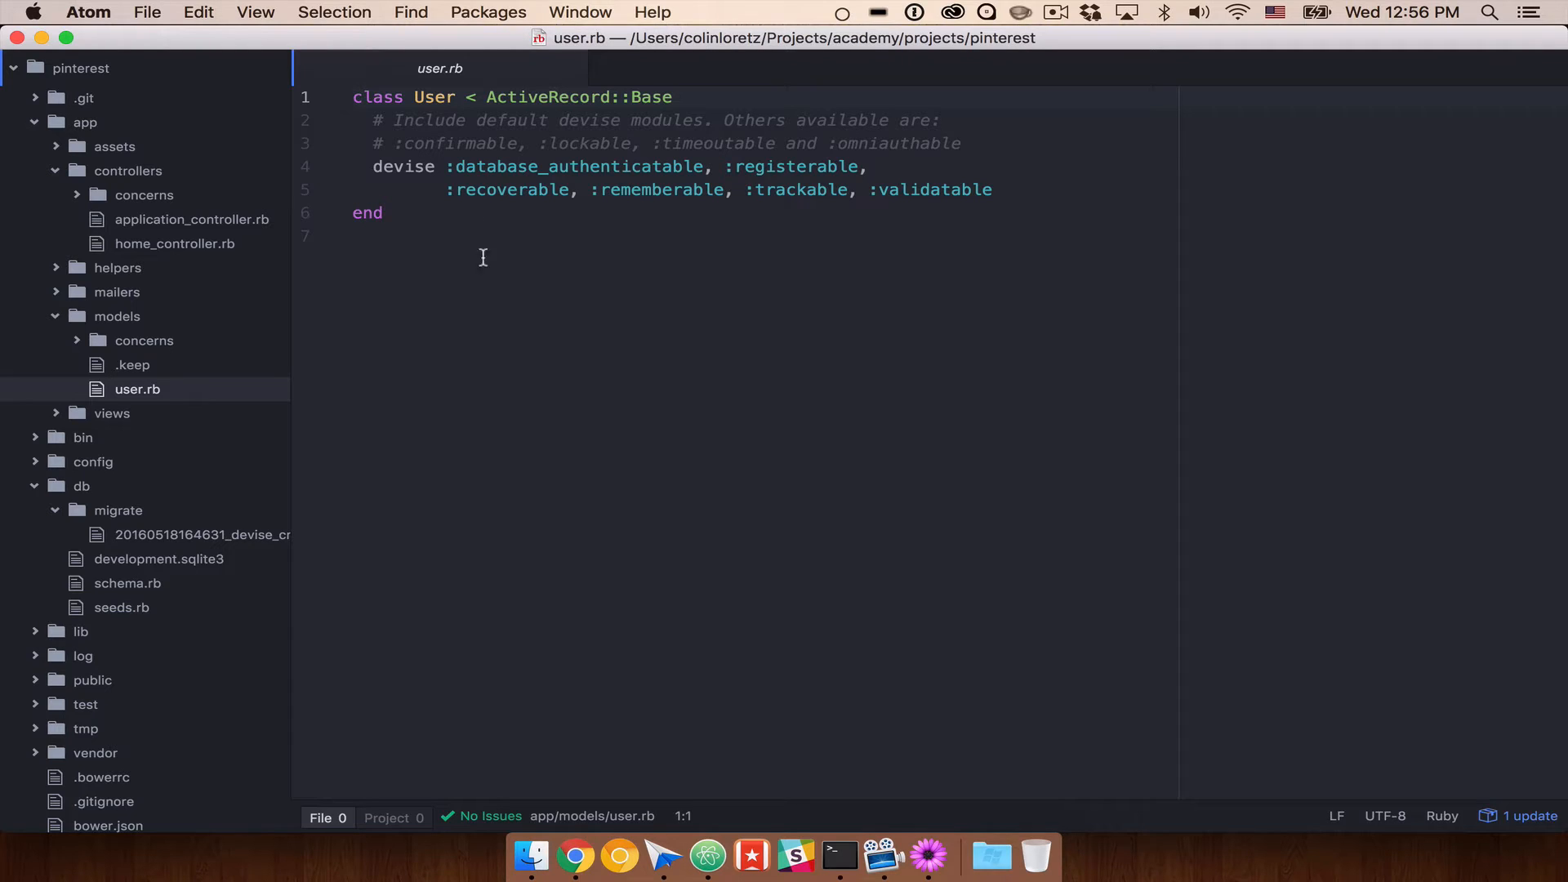
click(57, 510)
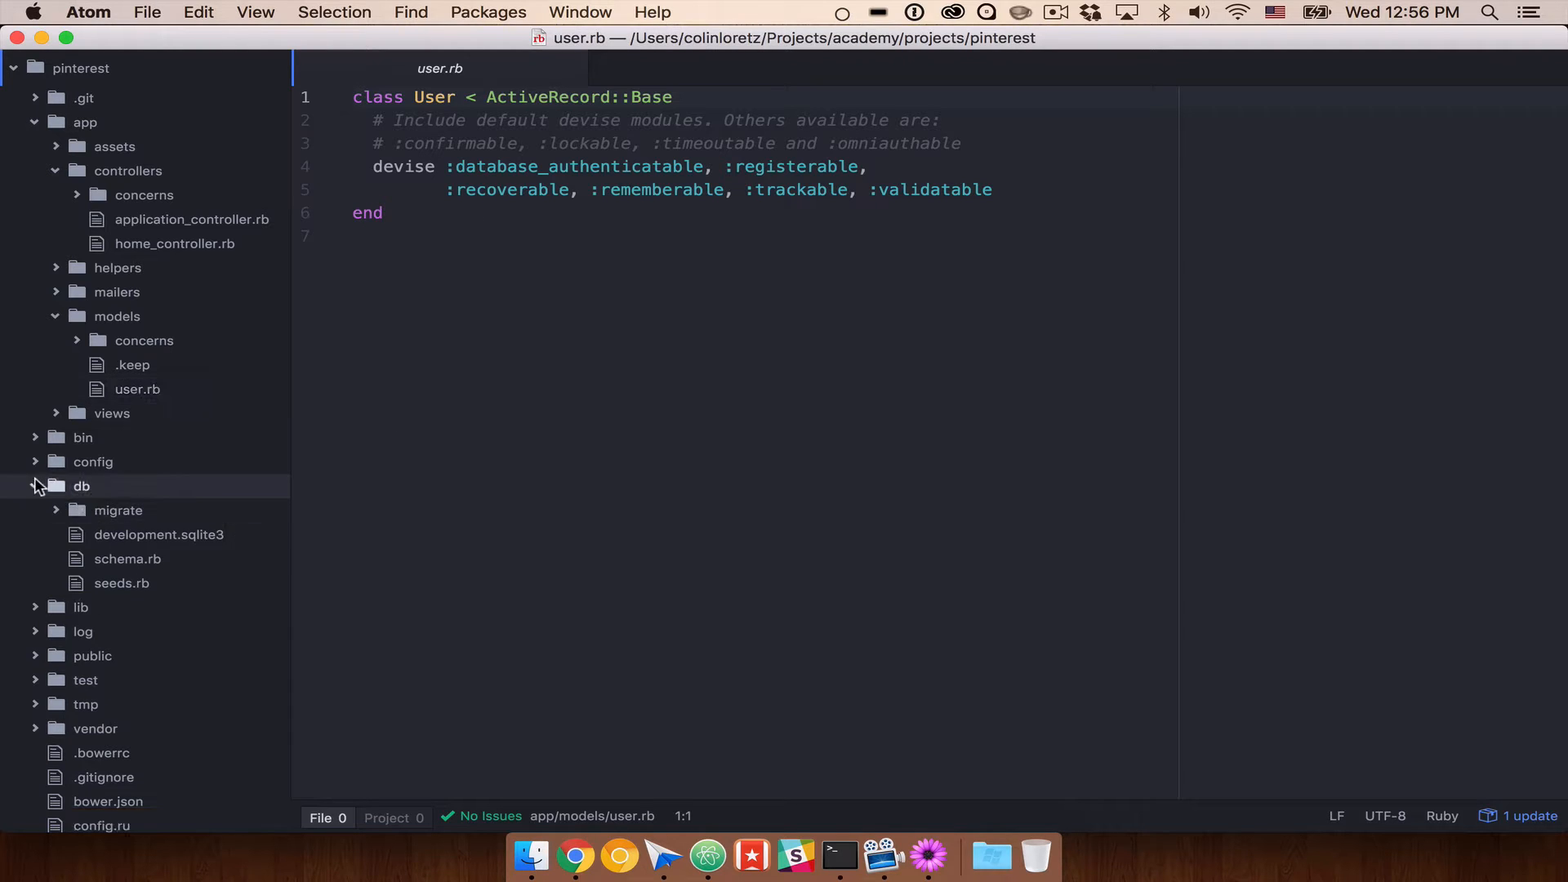
click(35, 486)
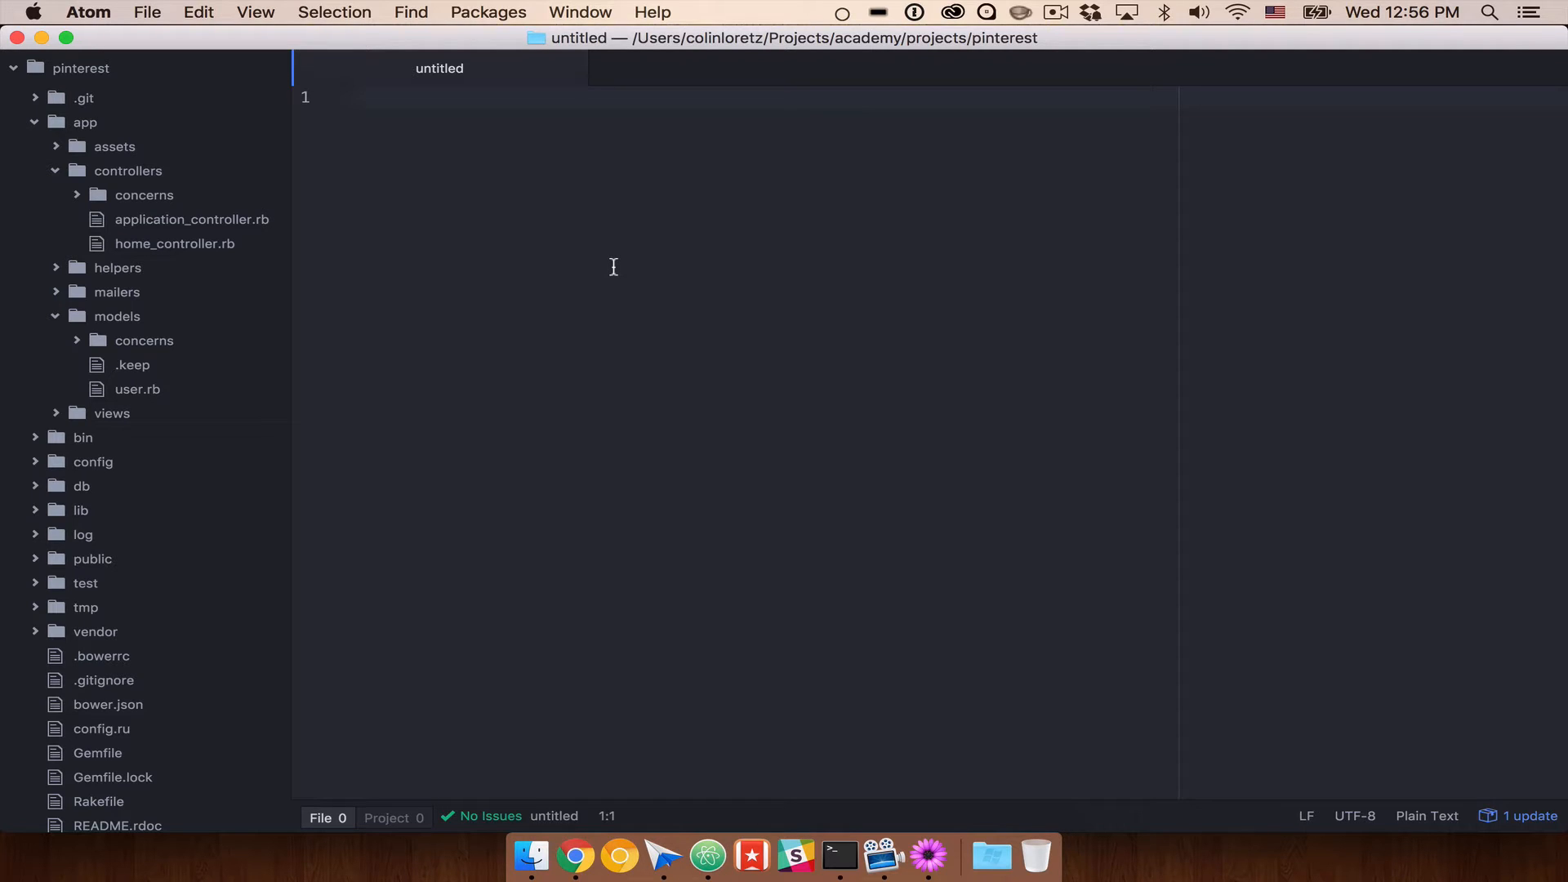
Step: Type 'rails generate model pin description:string' into the untitled notes file
text(rails gener)
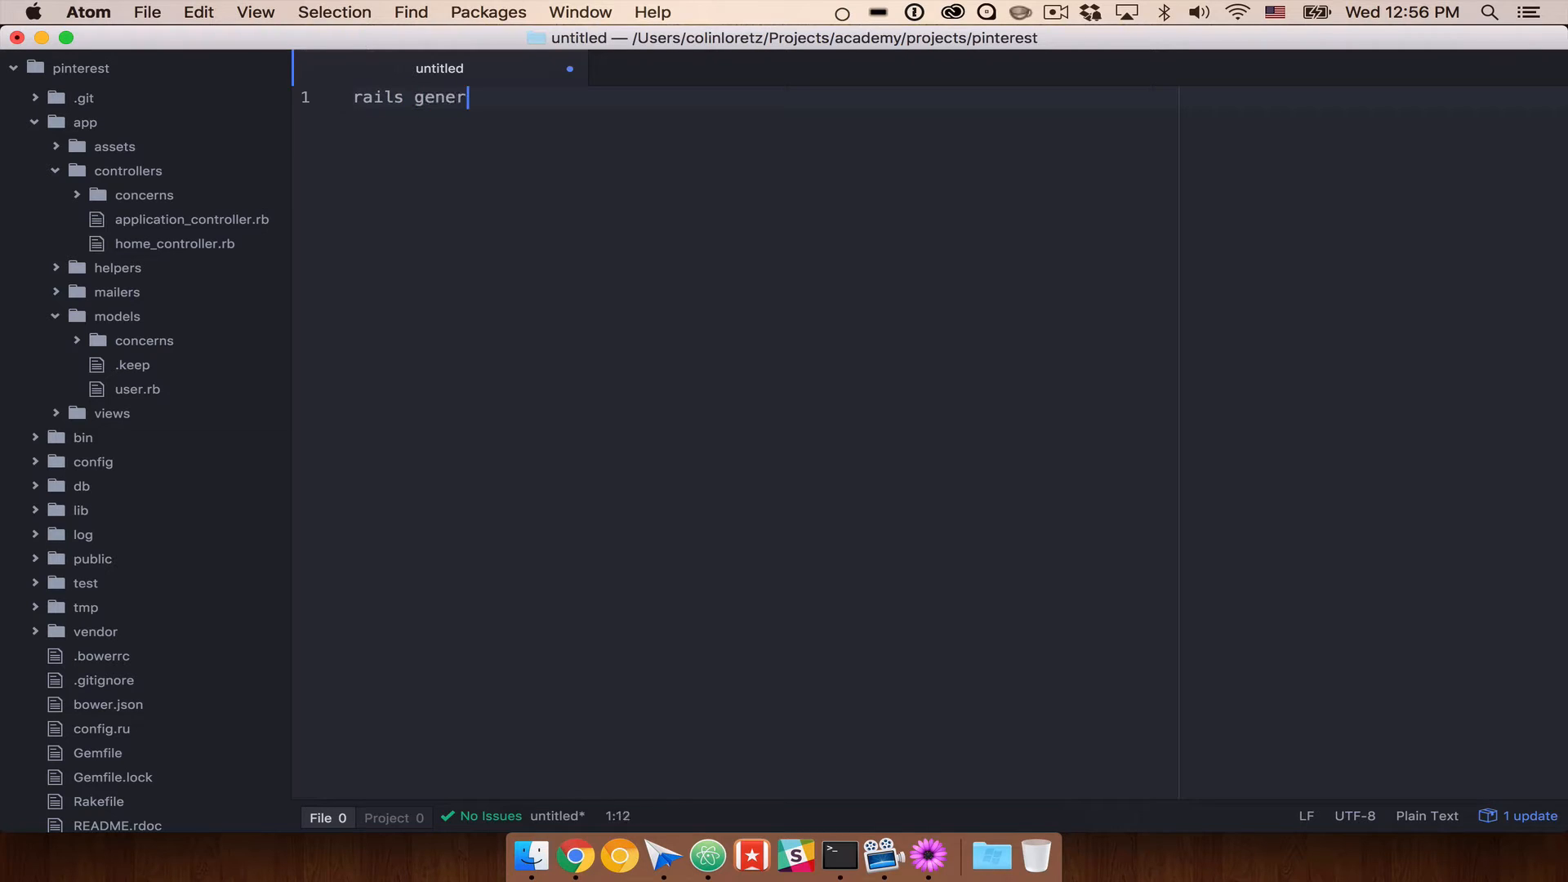
text(ate p)
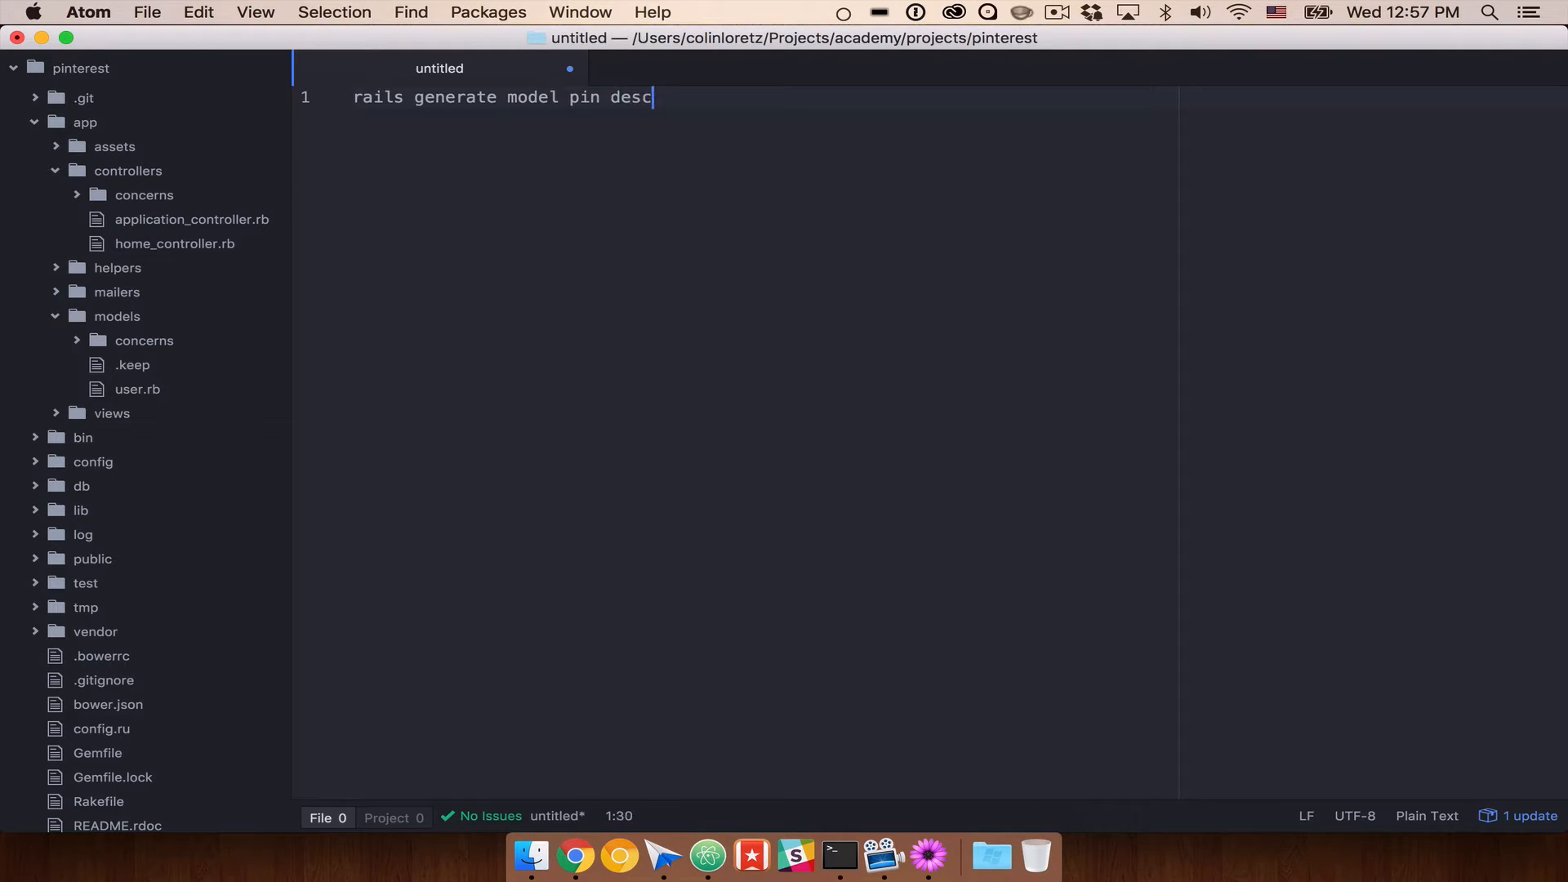
text(ription:)
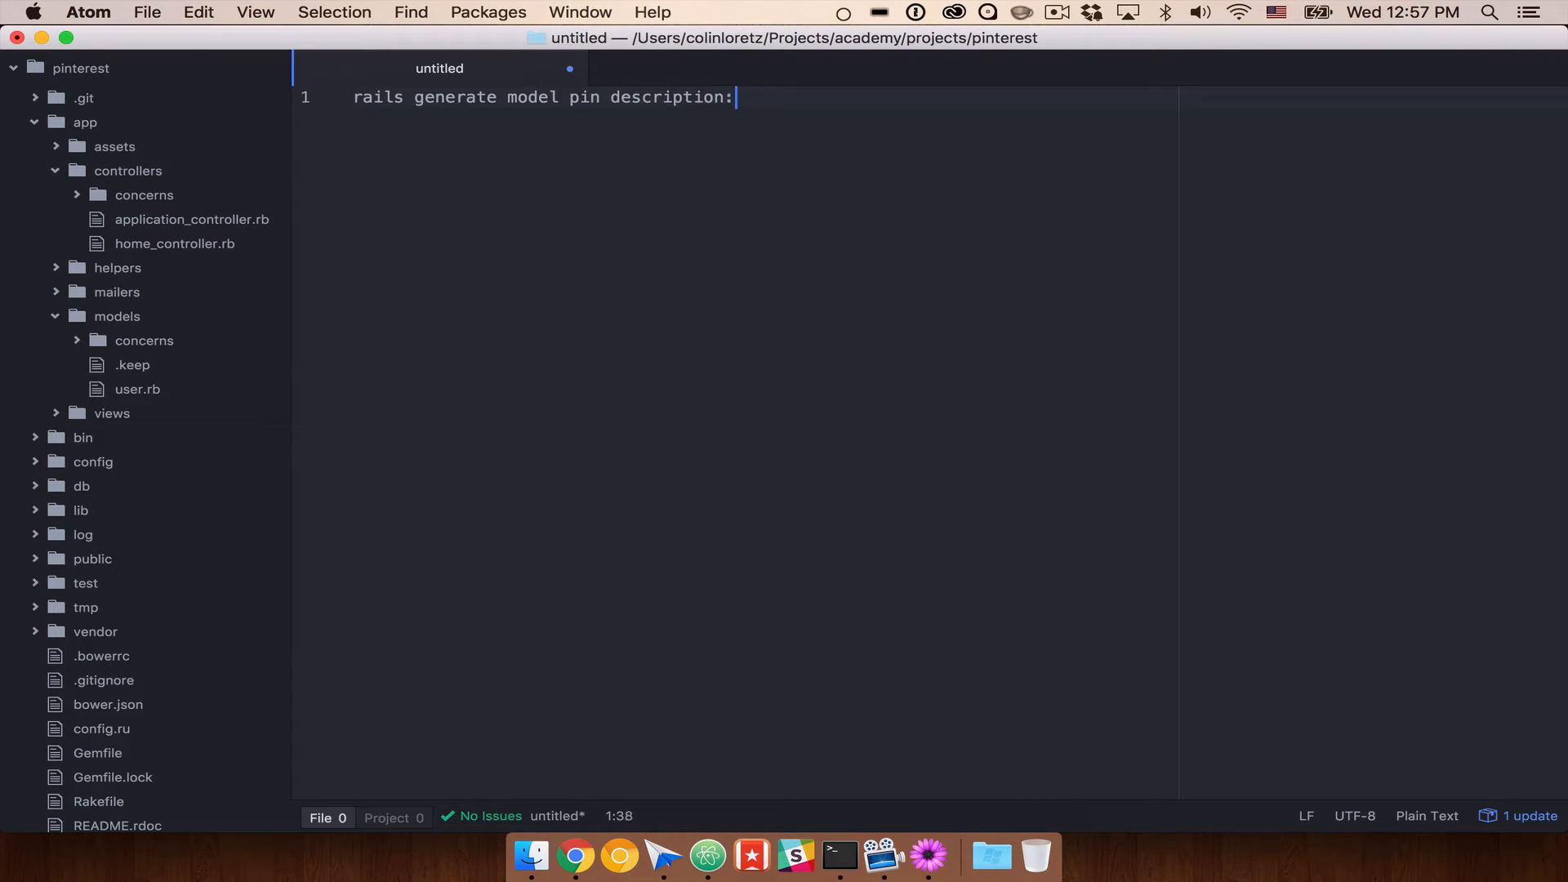
text(string)
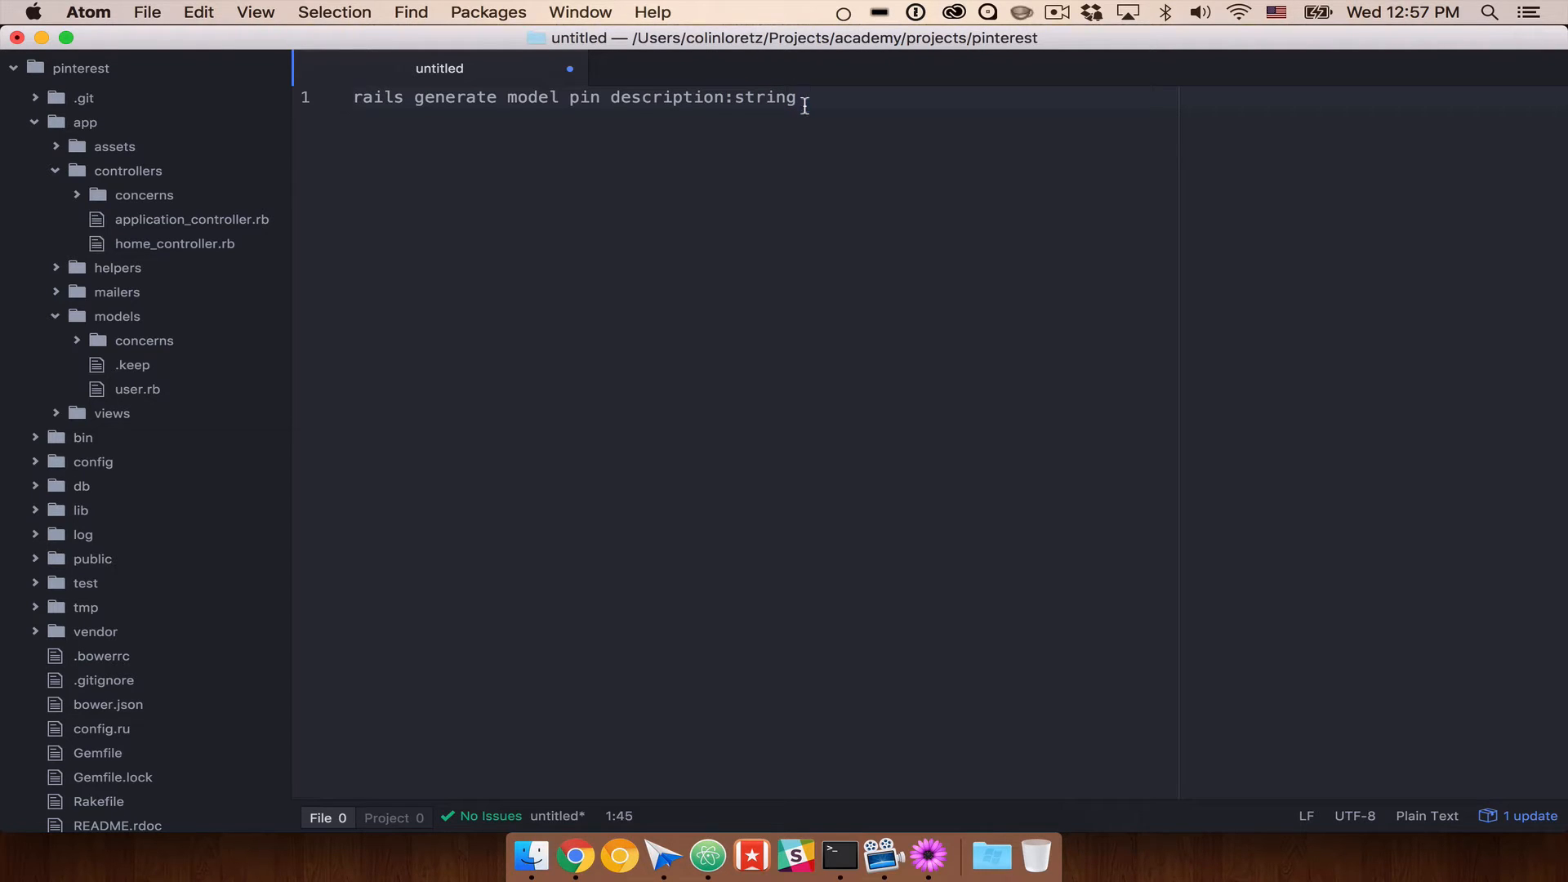
mouse_move(925, 98)
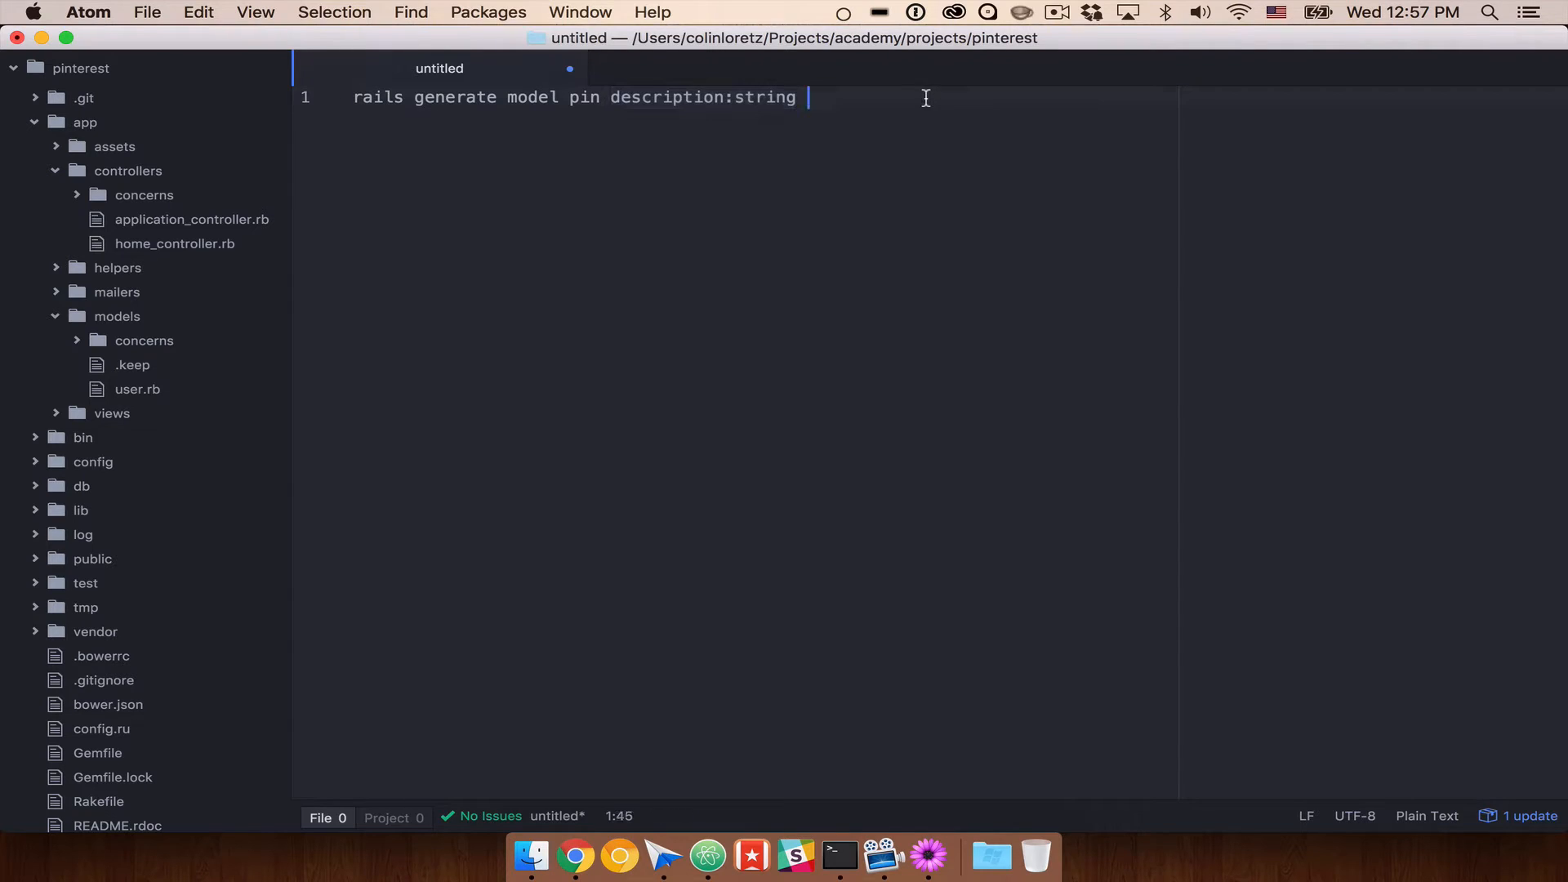
Step: Add the heading 'Generate our pin model' above the model command
key(Backspace)
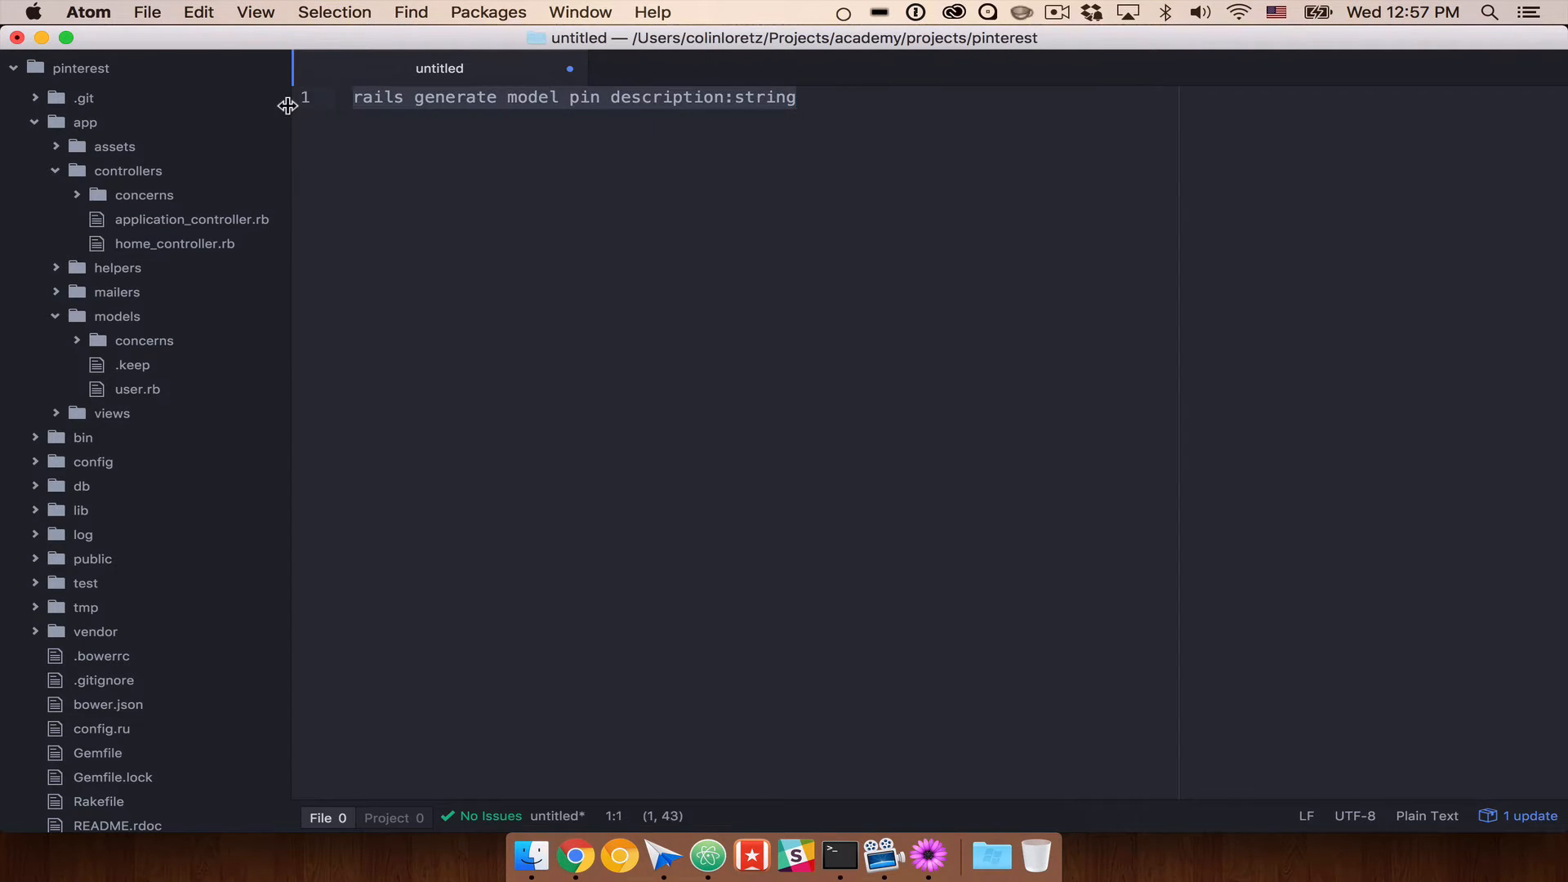
mouse_move(928, 136)
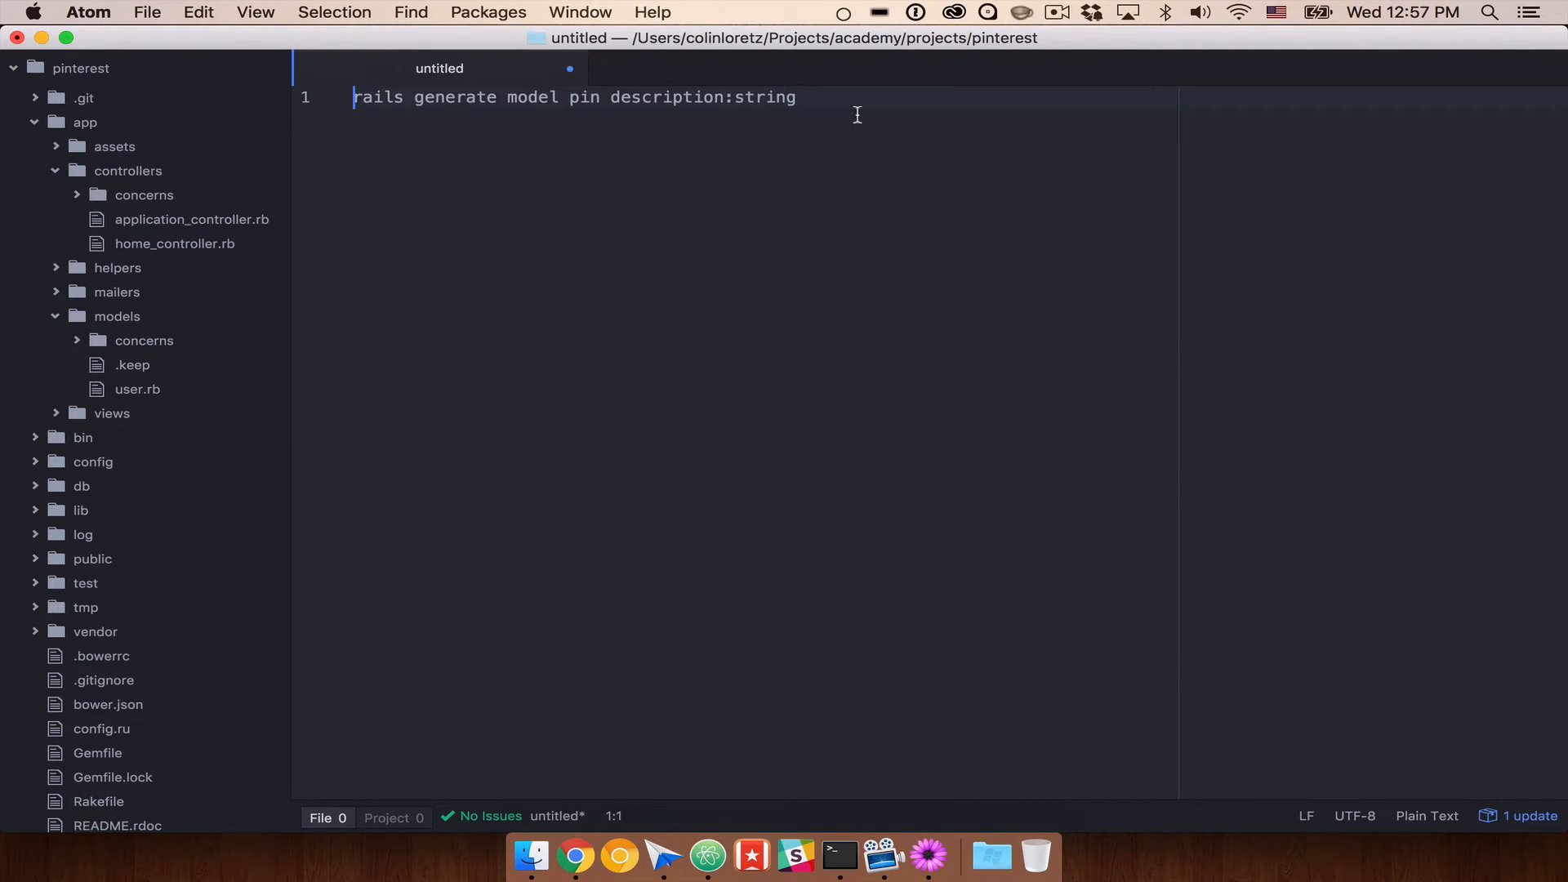
text(G)
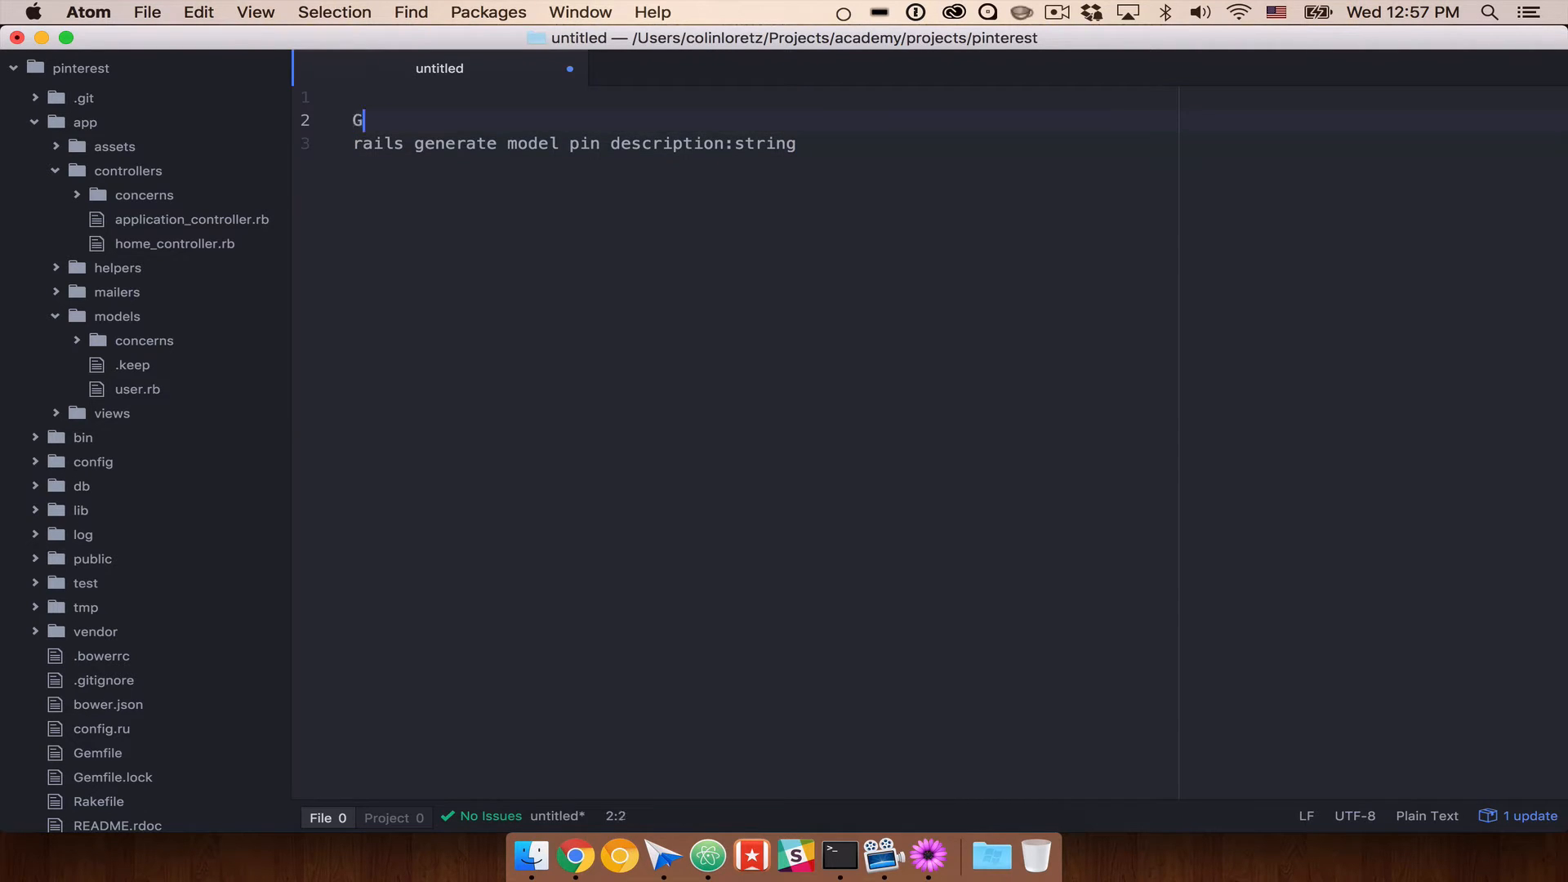
text(enera)
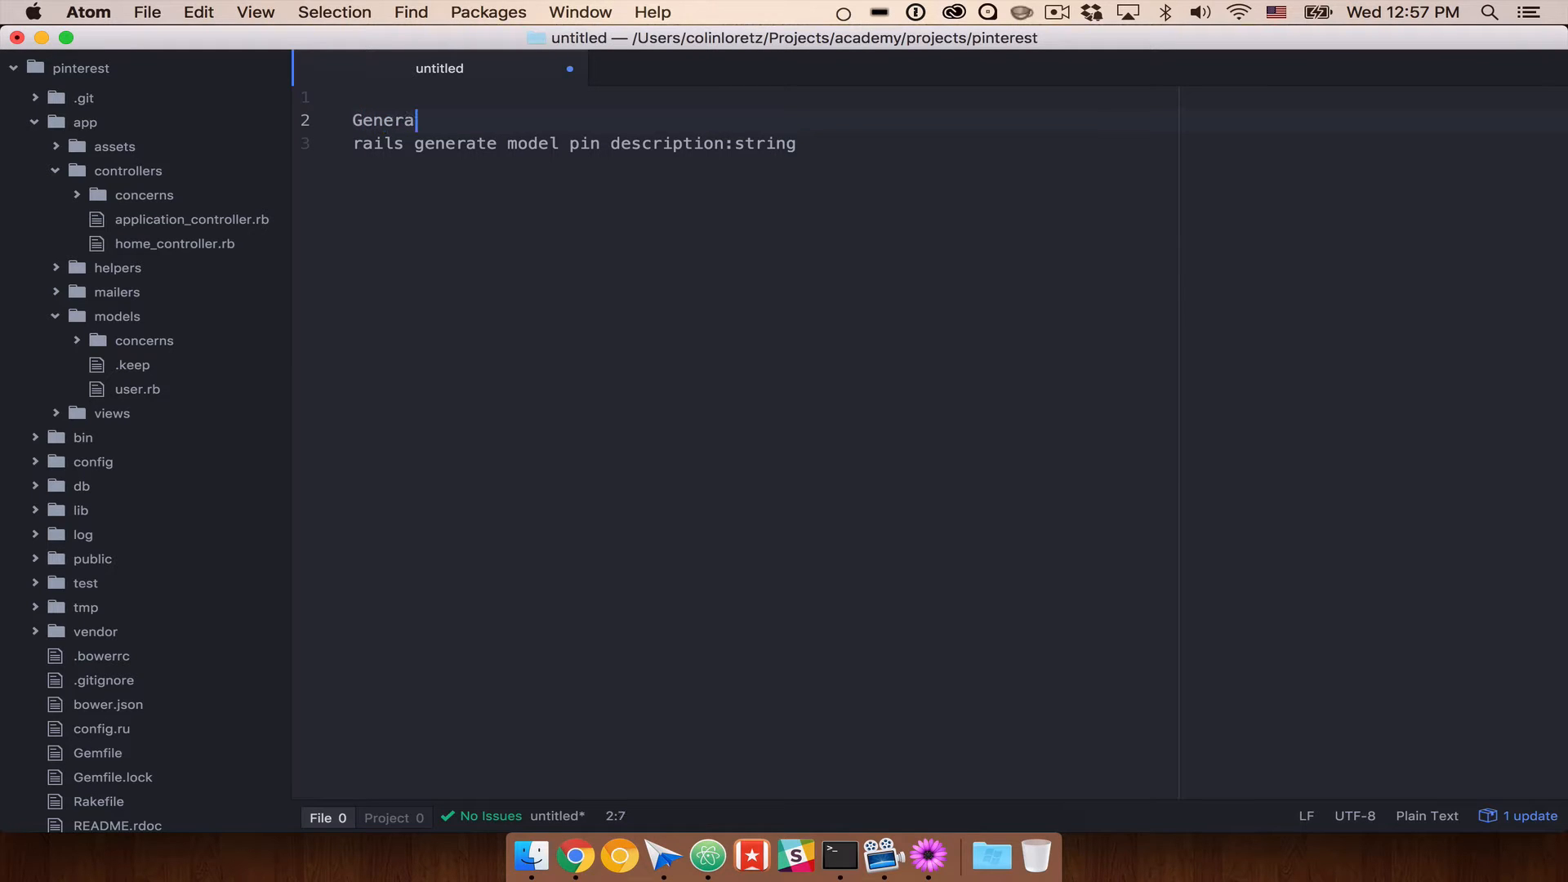
text(te our pin model)
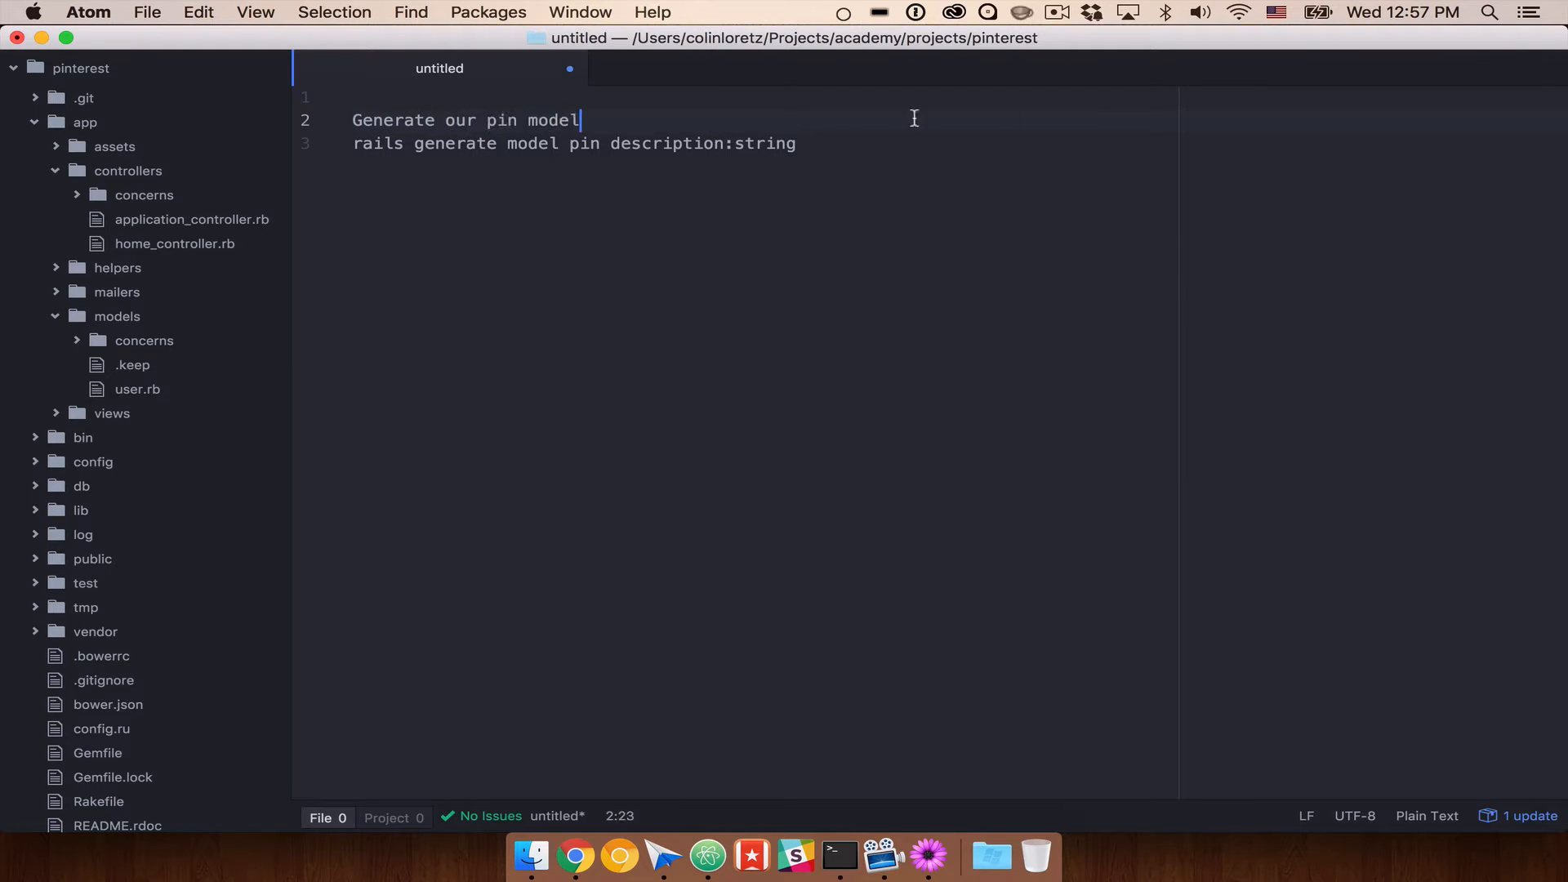
key(enter)
text(Generate)
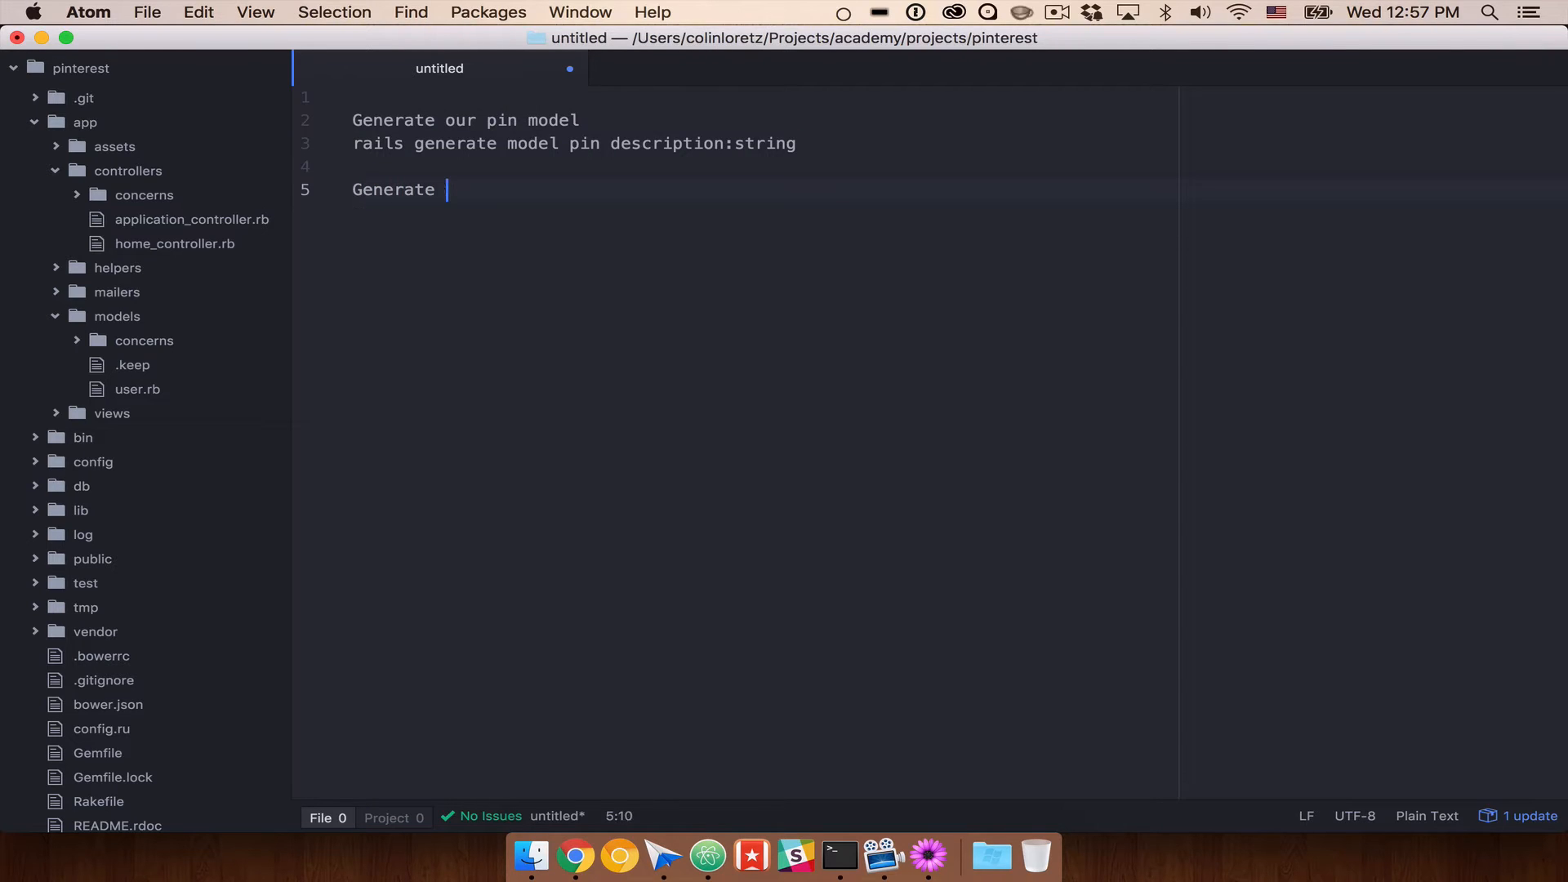
Step: Add 'Generate our pin controller' above 'rails generate controller pins new edit show index destroy update create'
text(our pin controlle)
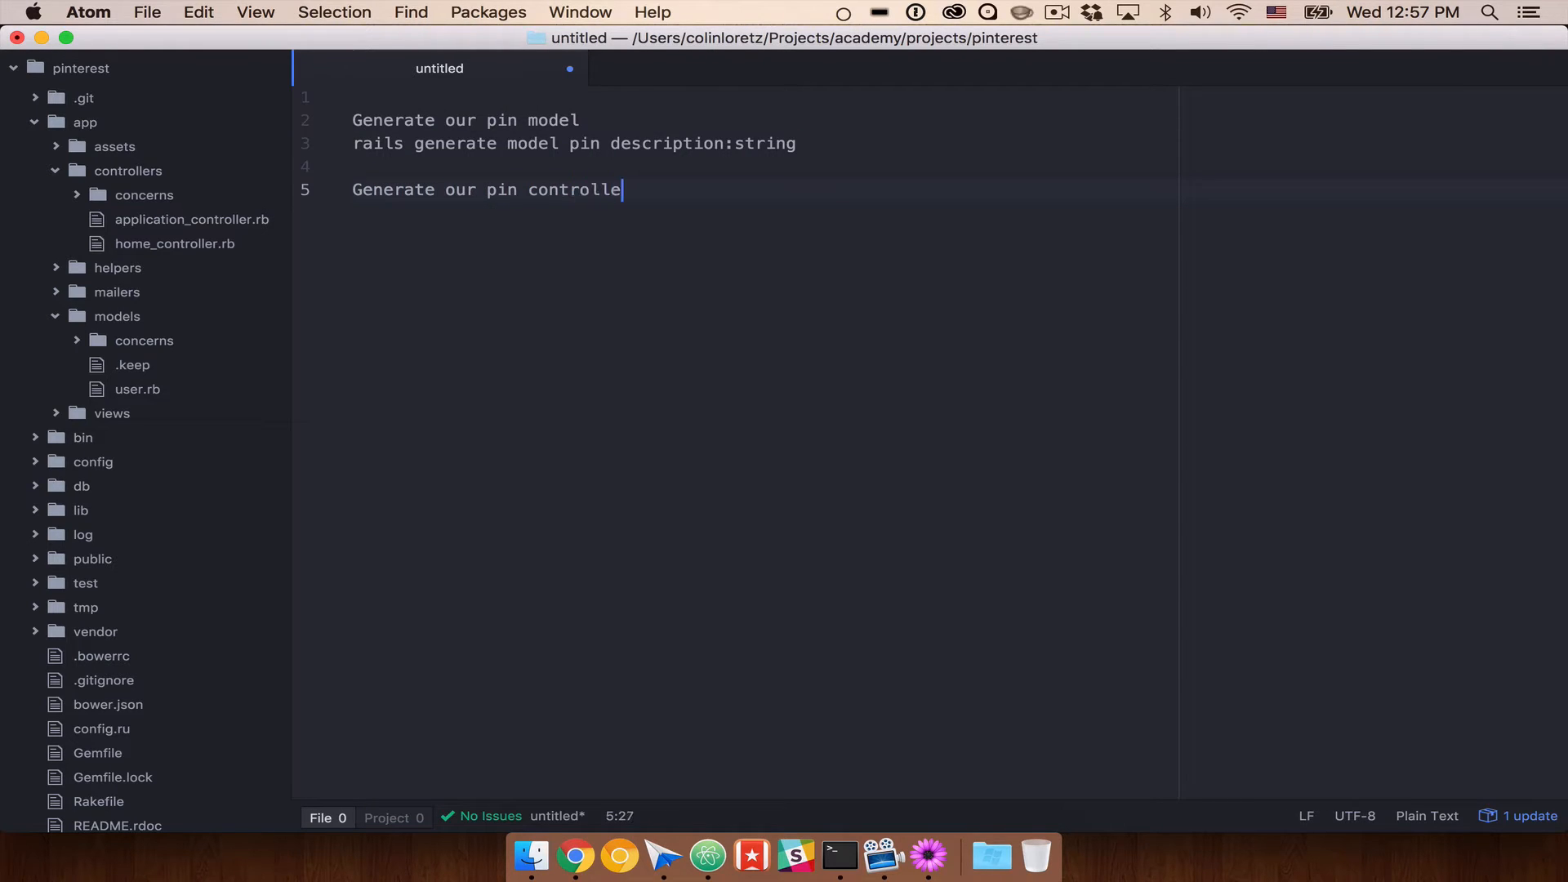
text(rails generate controller pins)
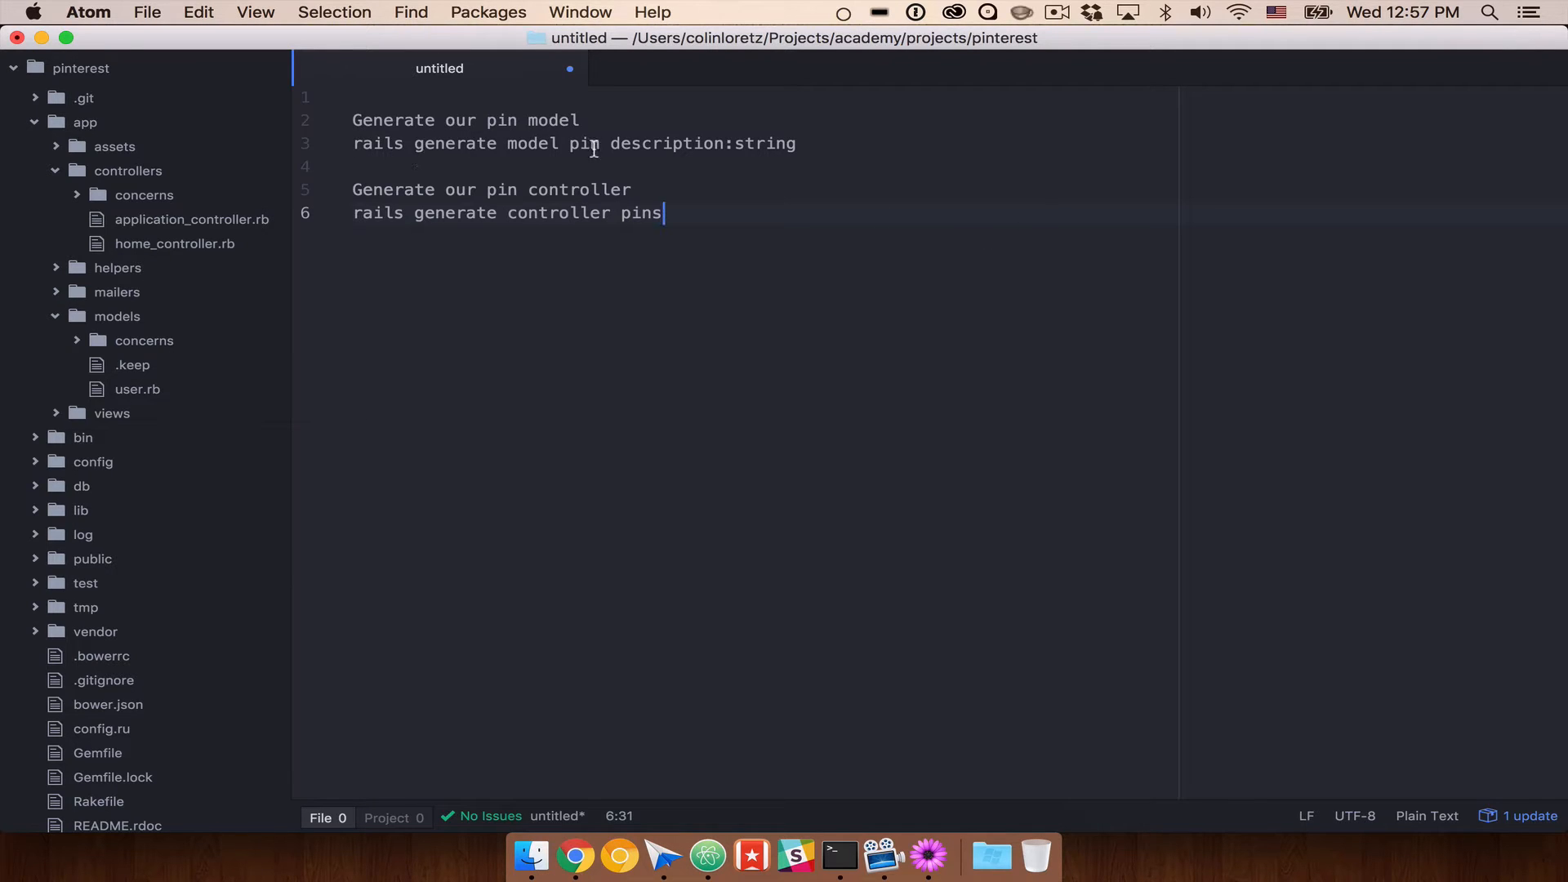
double_click(583, 143)
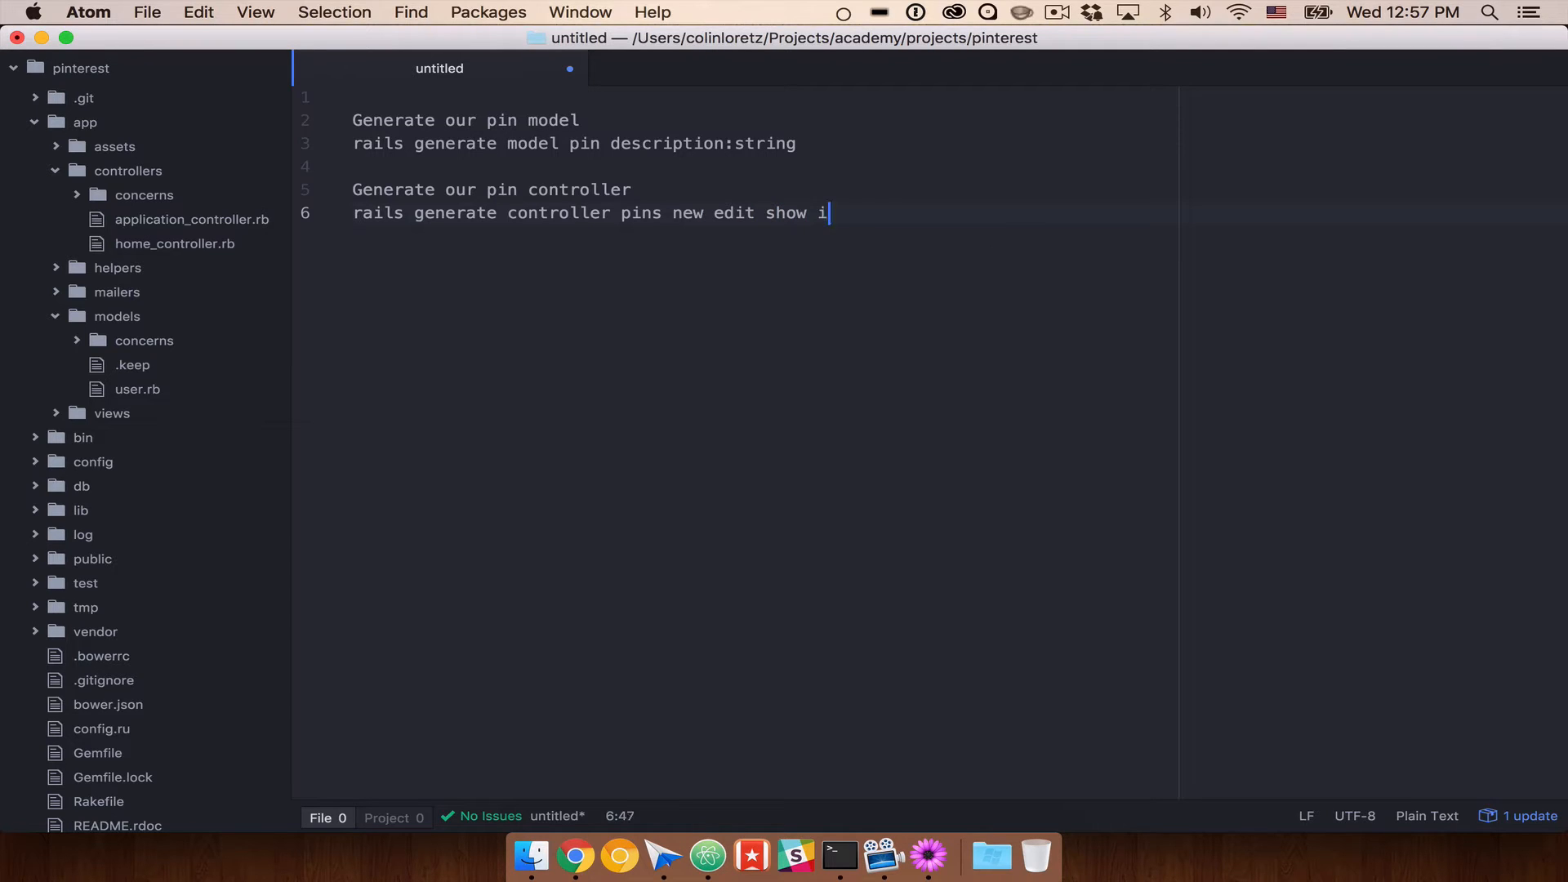
text(ndex destro)
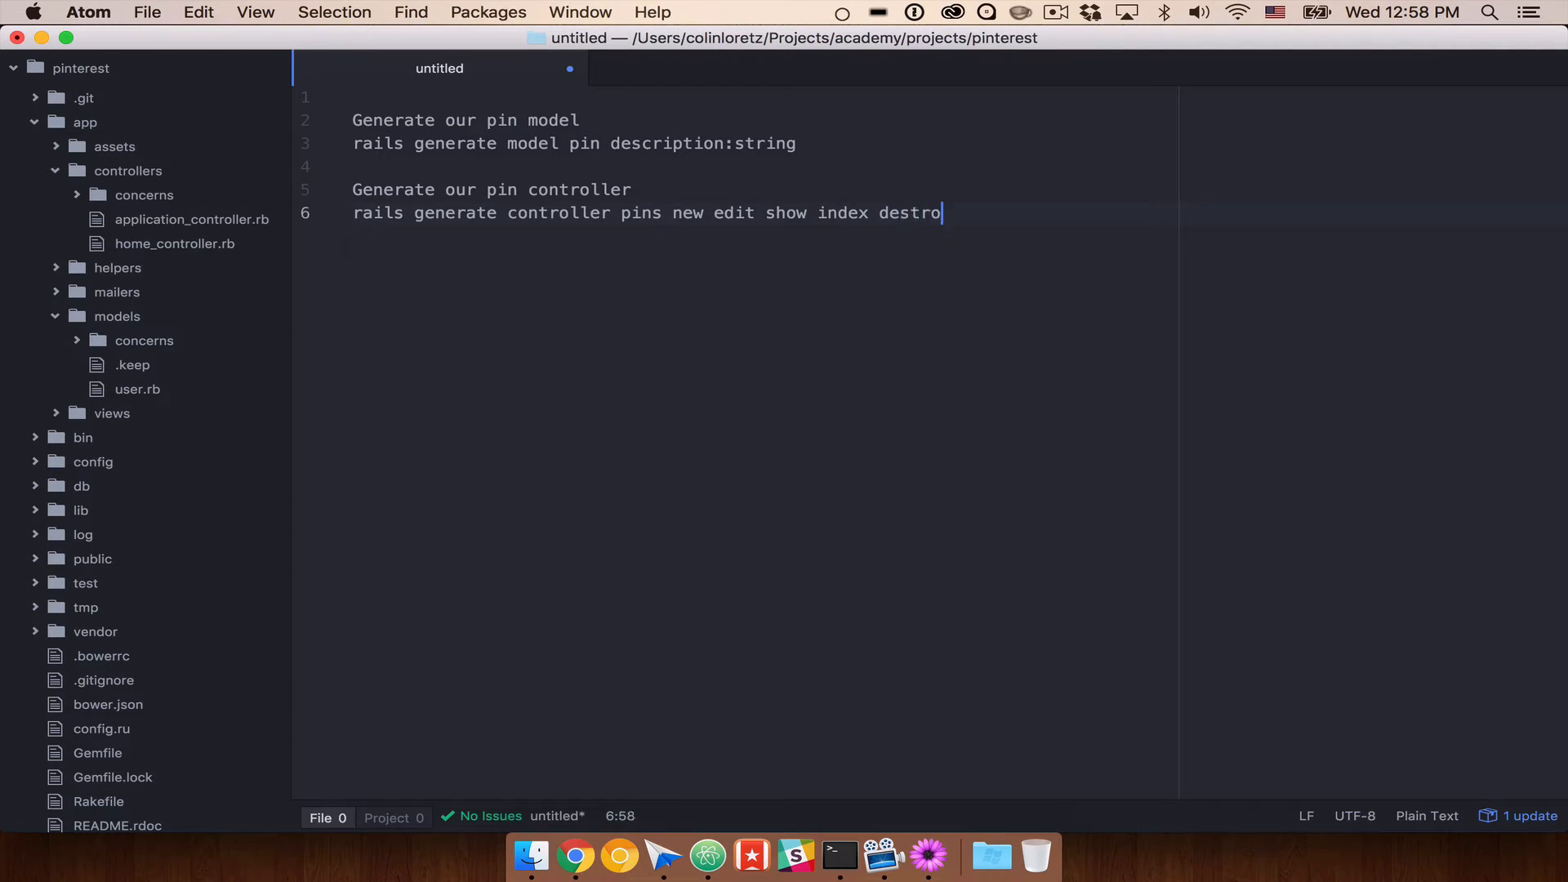
text(y)
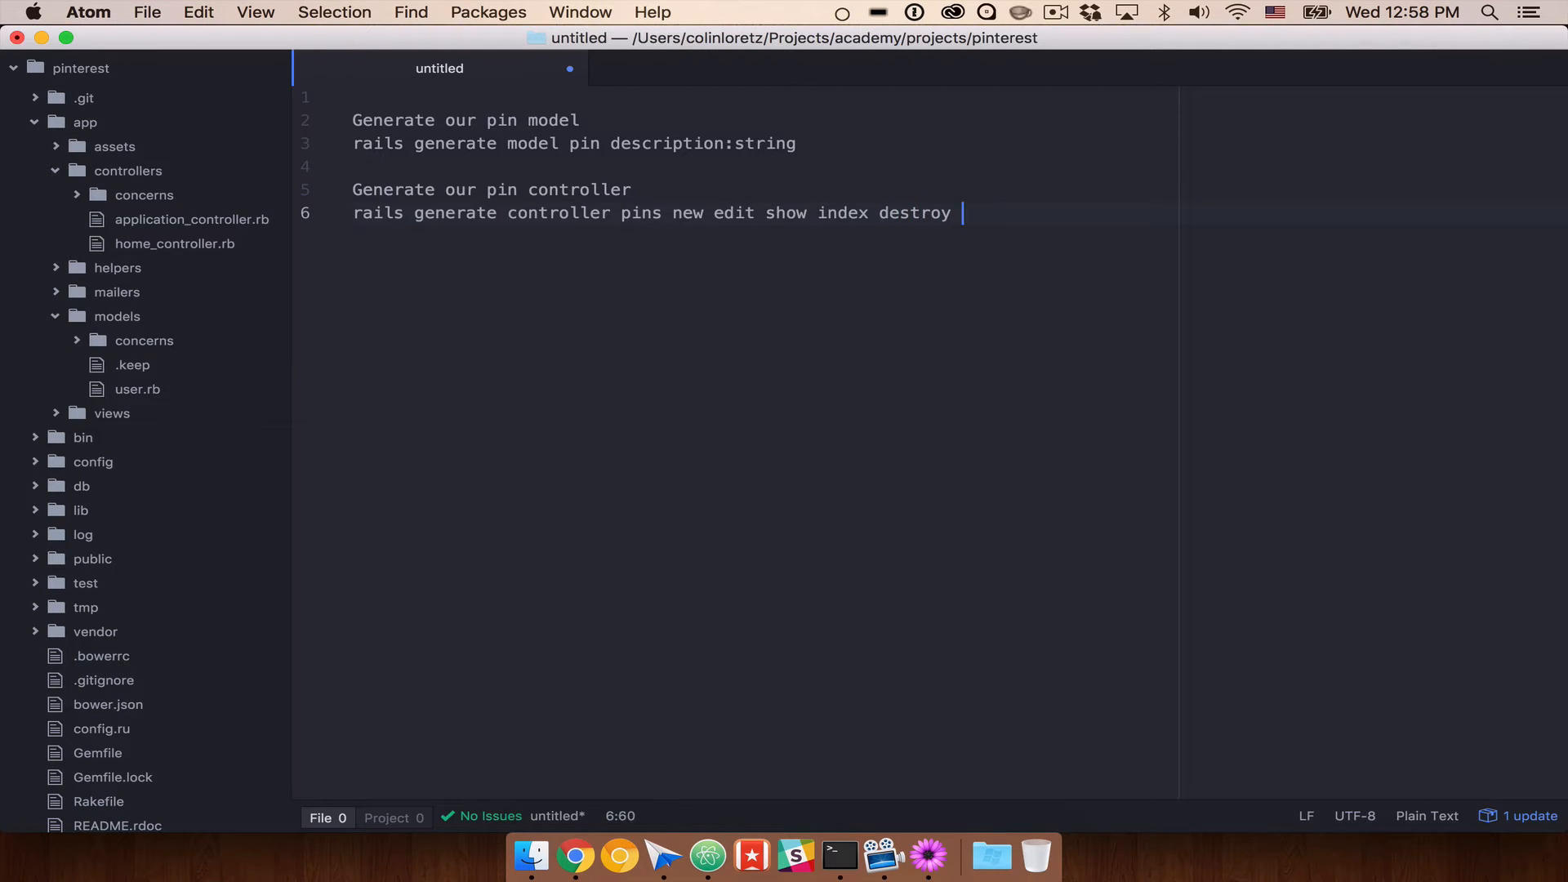
text(update create)
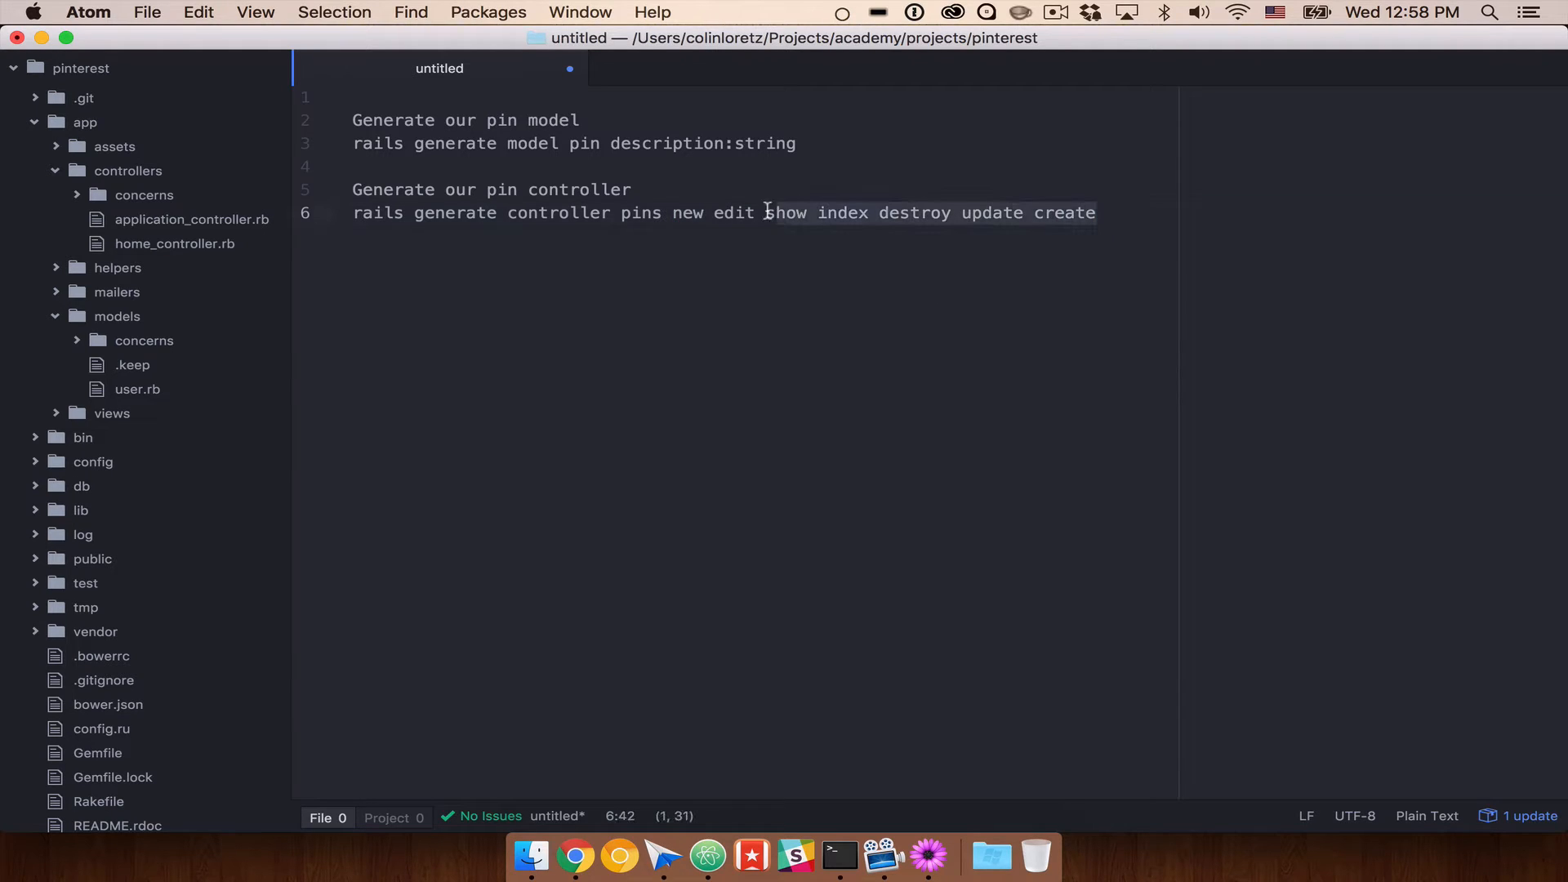
drag(766, 212, 618, 212)
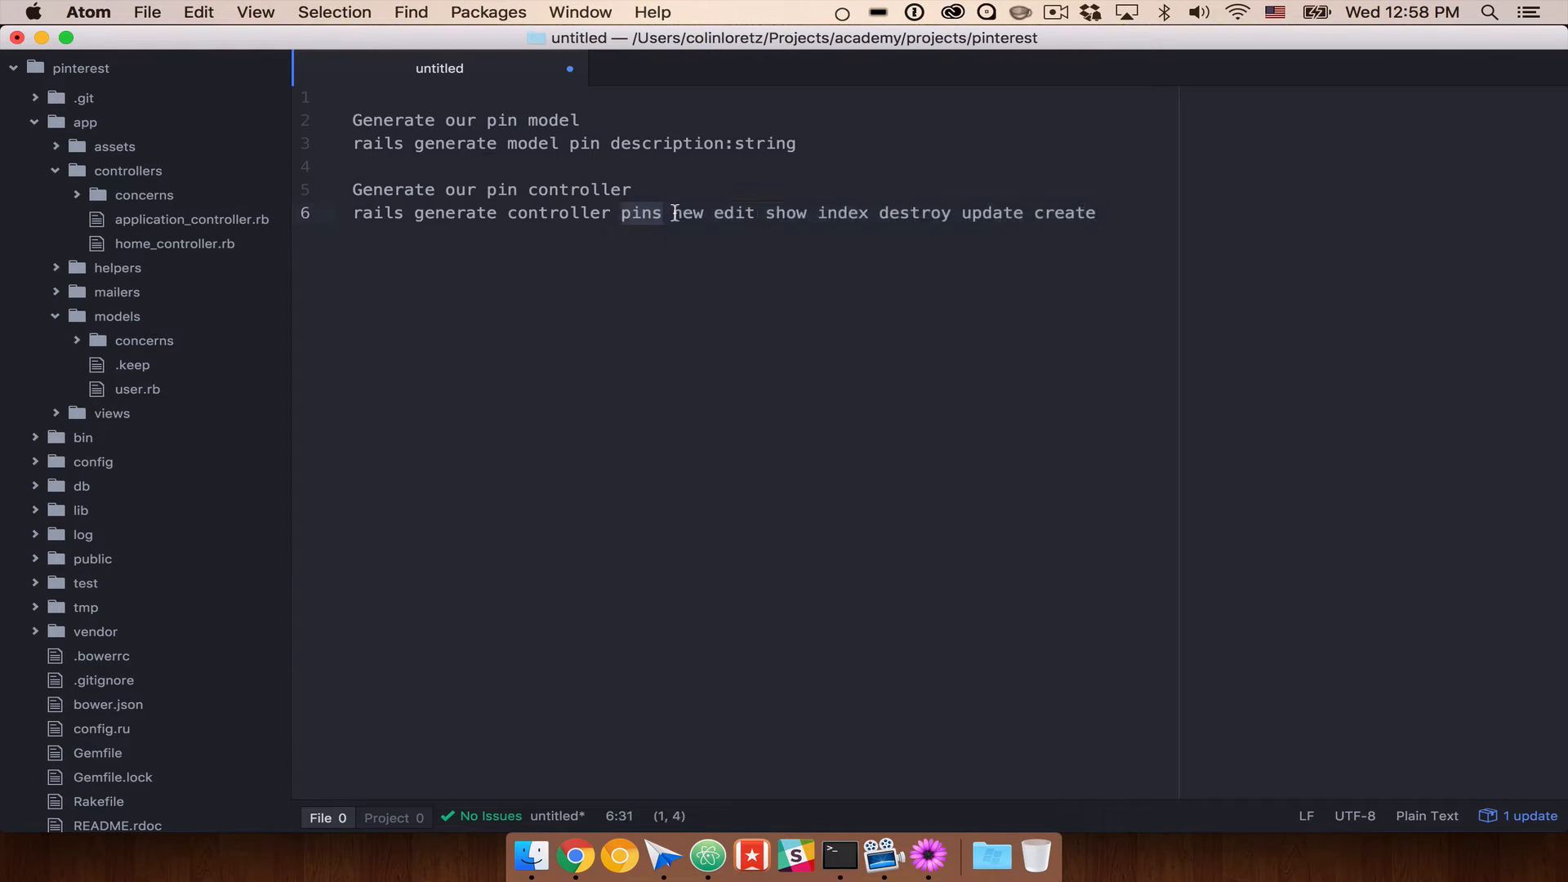
Step: Start an app/views/pins list below the controller command with index.html.erb
drag(672, 212, 886, 212)
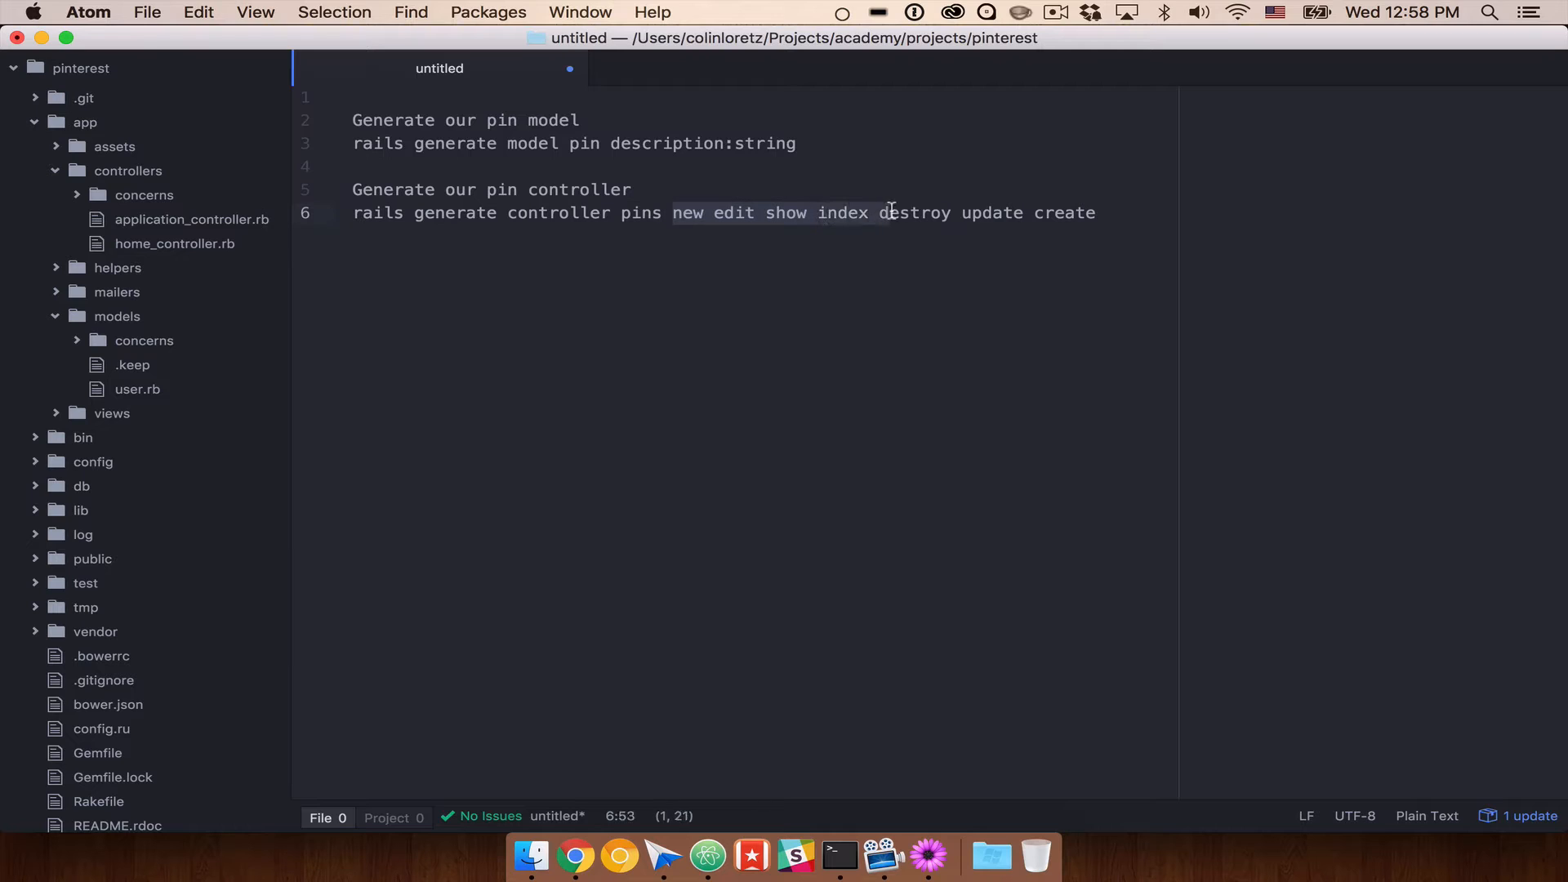
click(1097, 212)
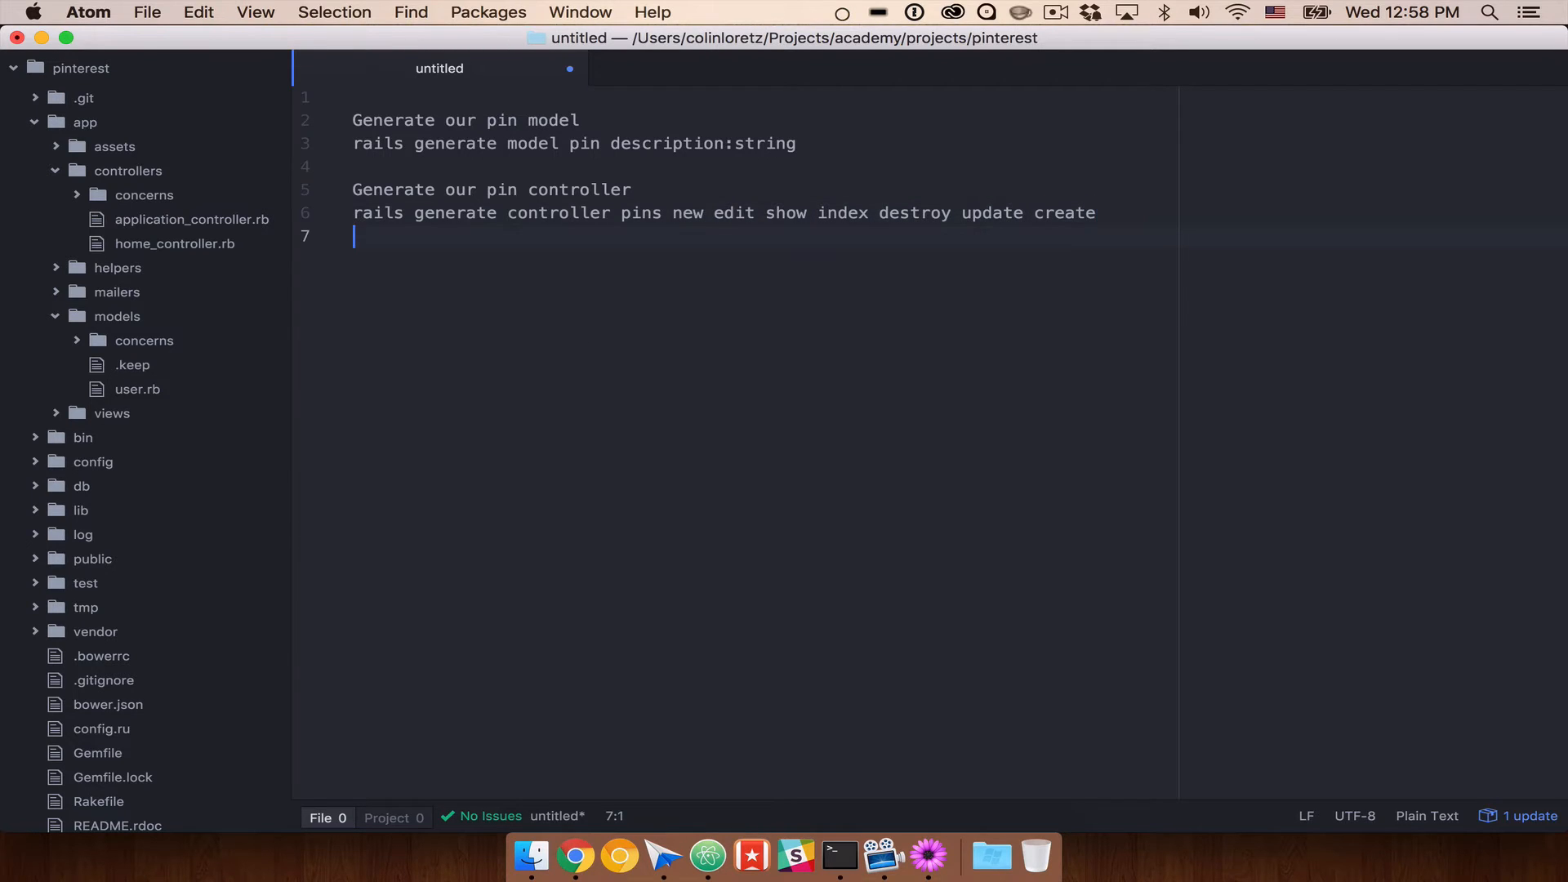
text(/)
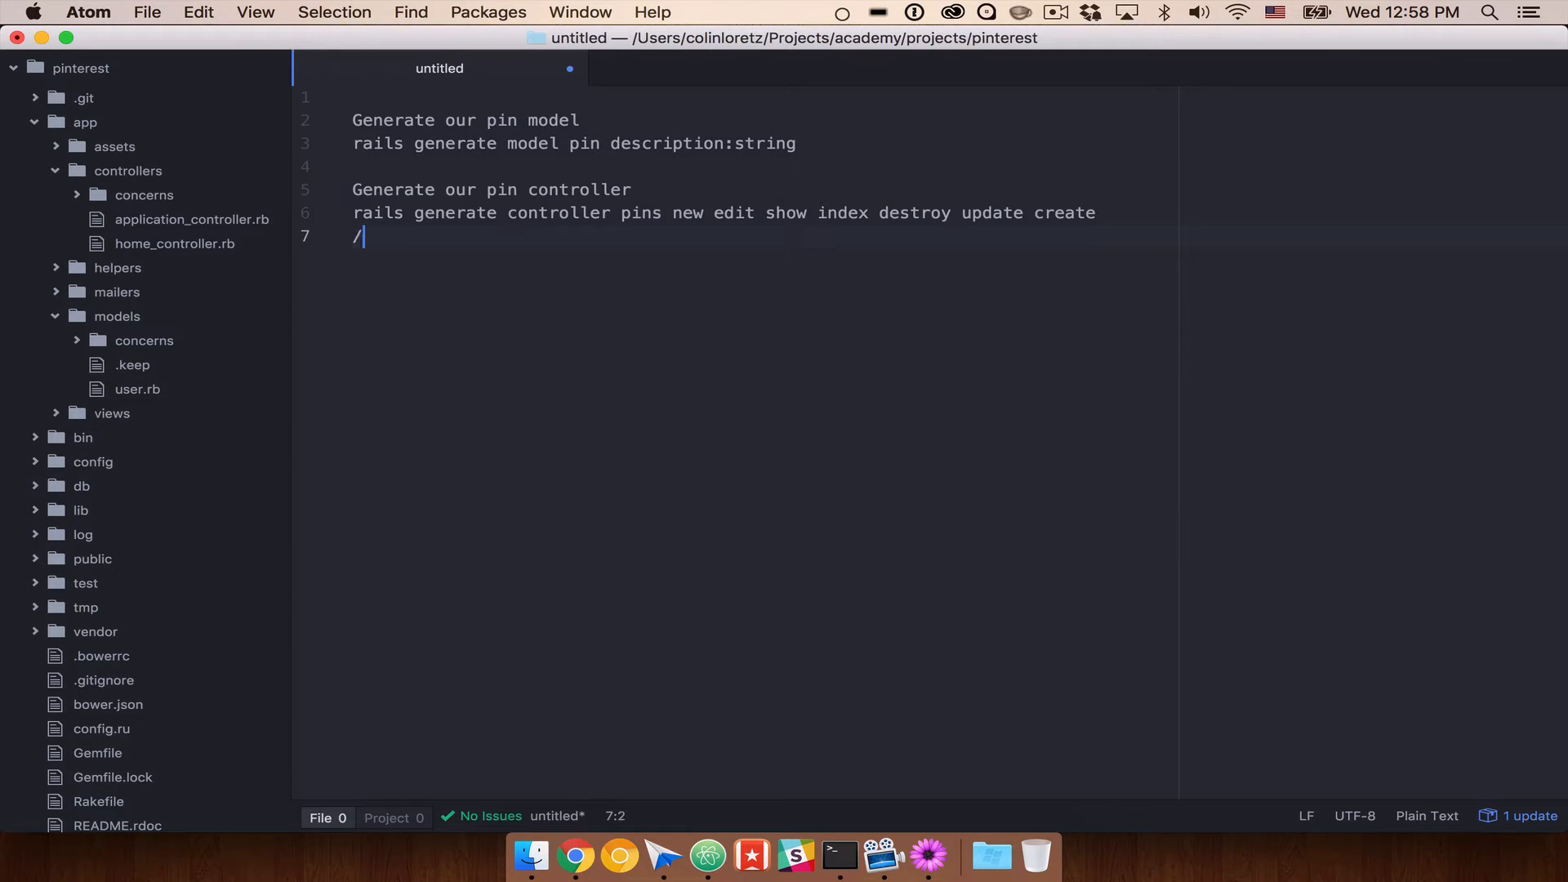
text(app/views/pins)
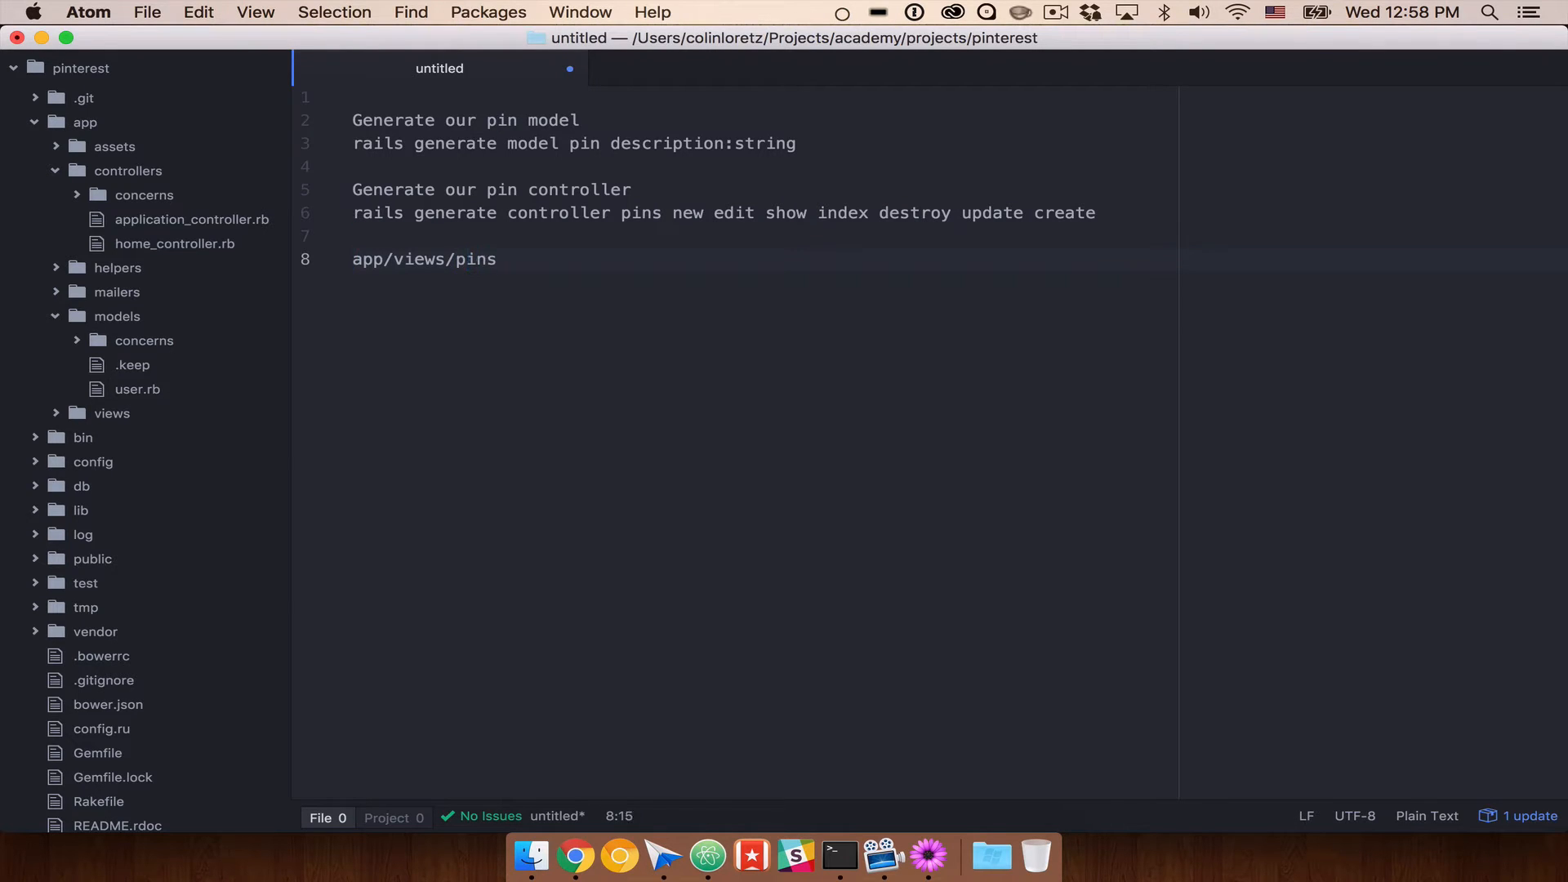
text(index.html.)
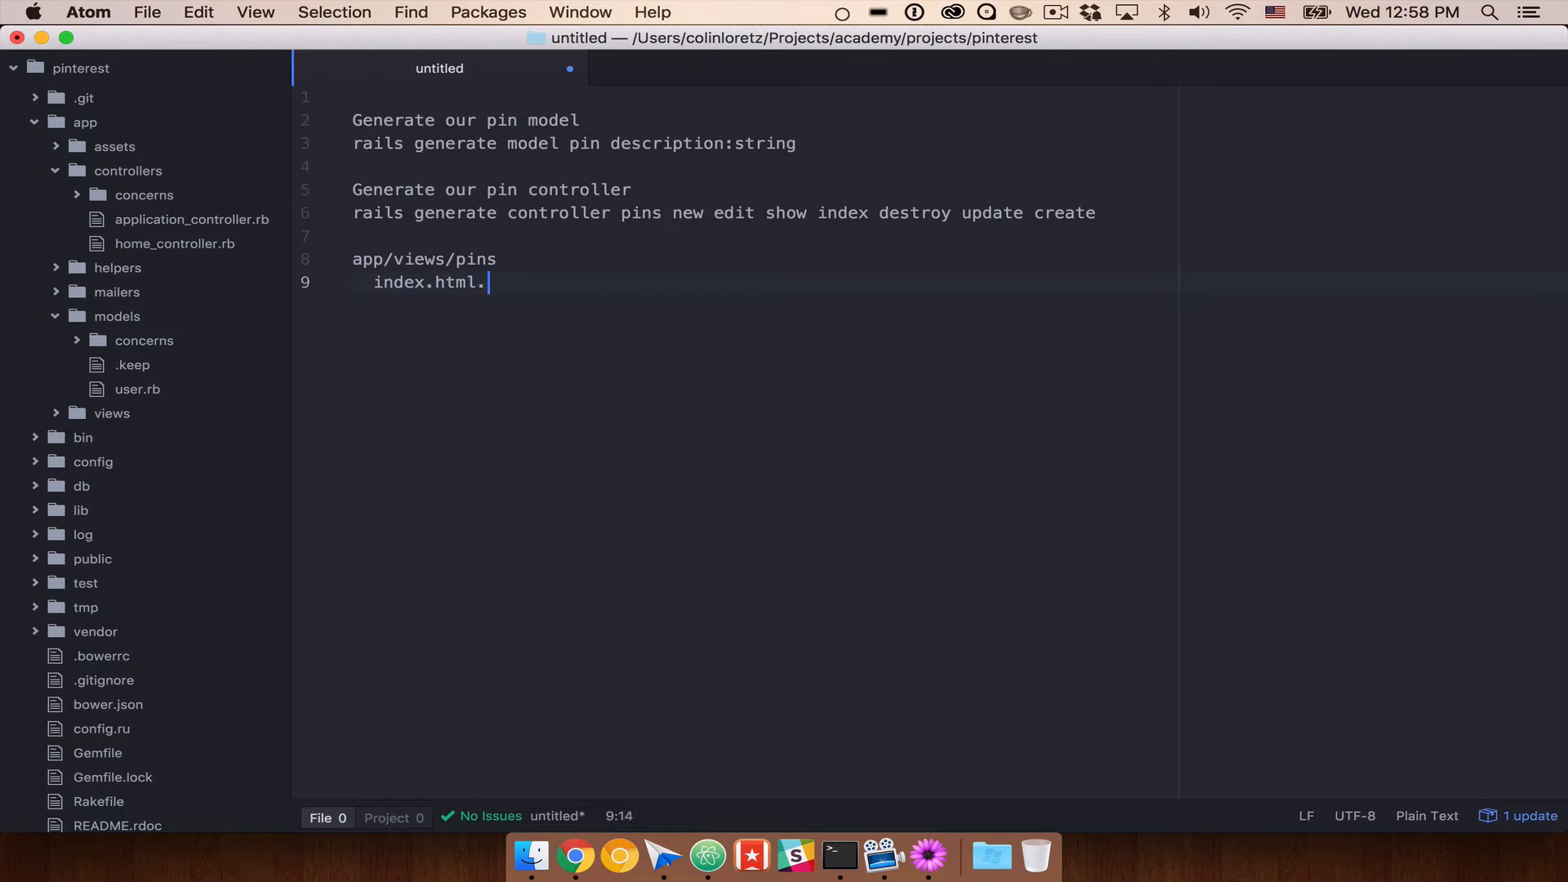
text(erb)
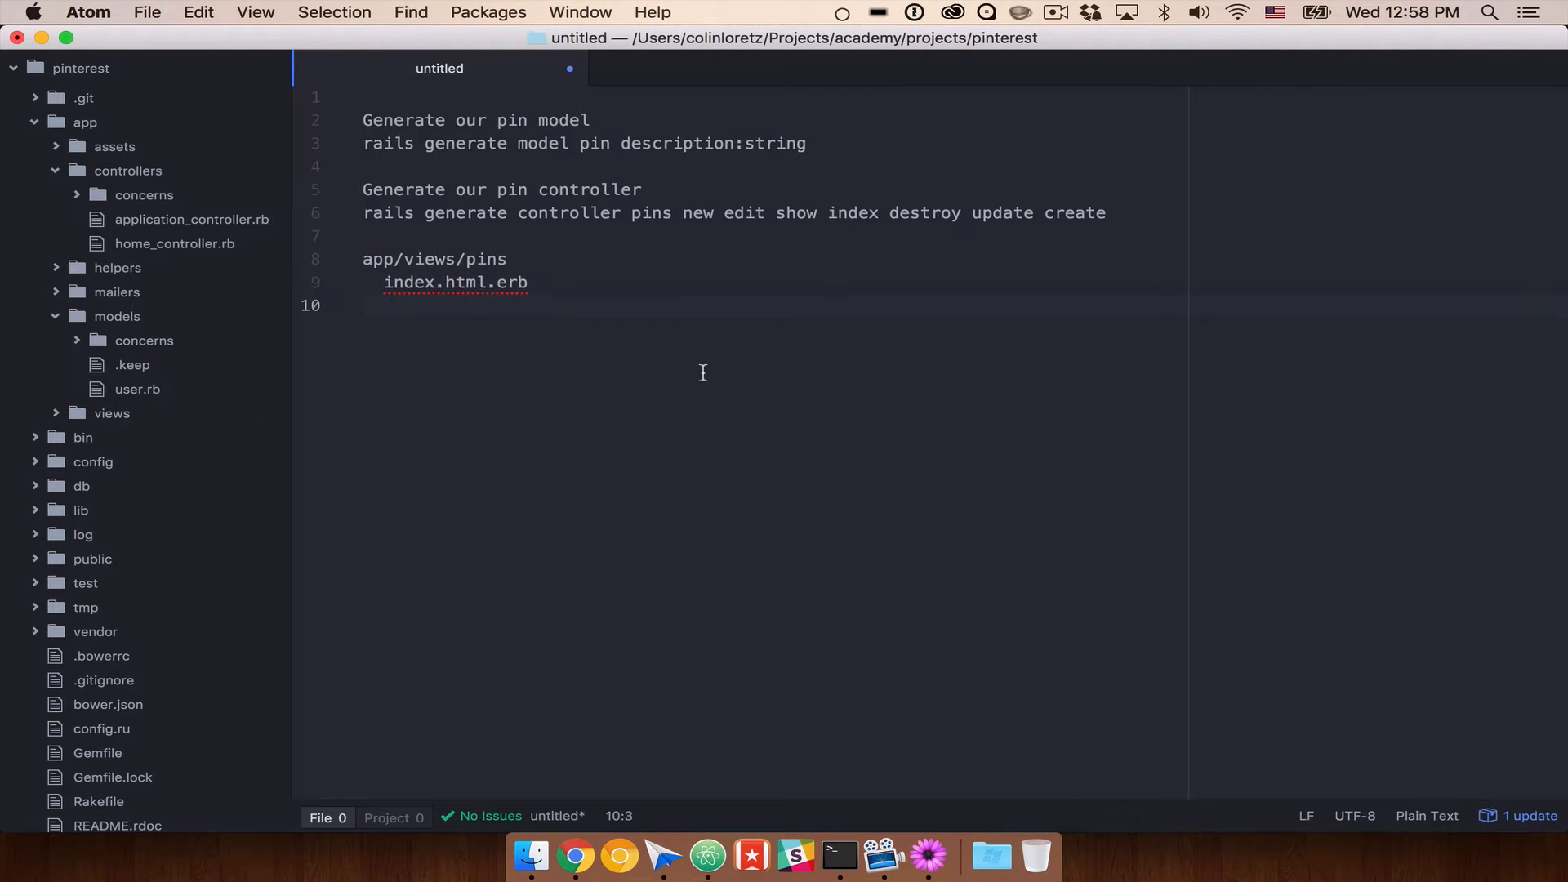
Step: List the new, show, edit, destroy, update and create .html.erb view files
text(new.html.e)
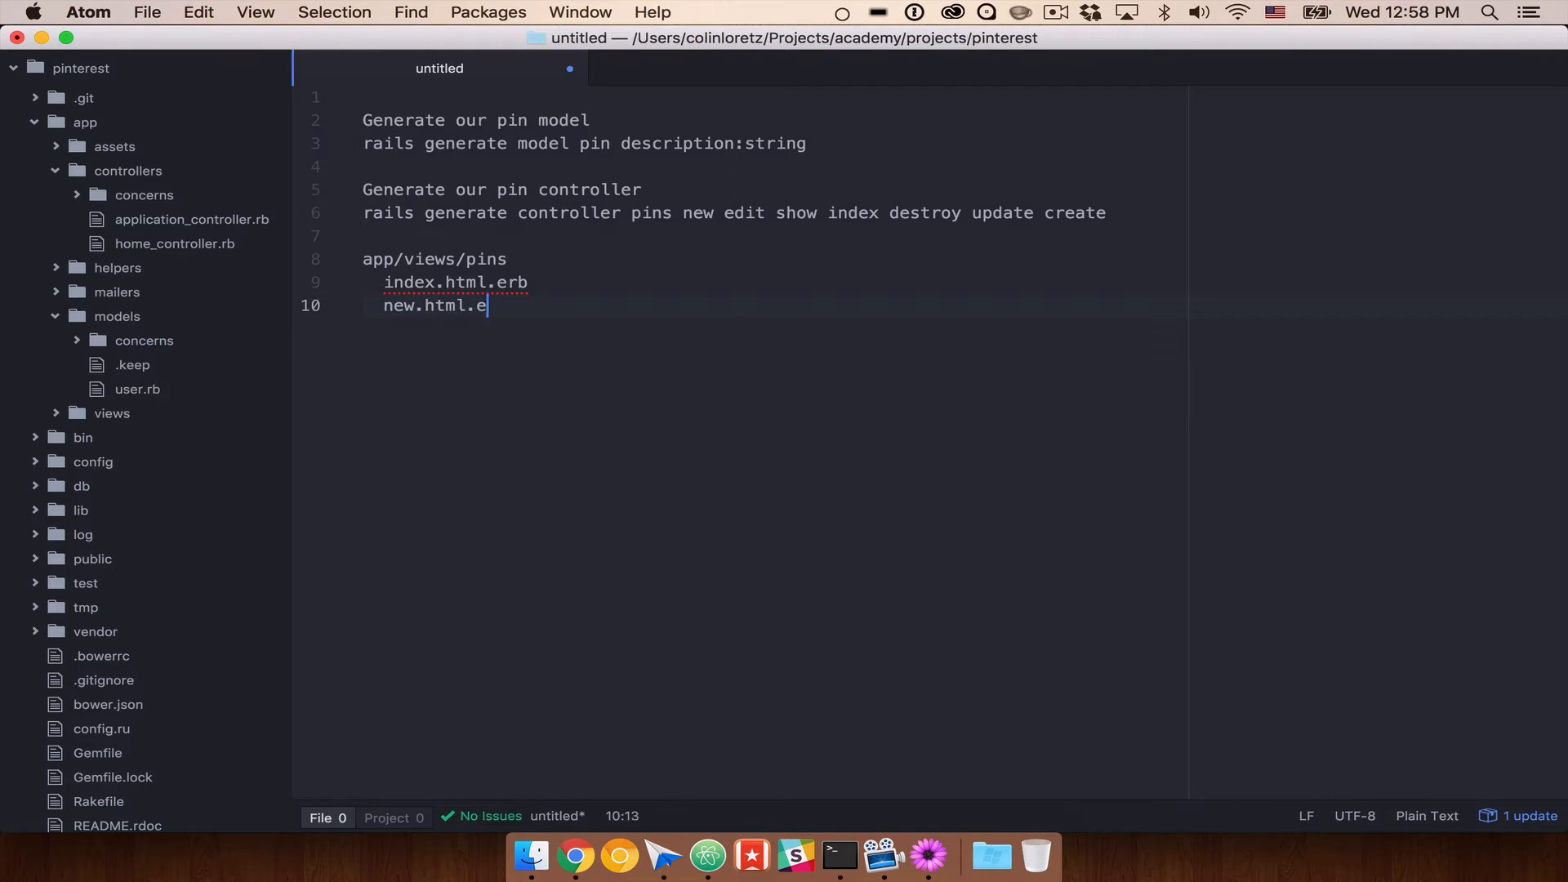
text(rb)
text(edit)
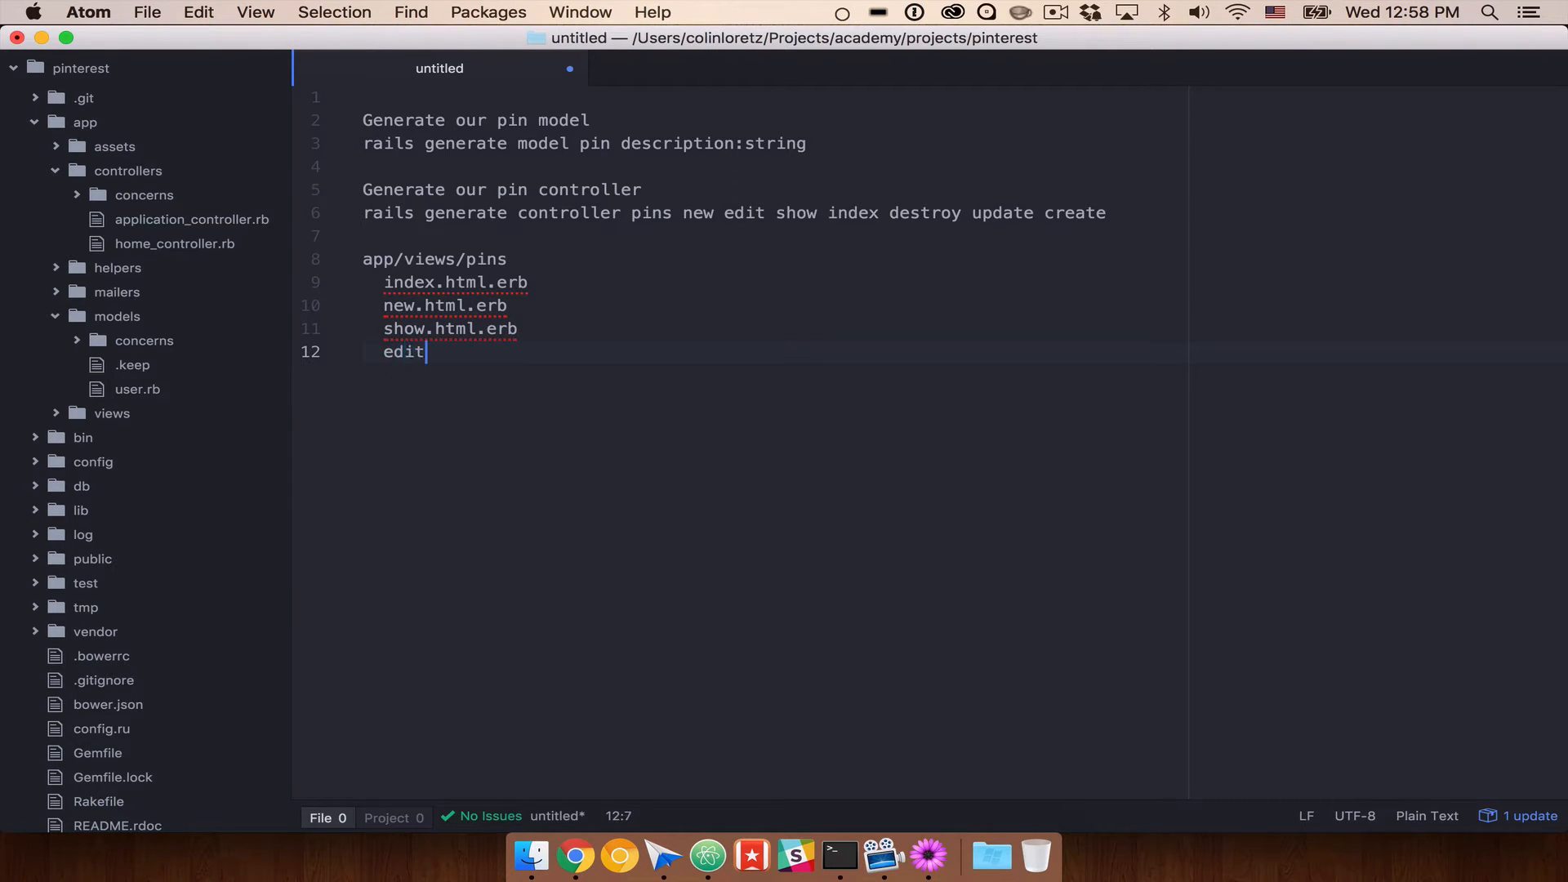
text(.html.erb)
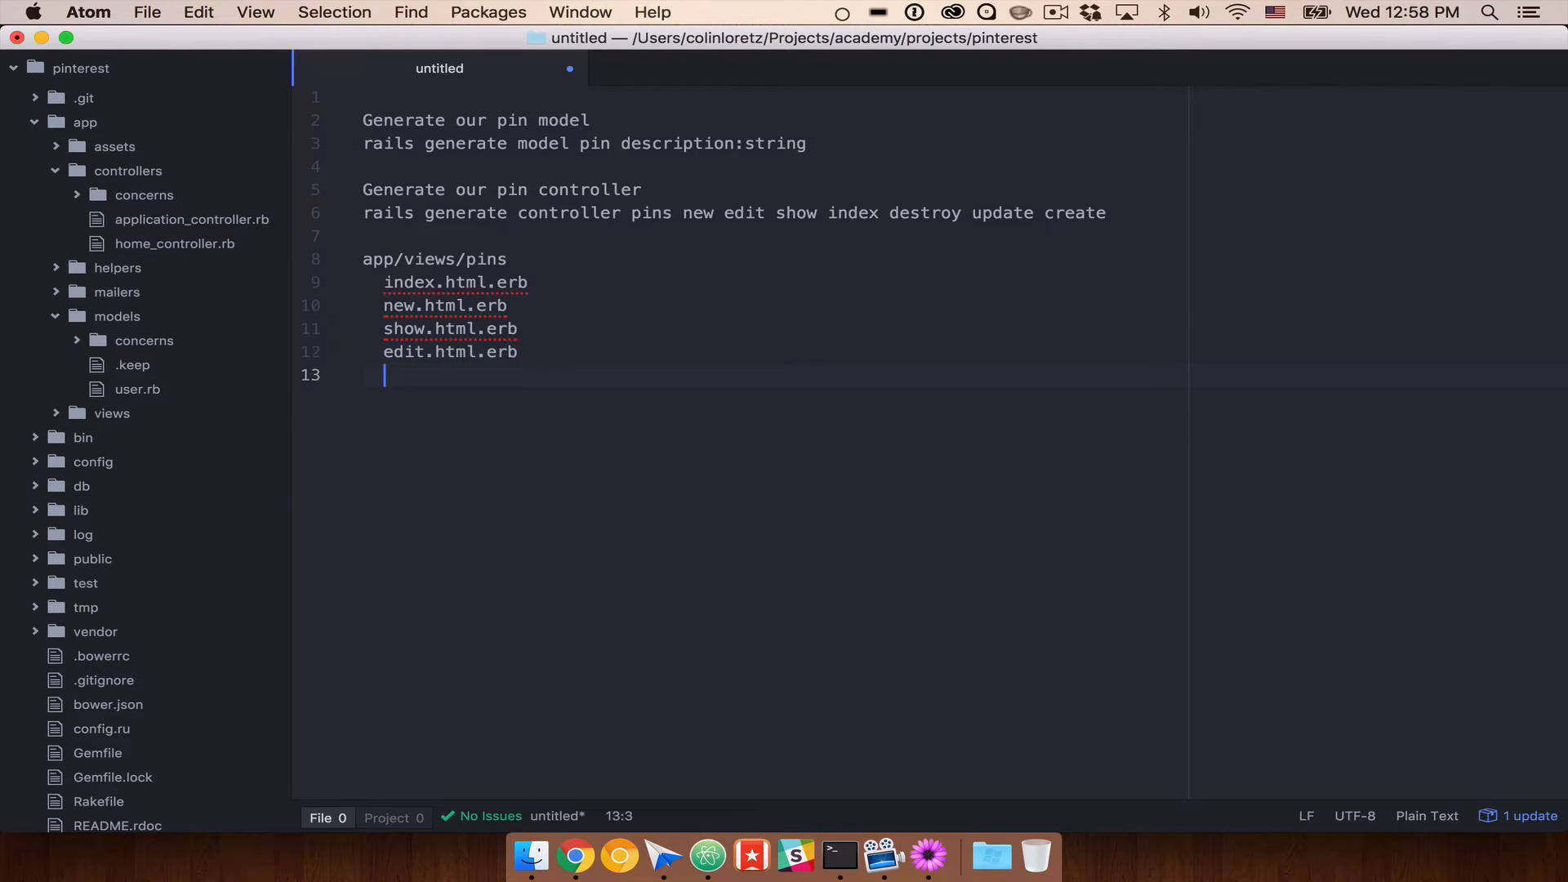
text(destroy.html.erb)
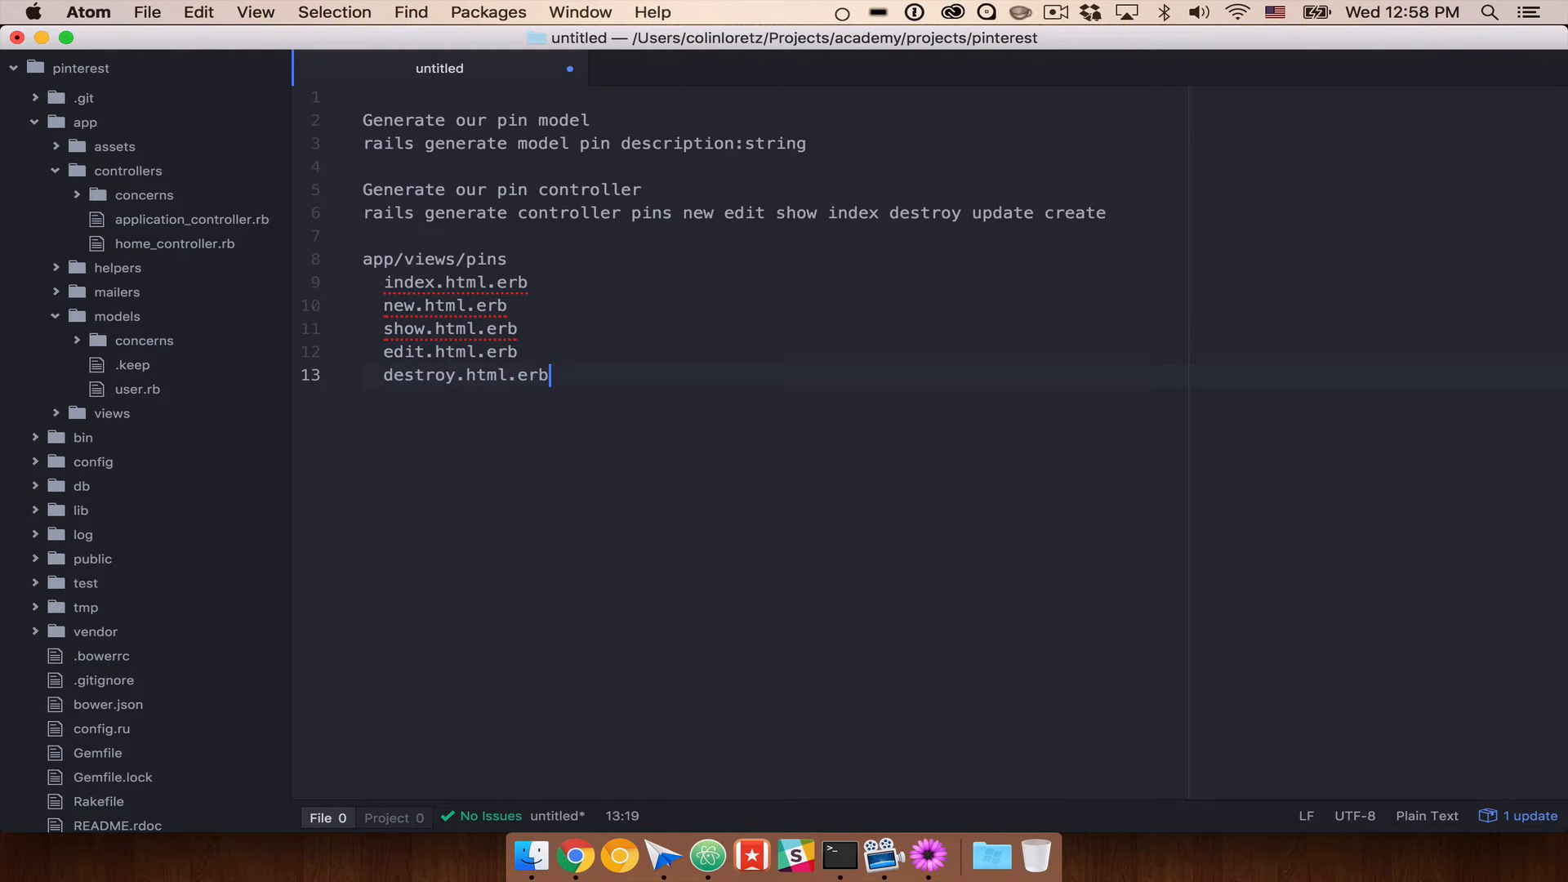
text(update.html.)
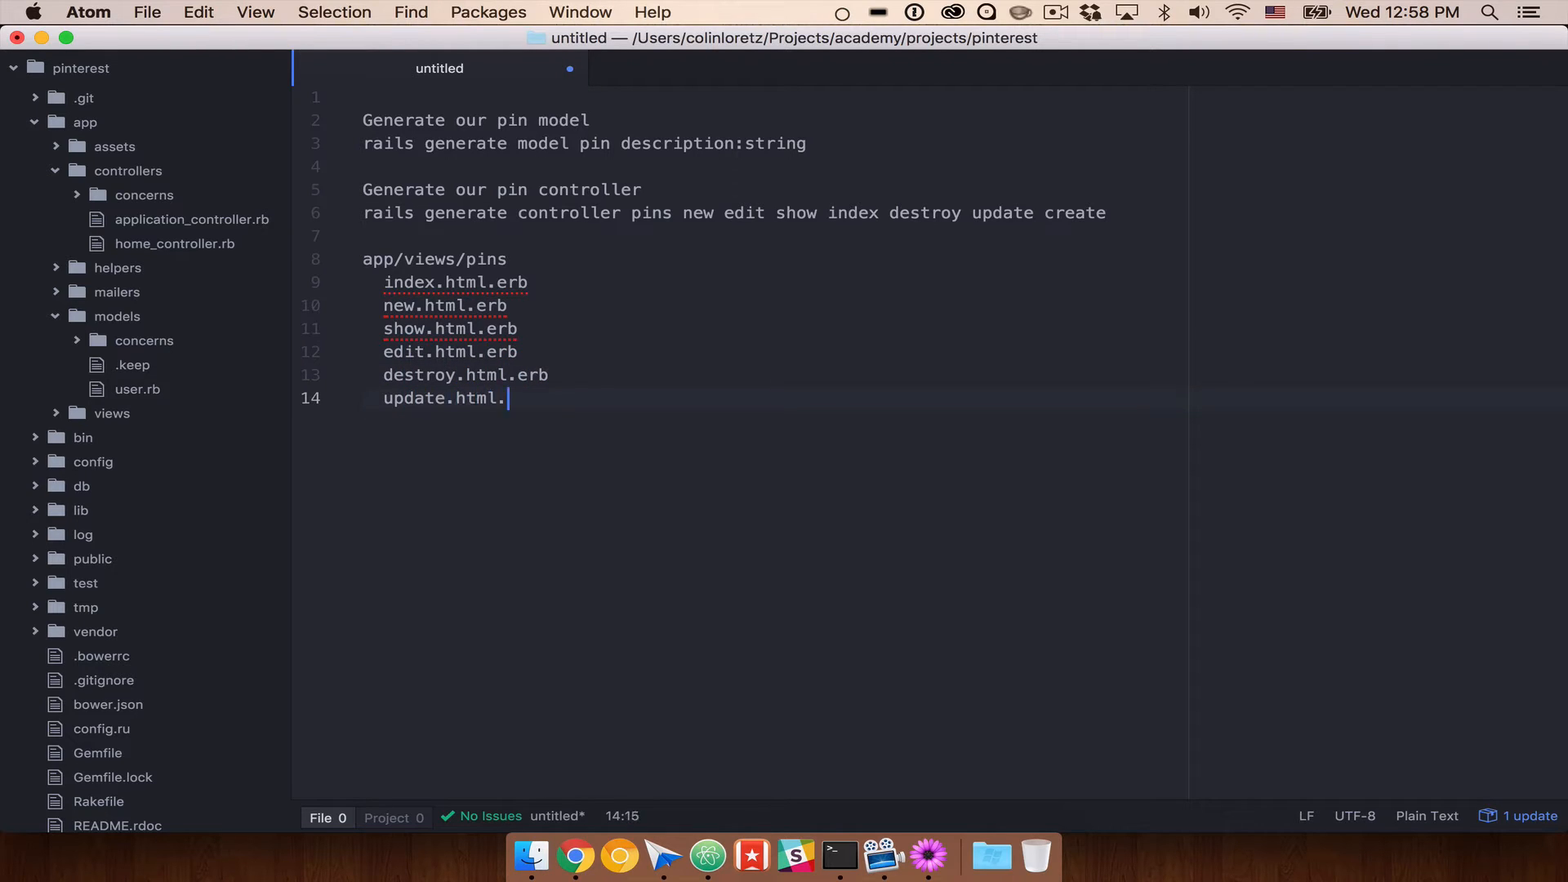
text(erb)
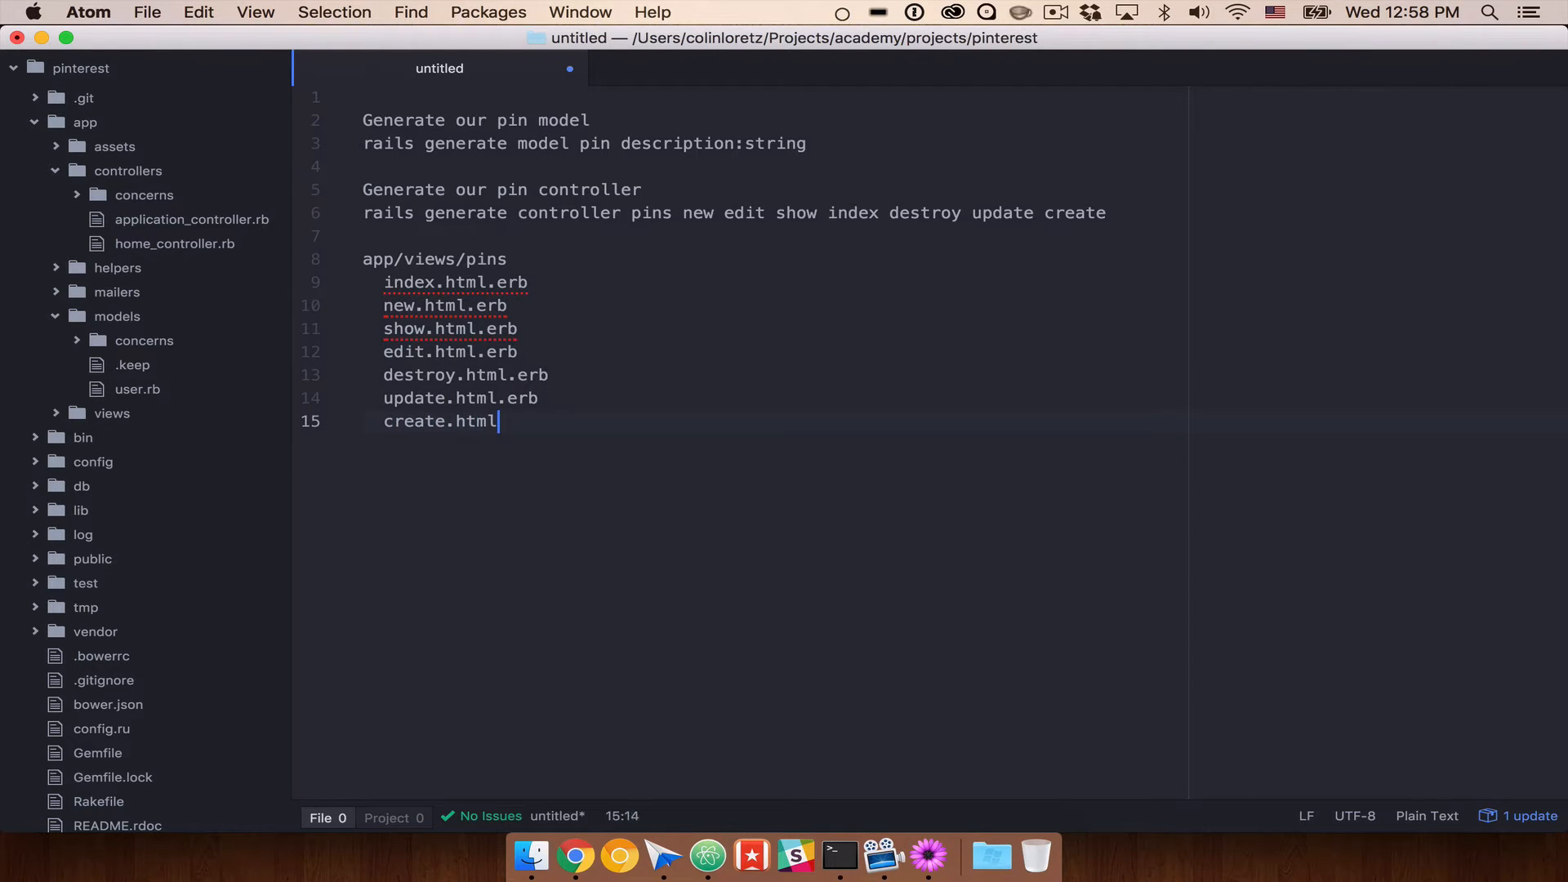
text(.erb)
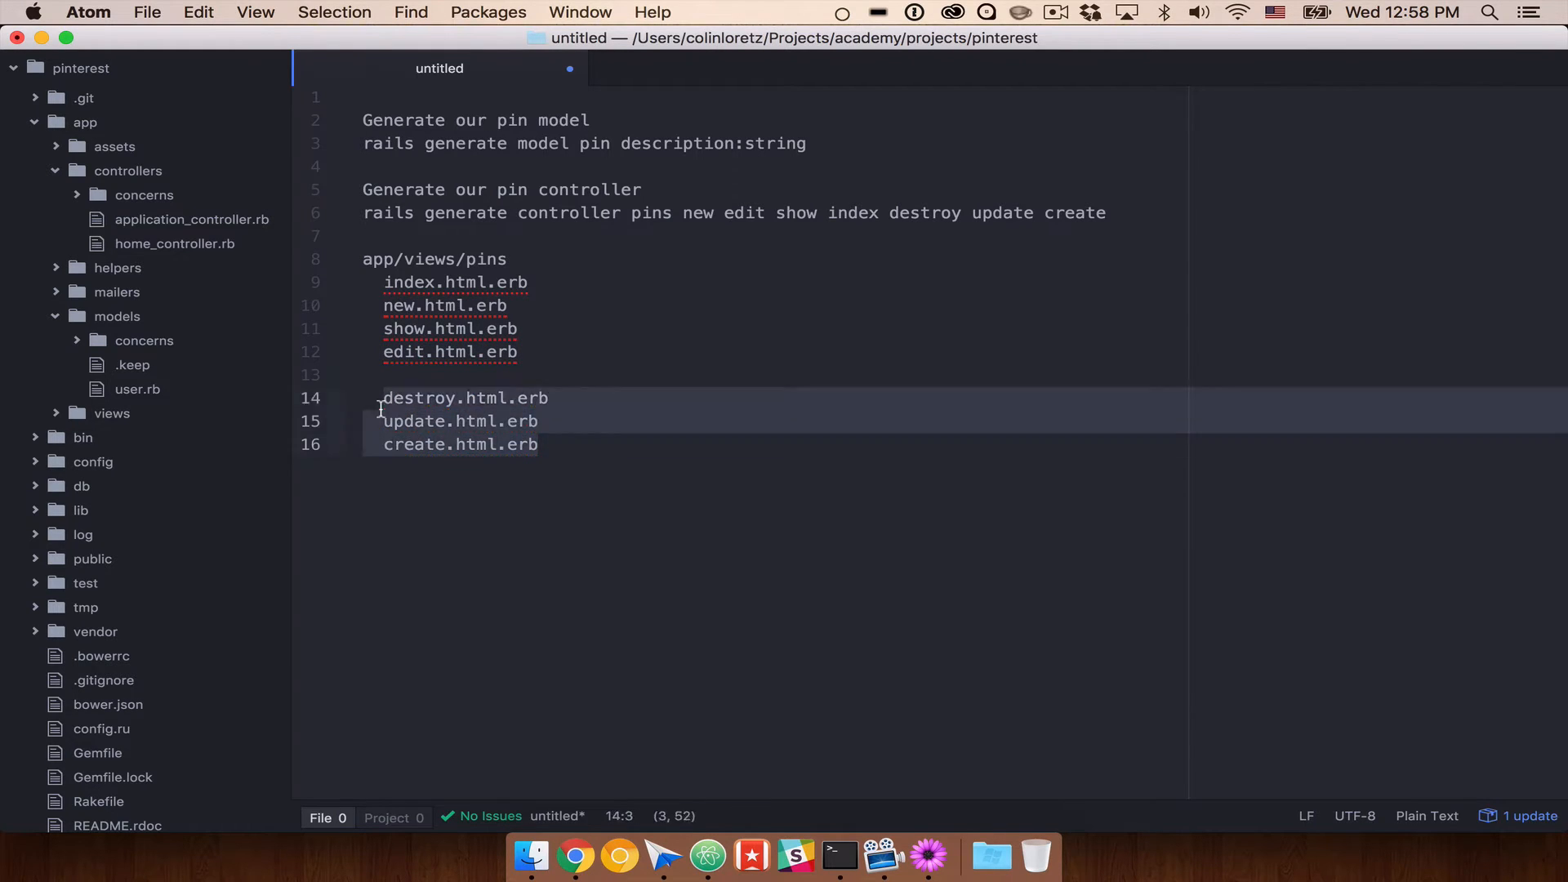
mouse_move(255, 498)
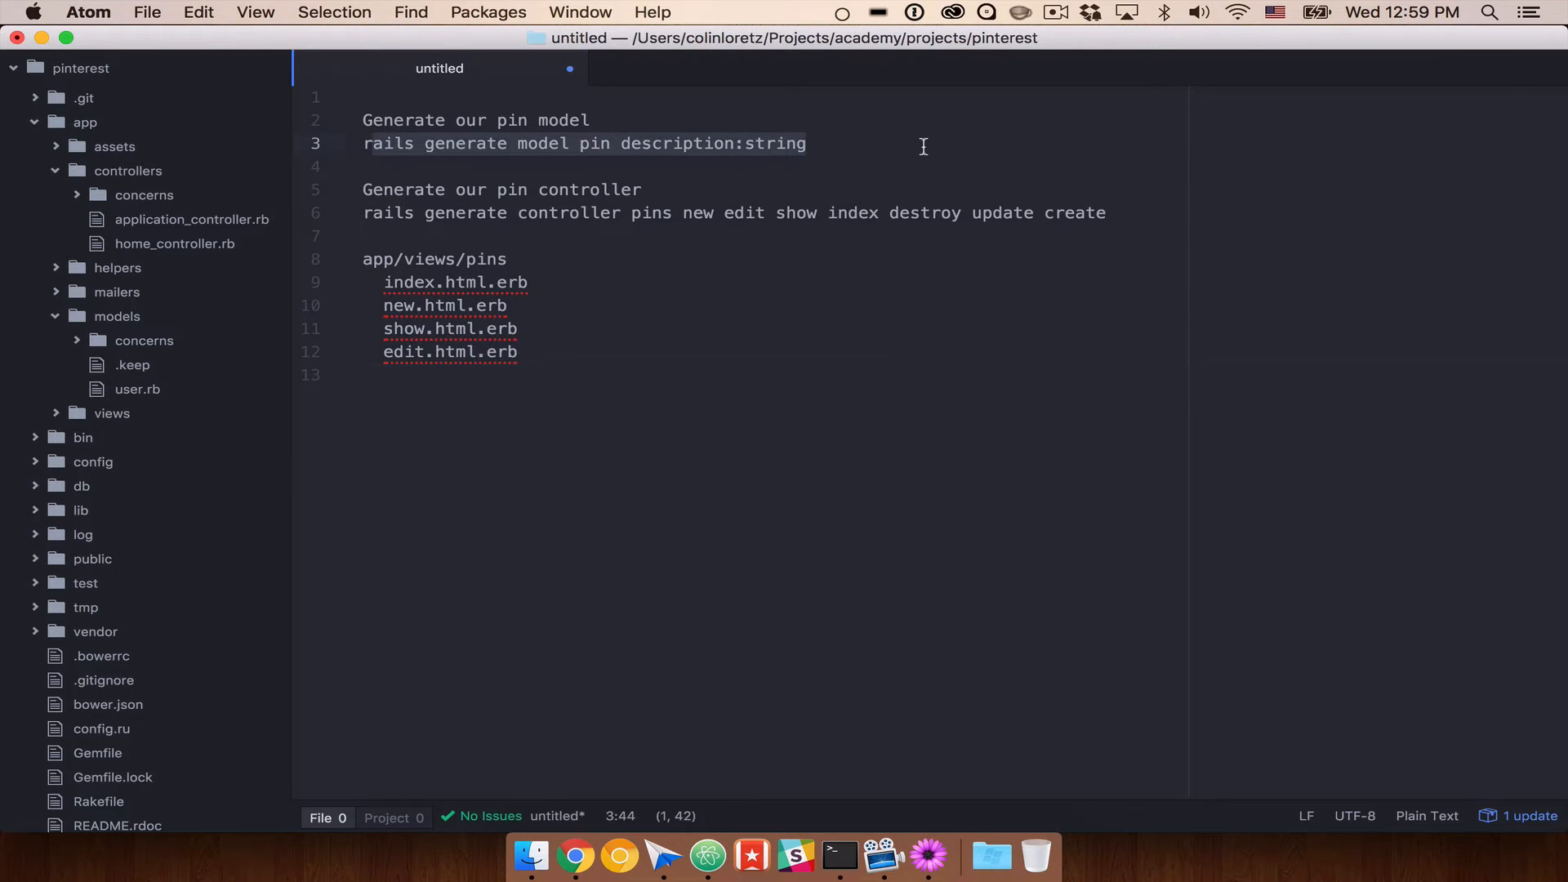
Step: Trim the app/views/pins list down to the index, new, show and edit view files
click(371, 212)
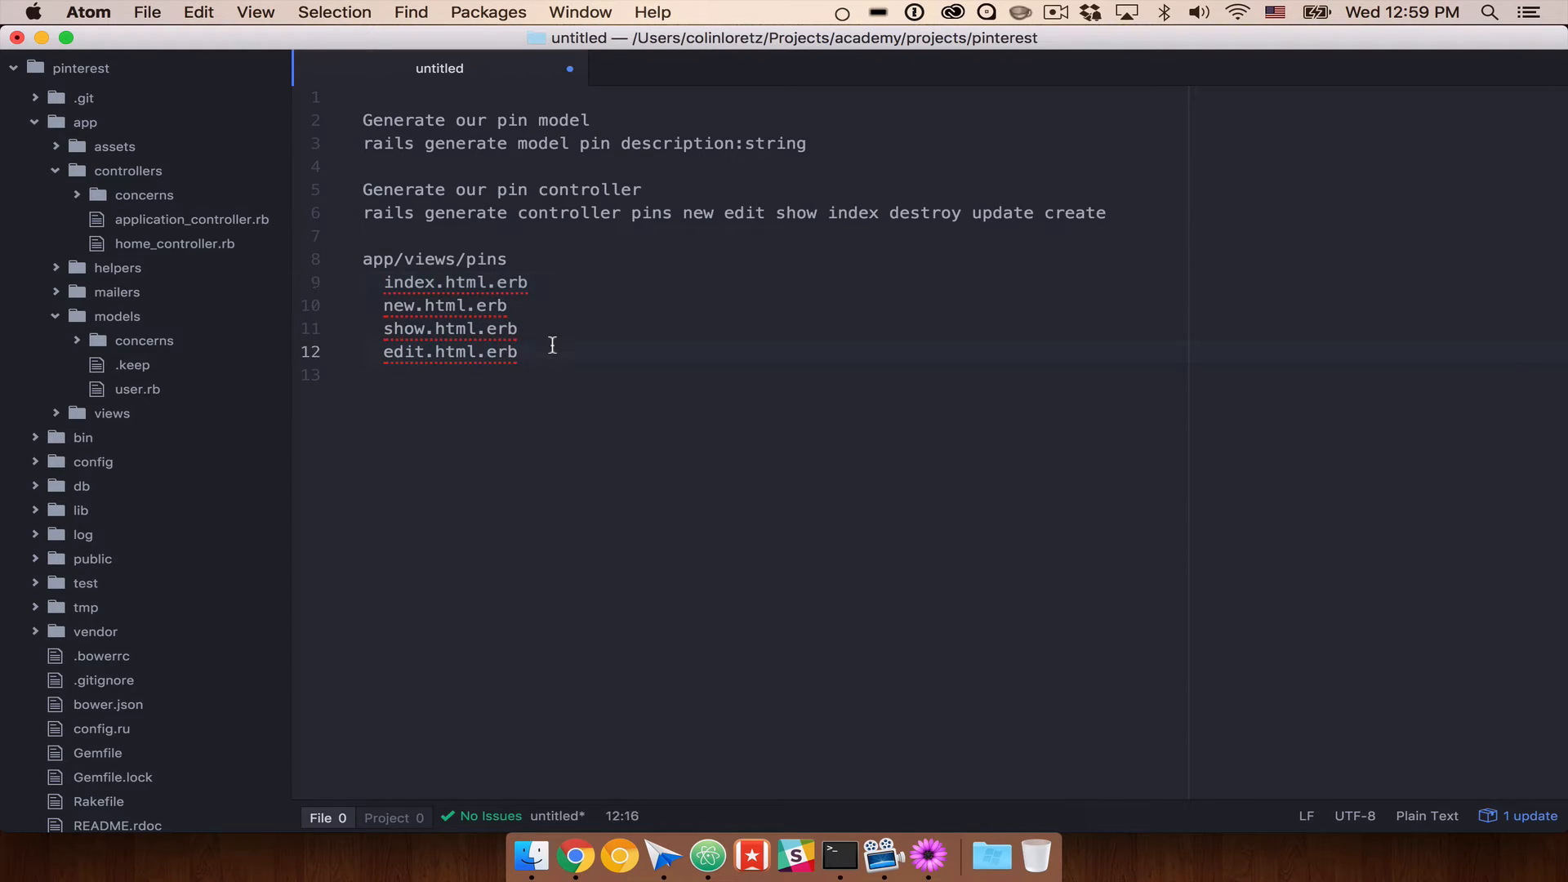
click(700, 212)
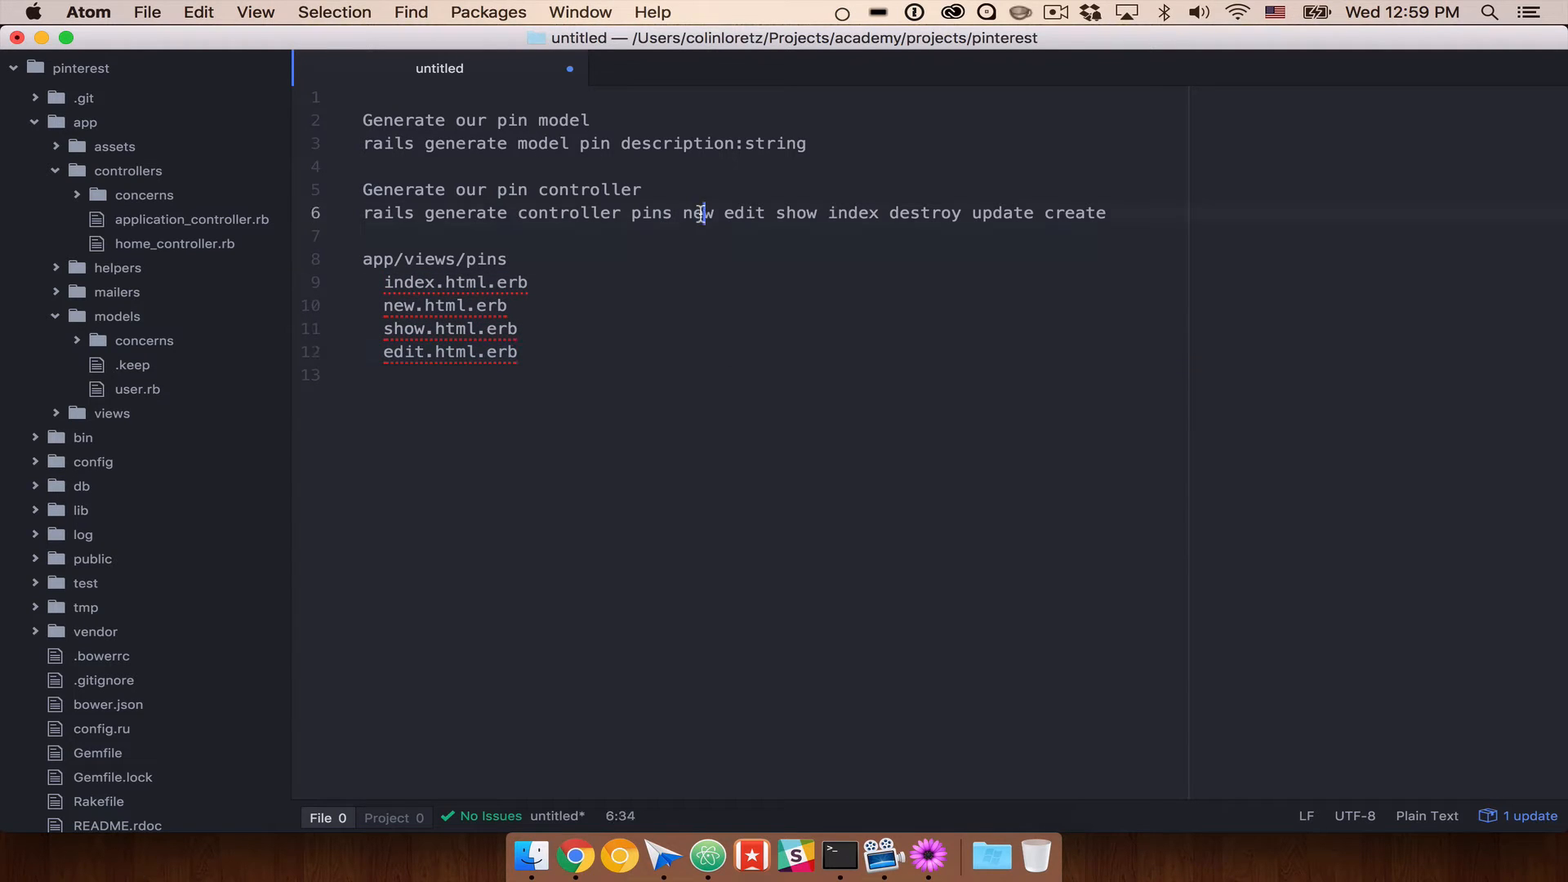
double_click(743, 213)
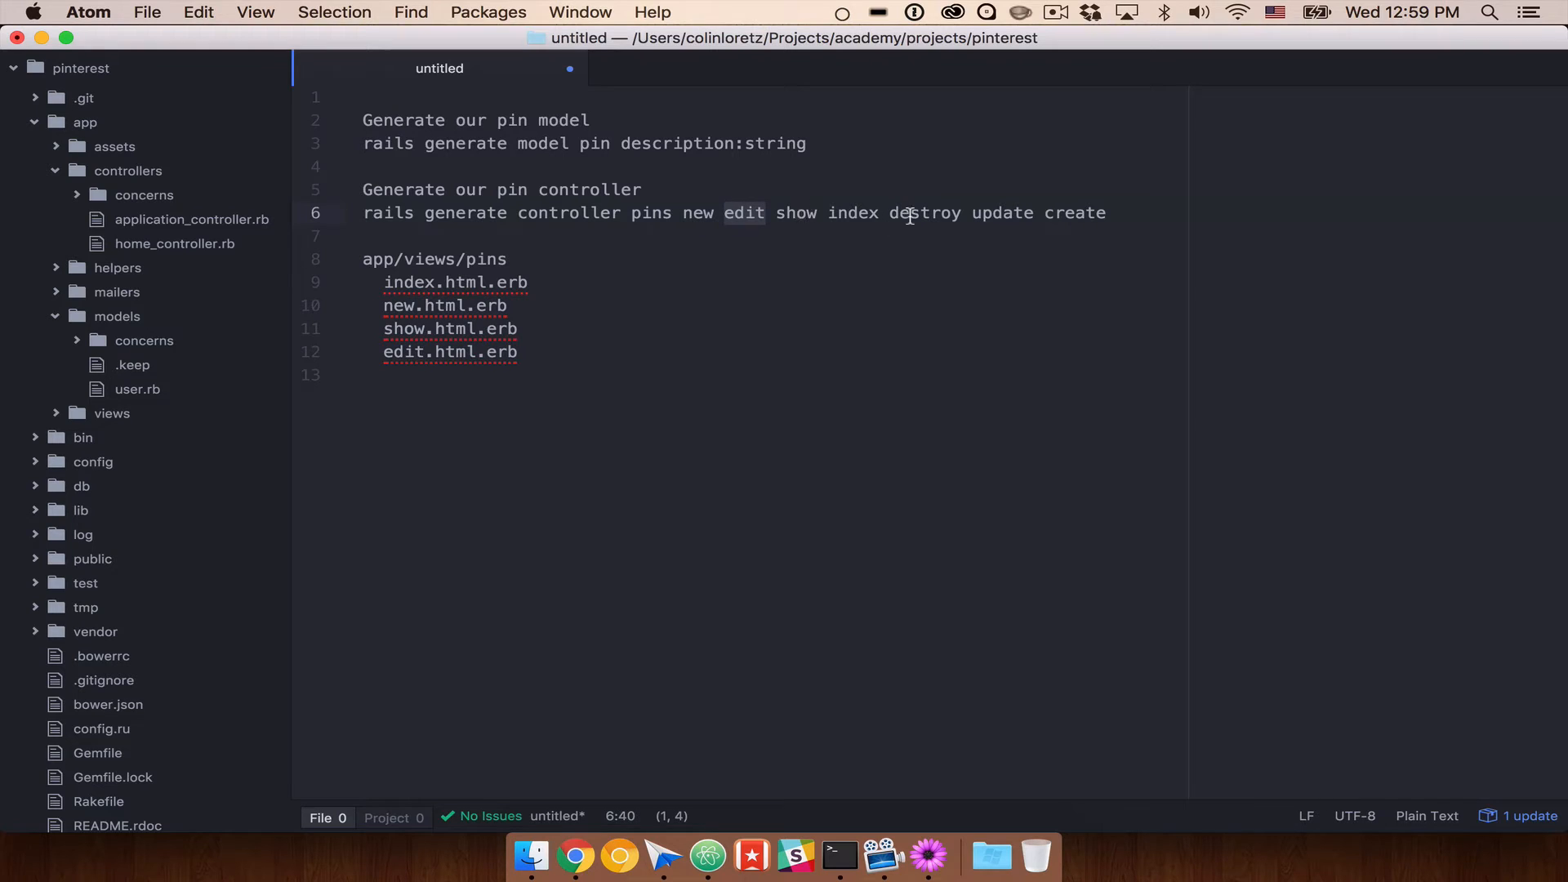
drag(384, 281, 517, 352)
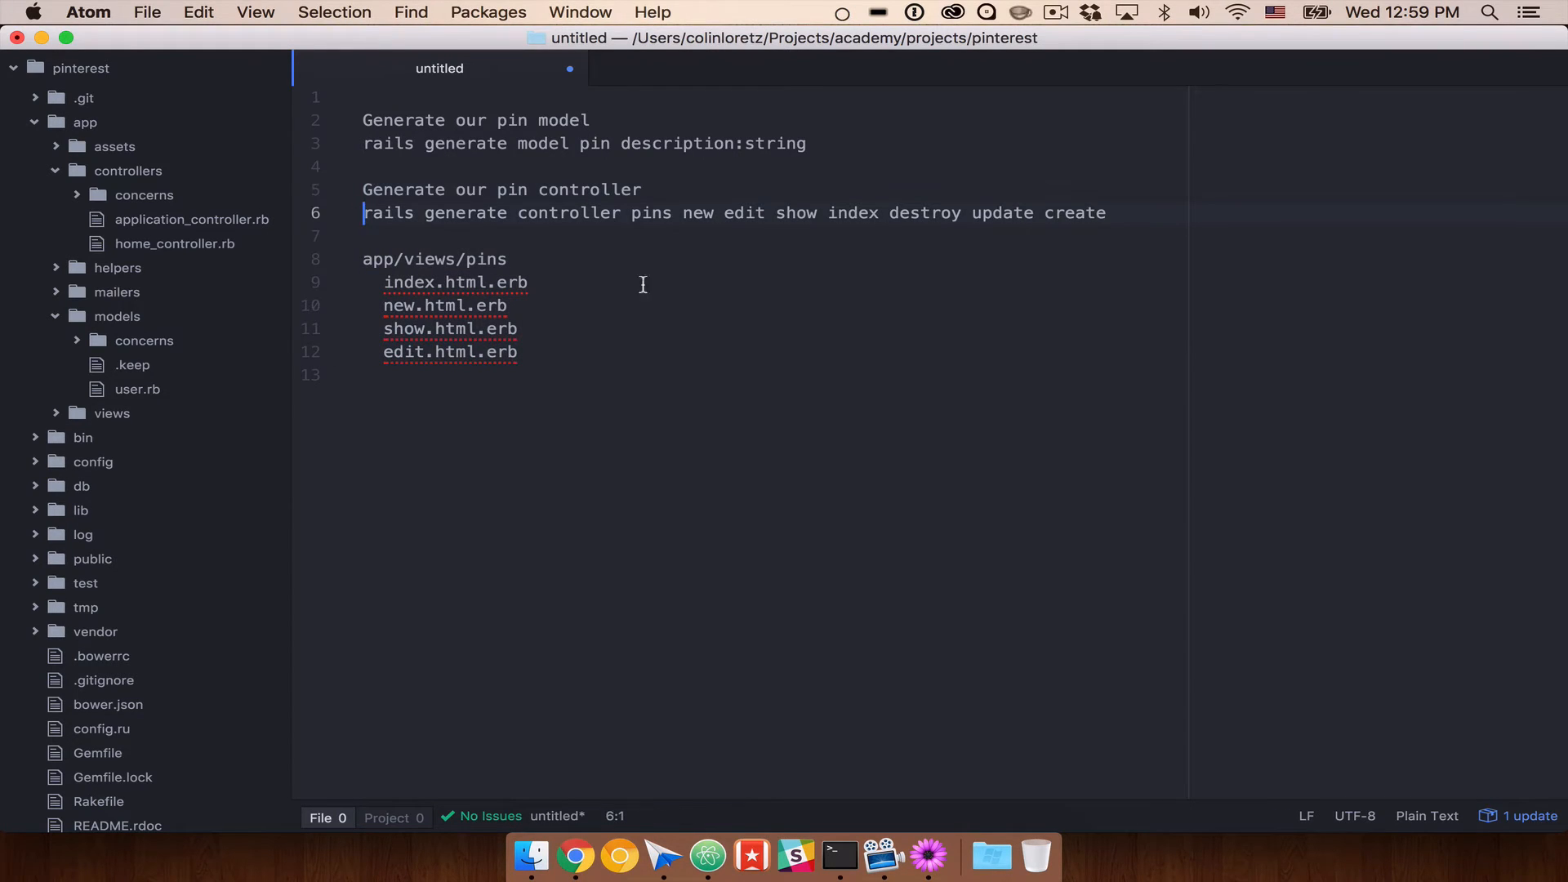
mouse_move(800, 326)
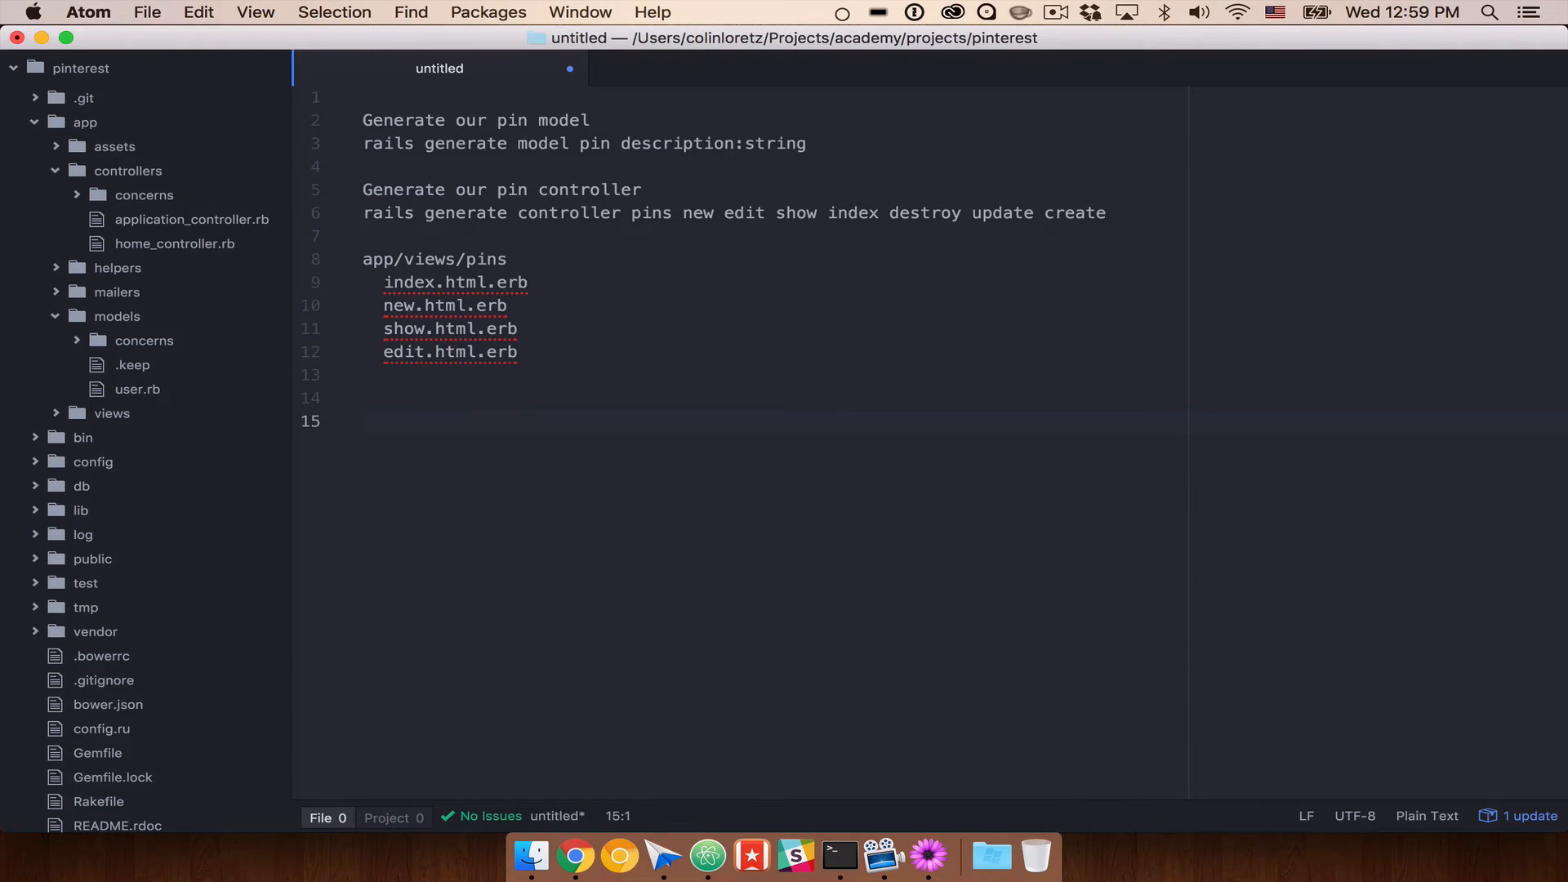
Step: Type 'rails generate scaffold pin description:string' on line 15
click(362, 422)
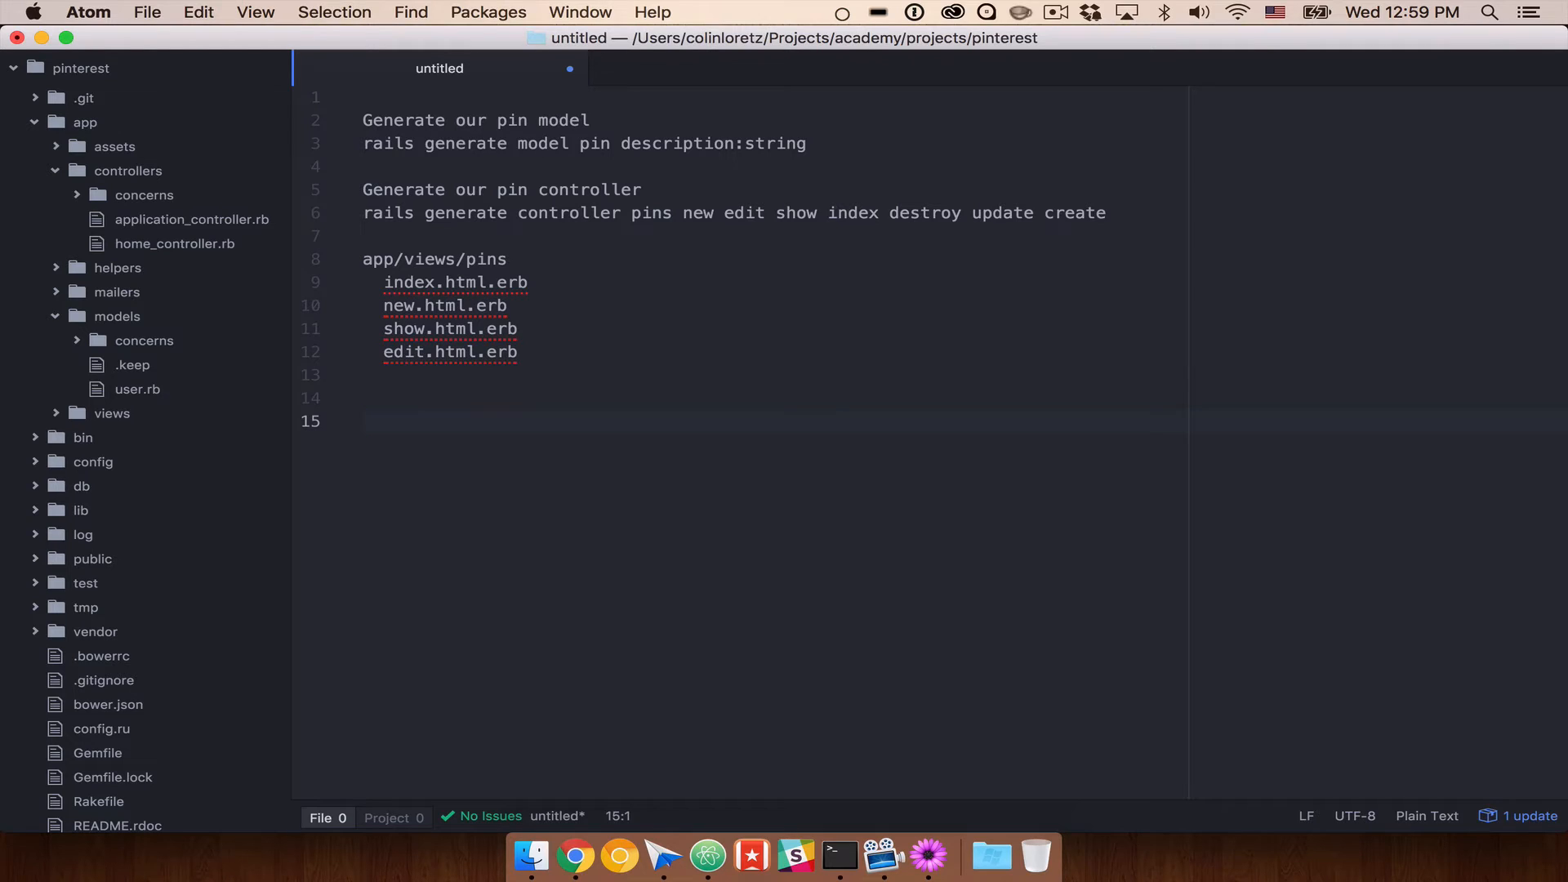
text(rails gene)
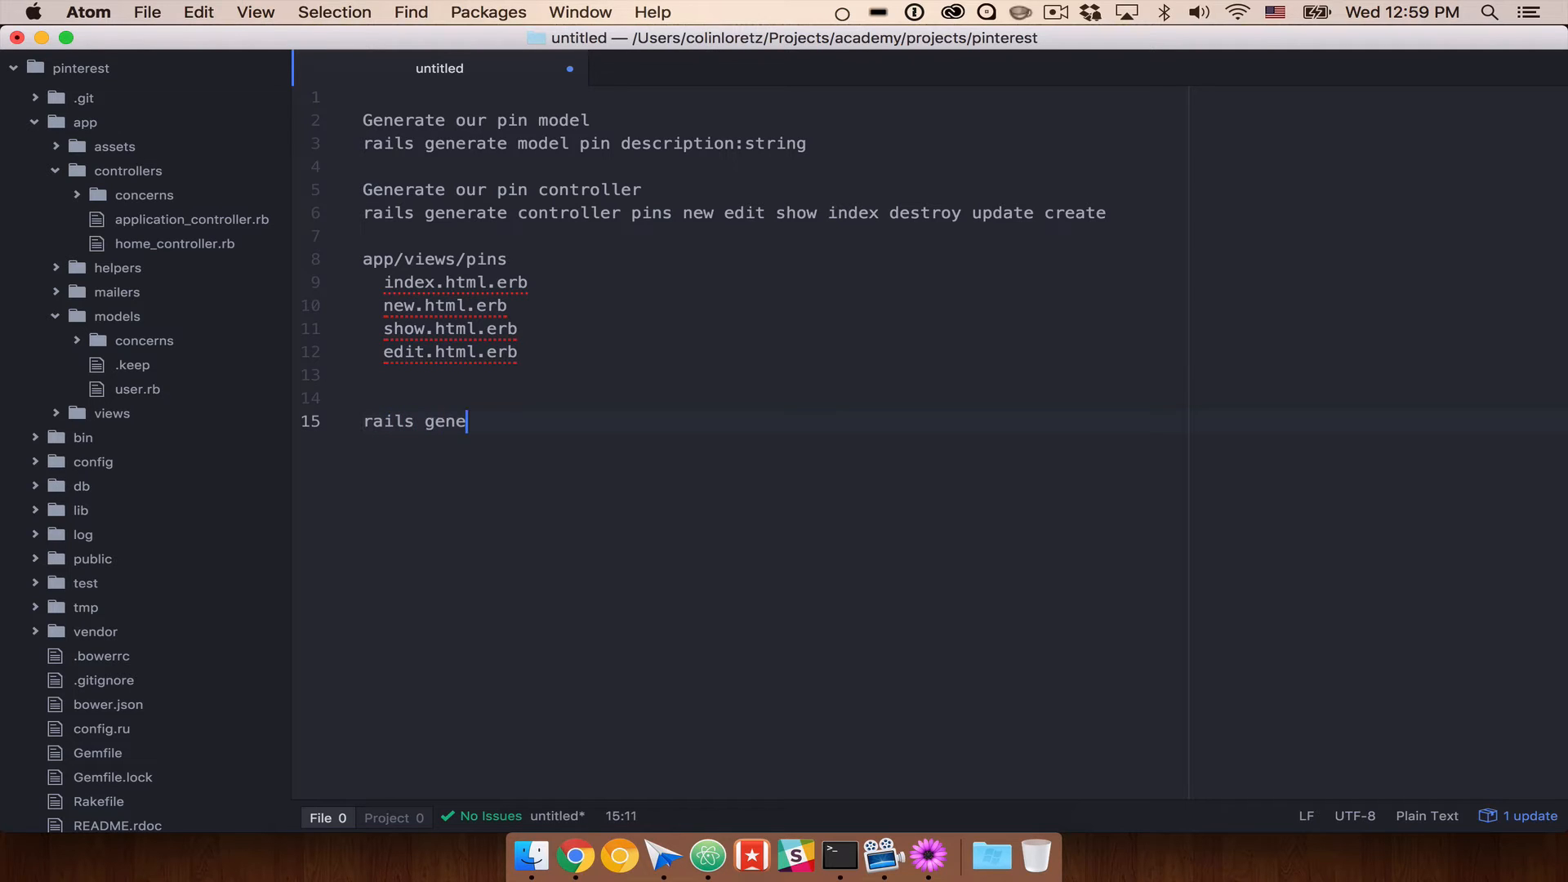
text(rate scaffold)
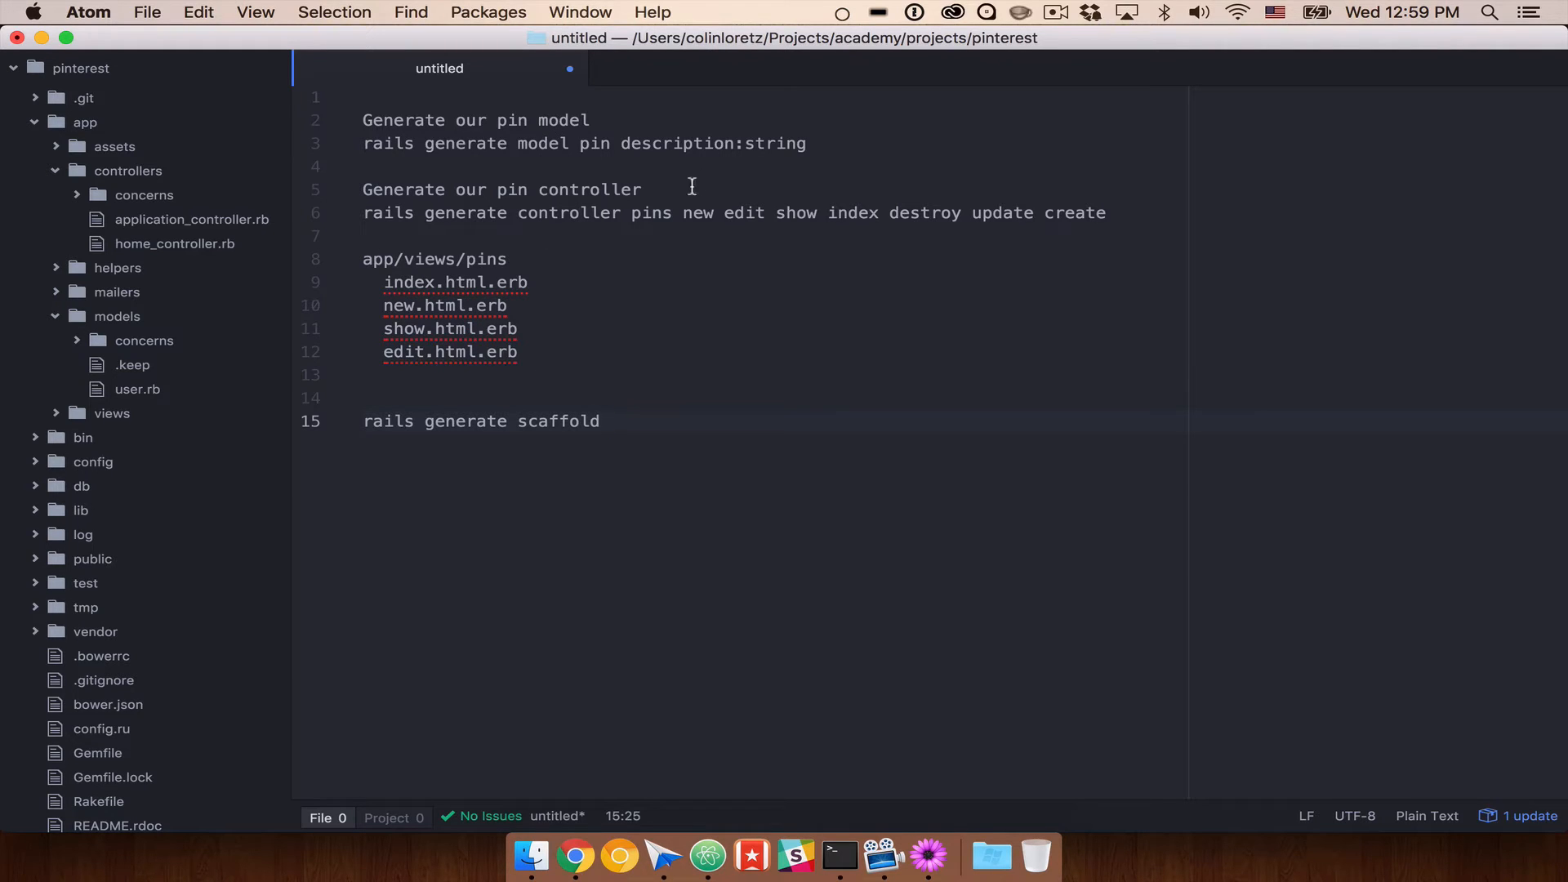
drag(683, 213, 1106, 213)
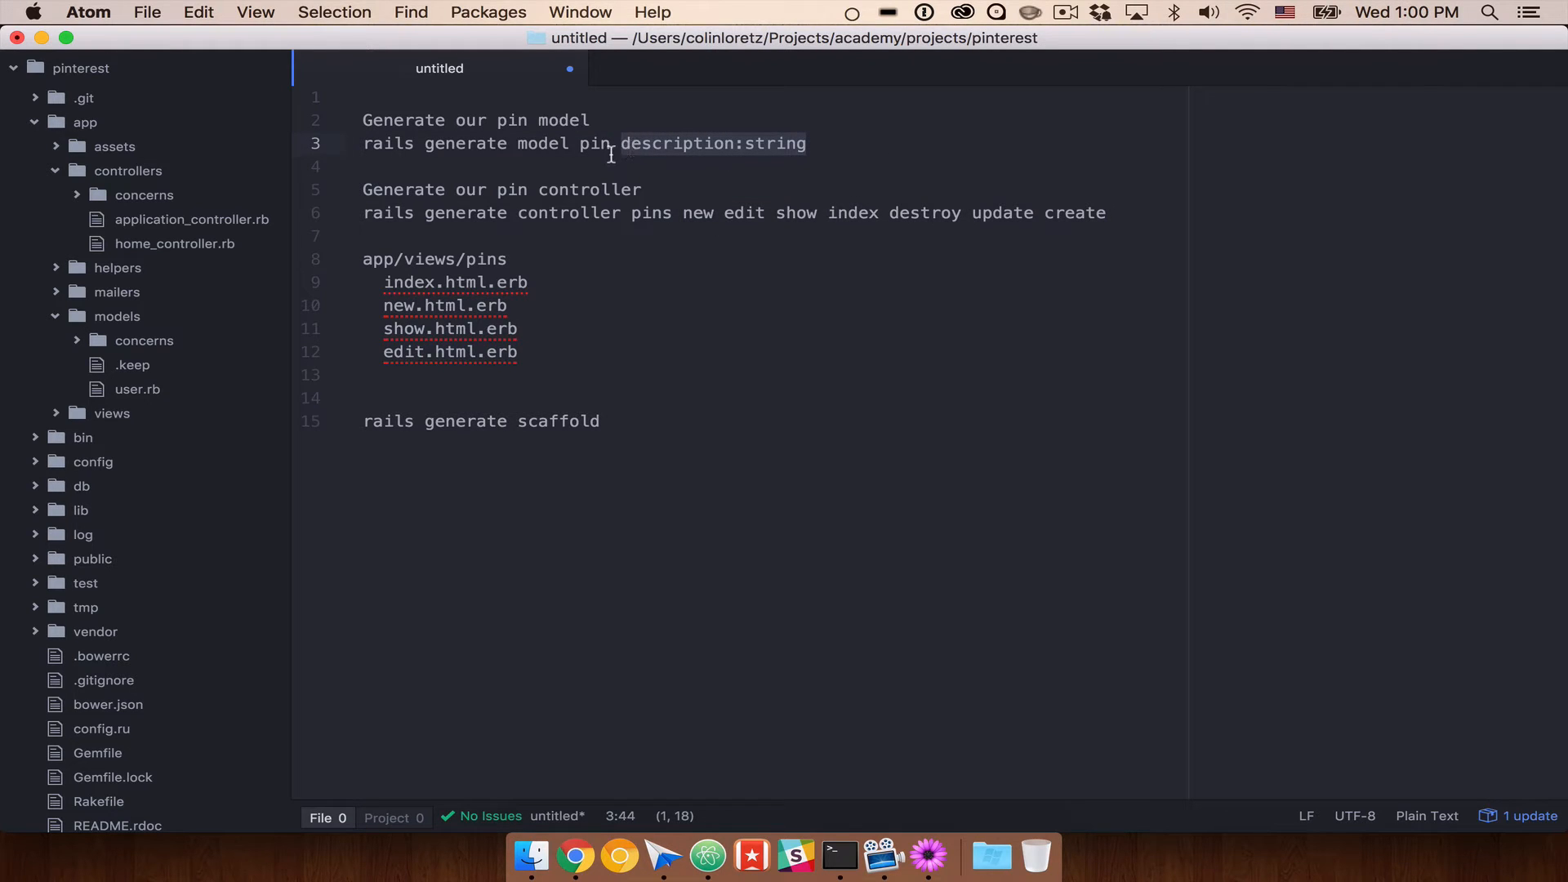
mouse_move(730, 174)
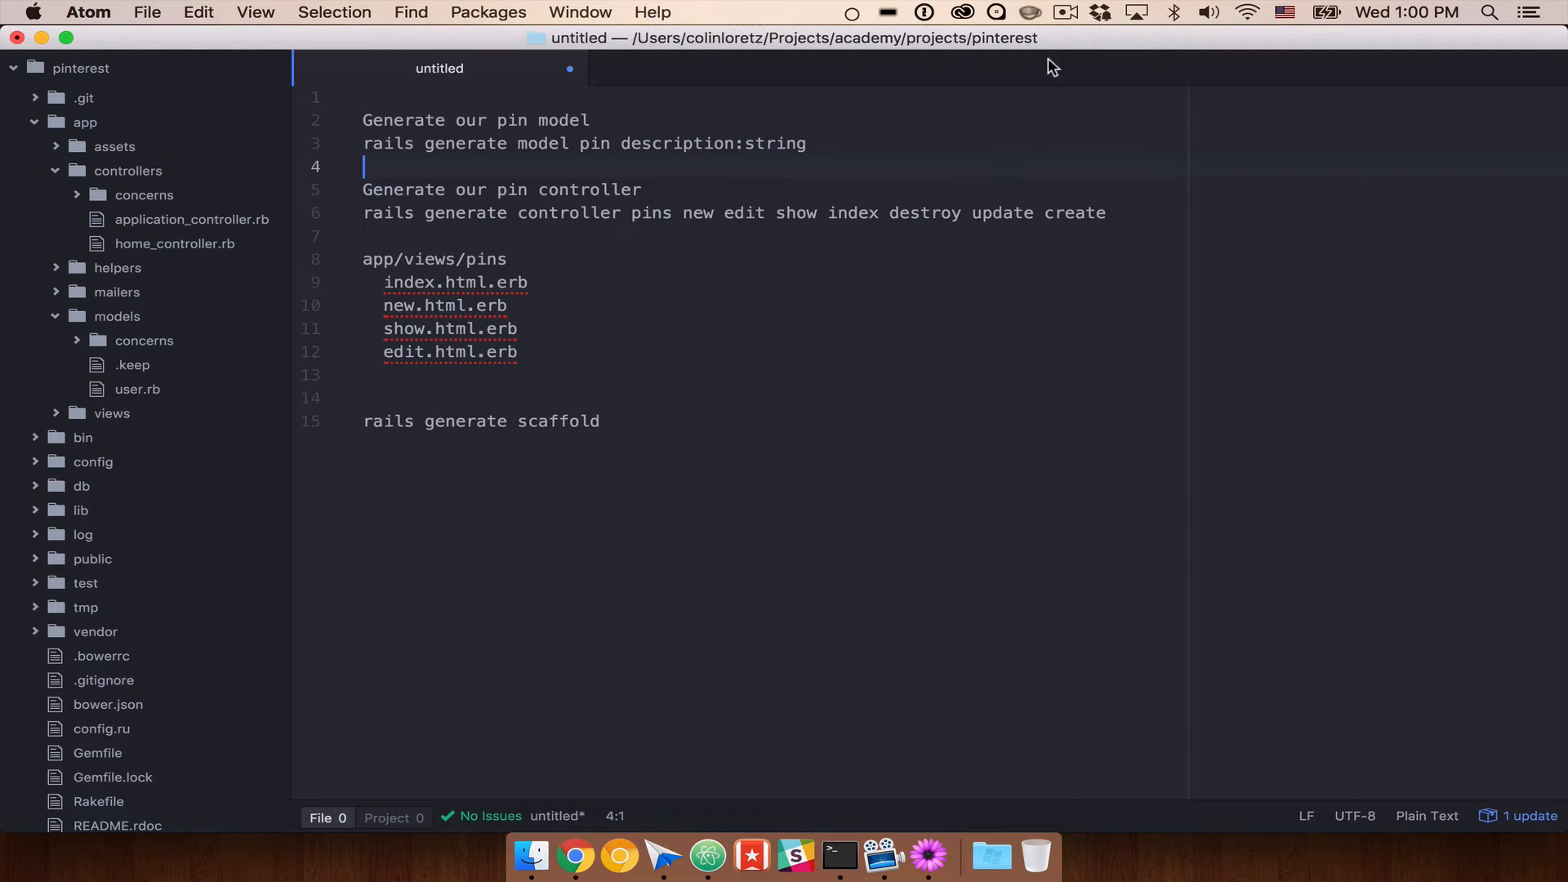
click(598, 420)
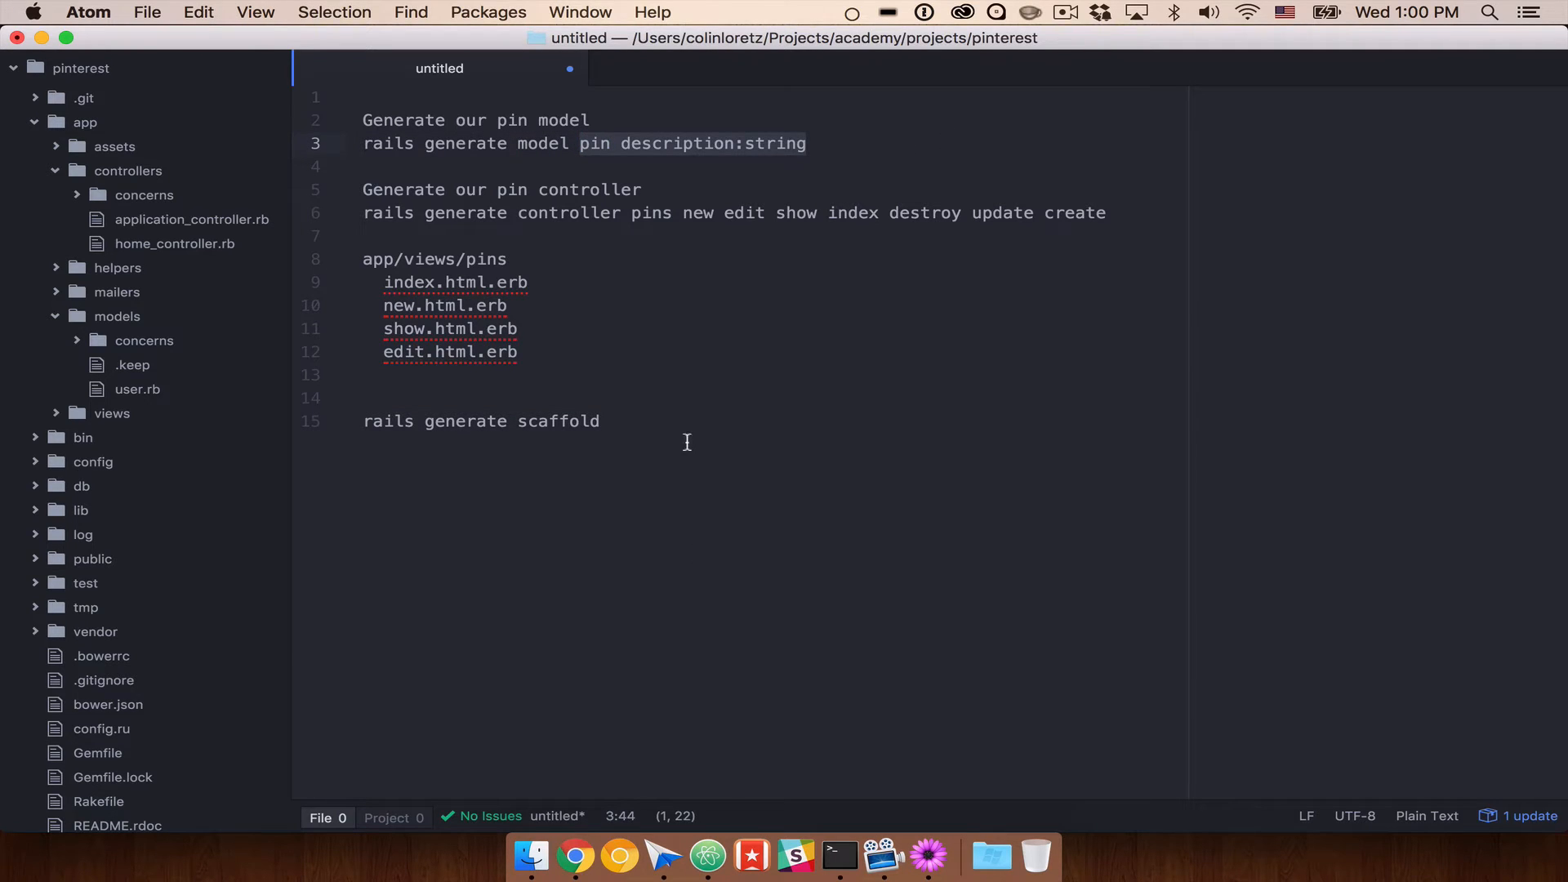
text(pin description:string)
text(Generate our p)
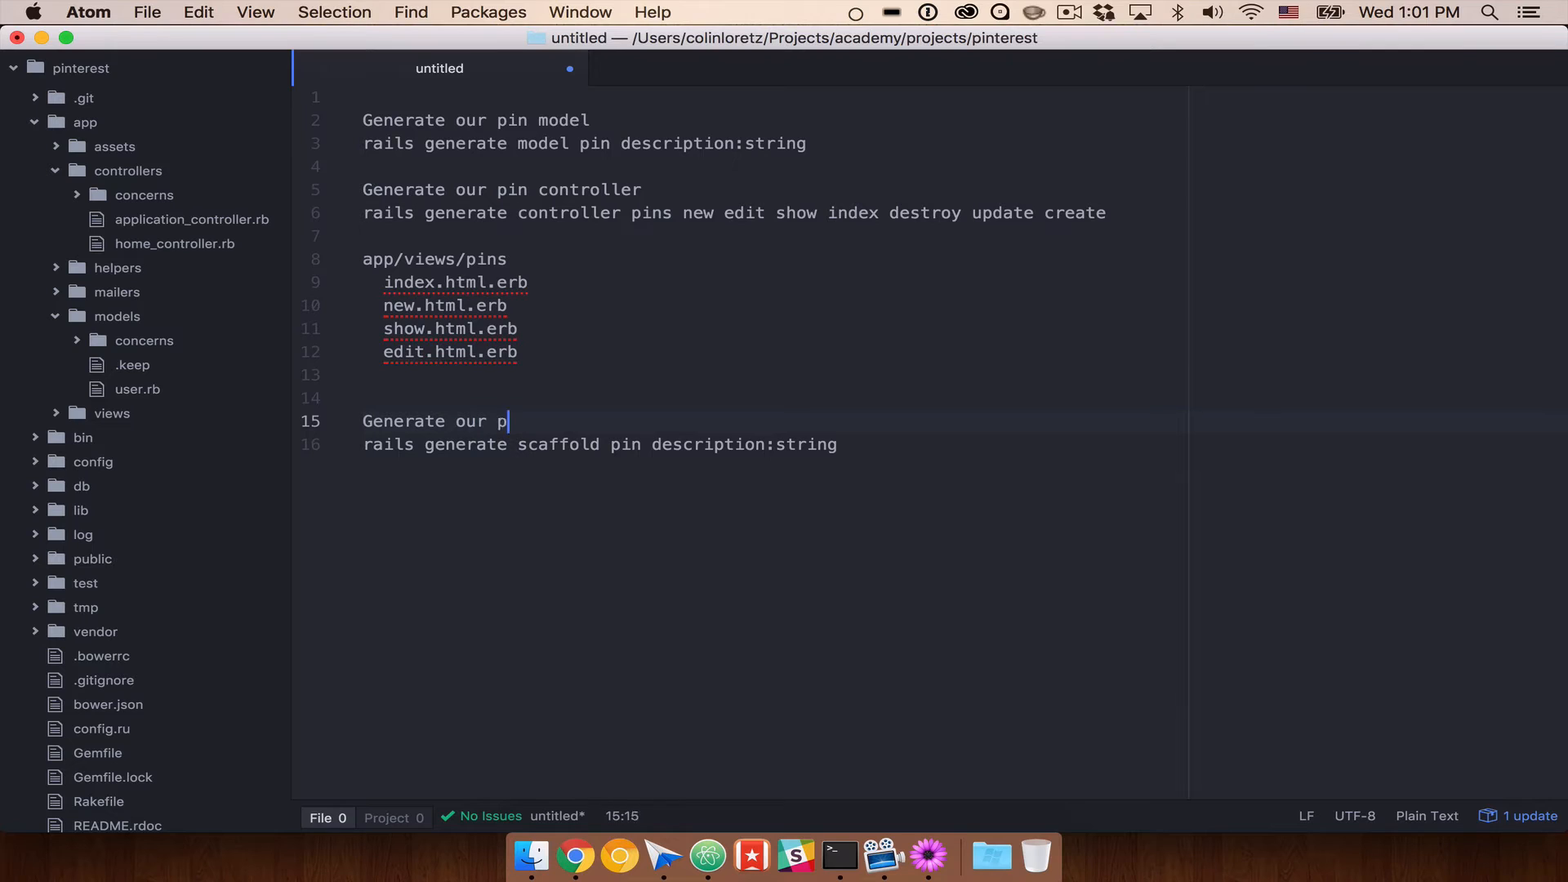
Step: Add the note 'Generate our Pin model, PinsController, and our views' above the scaffold command
text(in model, pins)
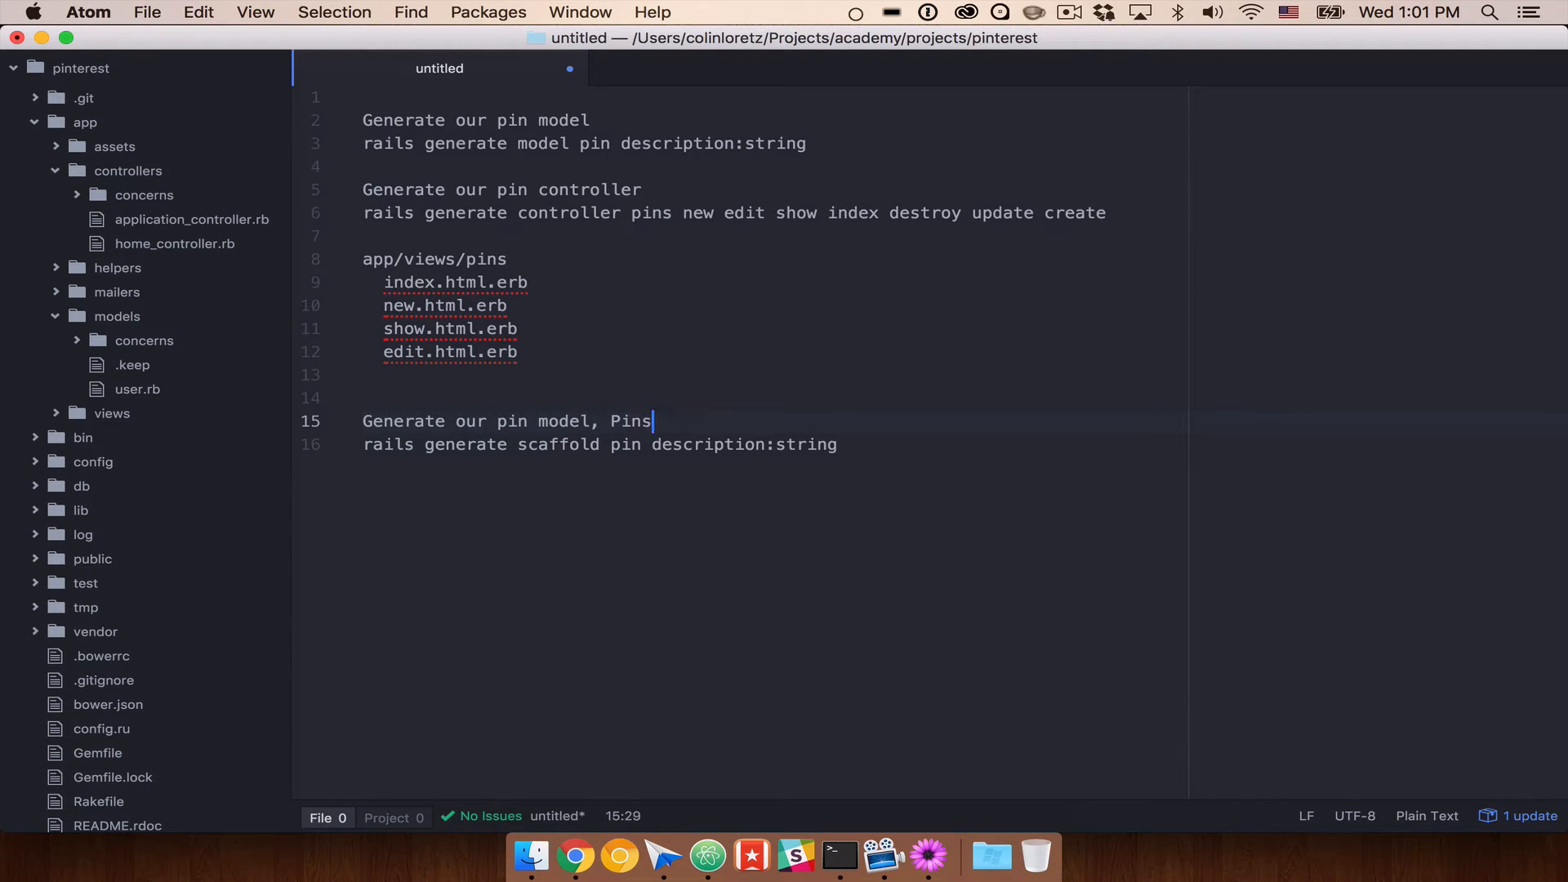
text(Controller)
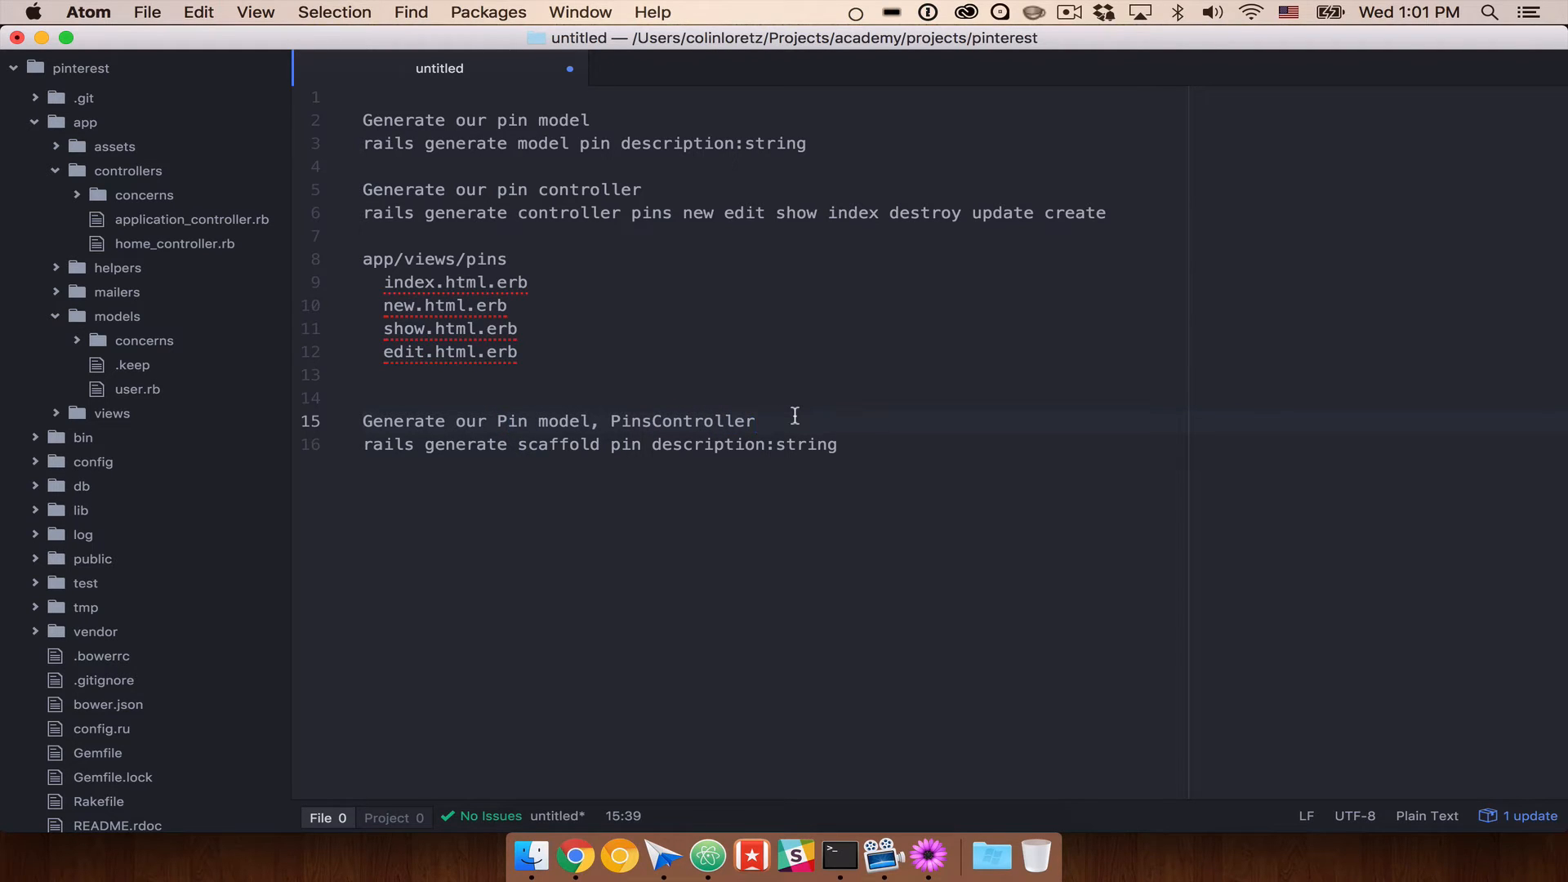
text(, and our views)
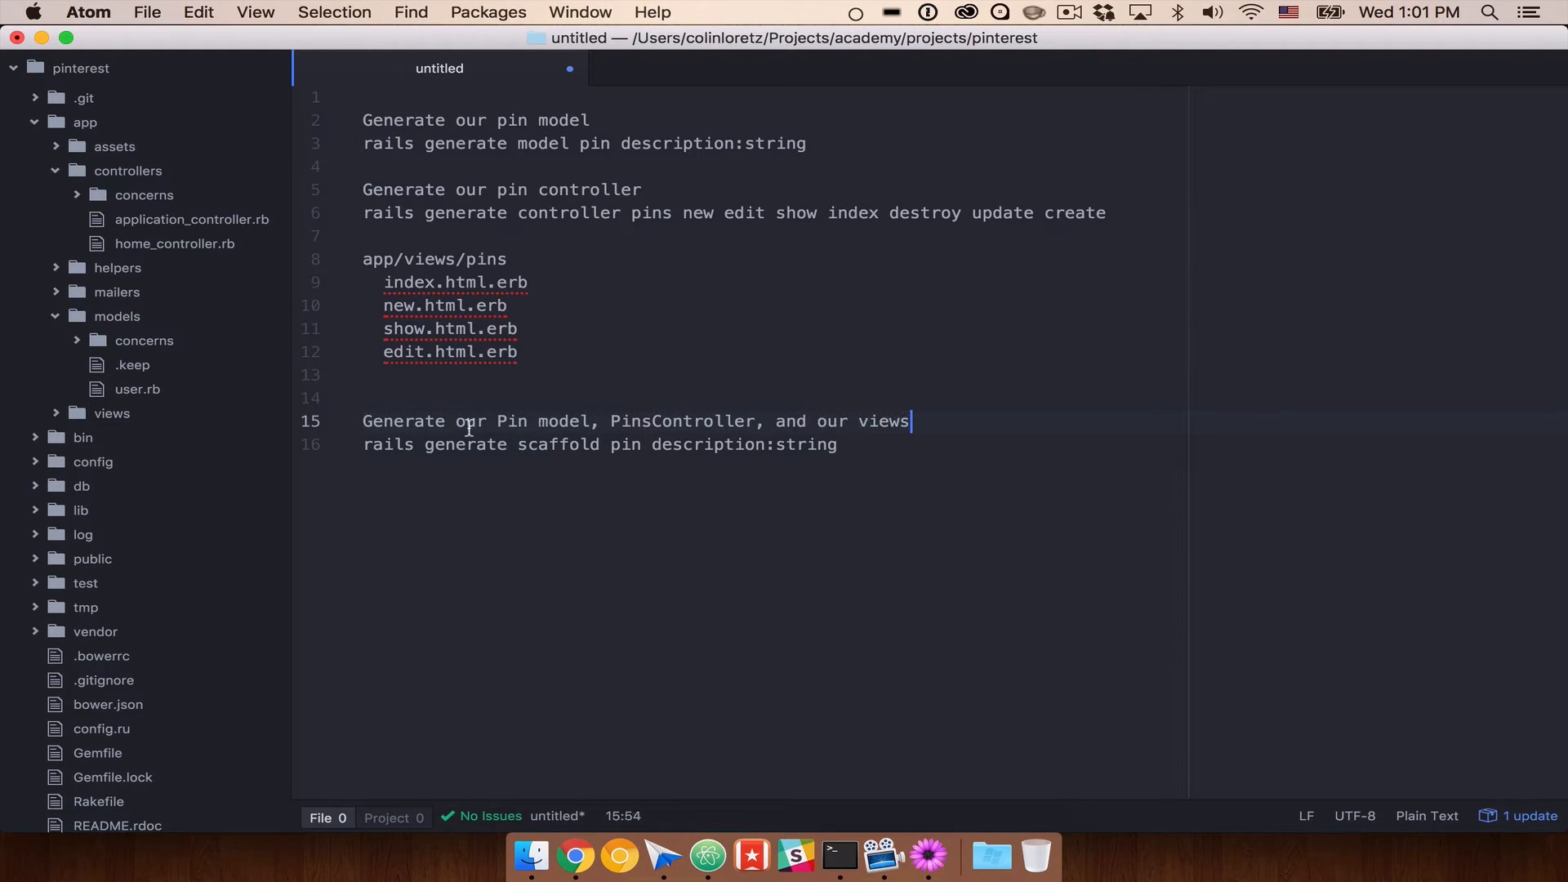
key(enter)
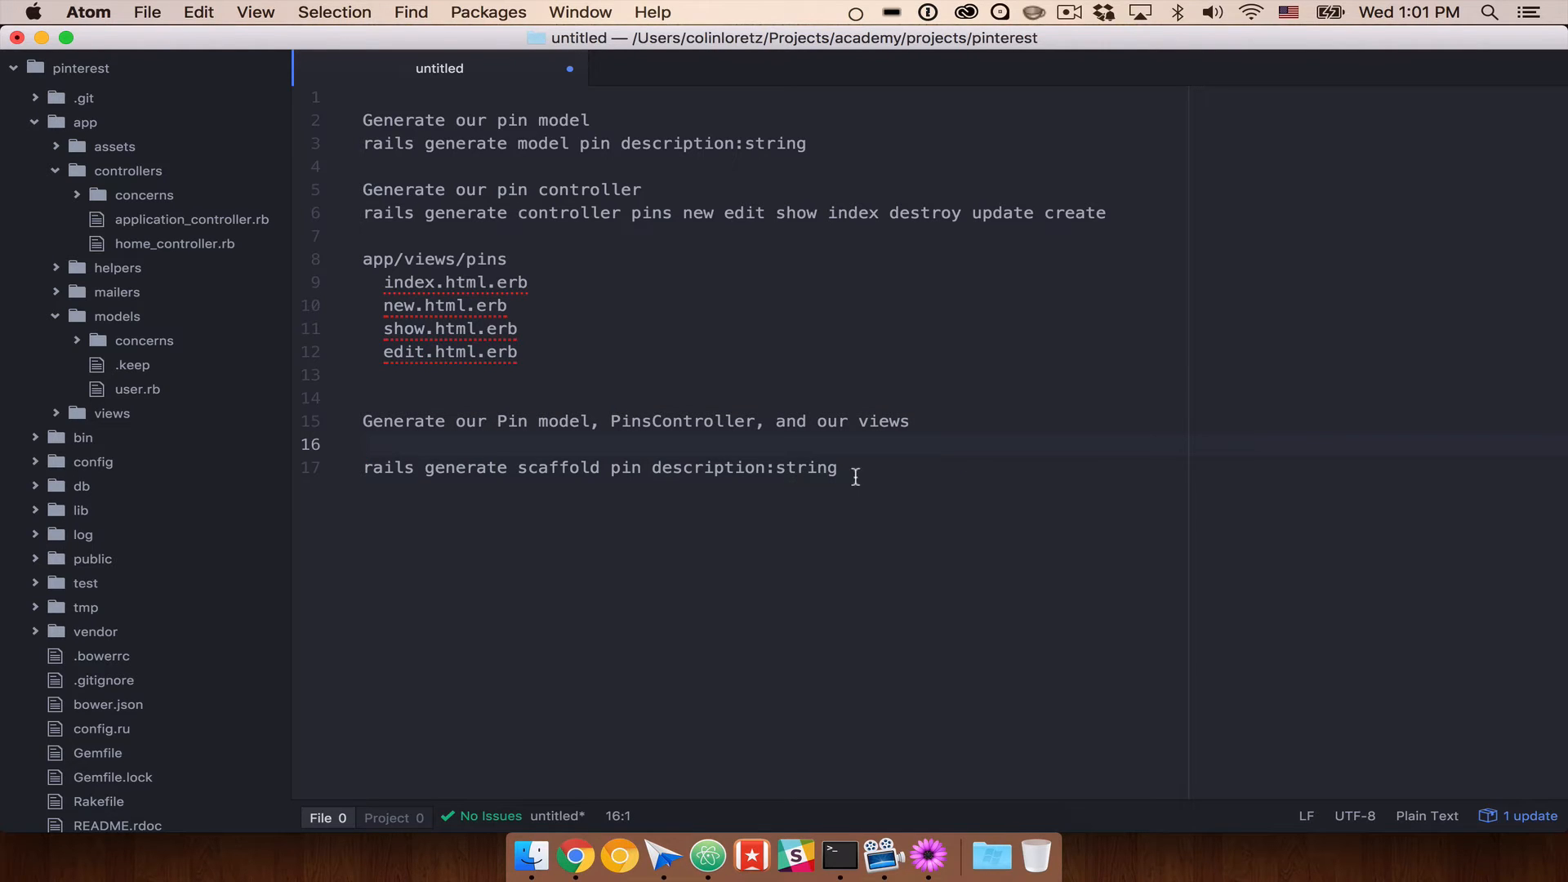
triple_click(601, 467)
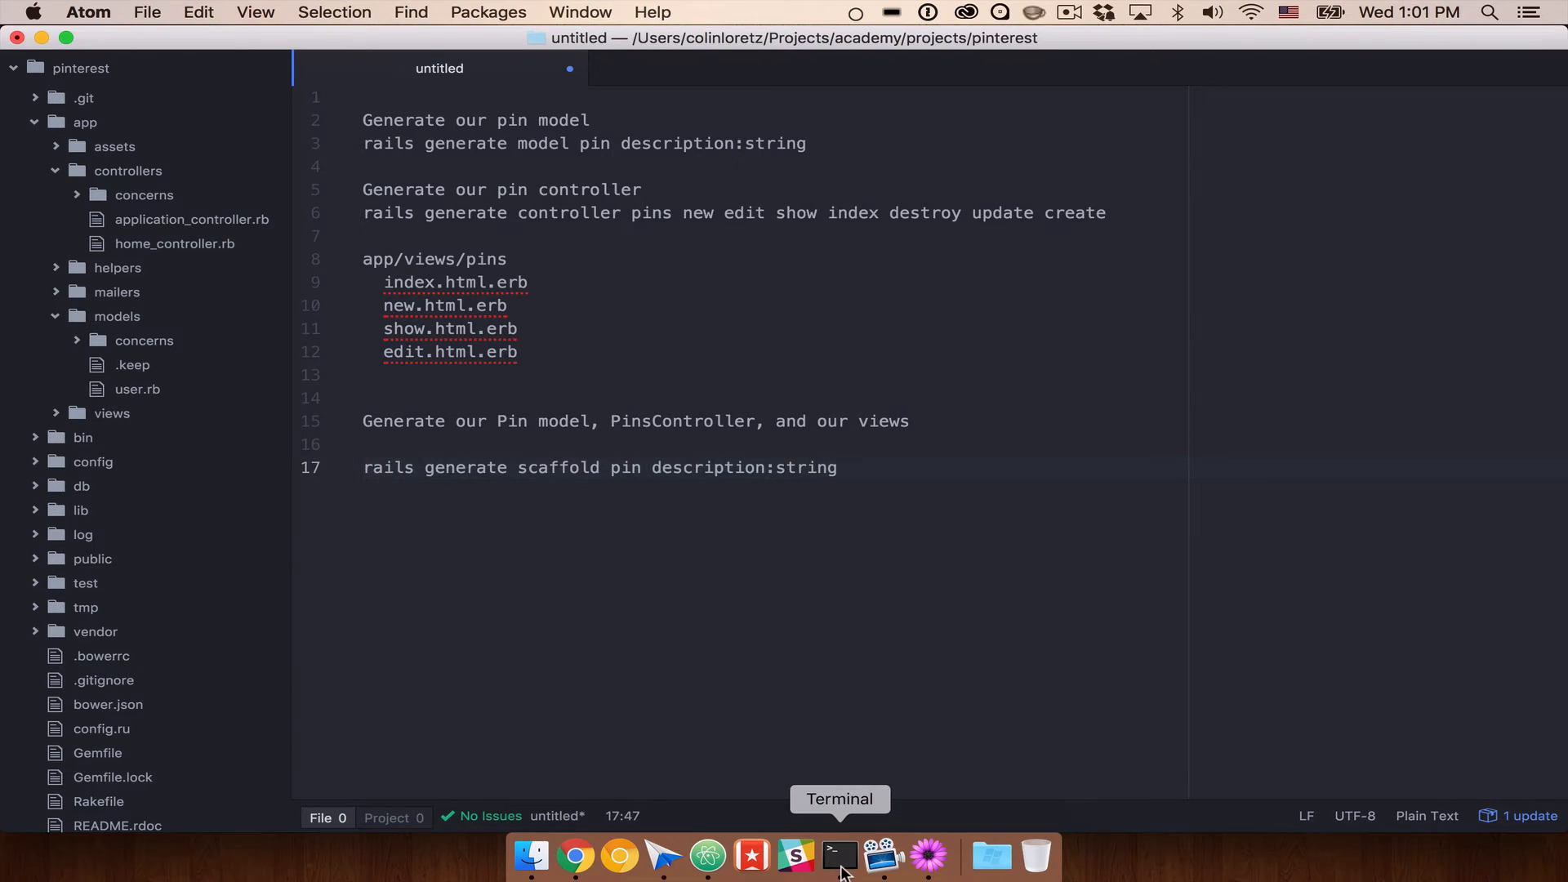
Step: Run 'rails generate scaffold pin description:string' in Terminal
click(838, 855)
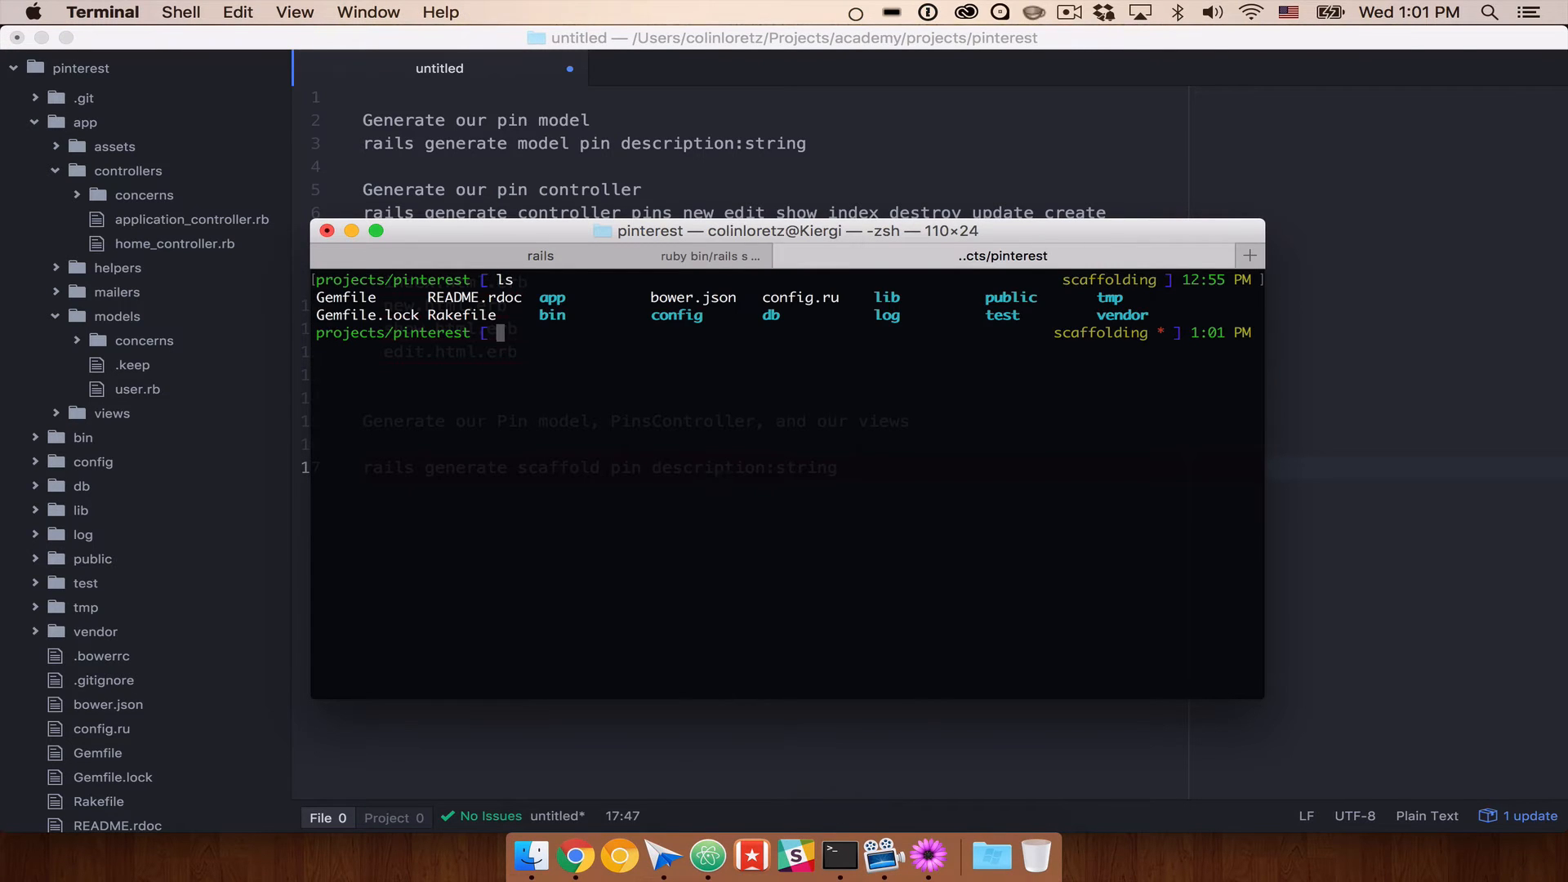
text(rails generate scaffold pin description:string)
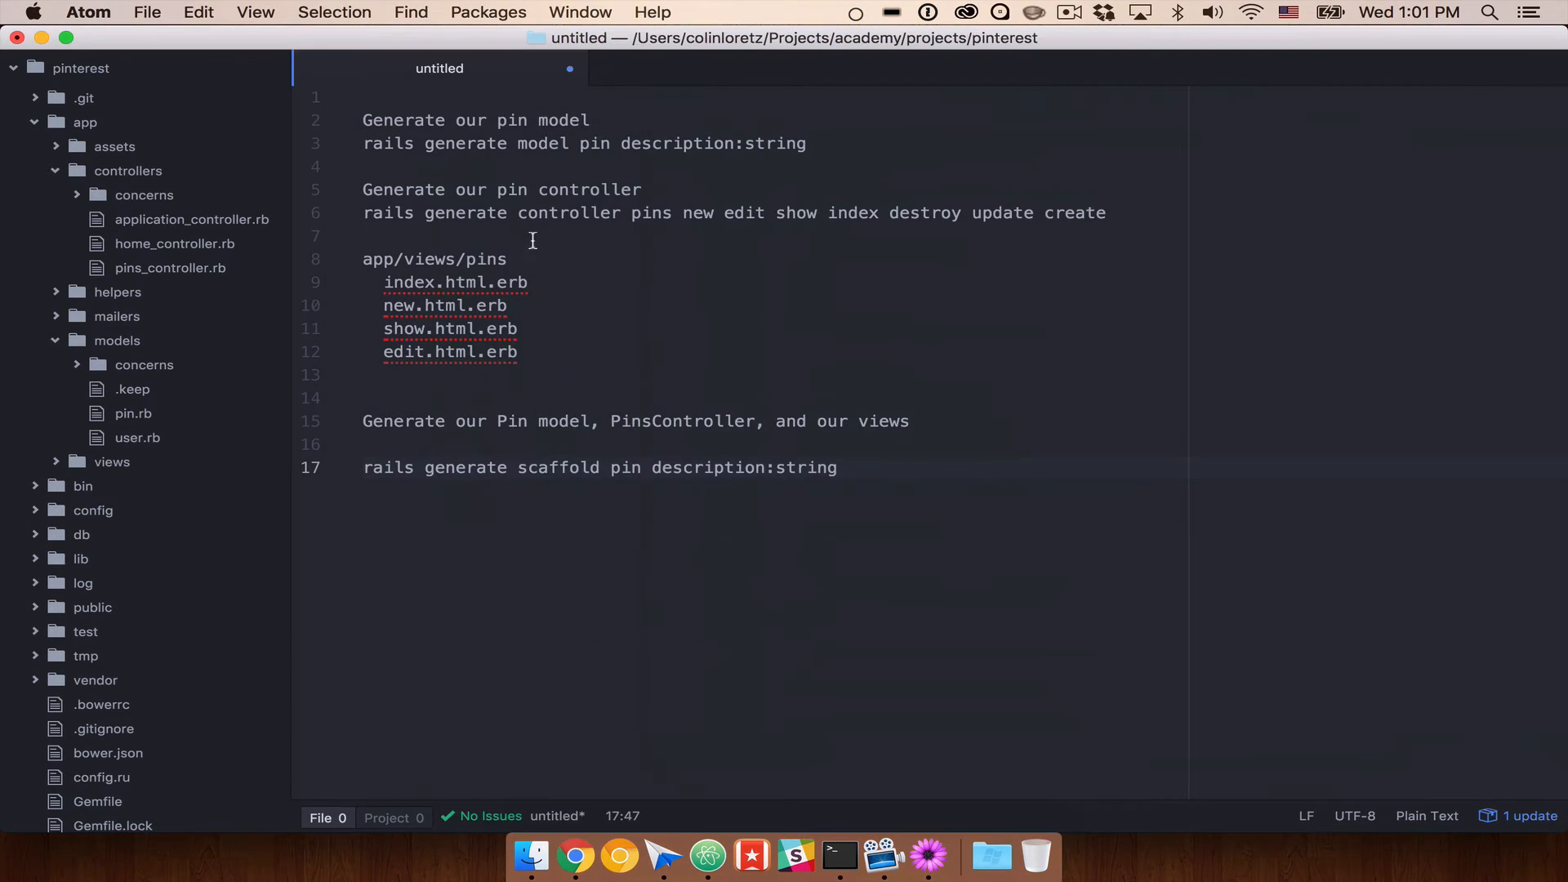
click(838, 467)
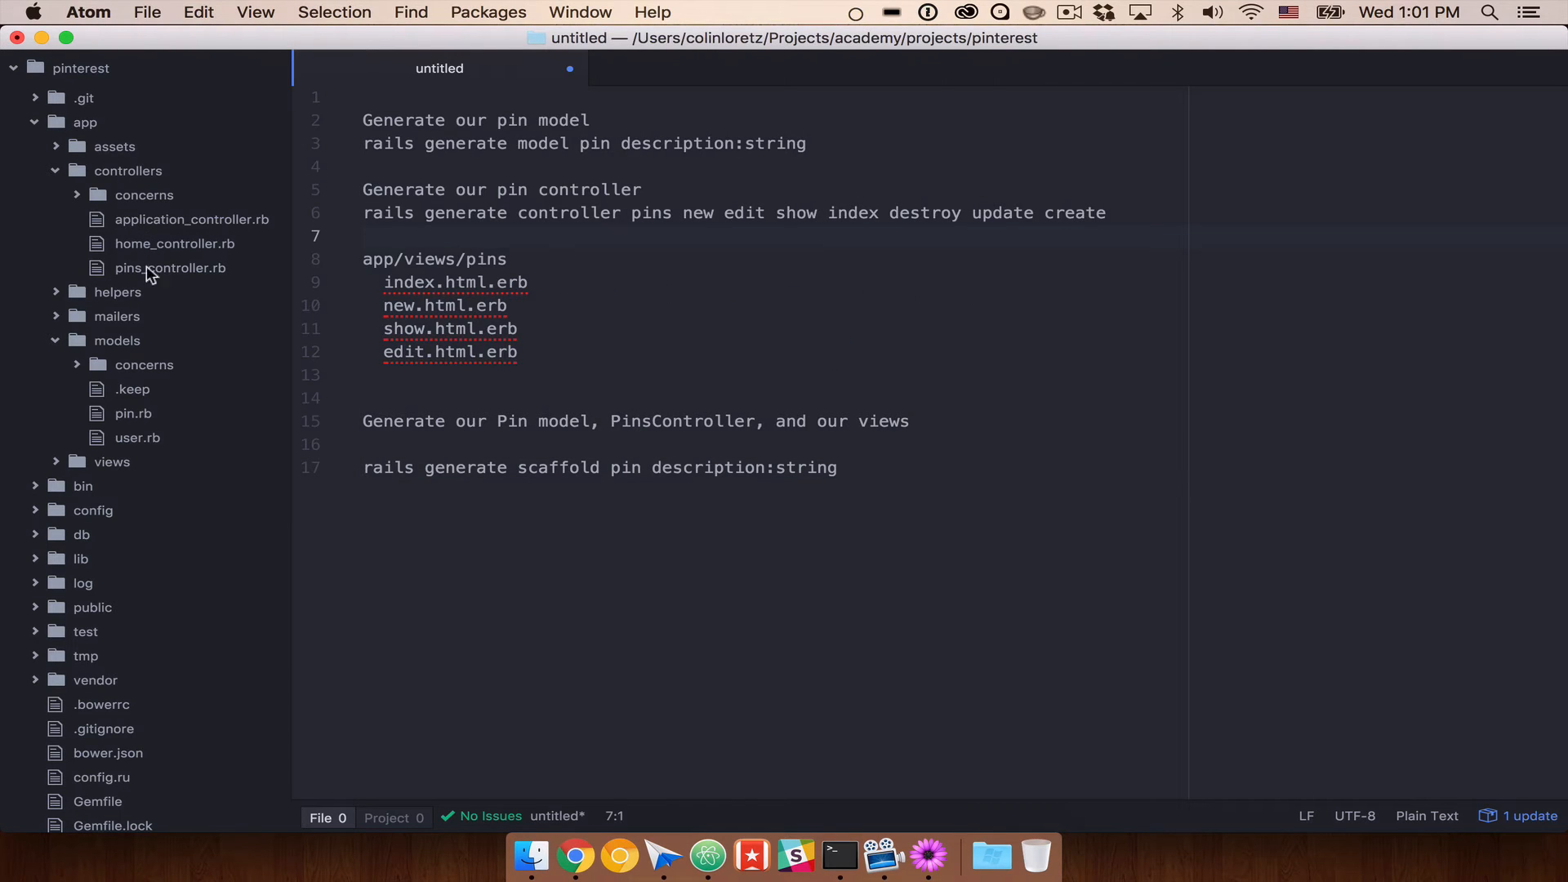
click(170, 268)
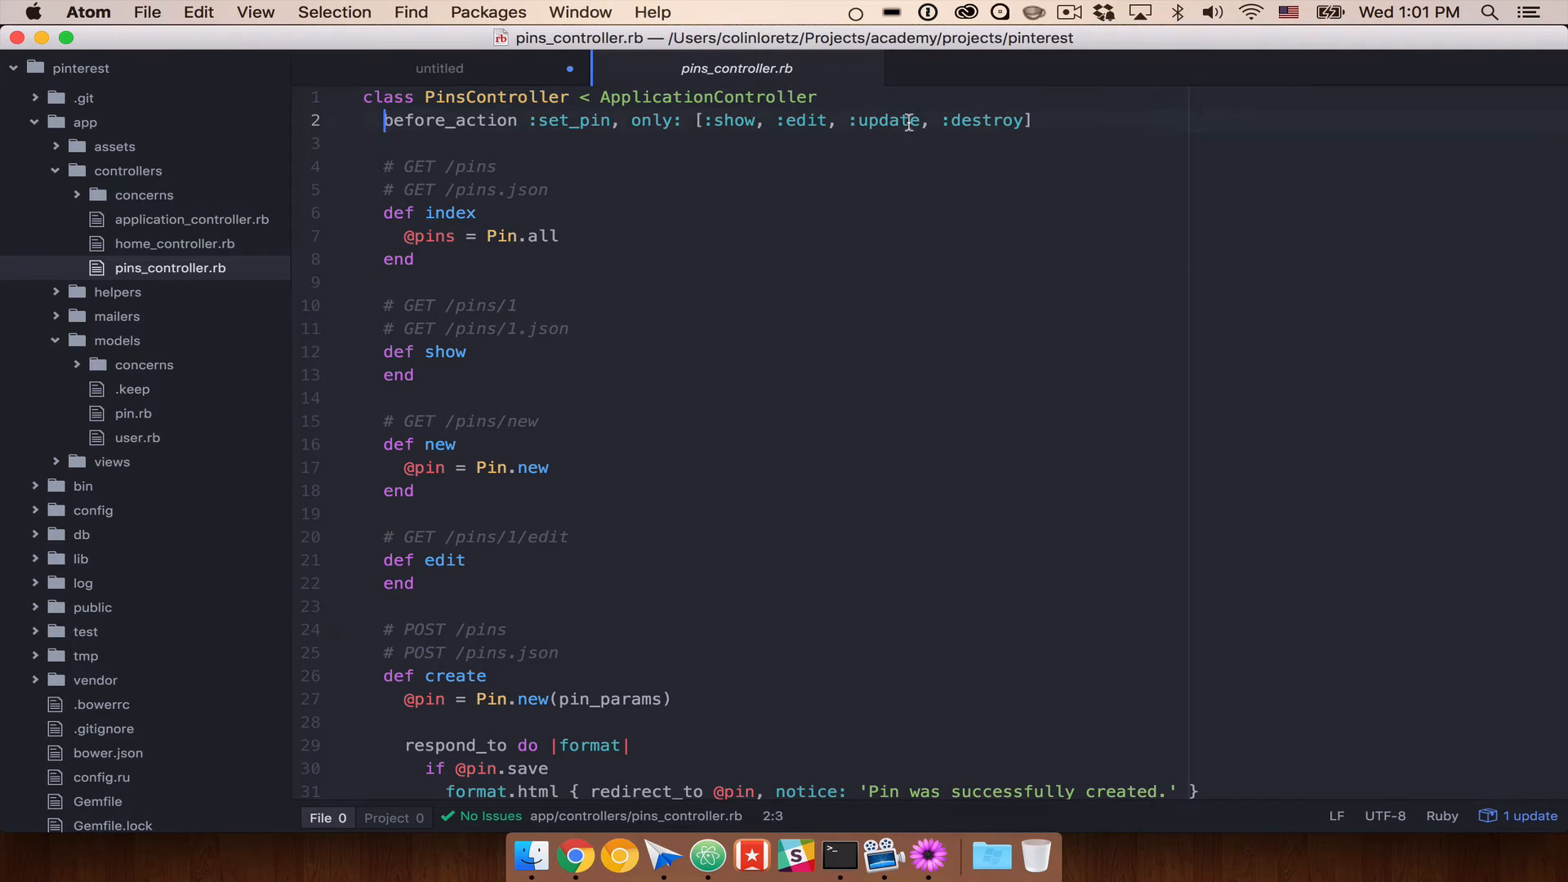
scroll(down, 3)
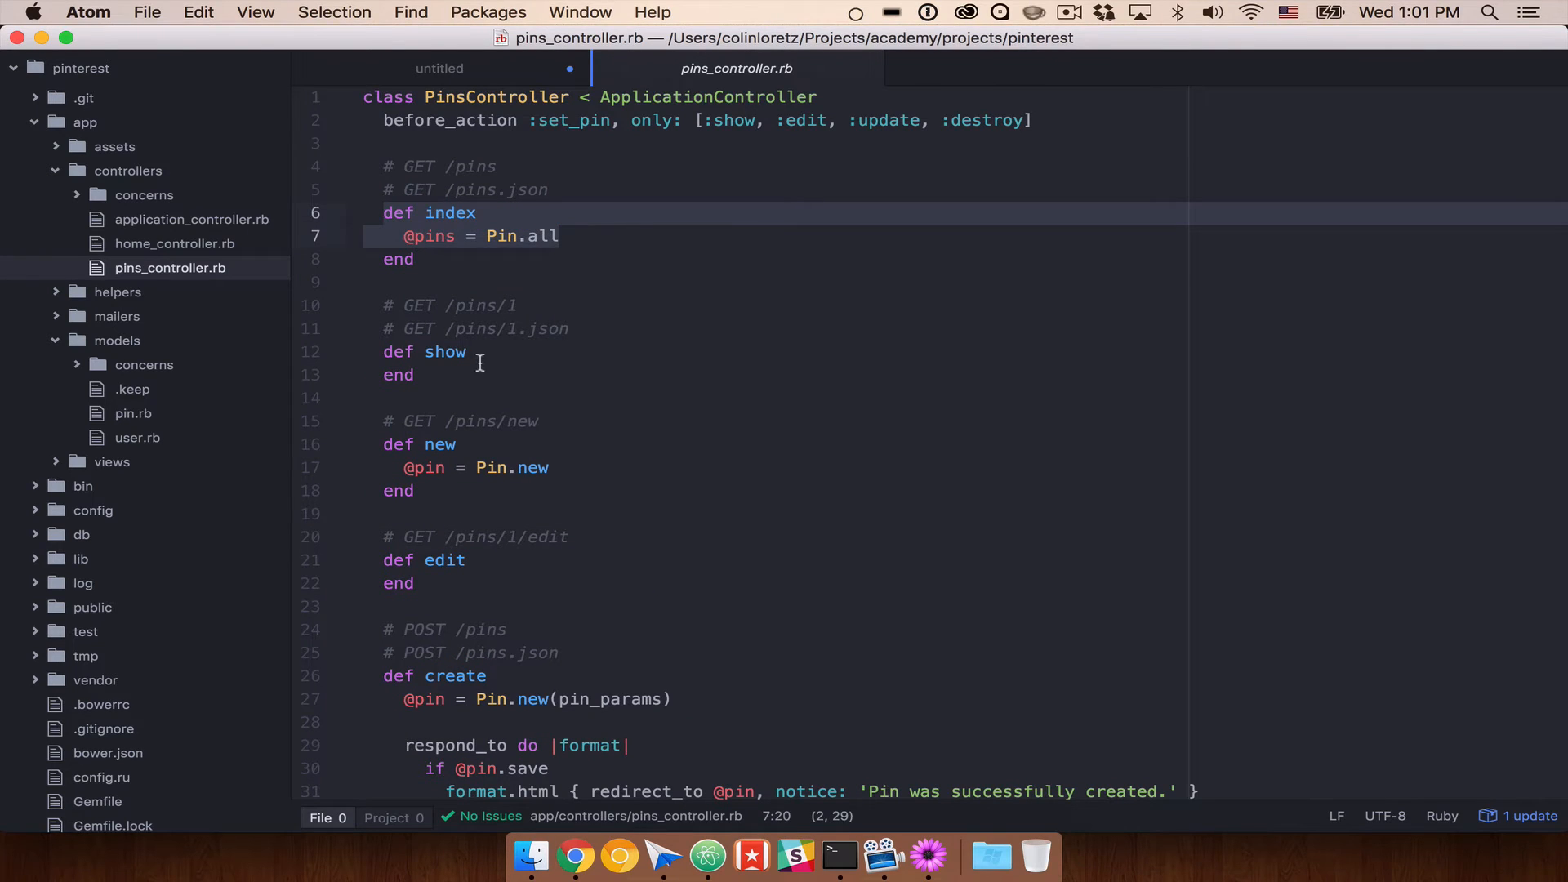
scroll(down, 3)
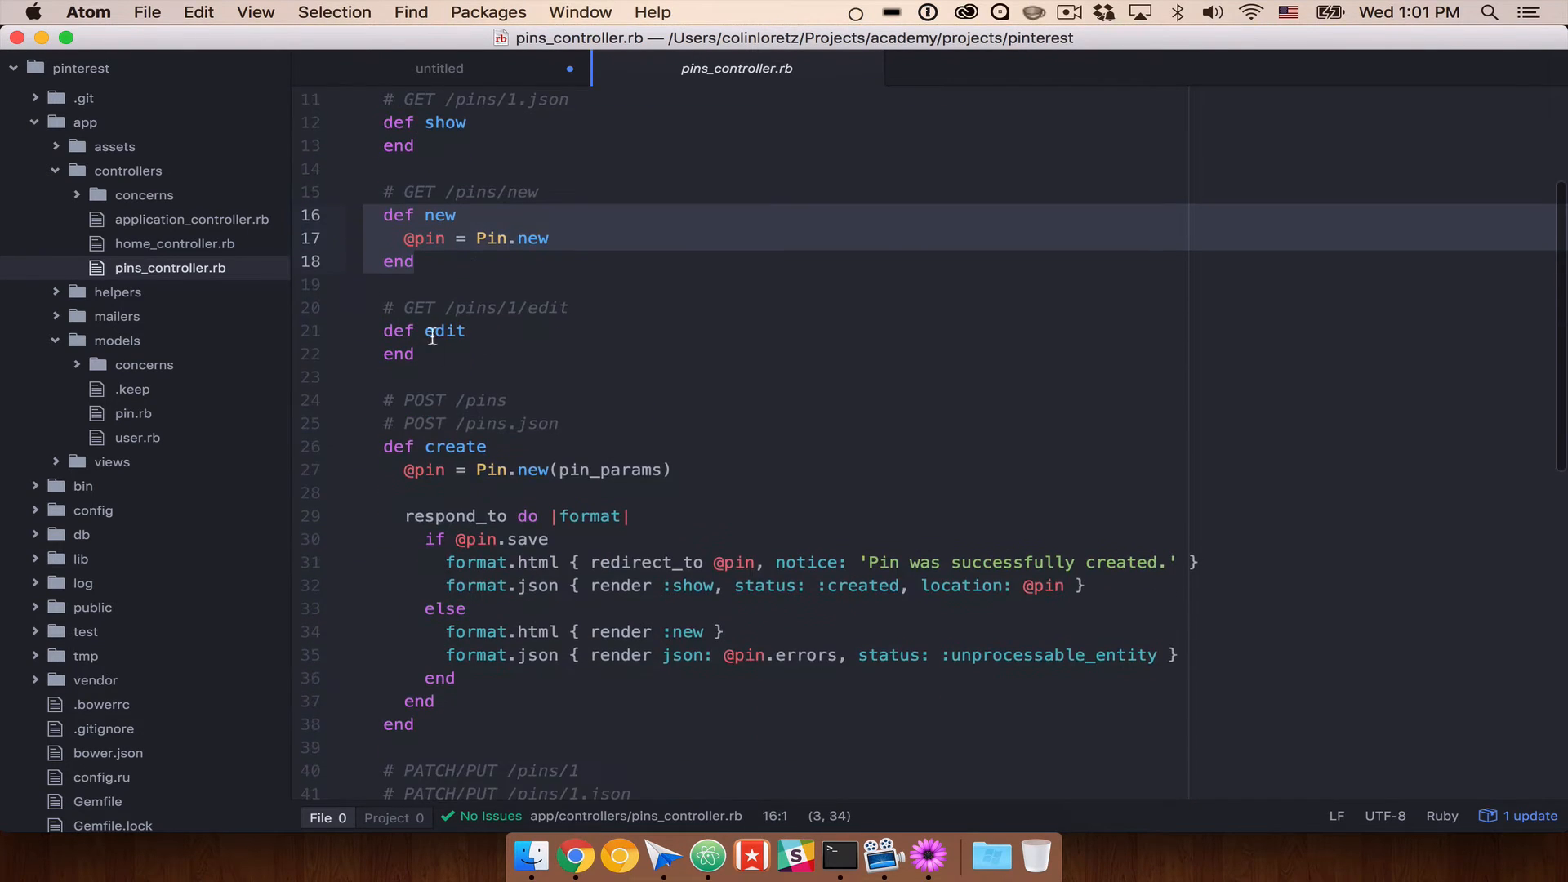
scroll(down, 3)
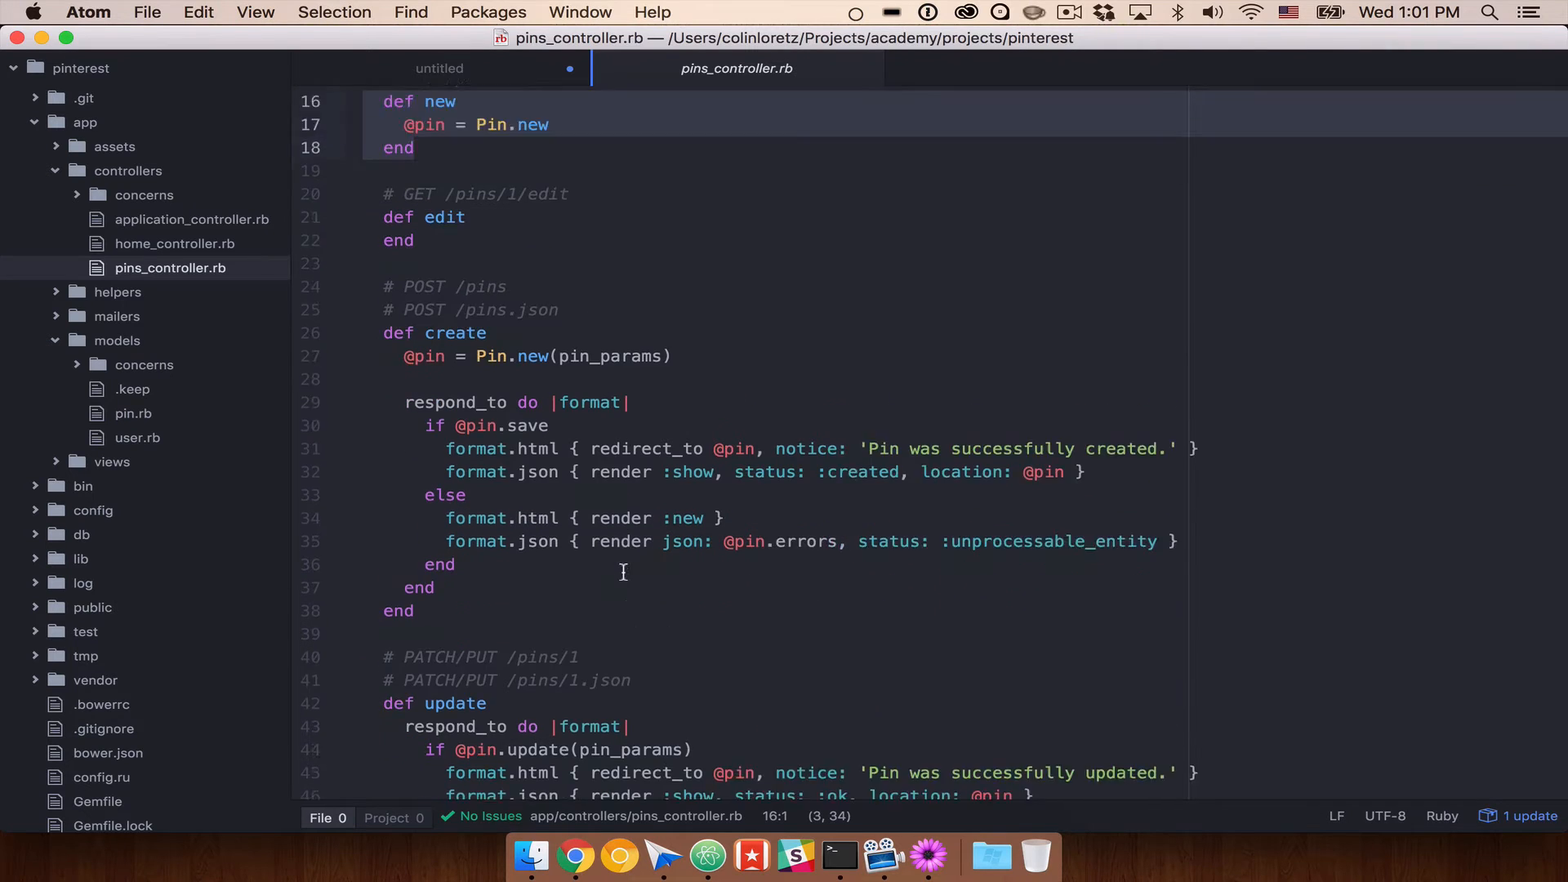
scroll(down, 3)
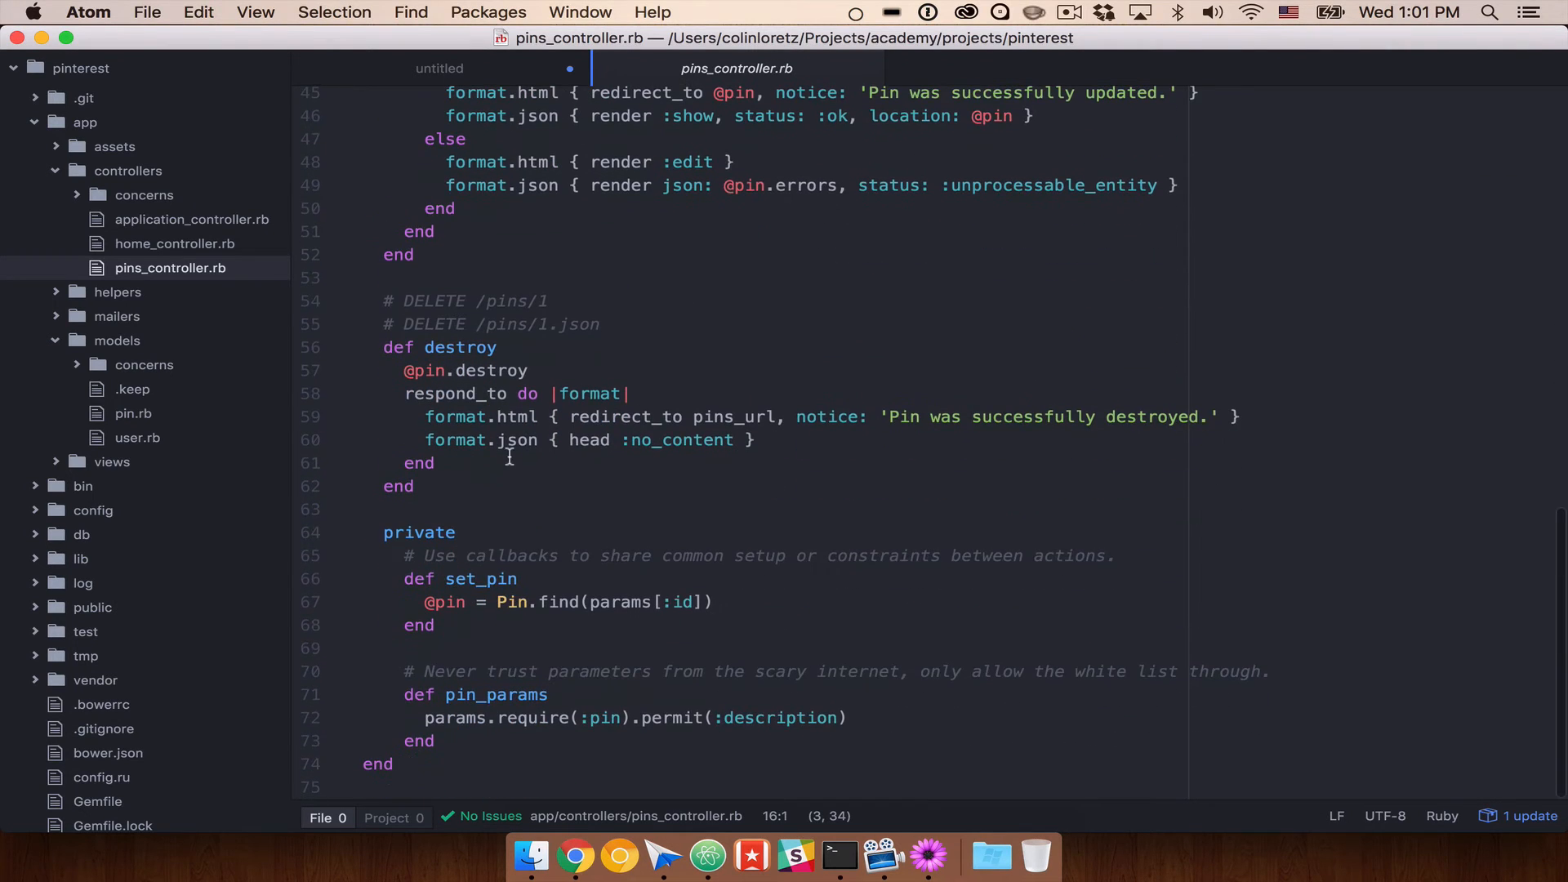
click(375, 509)
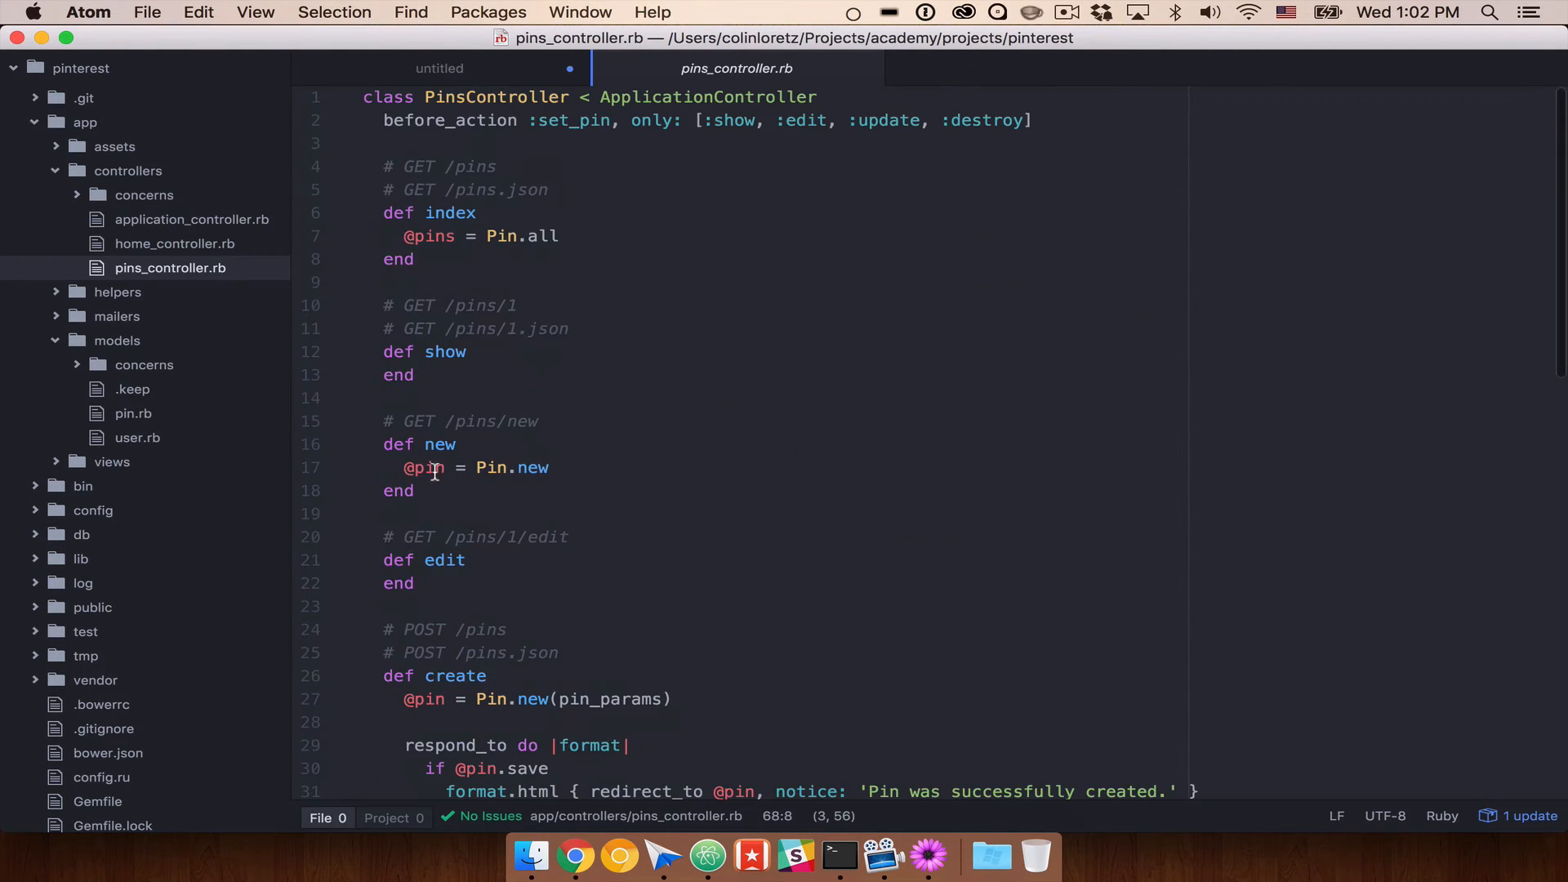
scroll(down, 3)
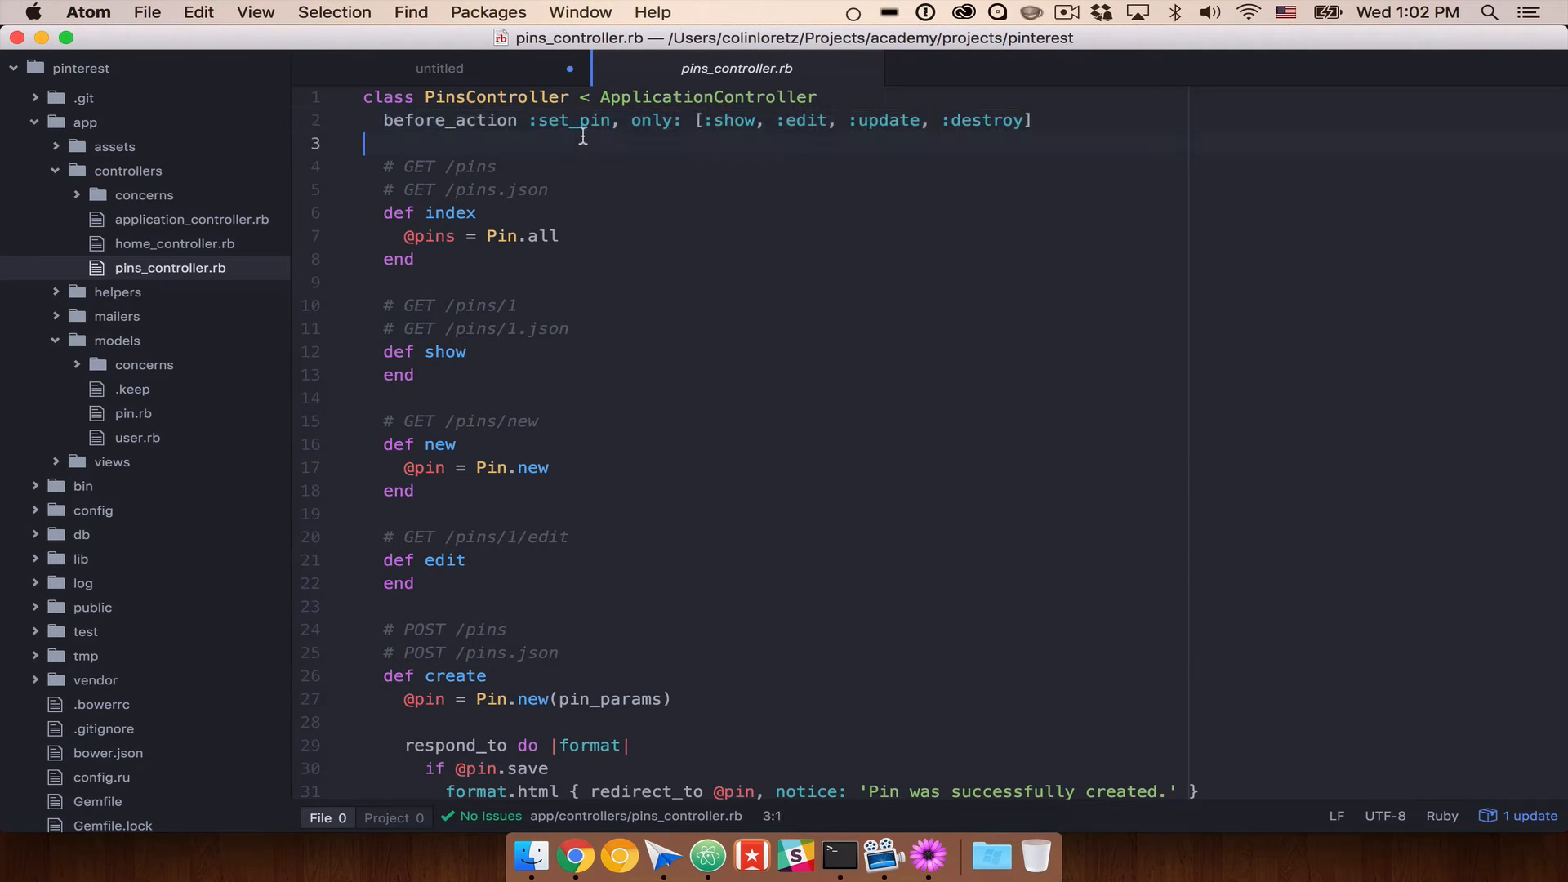
scroll(down, 3)
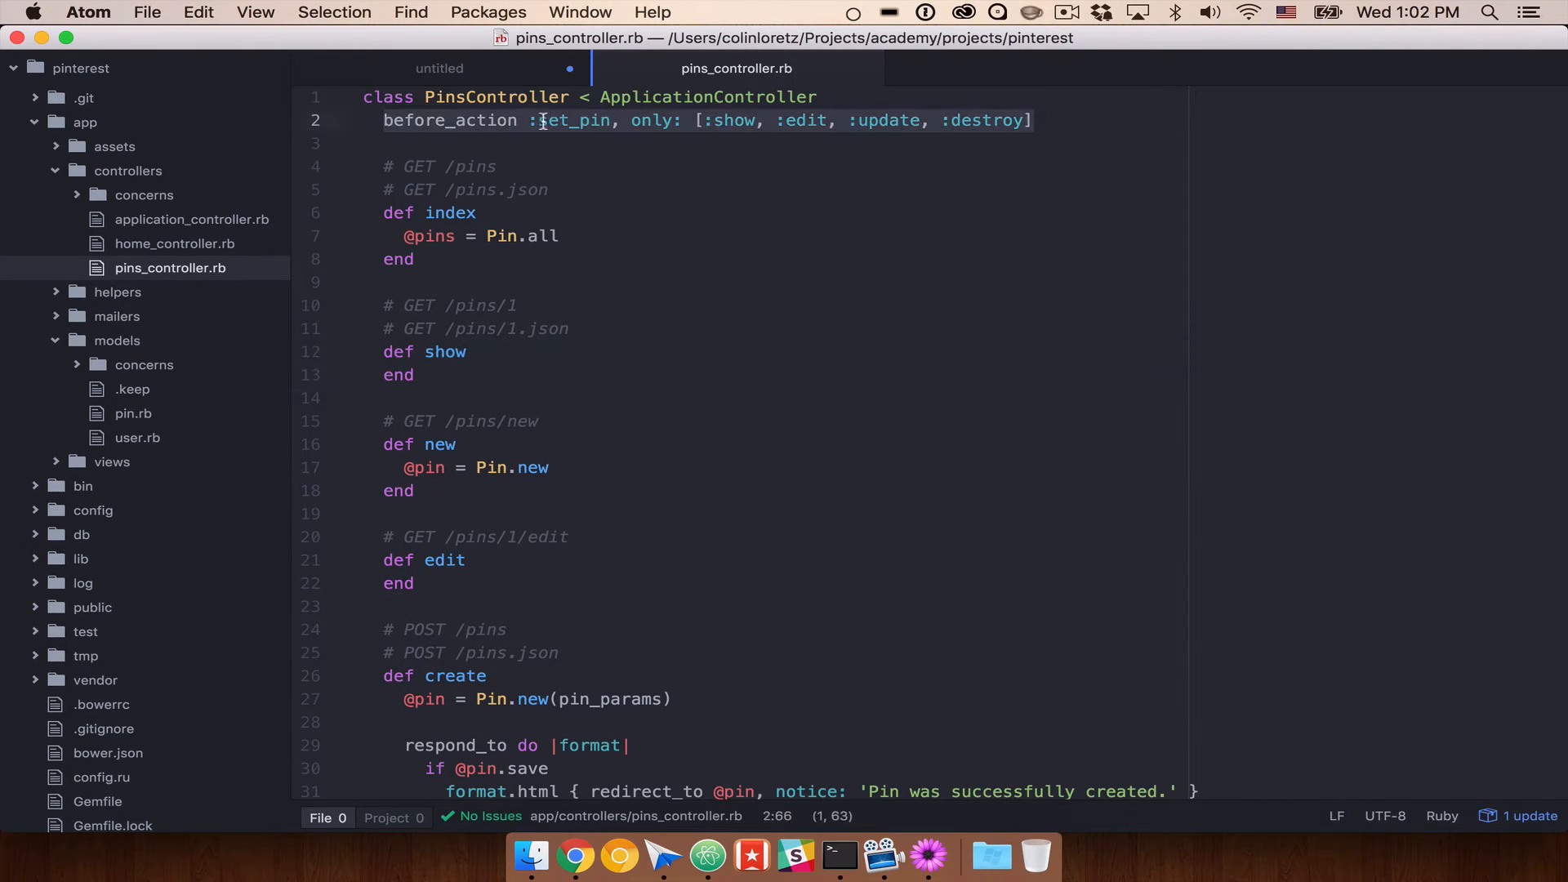
scroll(down, 3)
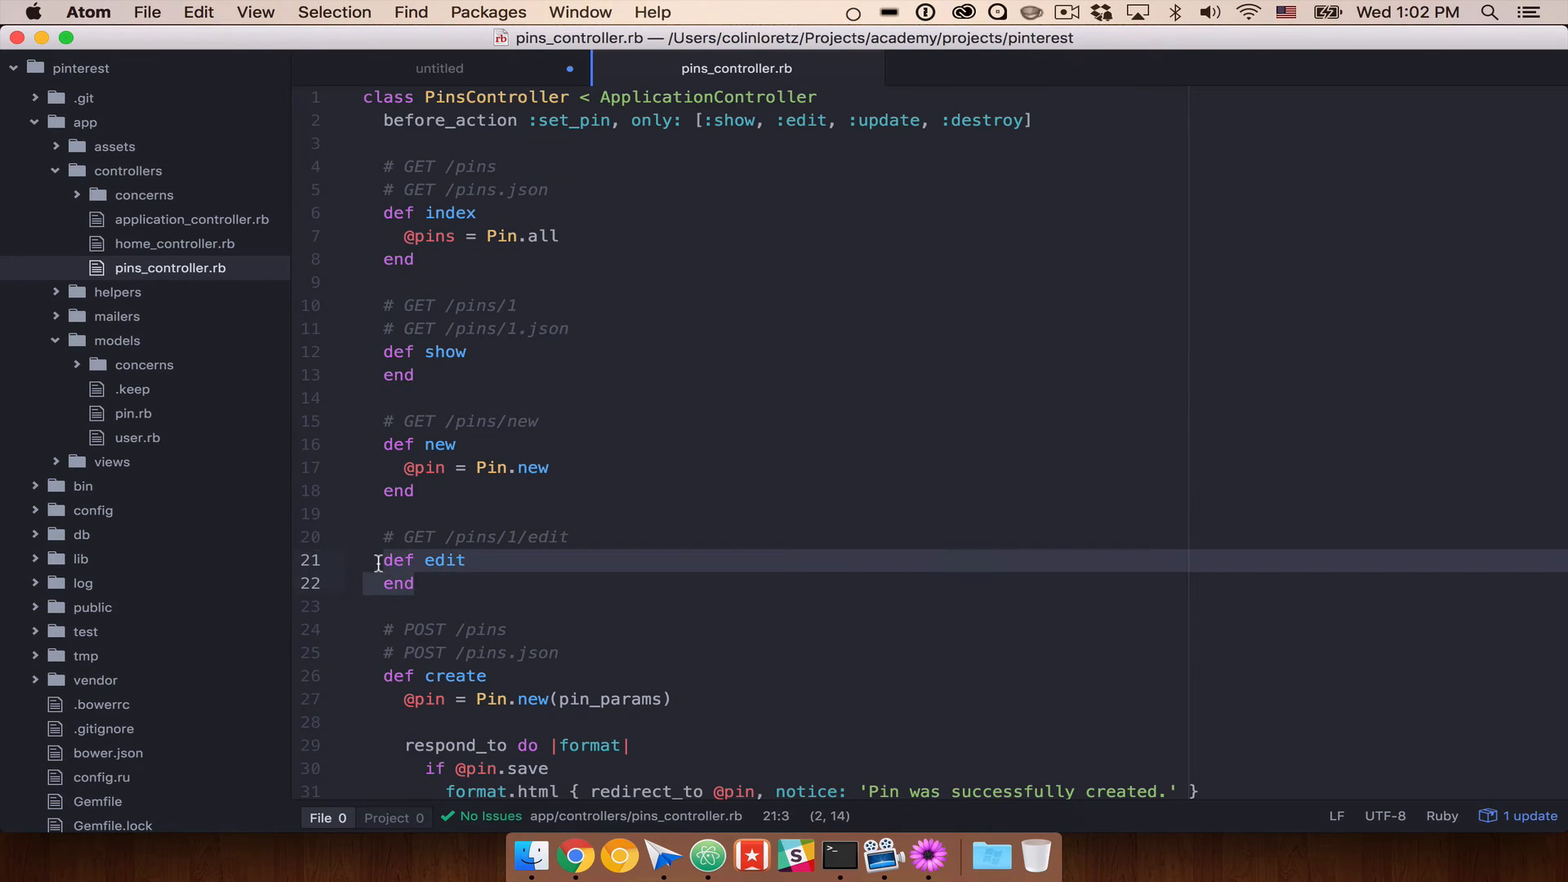
click(551, 467)
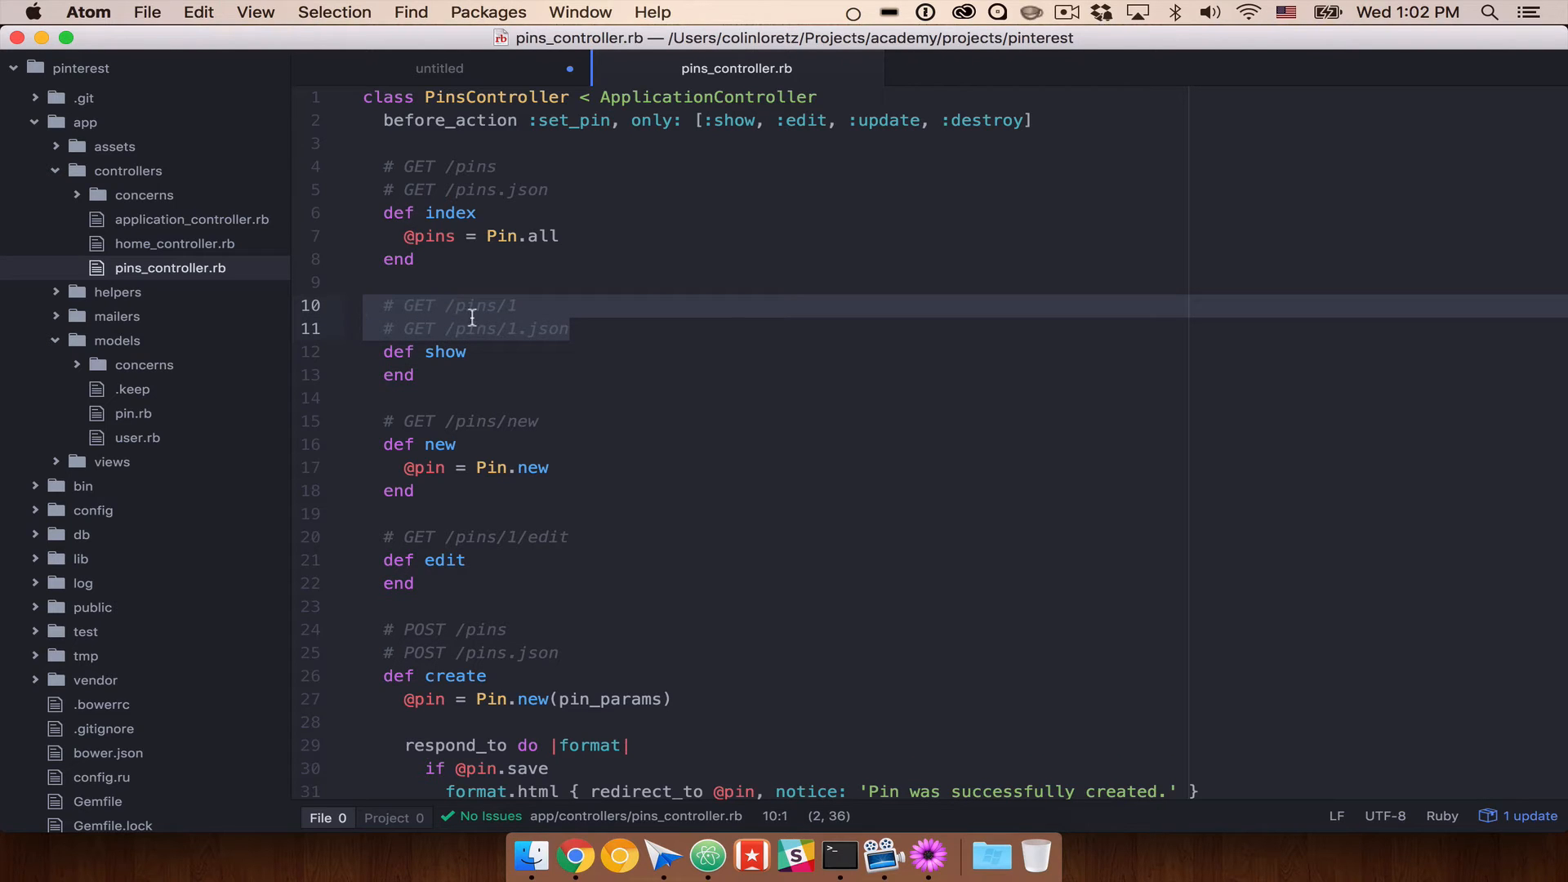
mouse_move(383, 120)
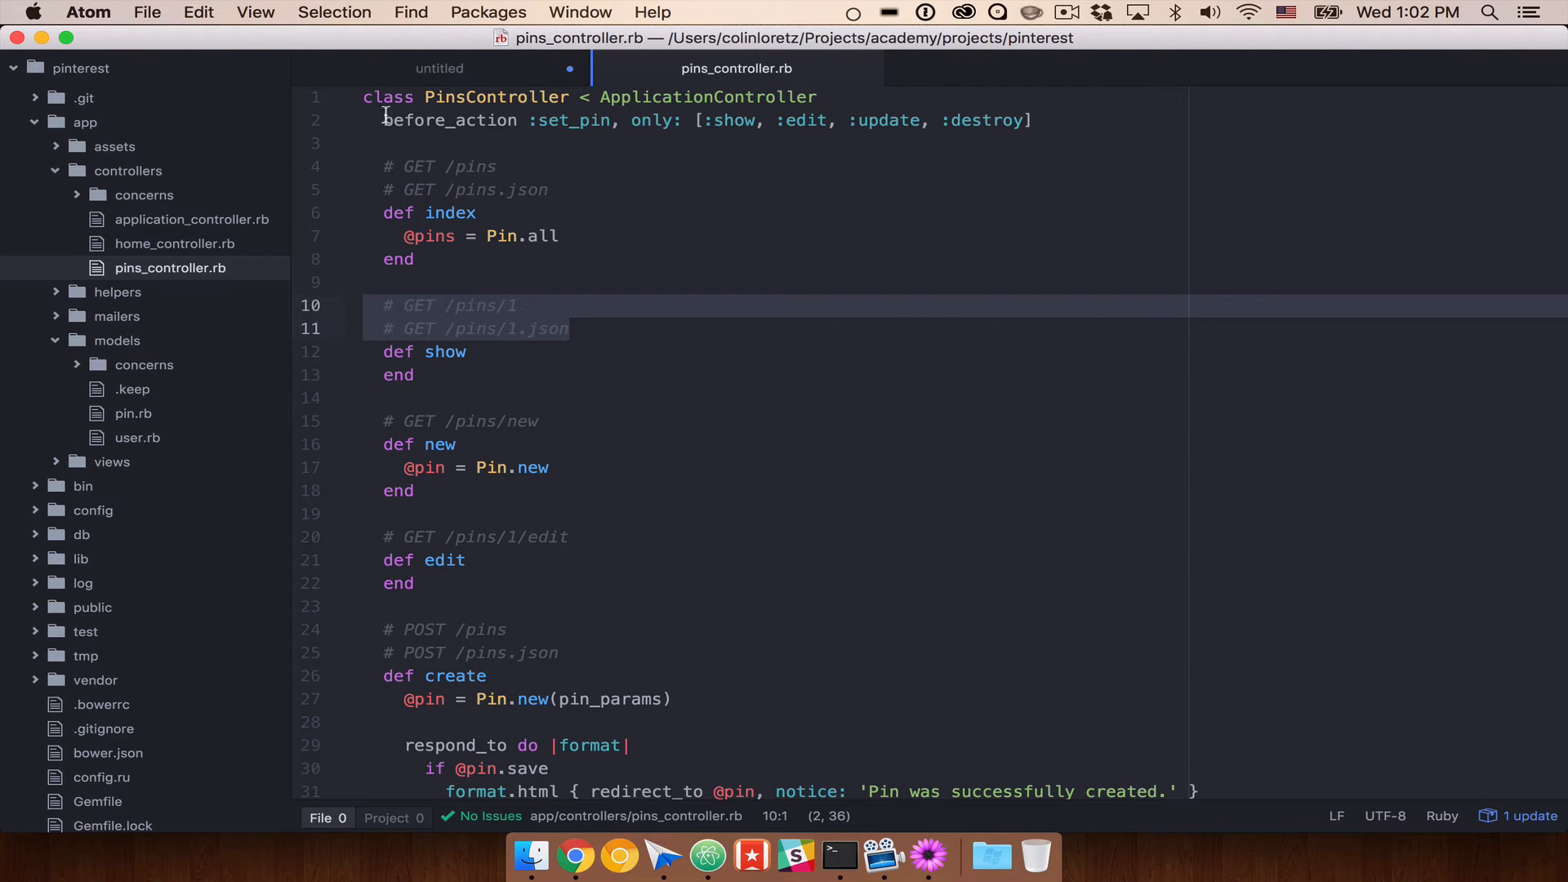
scroll(down, 3)
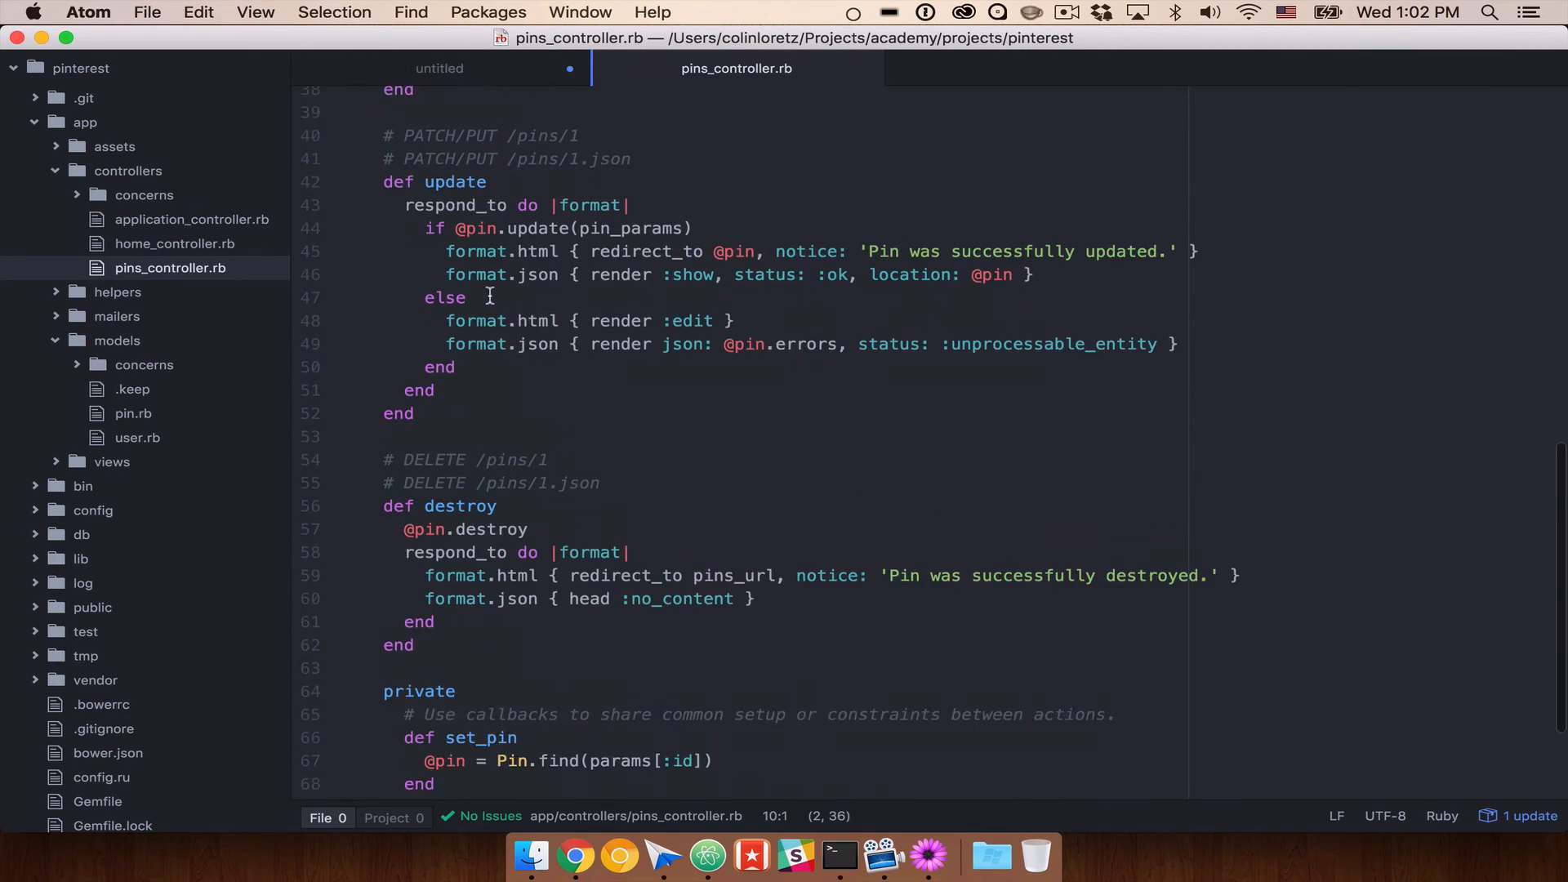
scroll(up, 3)
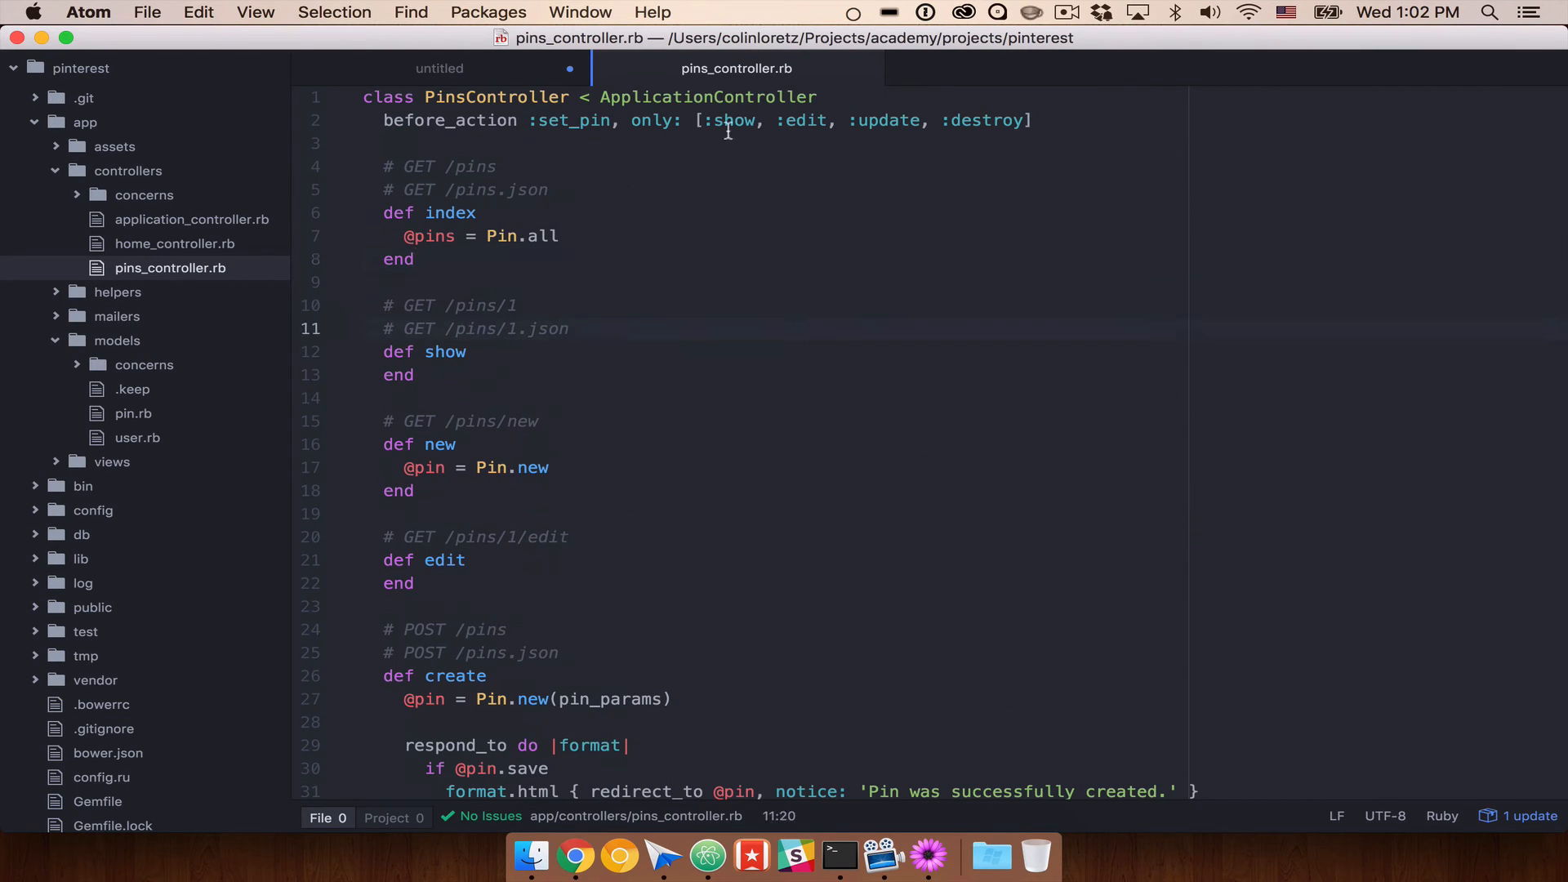
click(414, 259)
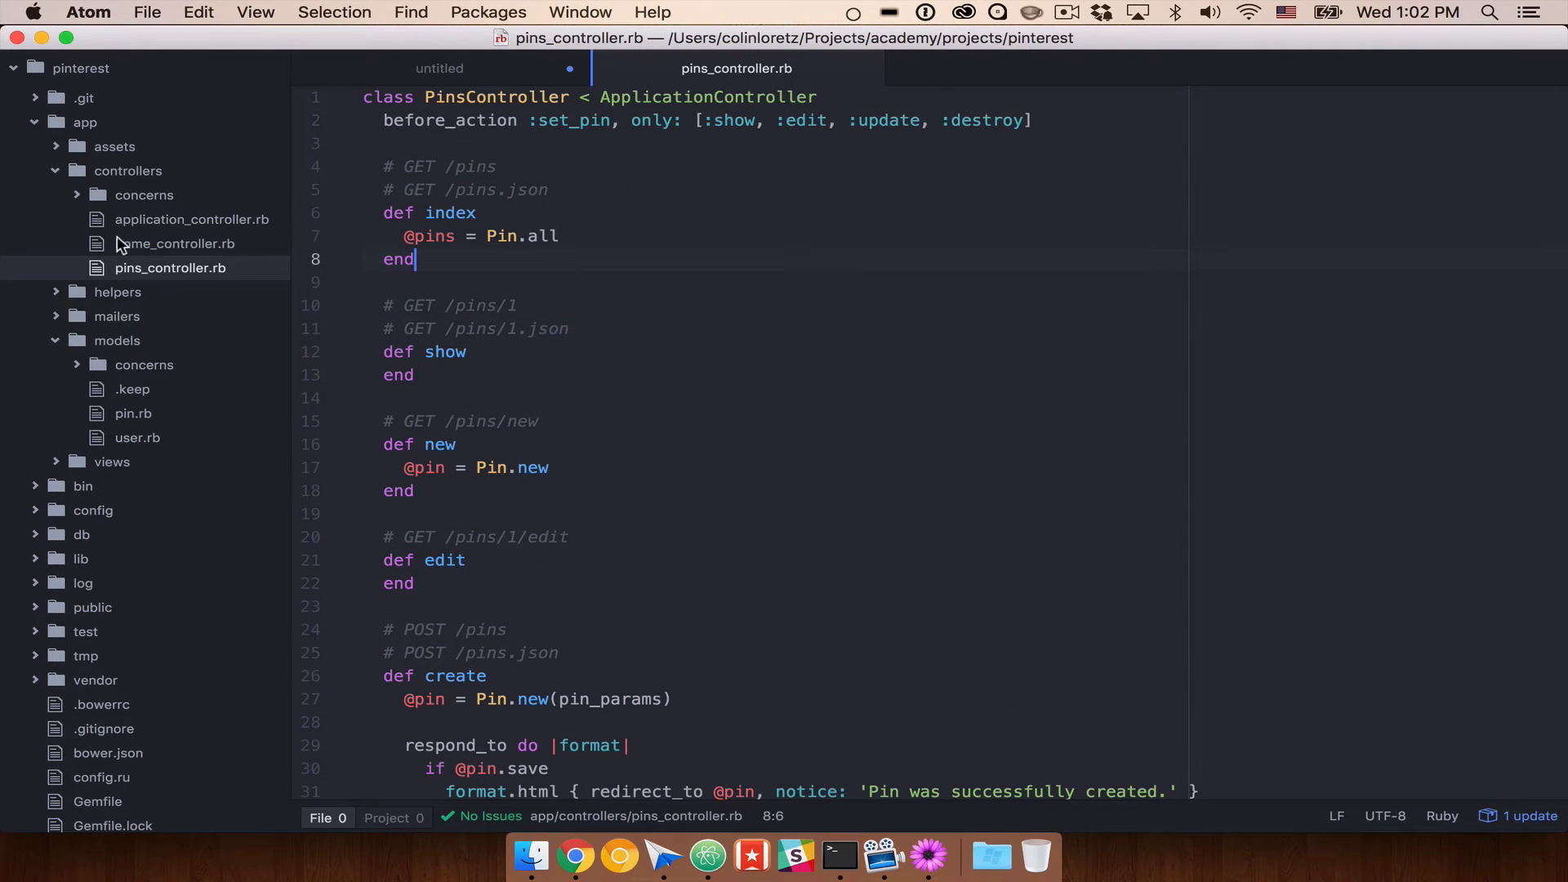
mouse_move(75, 370)
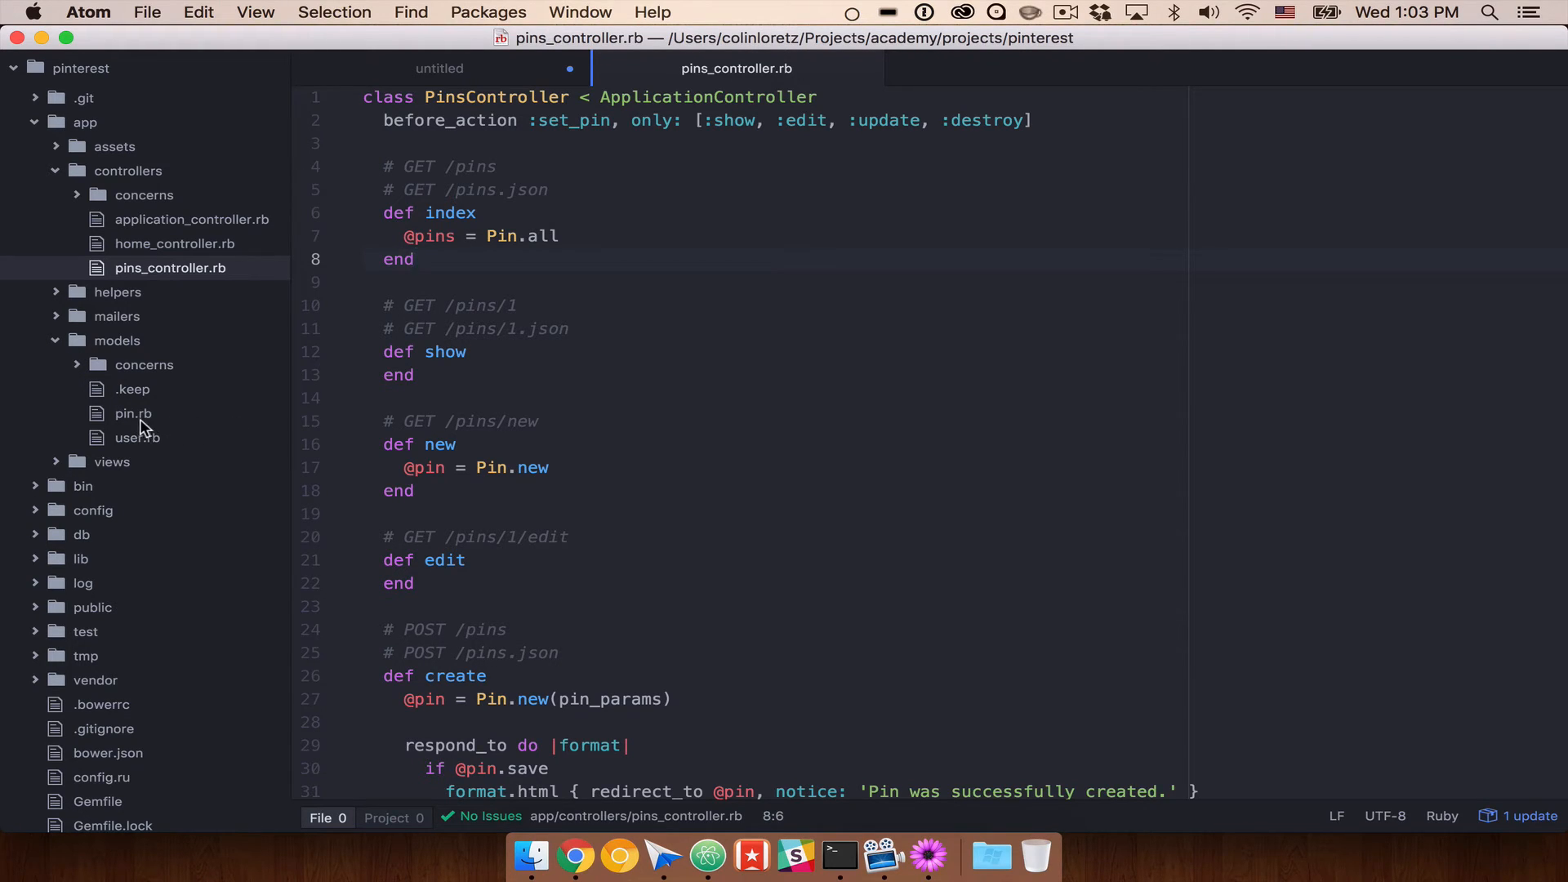
Step: Open models/pin.rb and start a validates_presence_of :des line inside the Pin class
click(133, 413)
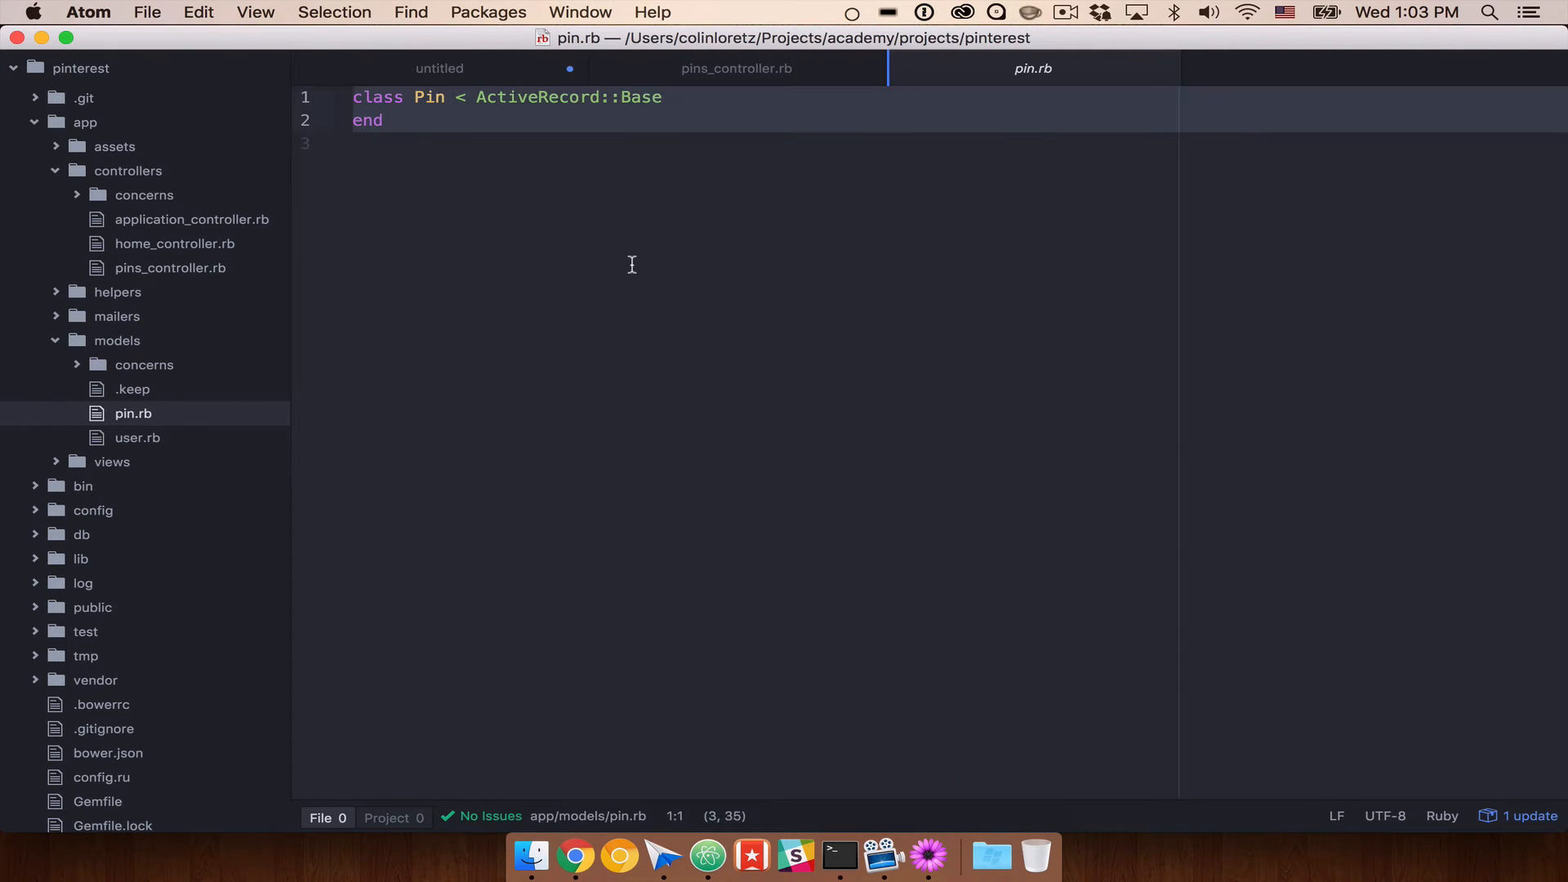
click(663, 97)
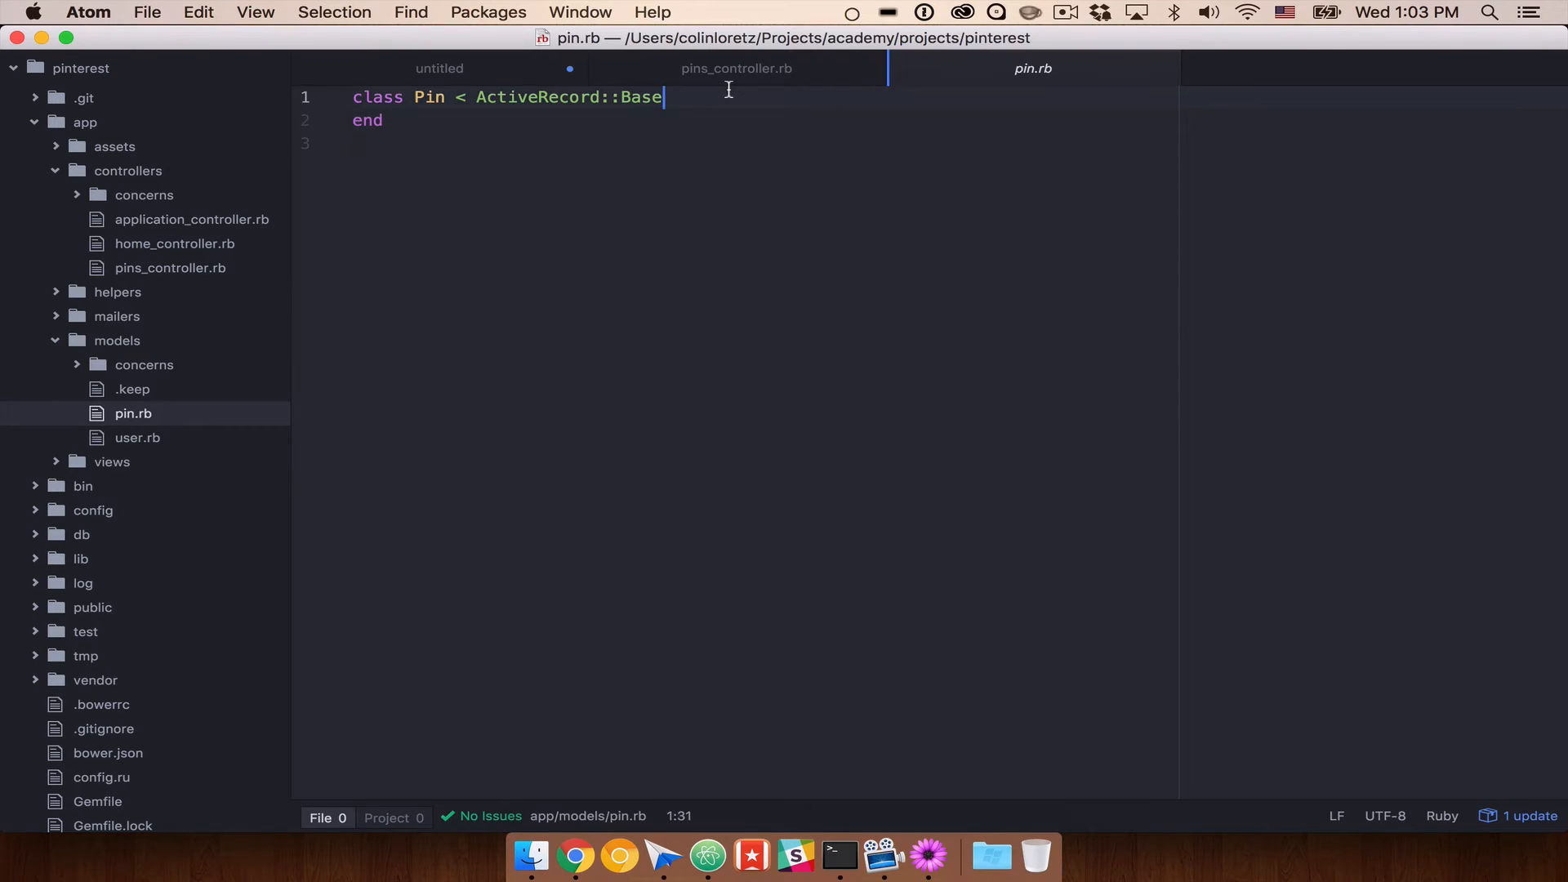
mouse_move(695, 161)
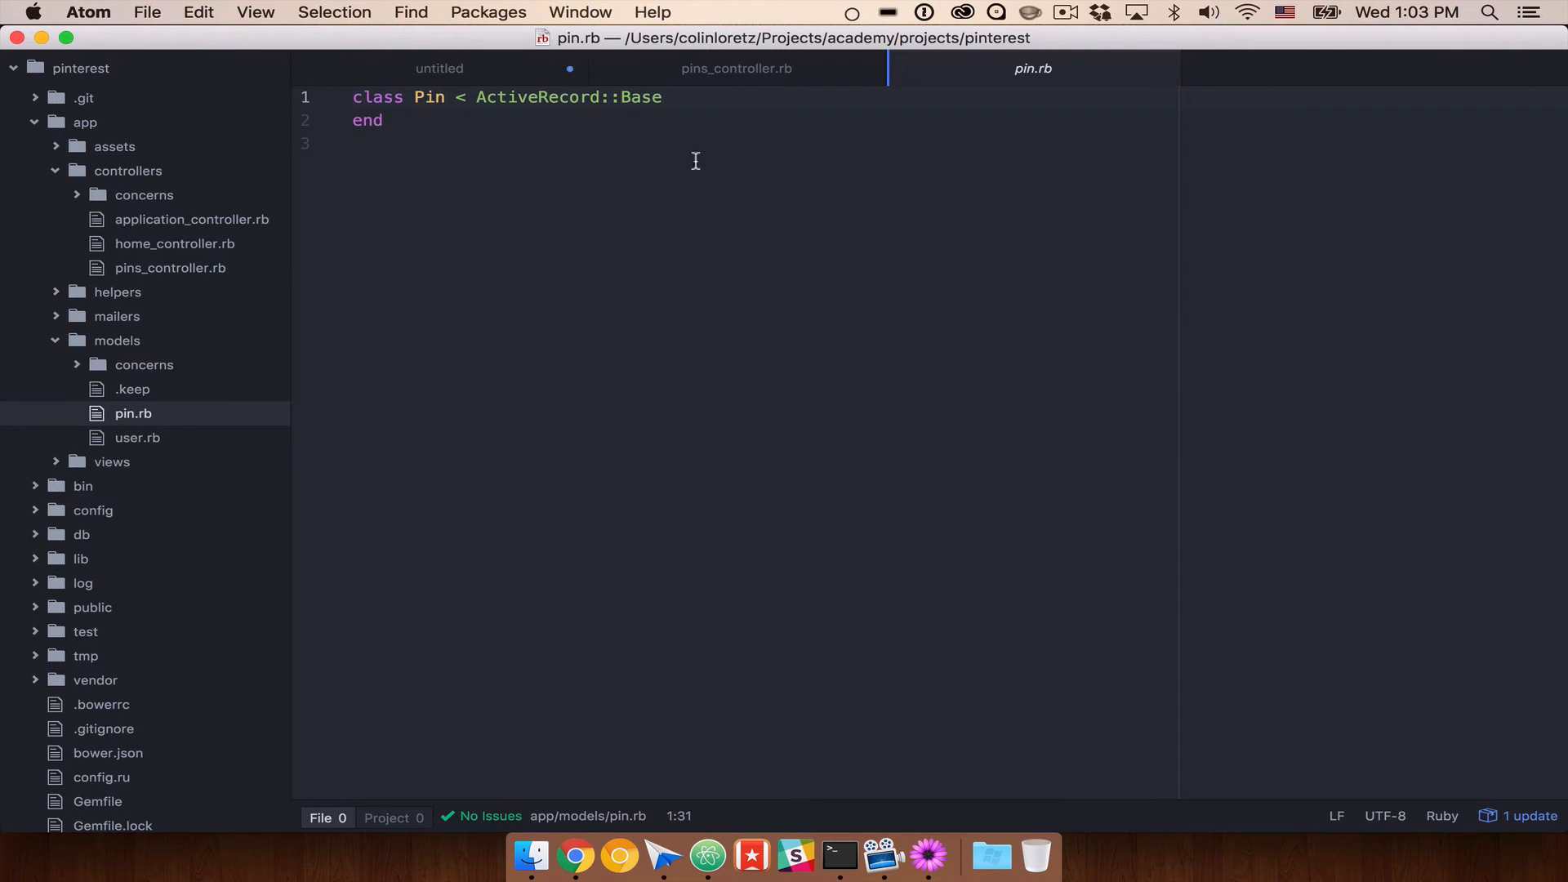
key(enter)
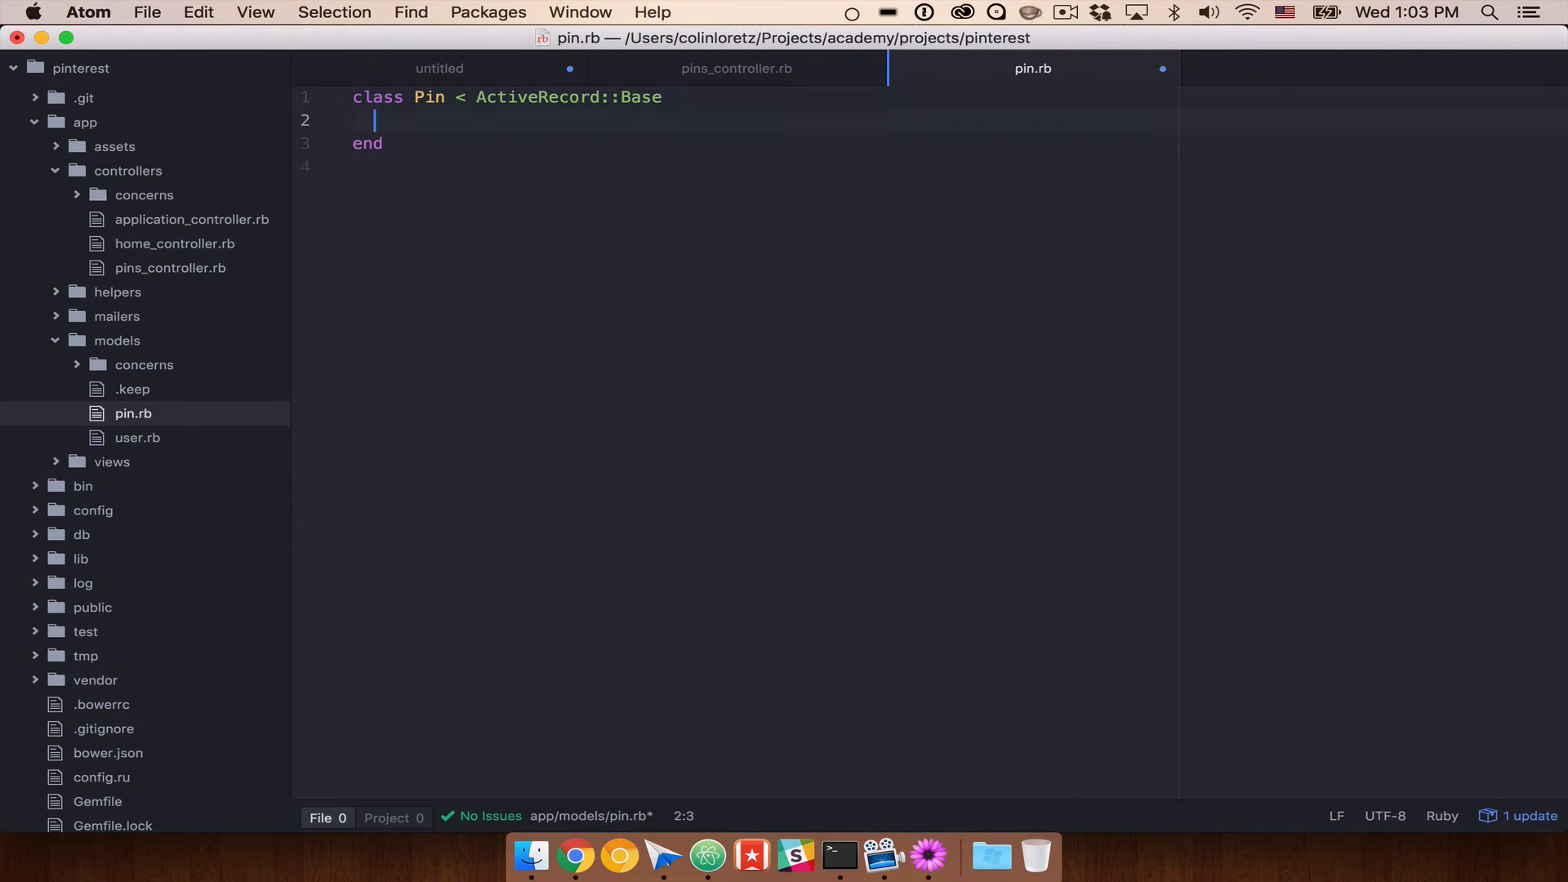
text(validates_)
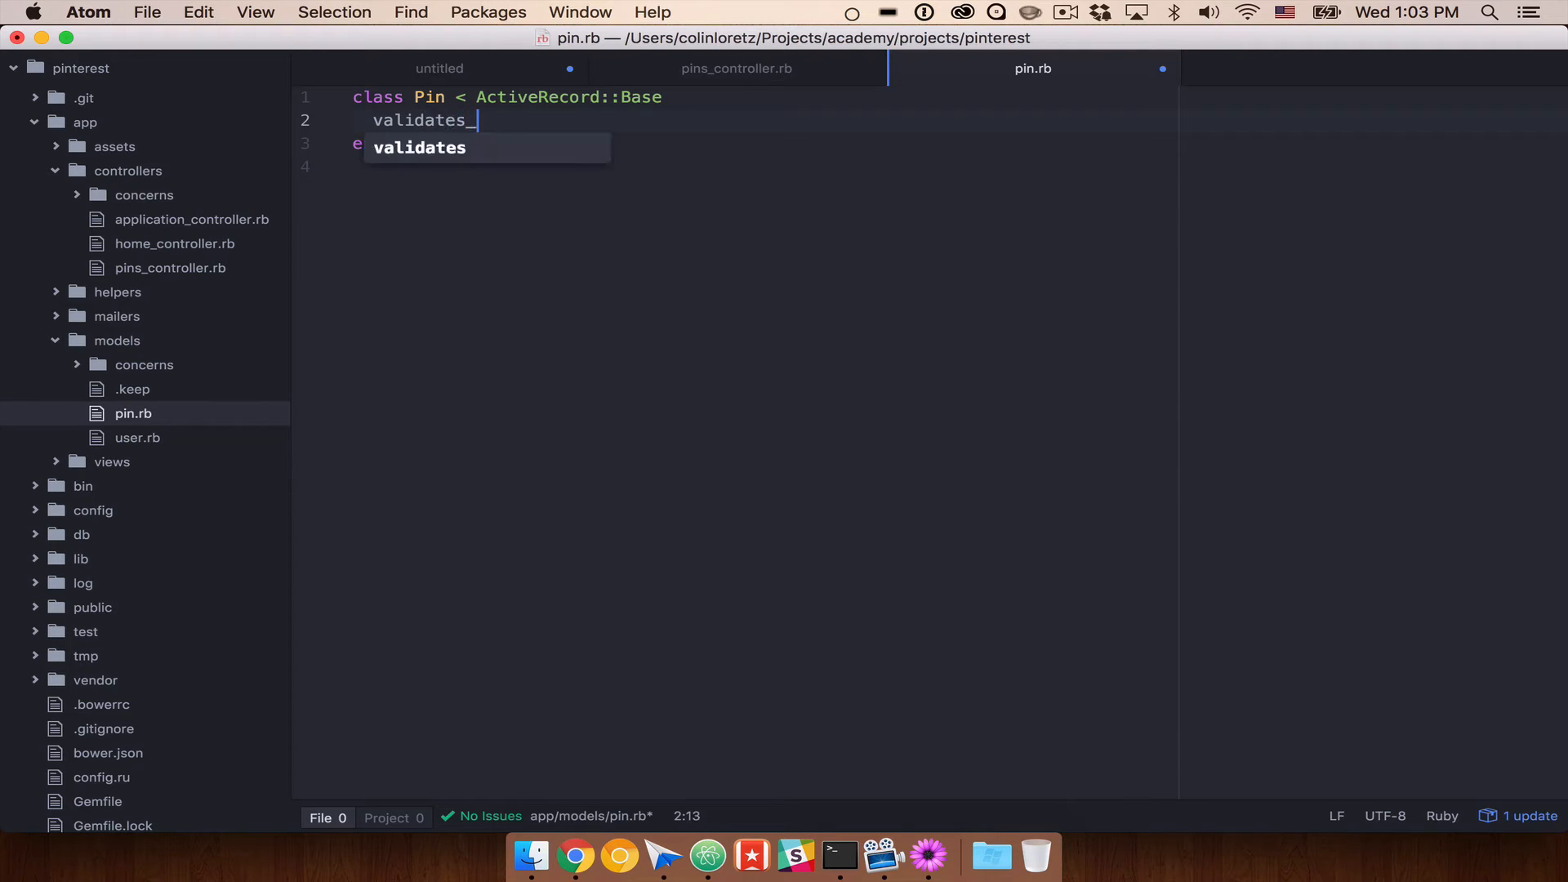
text(presence-)
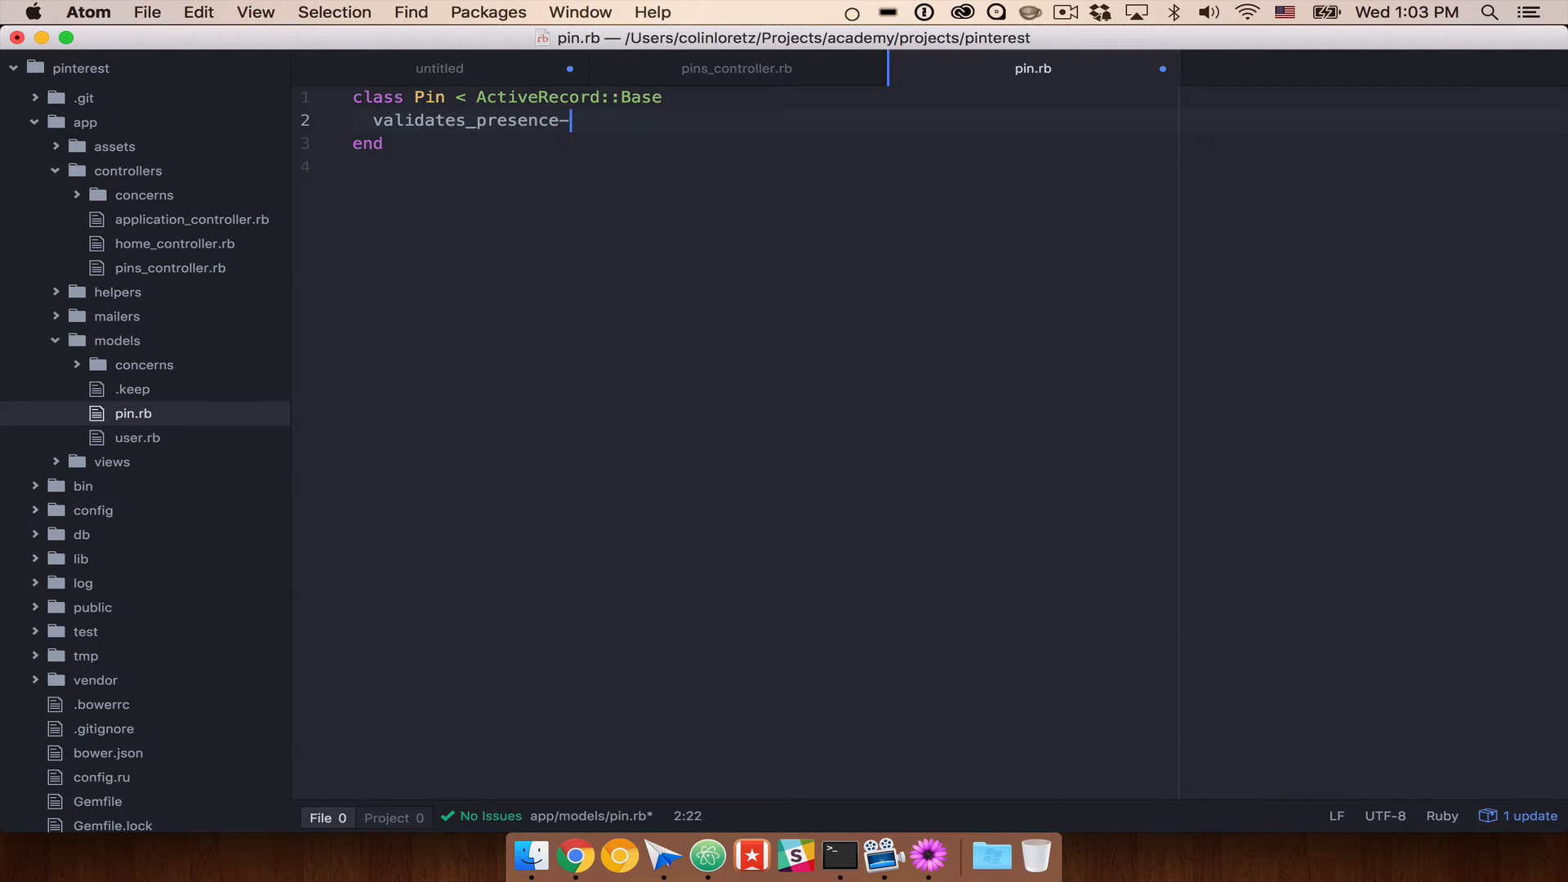
text(_of :des)
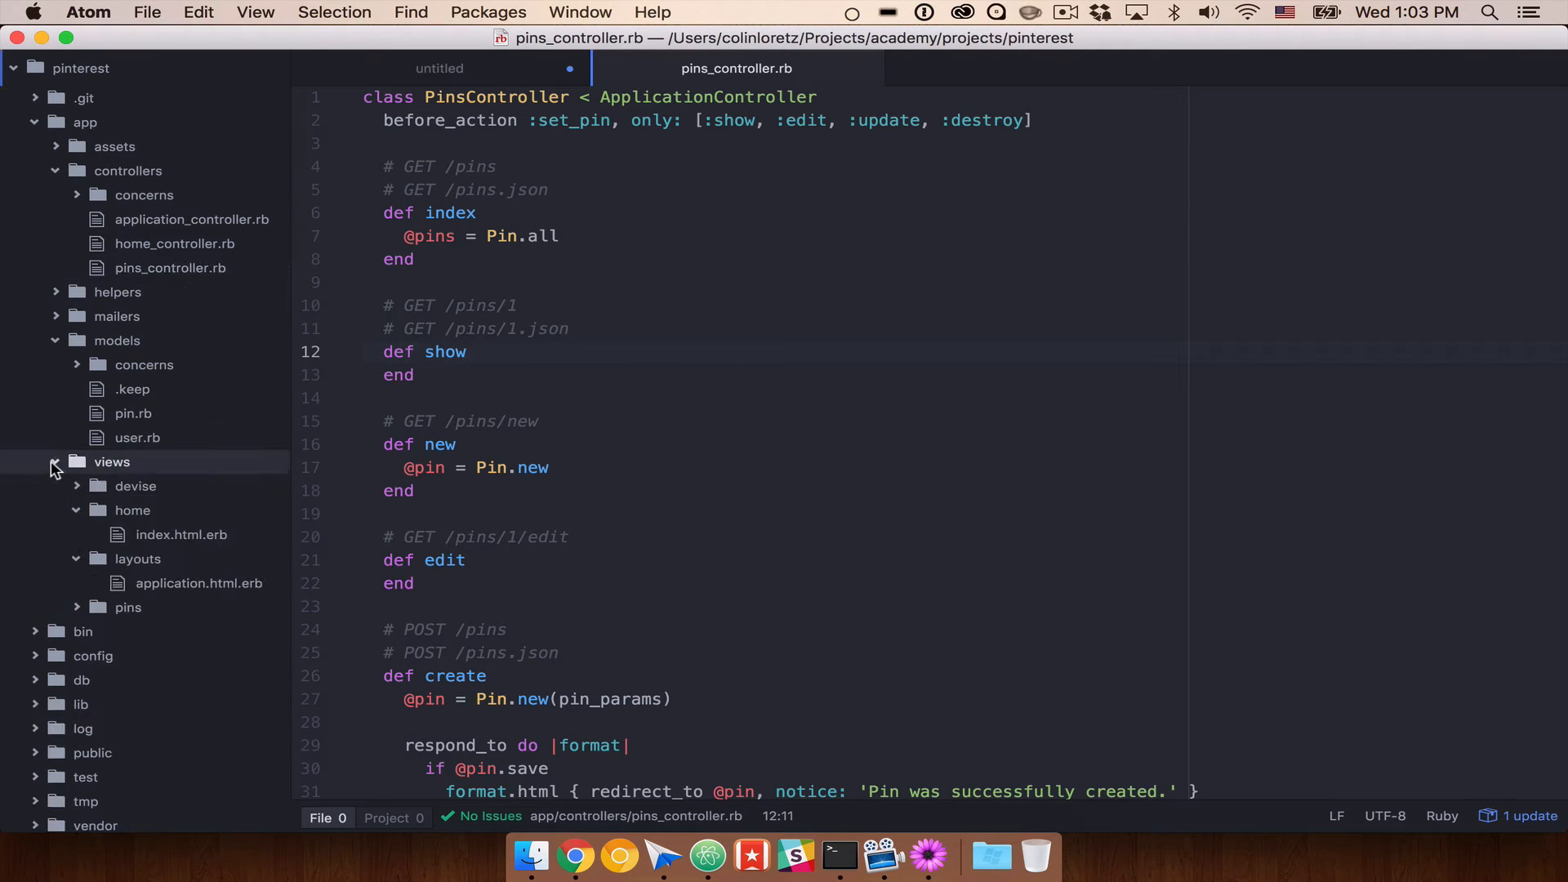
scroll(down, 3)
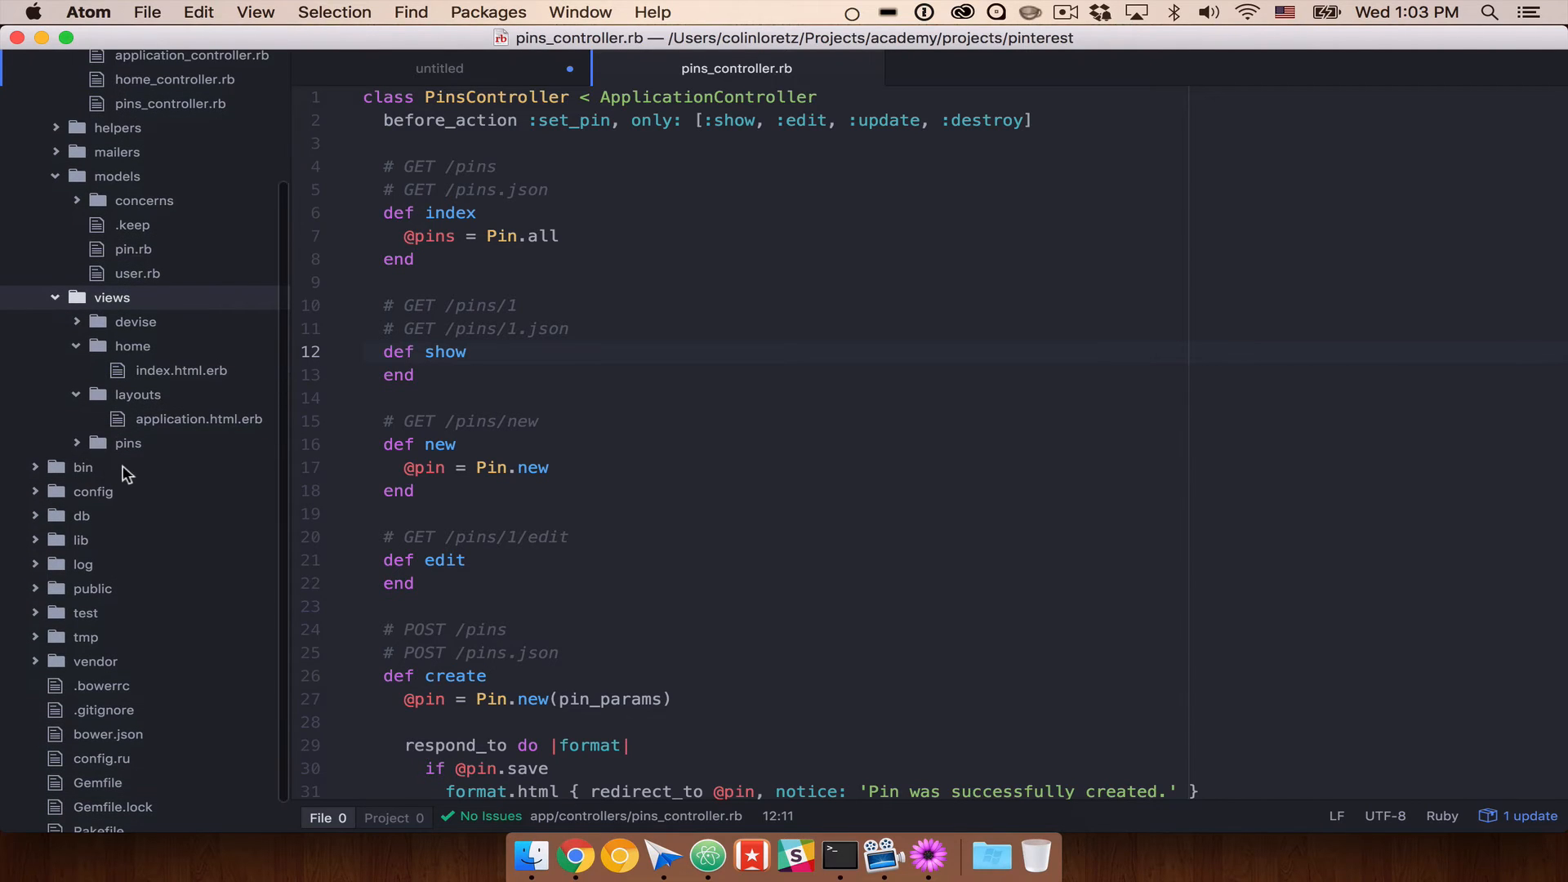
click(127, 442)
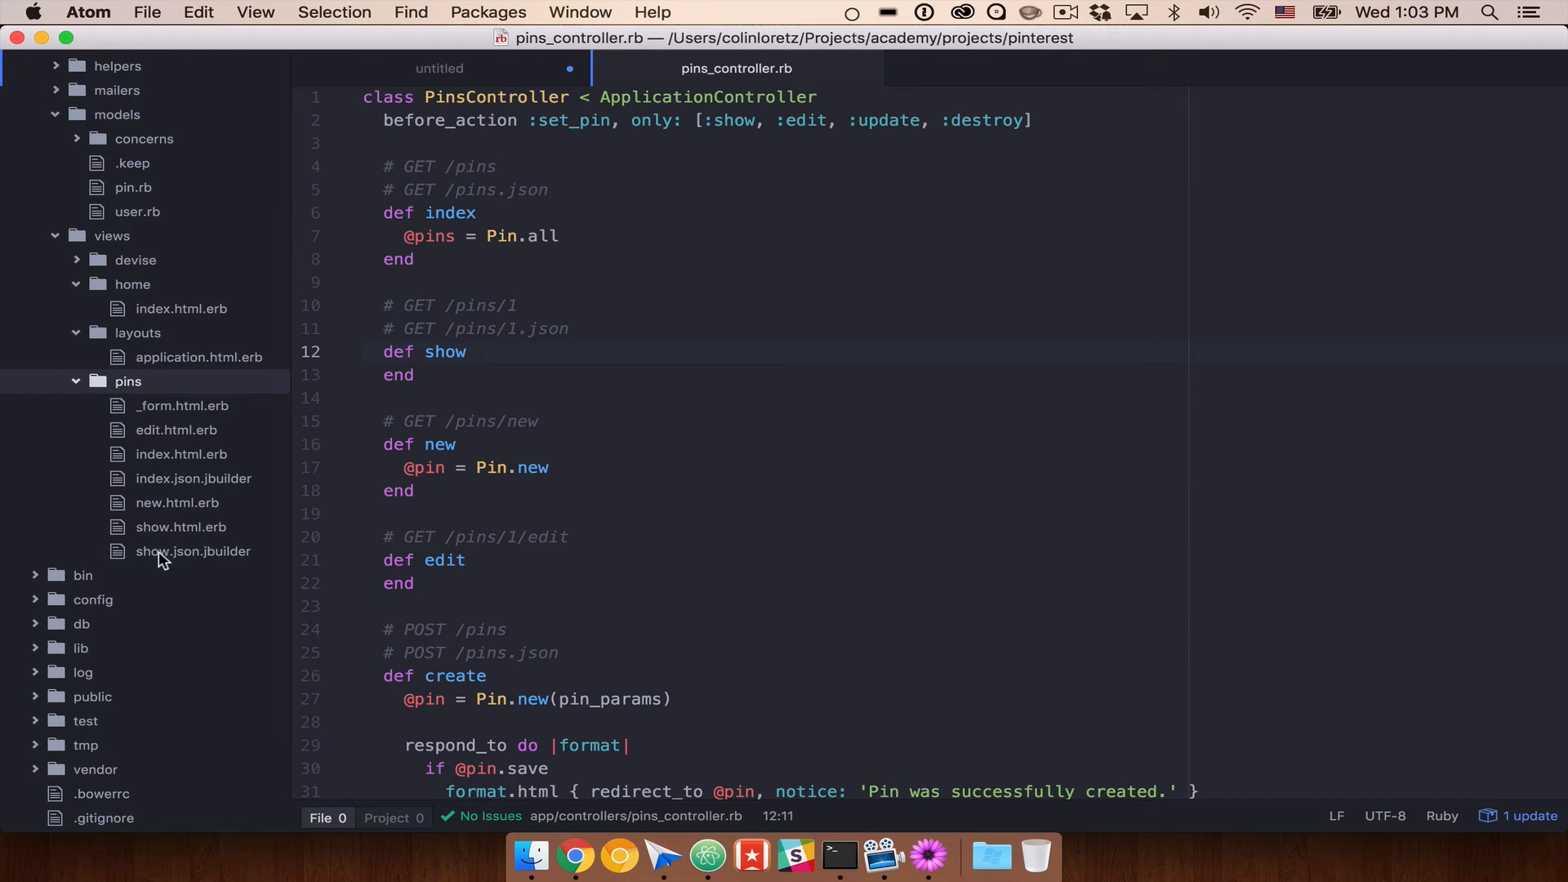
click(181, 405)
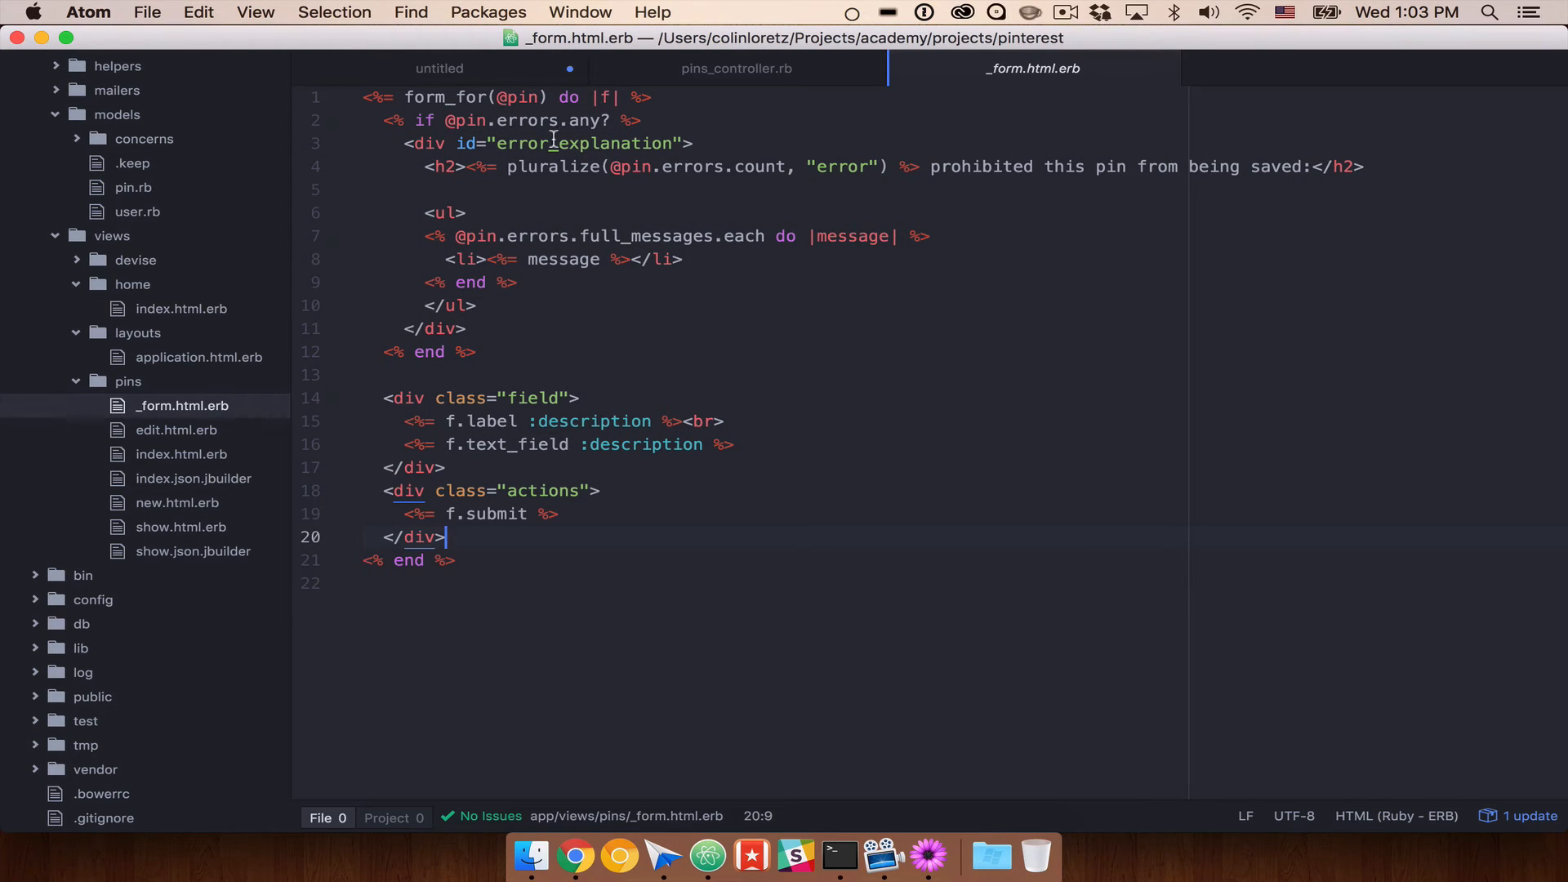
click(547, 166)
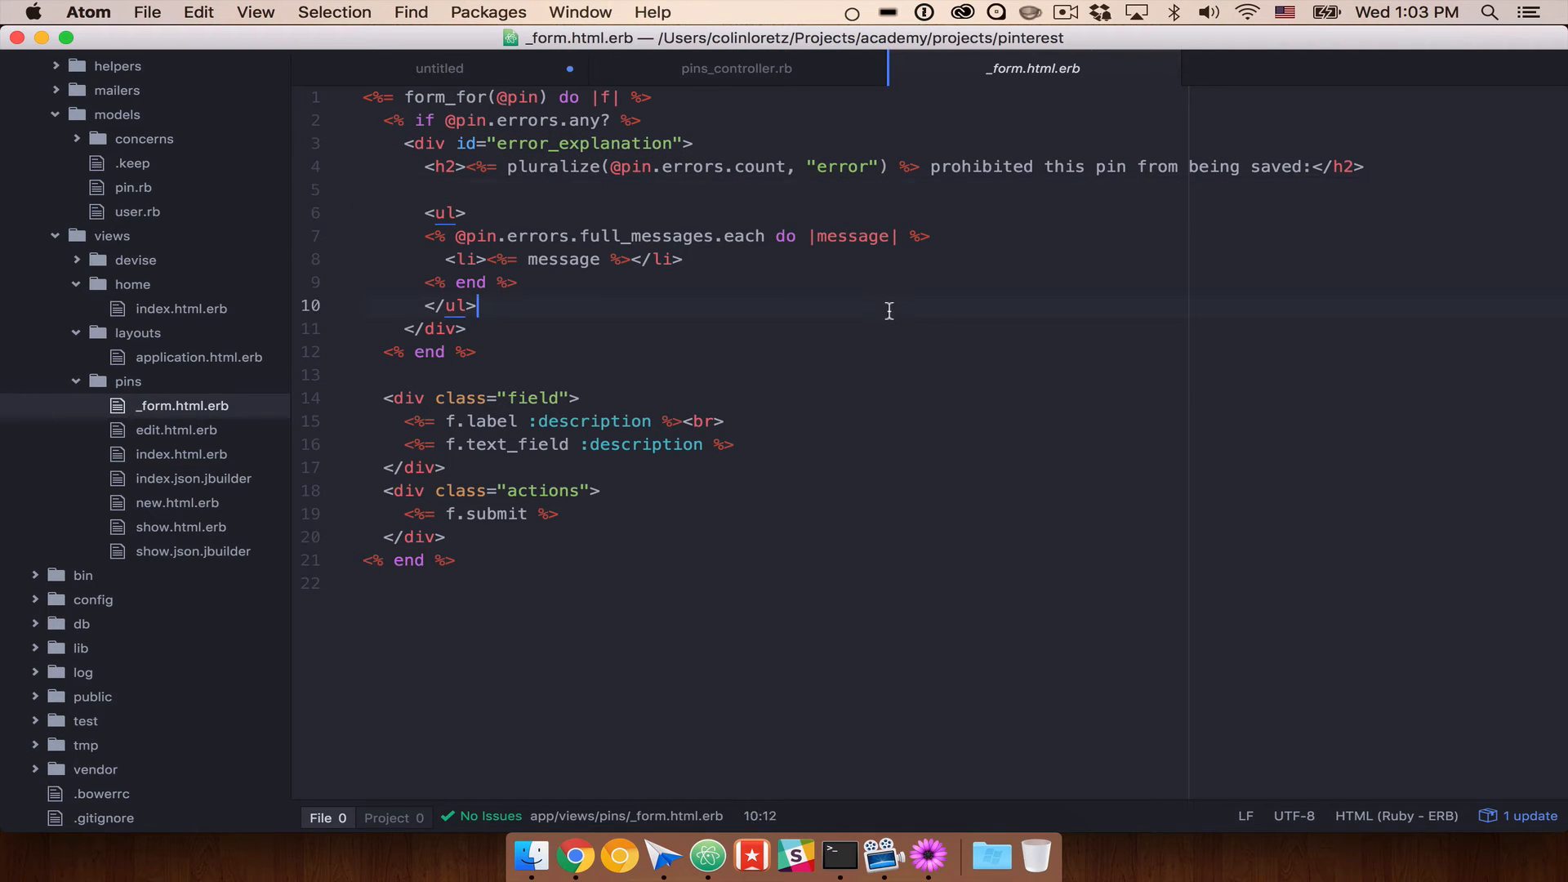
click(736, 67)
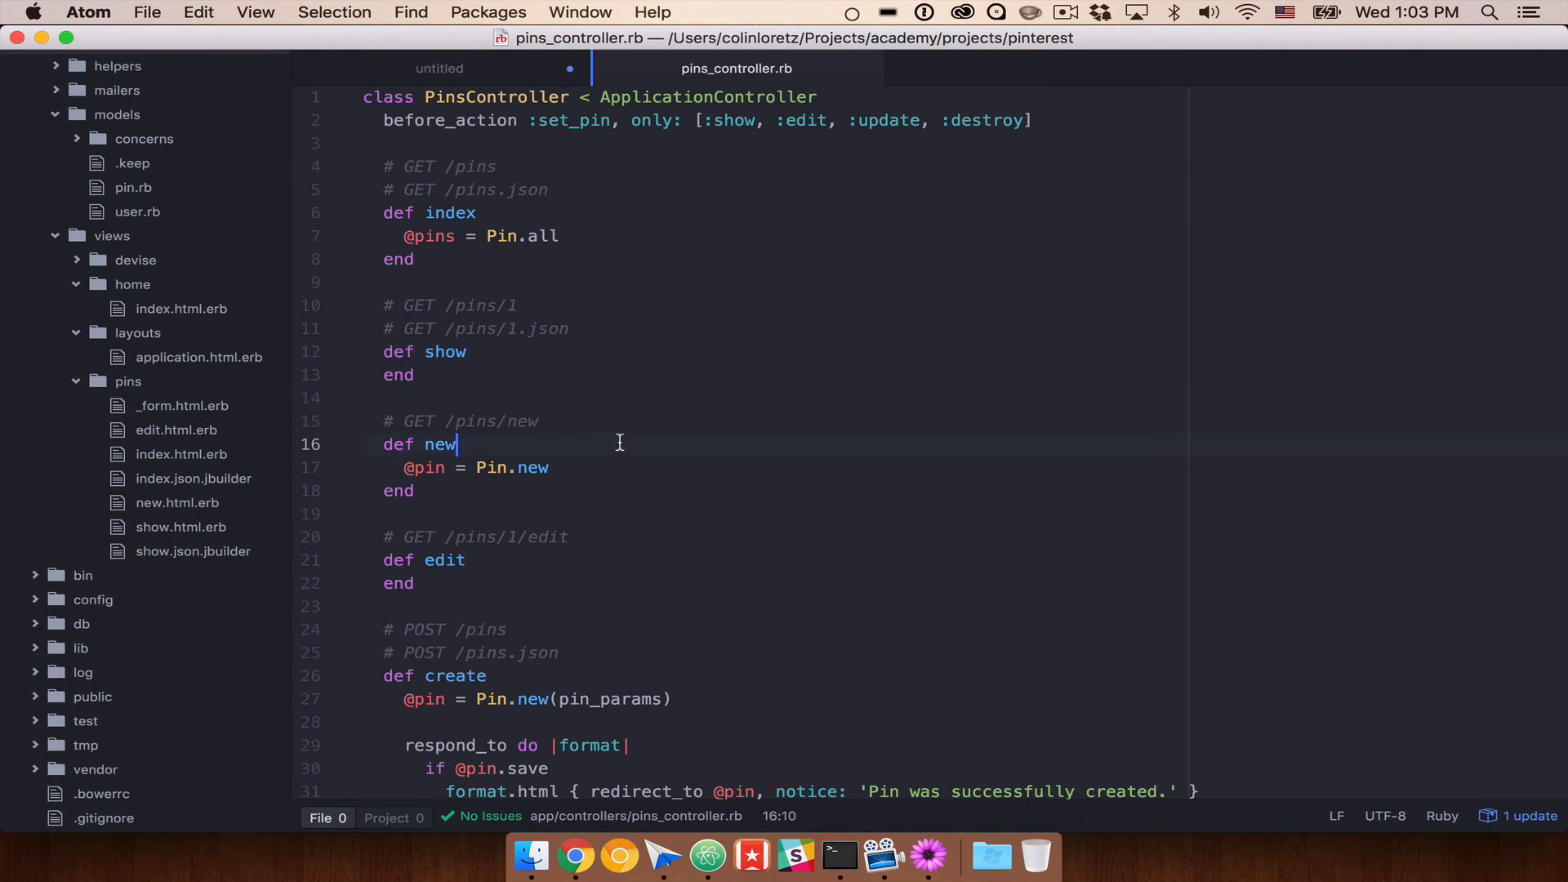
key(cmd+tab)
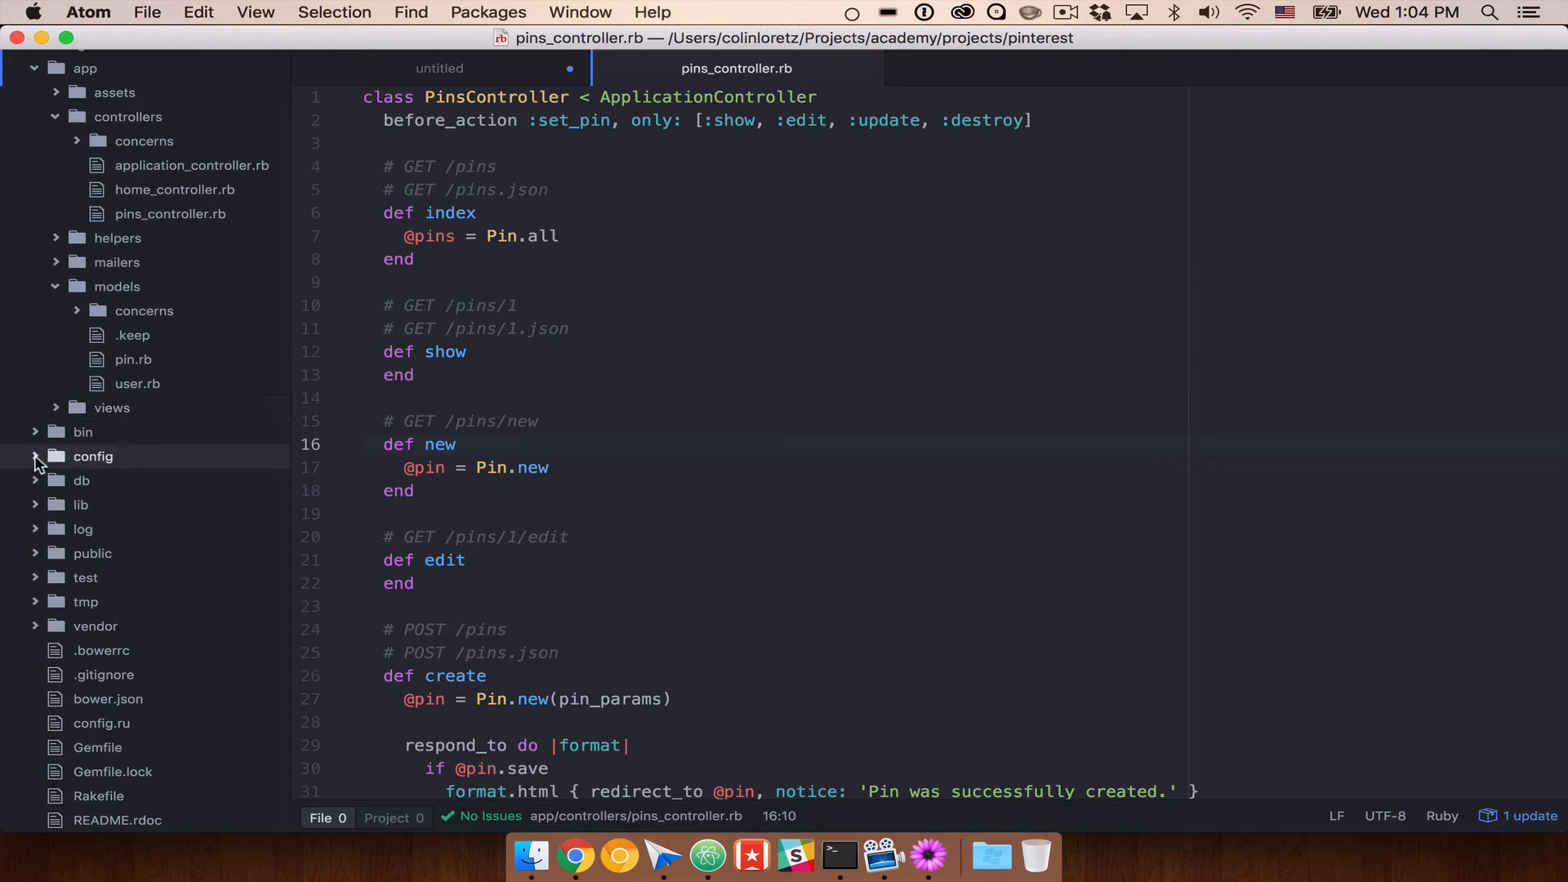
Step: Open config/routes.rb with its resources :pins line and view the rake routes output in Terminal
click(122, 650)
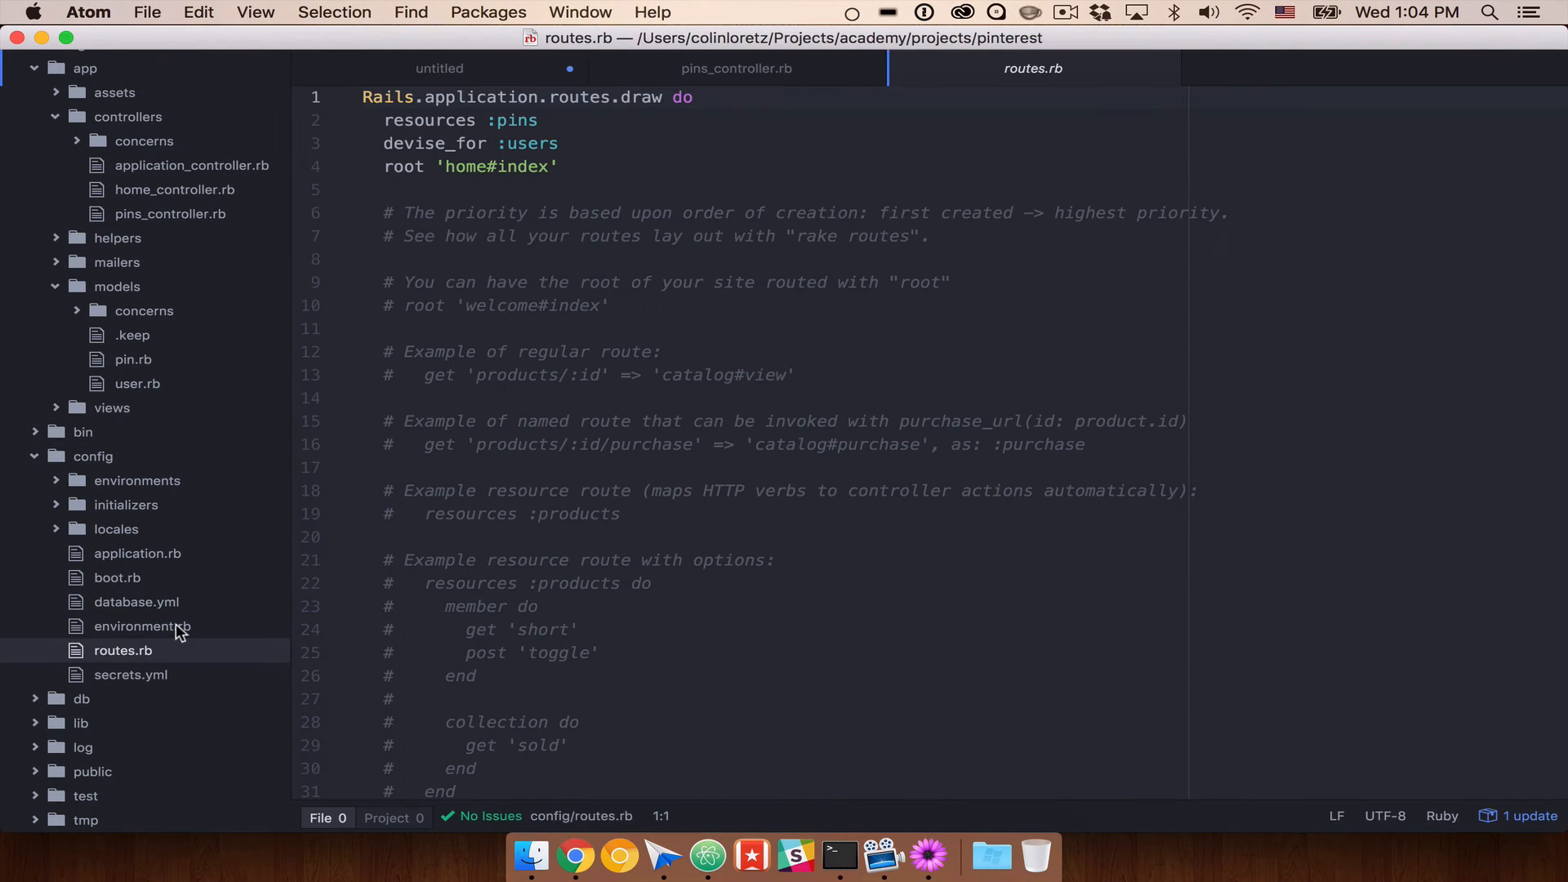
click(385, 120)
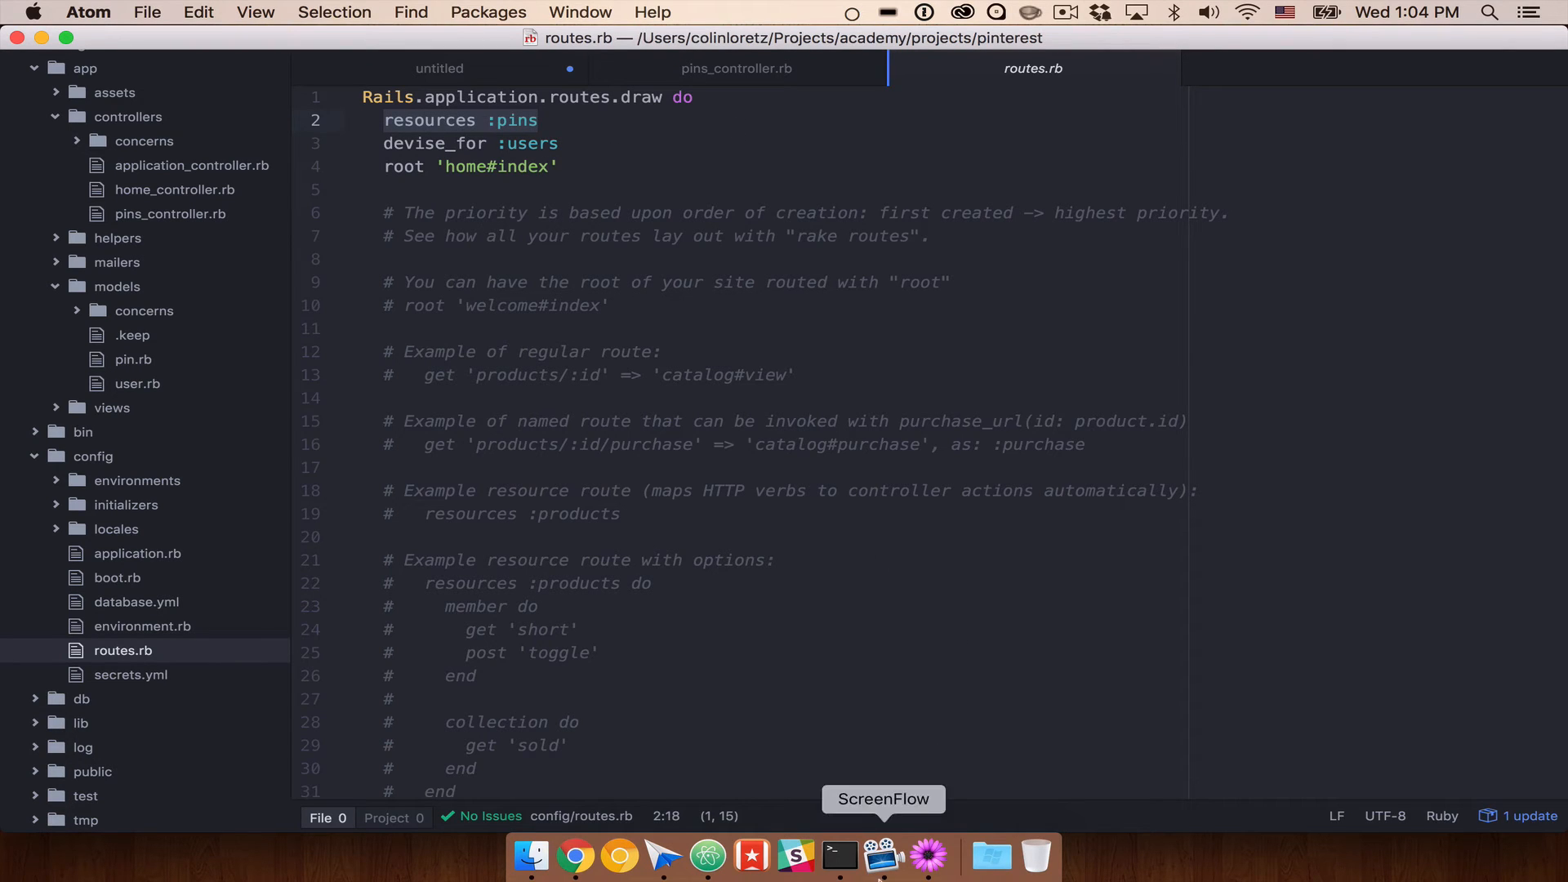
click(839, 855)
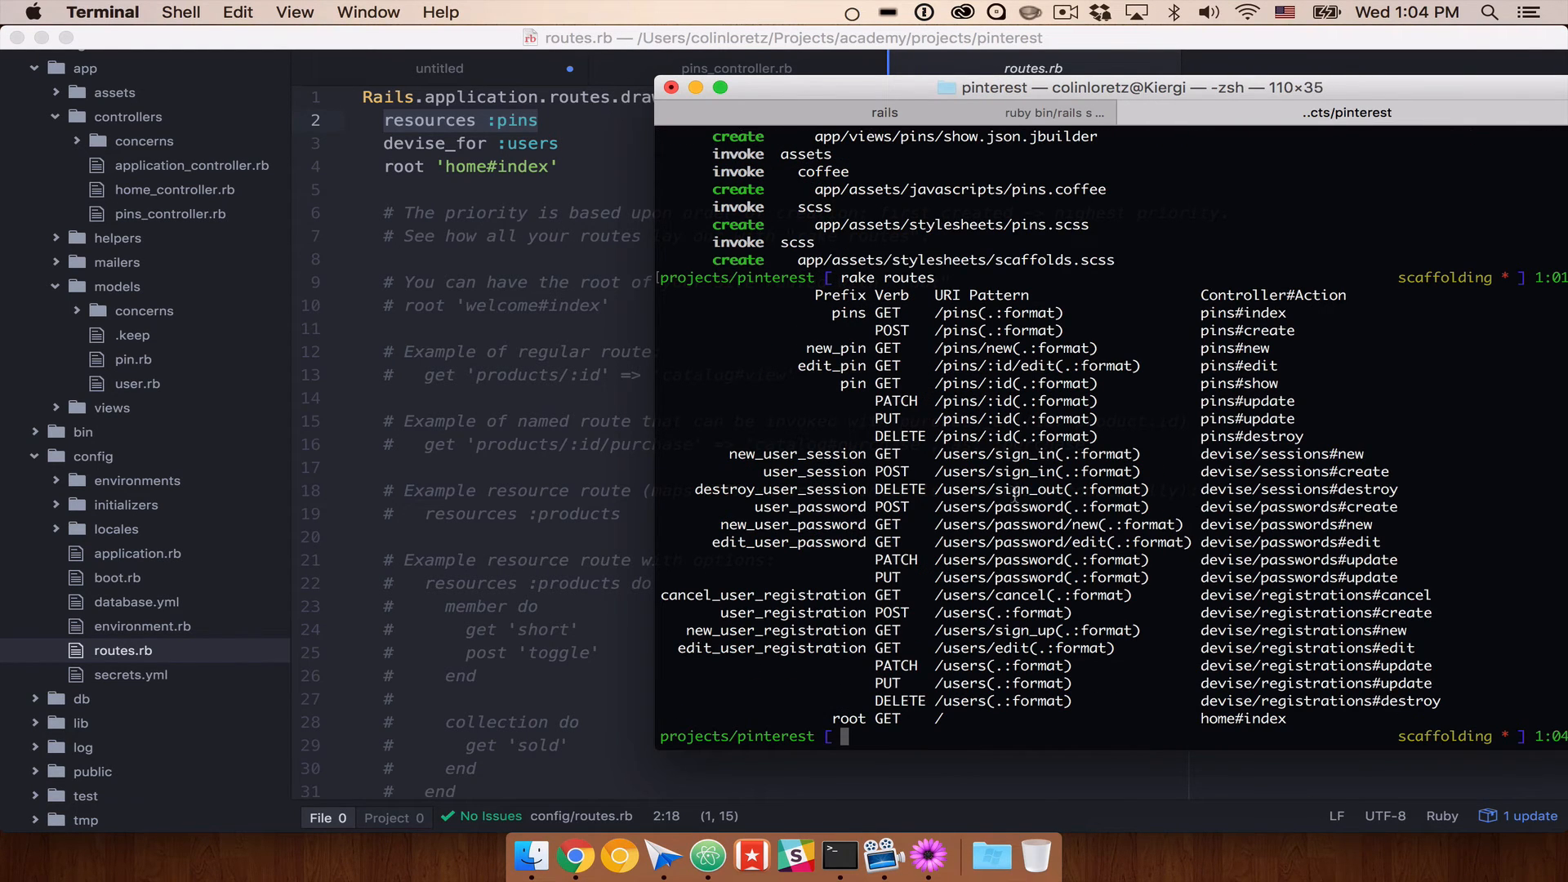
double_click(990, 313)
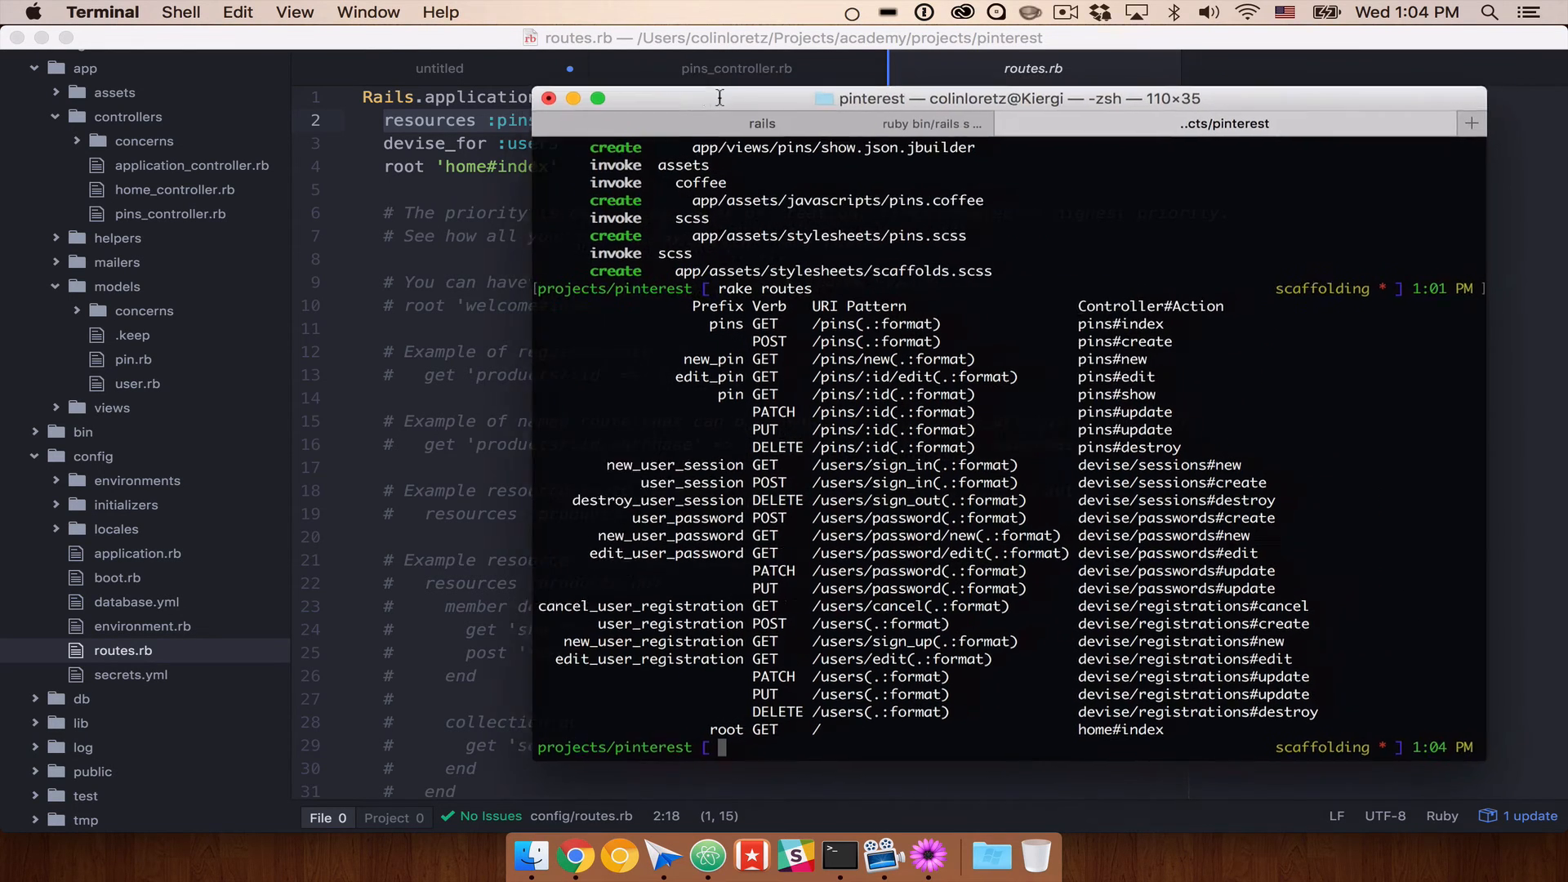
Step: Fix the localhost PendingMigrationError by running rake db:migrate and reloading the app page
click(575, 857)
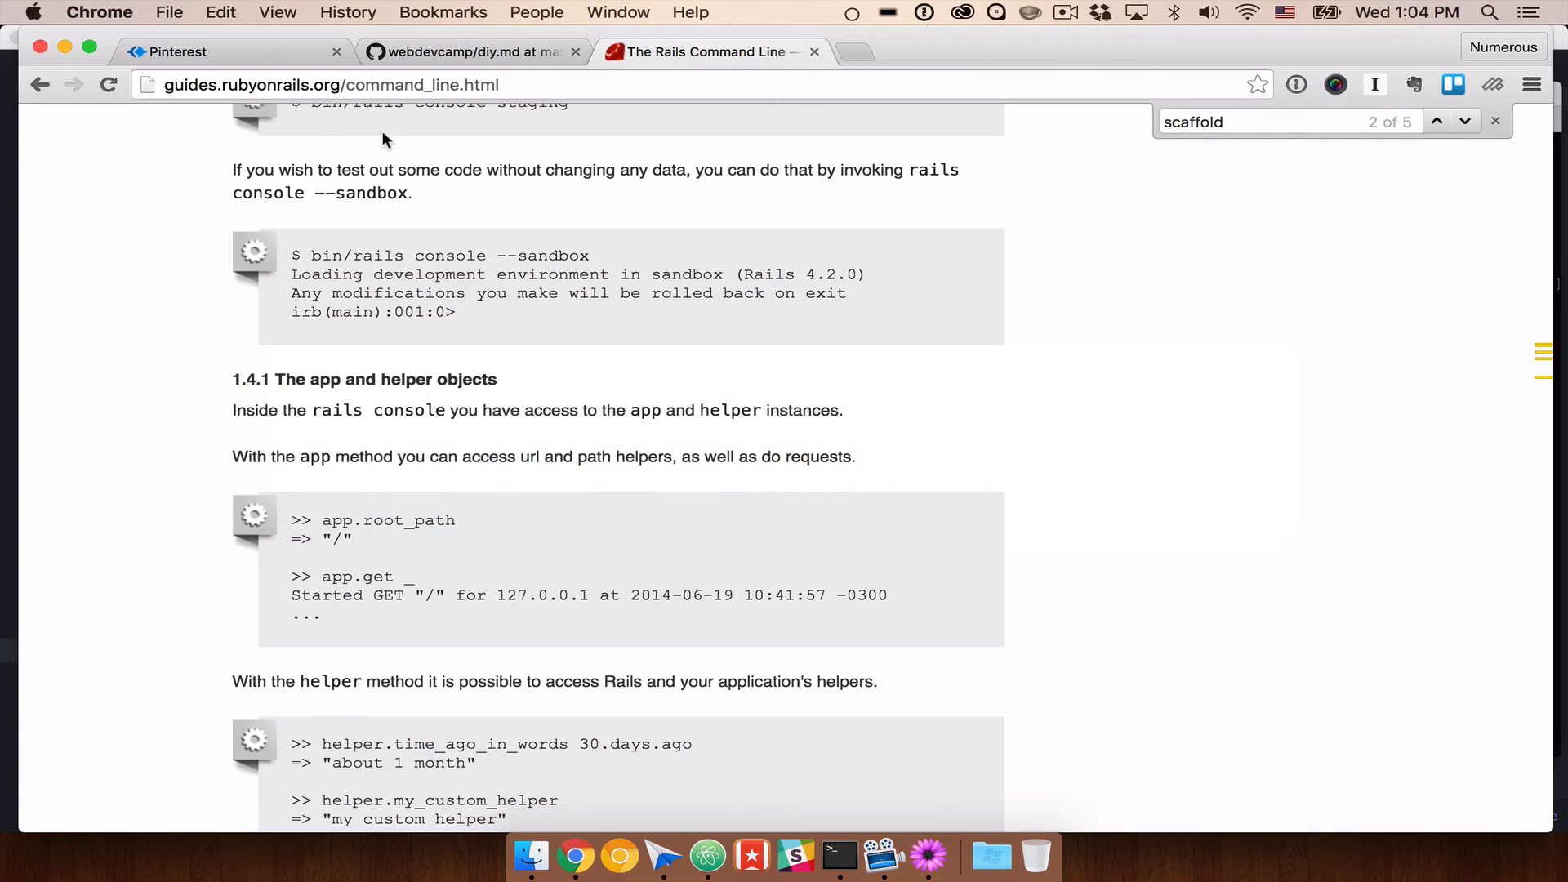
click(231, 50)
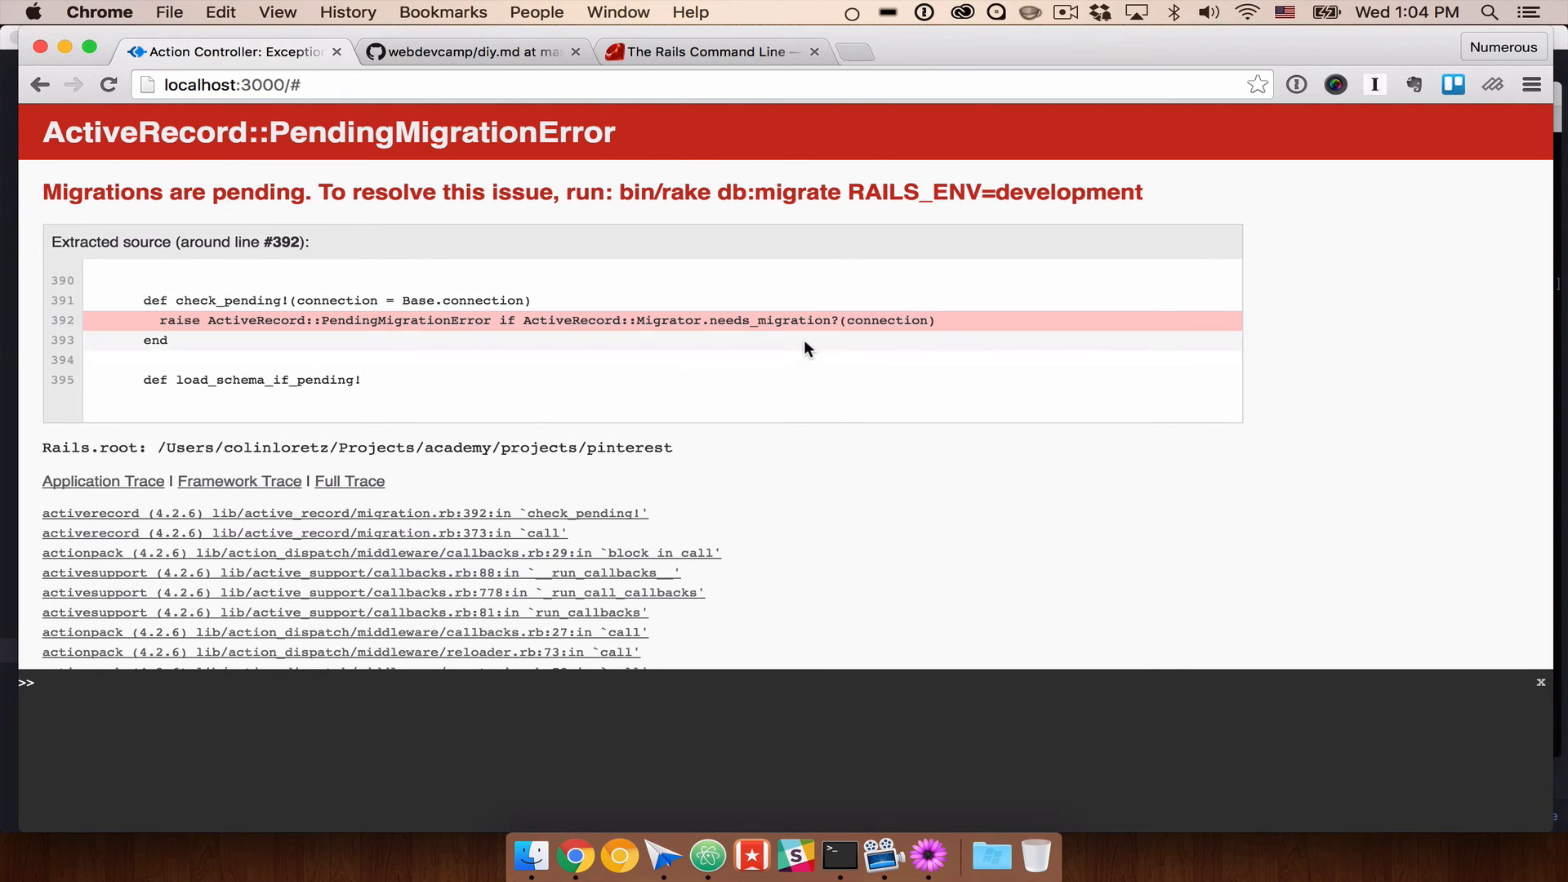
click(838, 855)
text(rake db:)
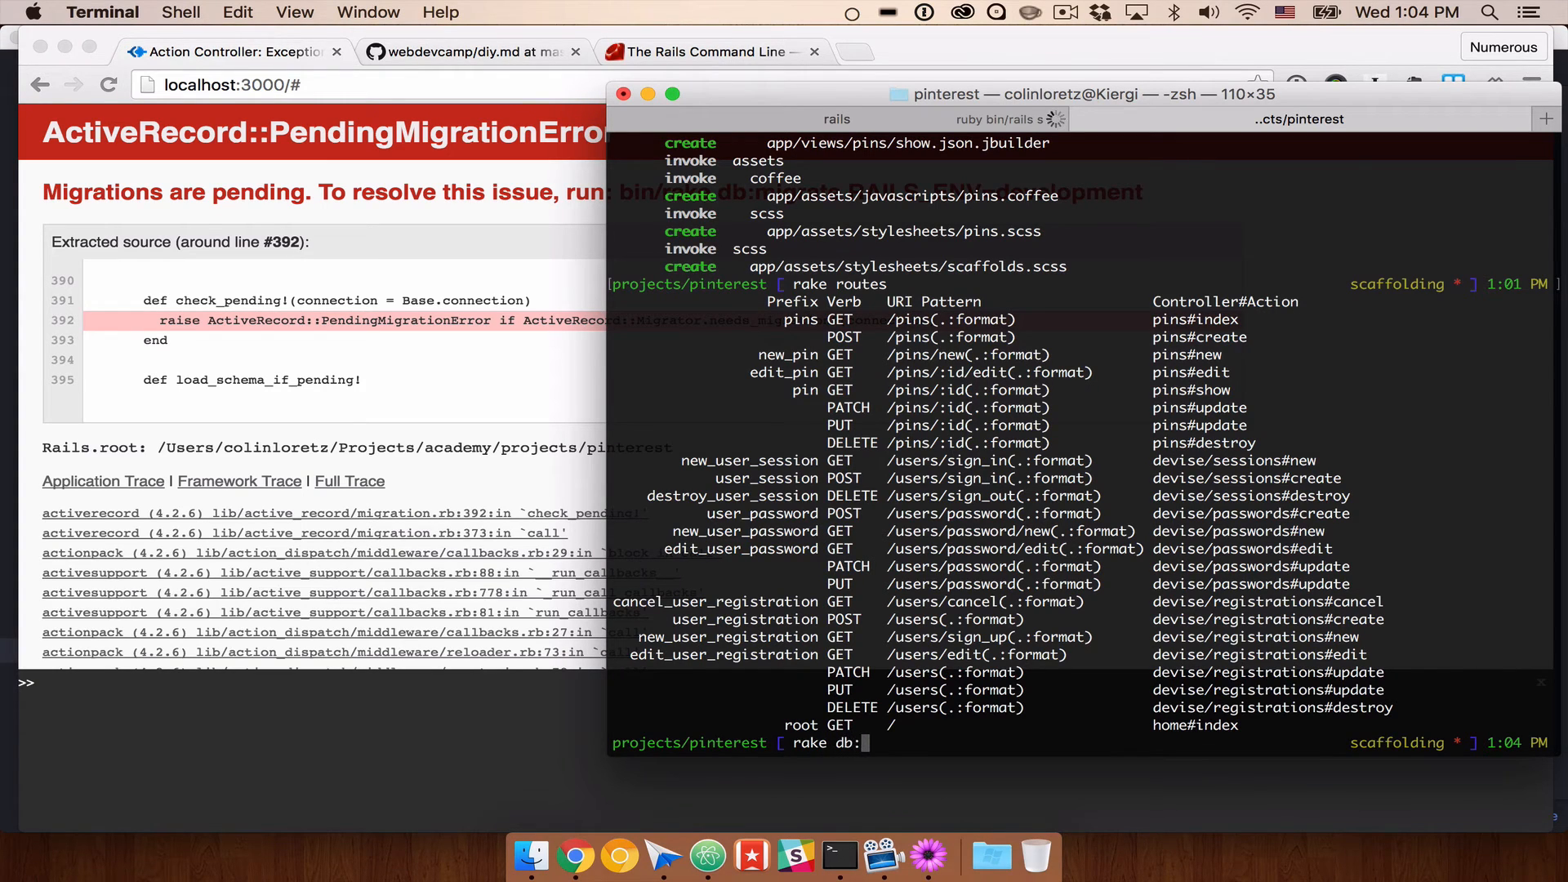
text(migrate)
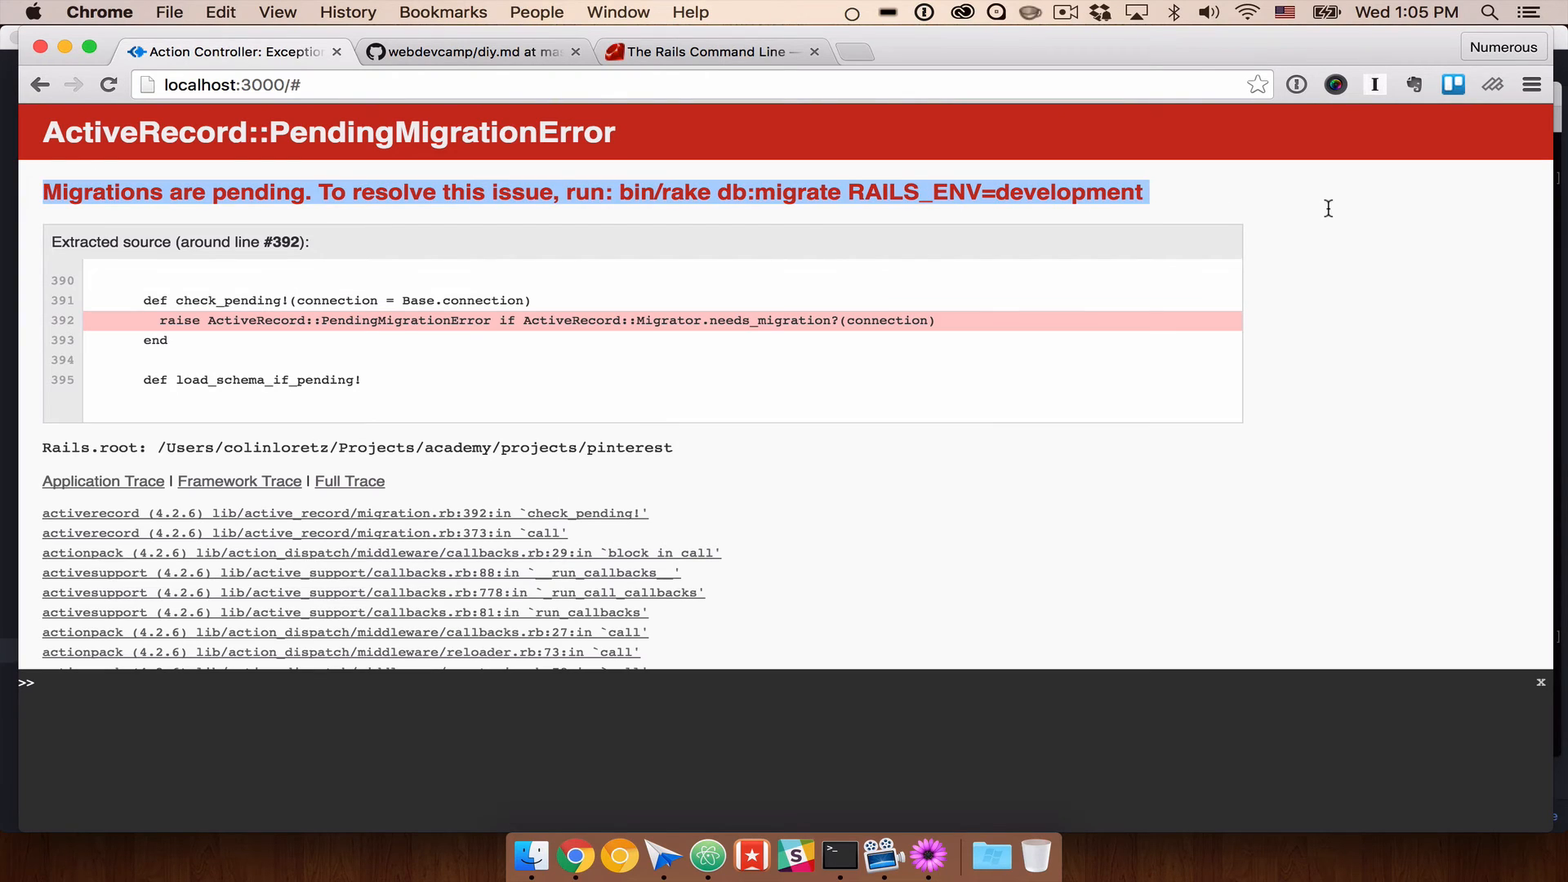
click(434, 192)
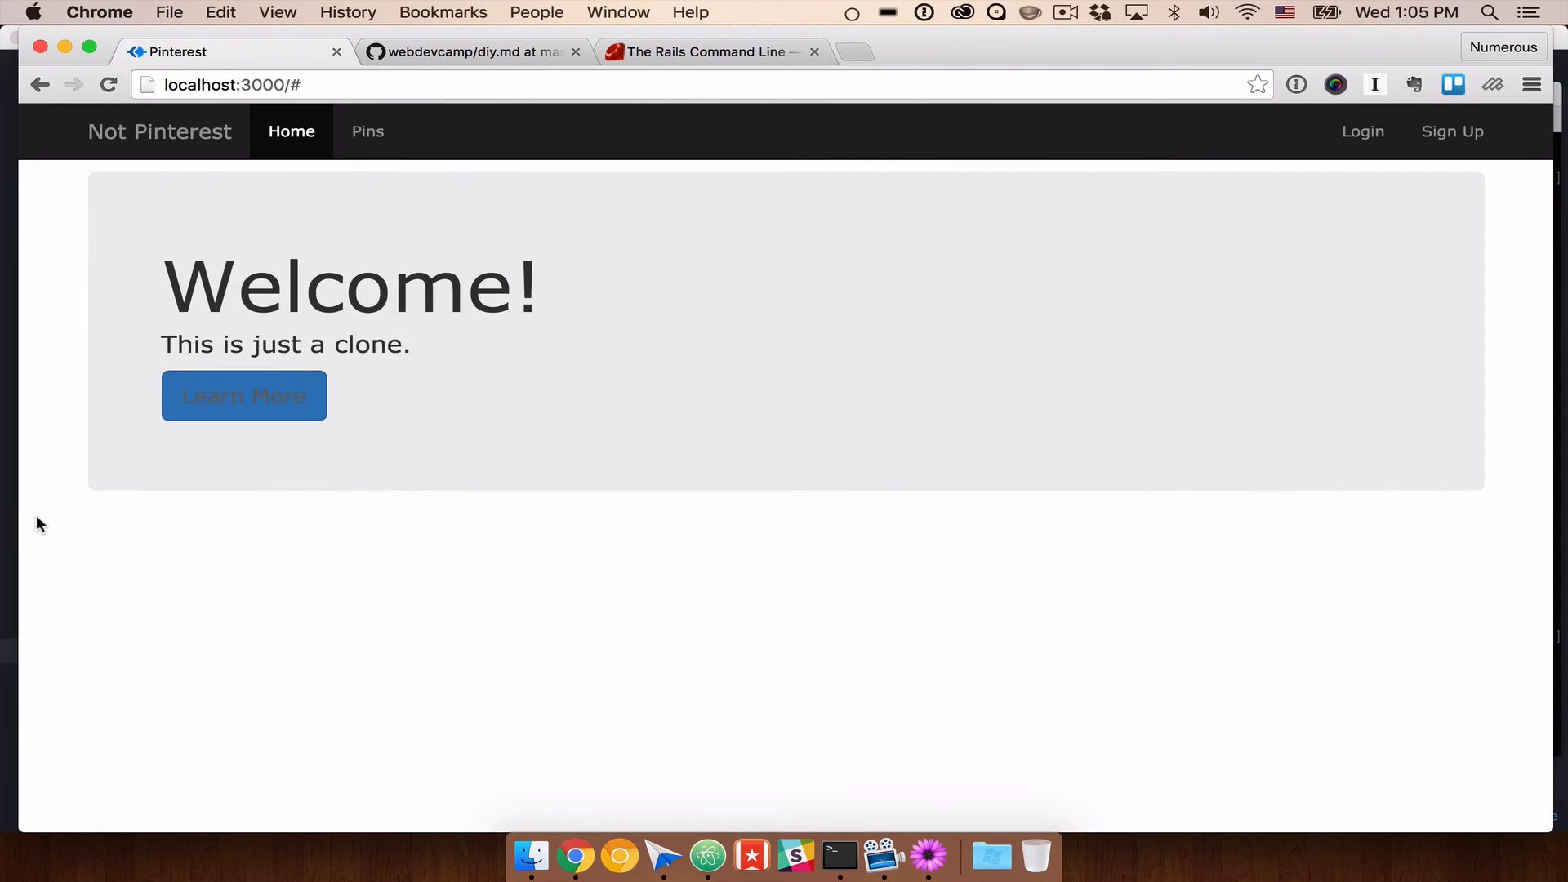
mouse_move(828, 377)
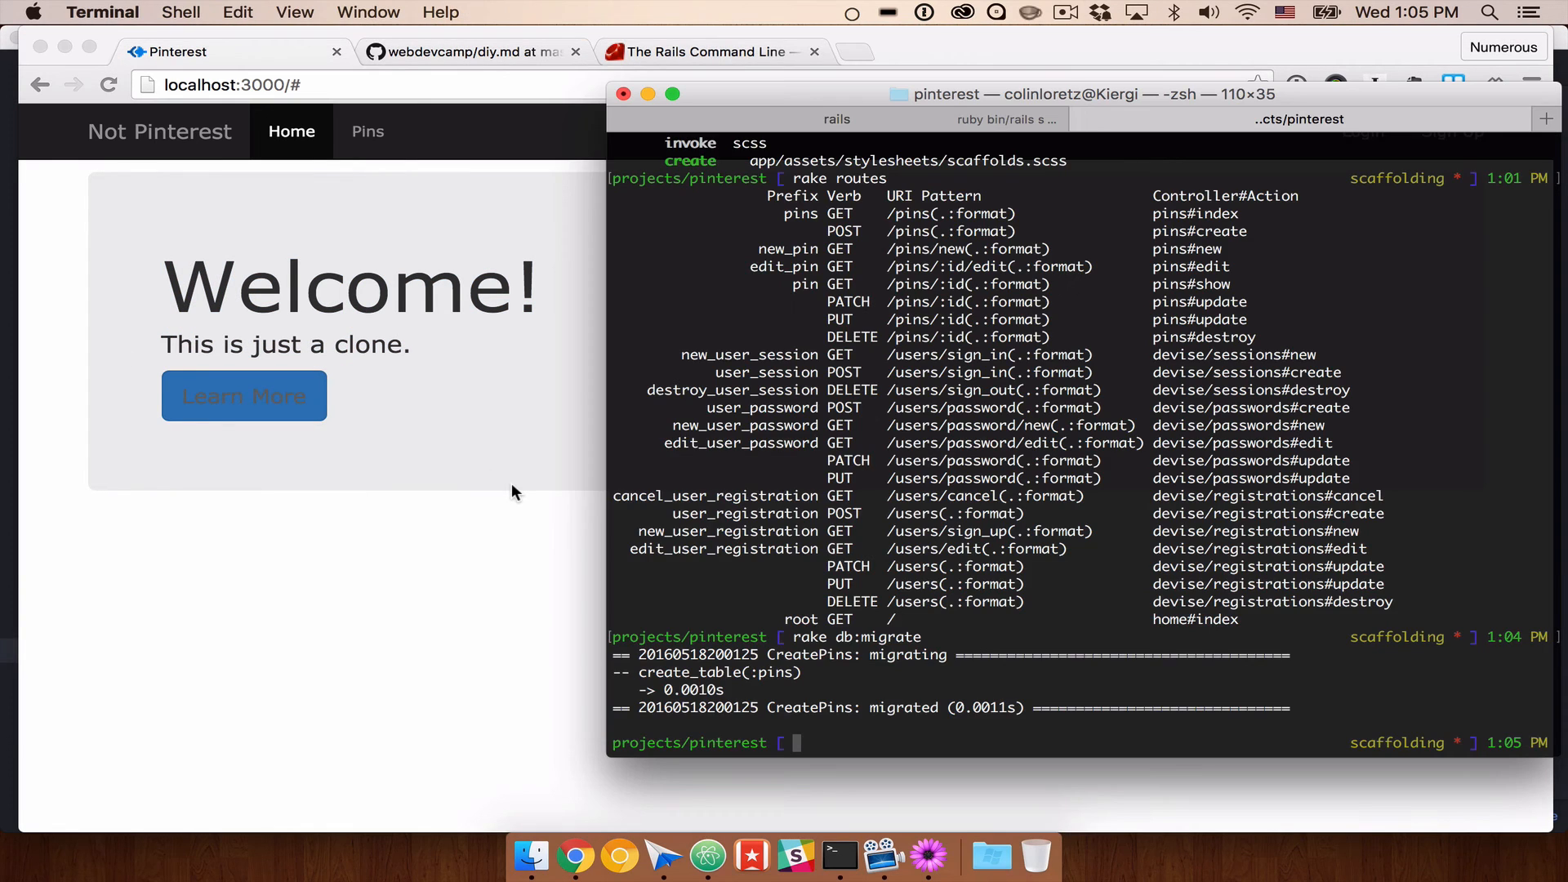
key(cmd+tab)
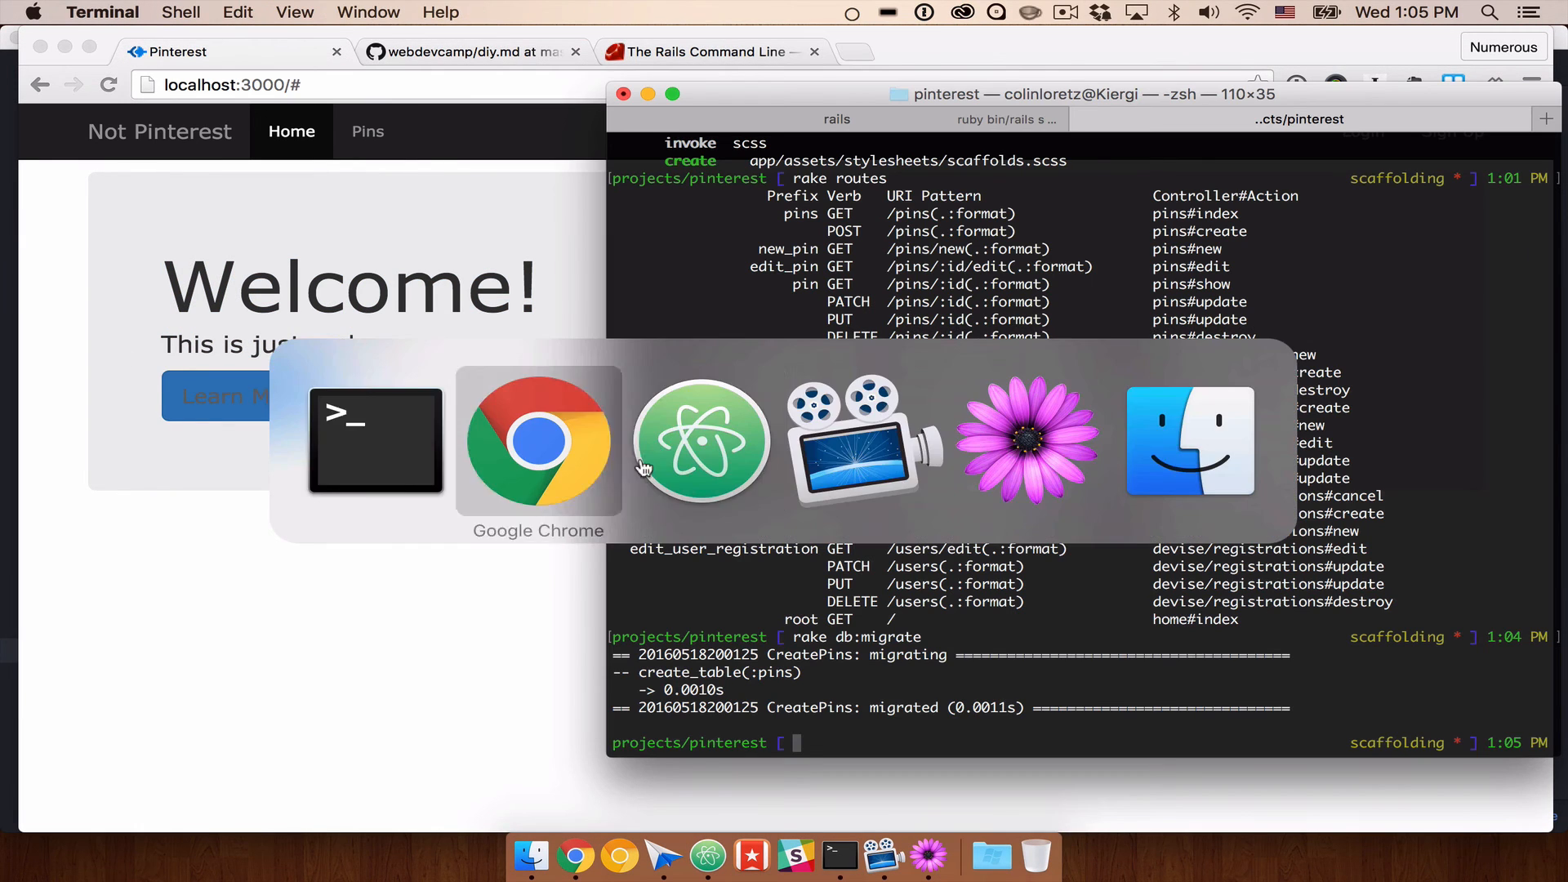
Step: Open pins.scss and scaffolds.scss, then delete scaffolds.scss from the stylesheets folder
click(702, 440)
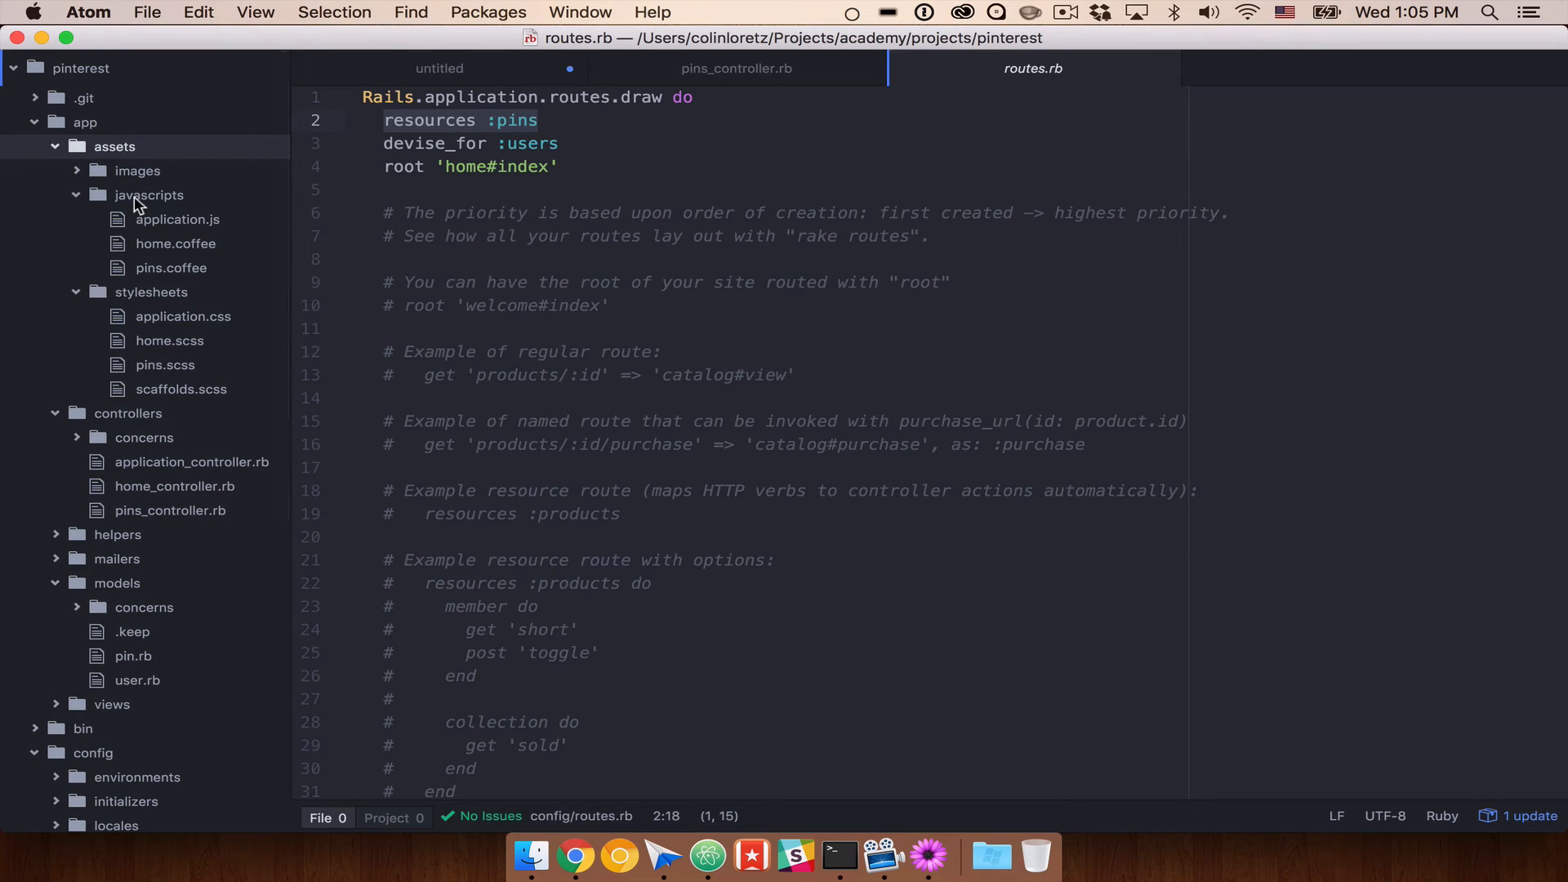
mouse_move(155, 278)
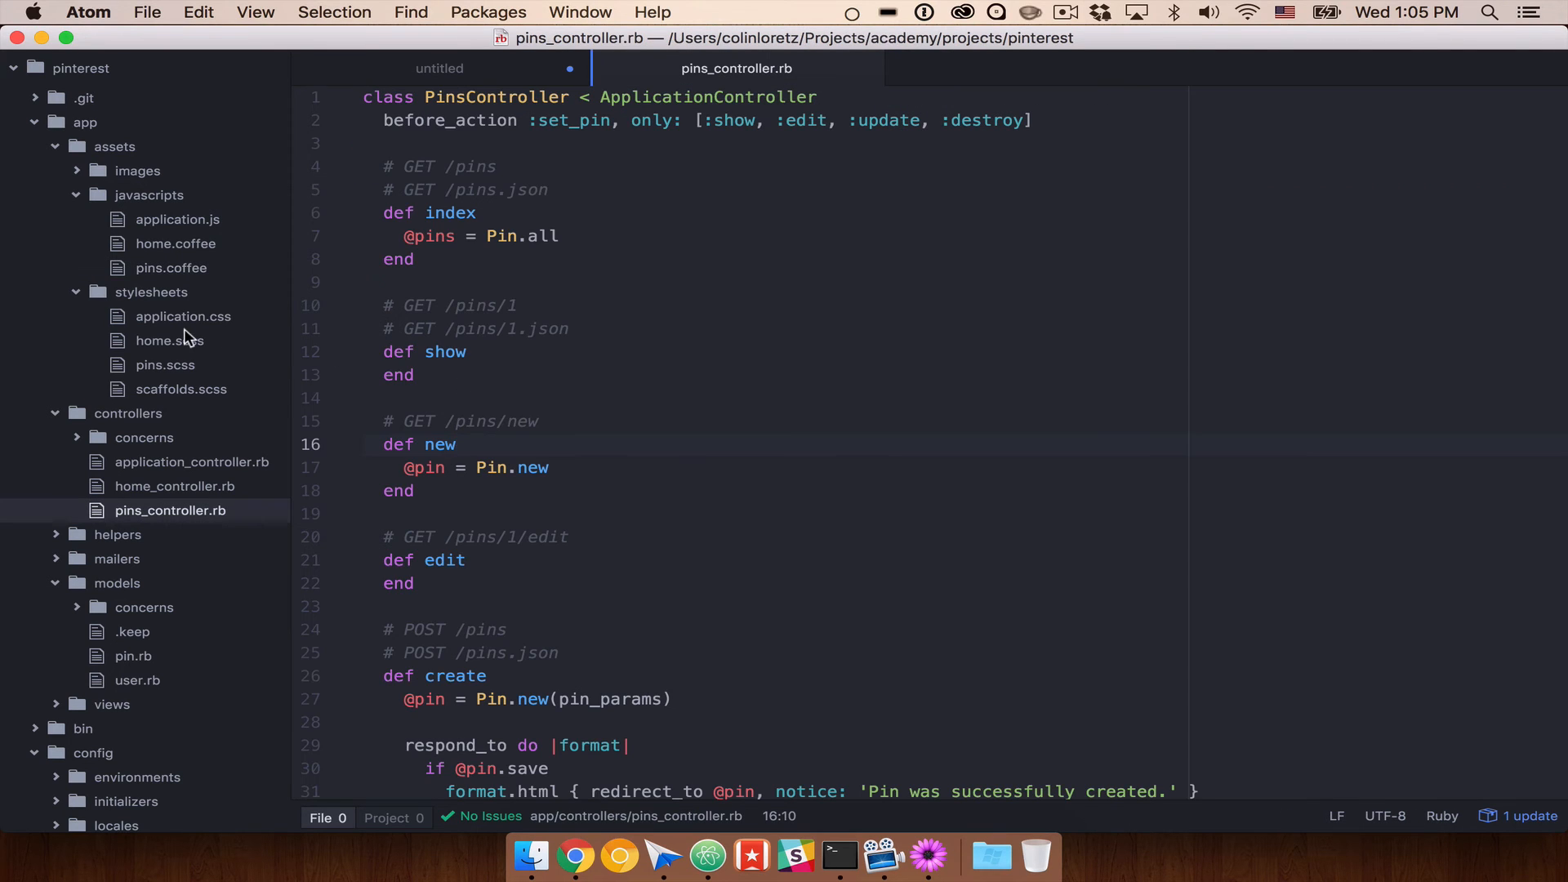
click(165, 364)
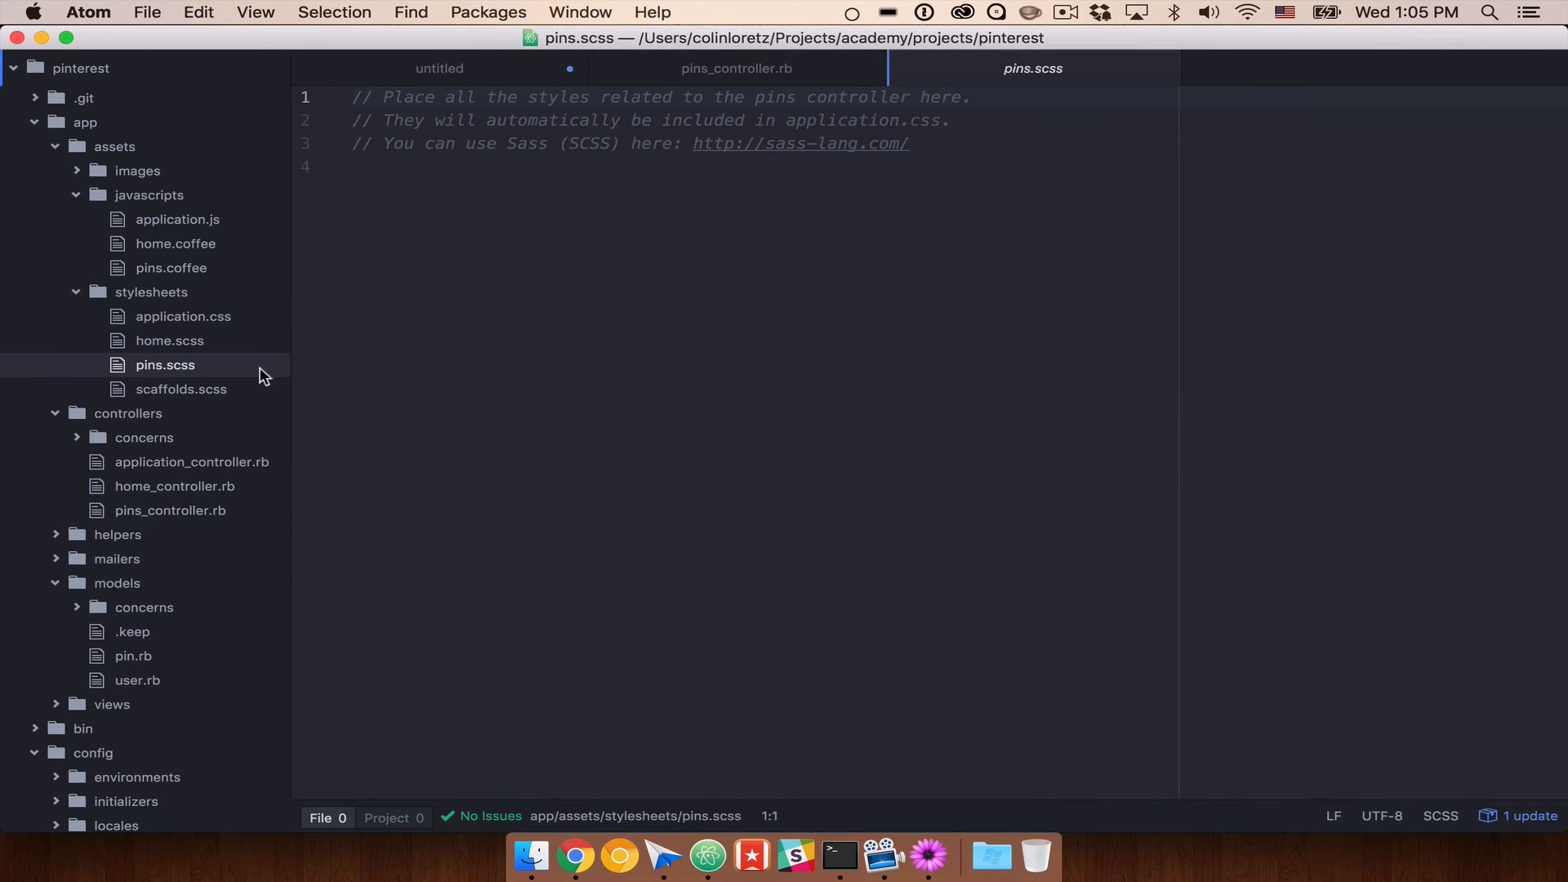
mouse_move(166, 394)
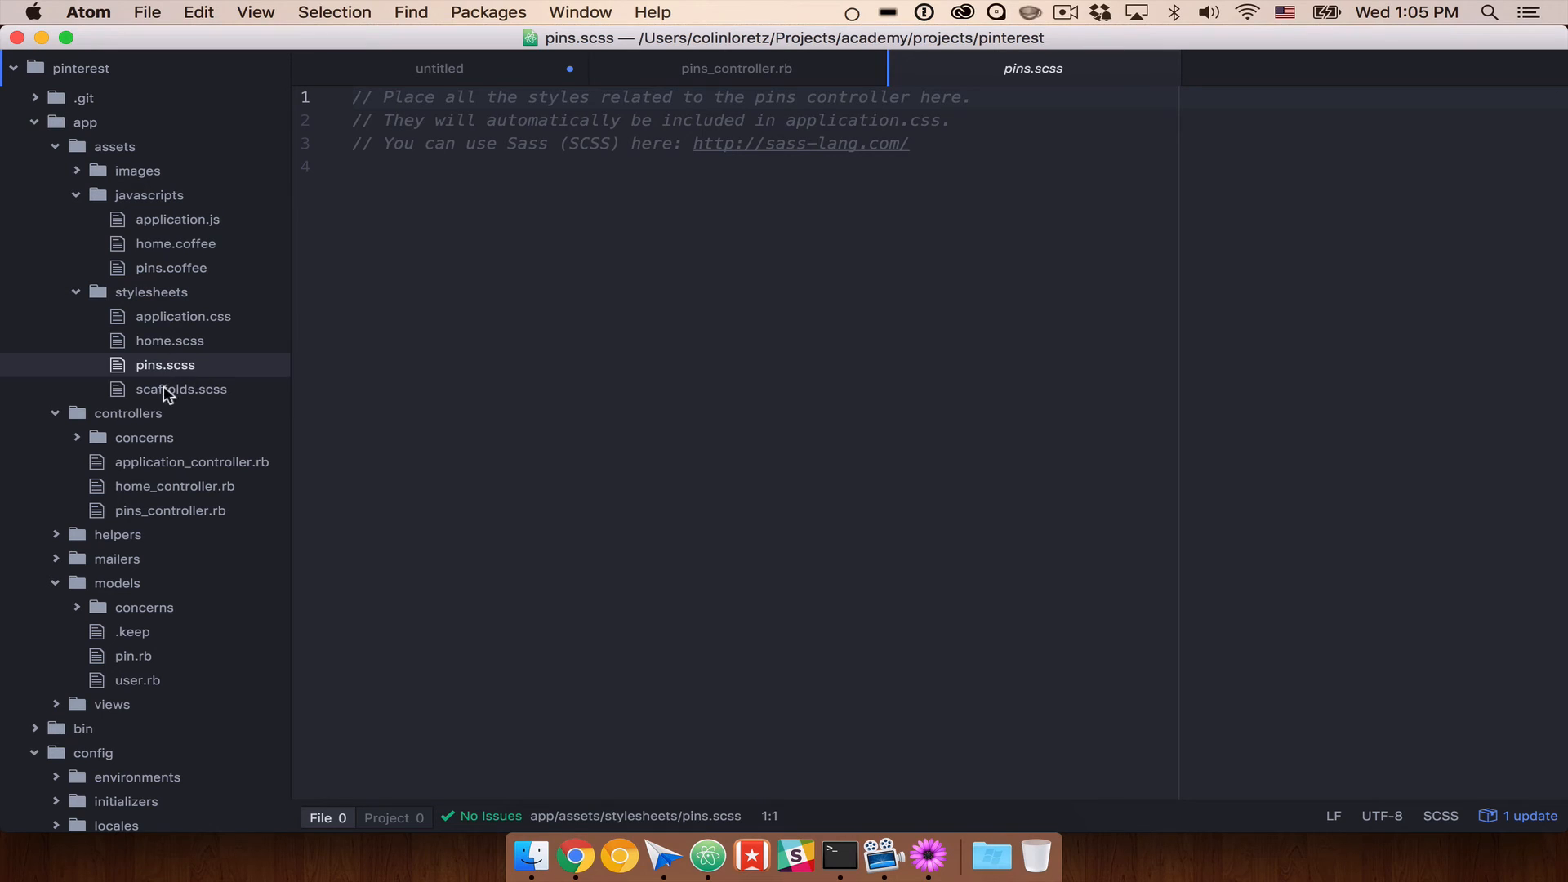
click(181, 389)
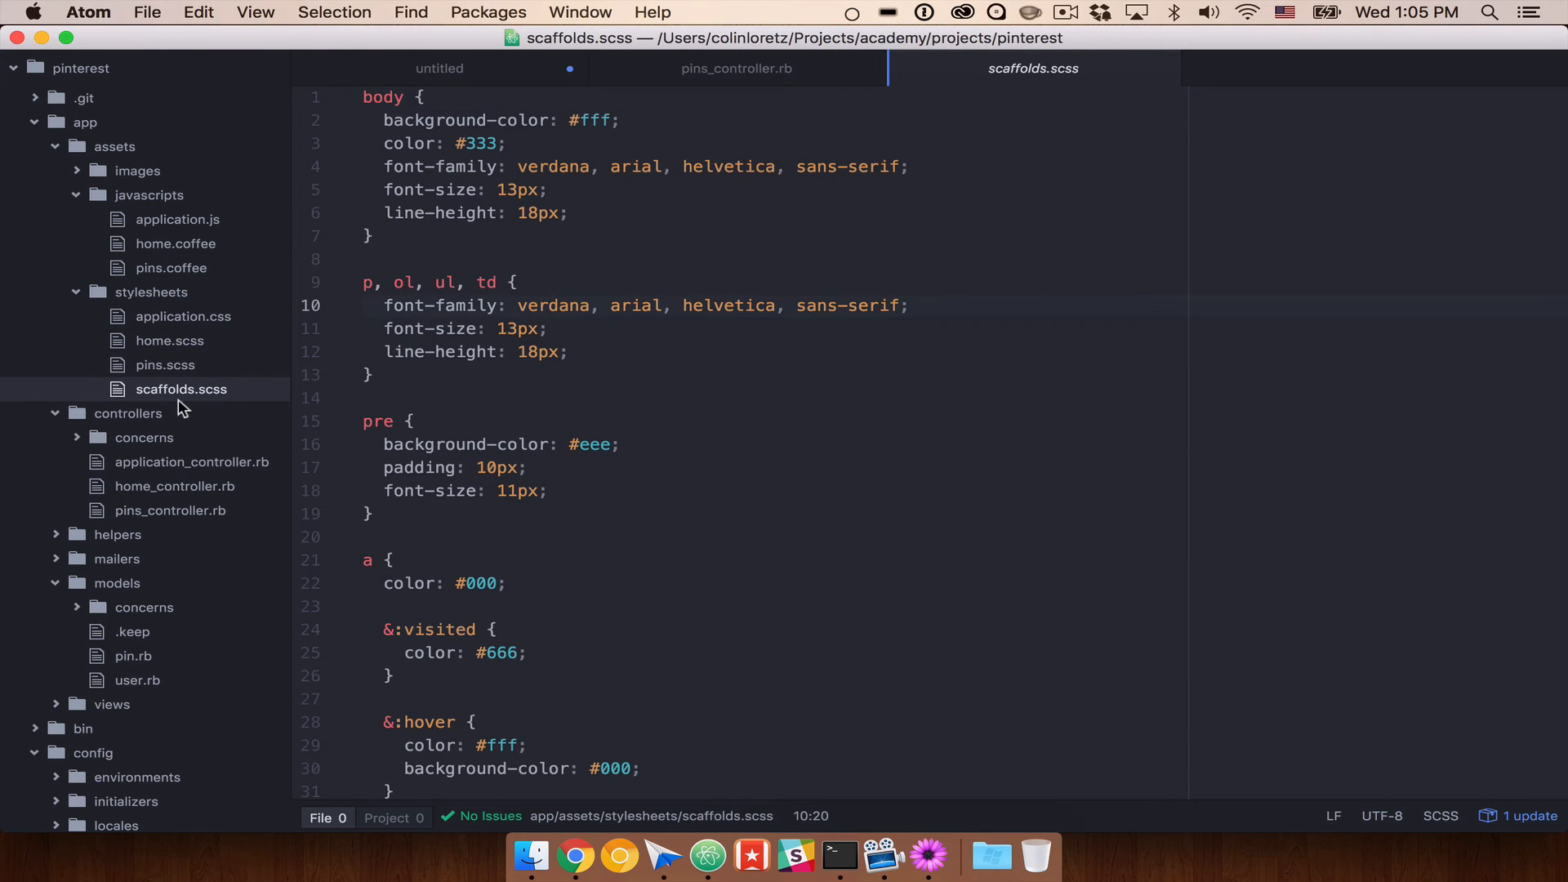
right_click(181, 389)
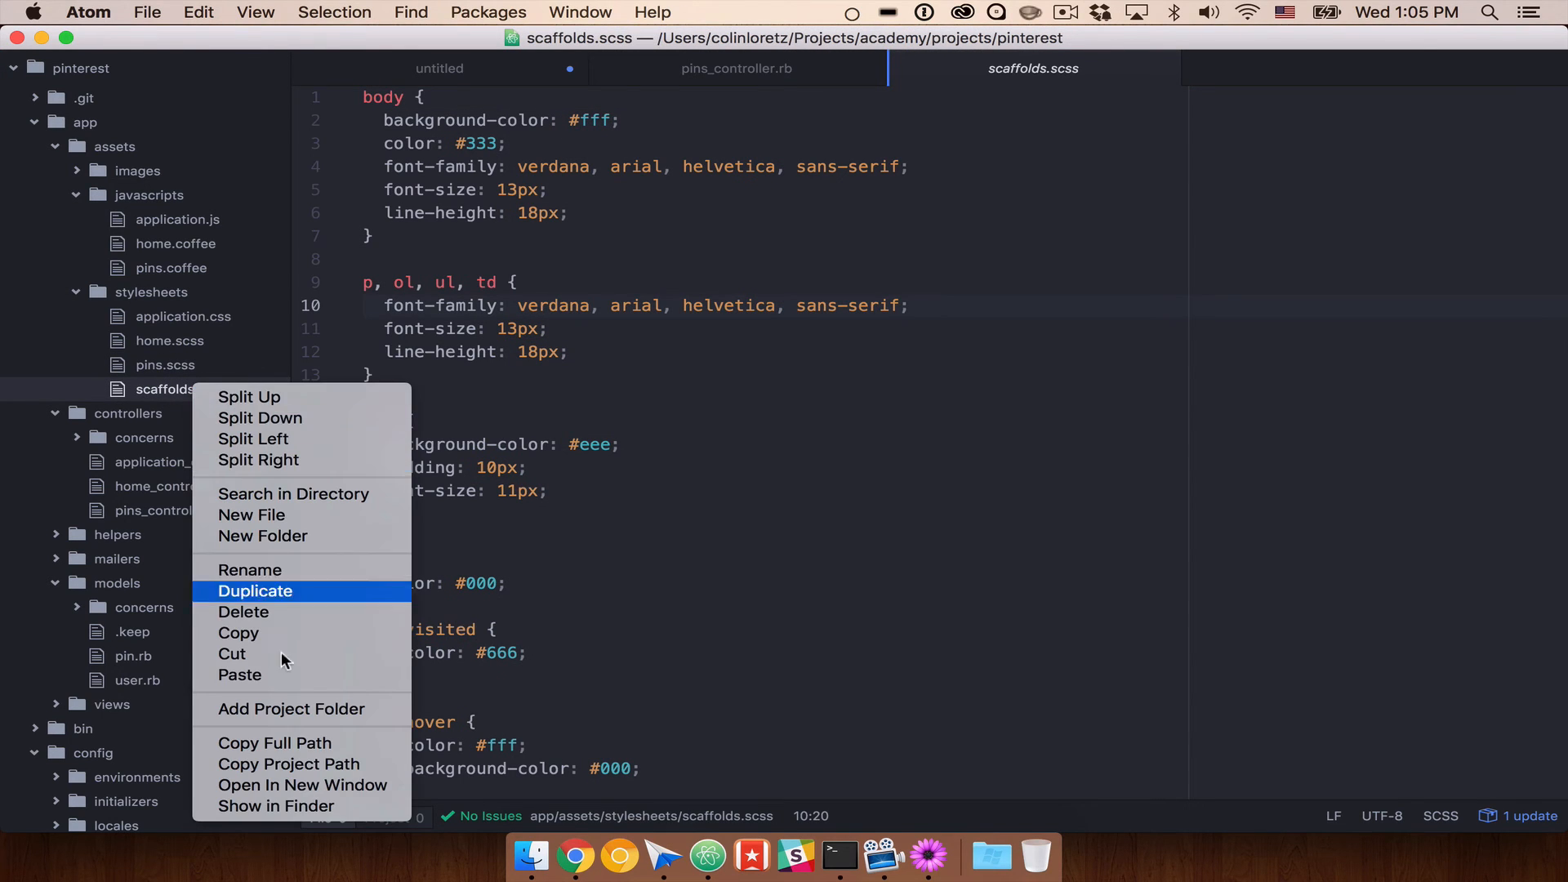
click(243, 611)
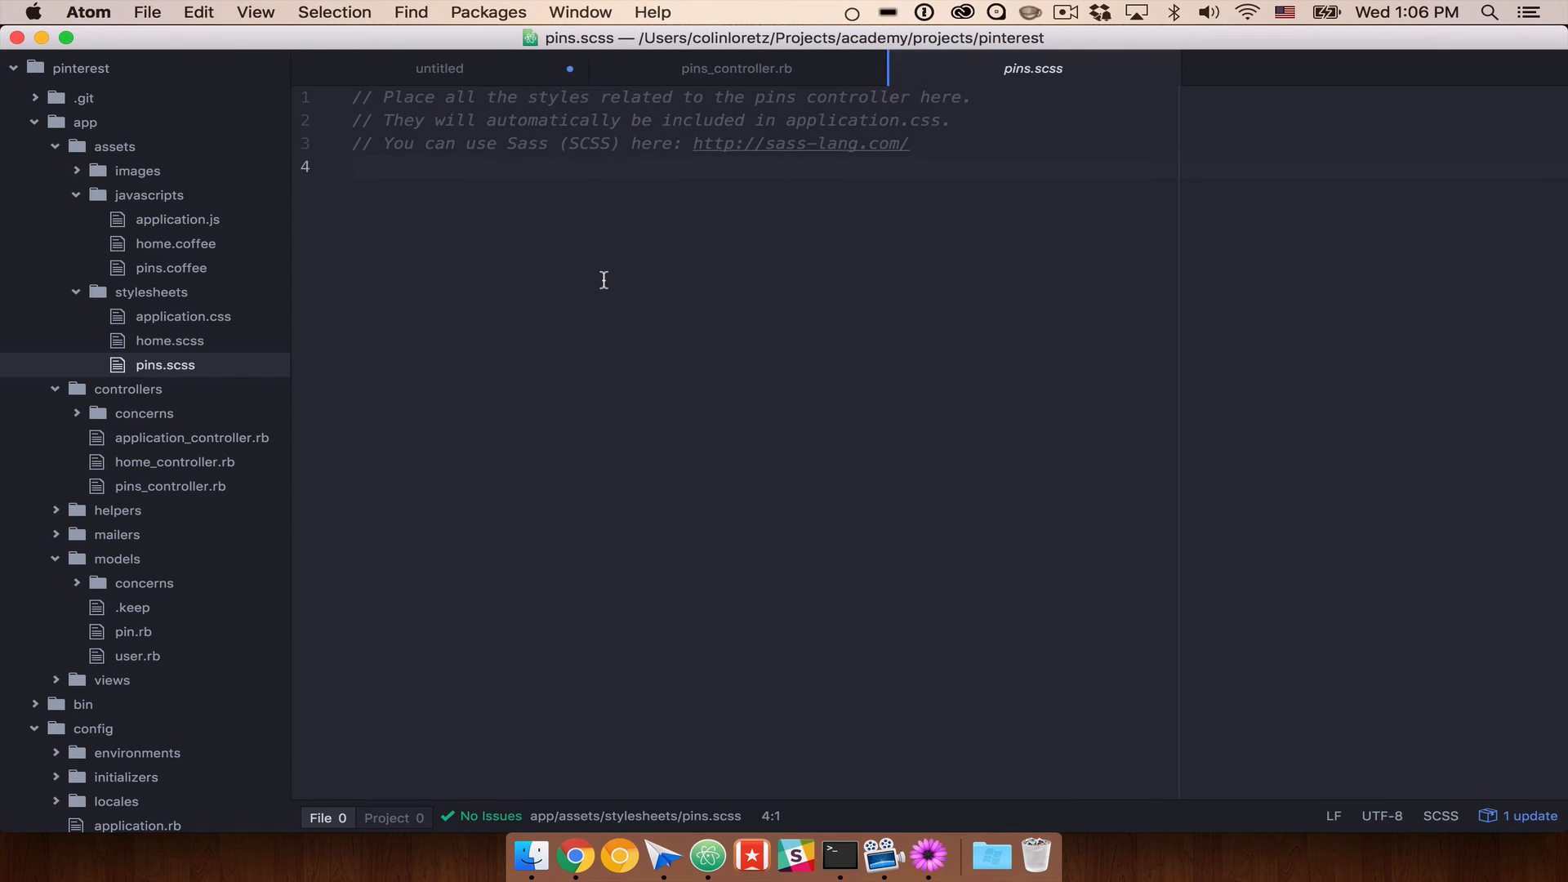
key(cmd+tab)
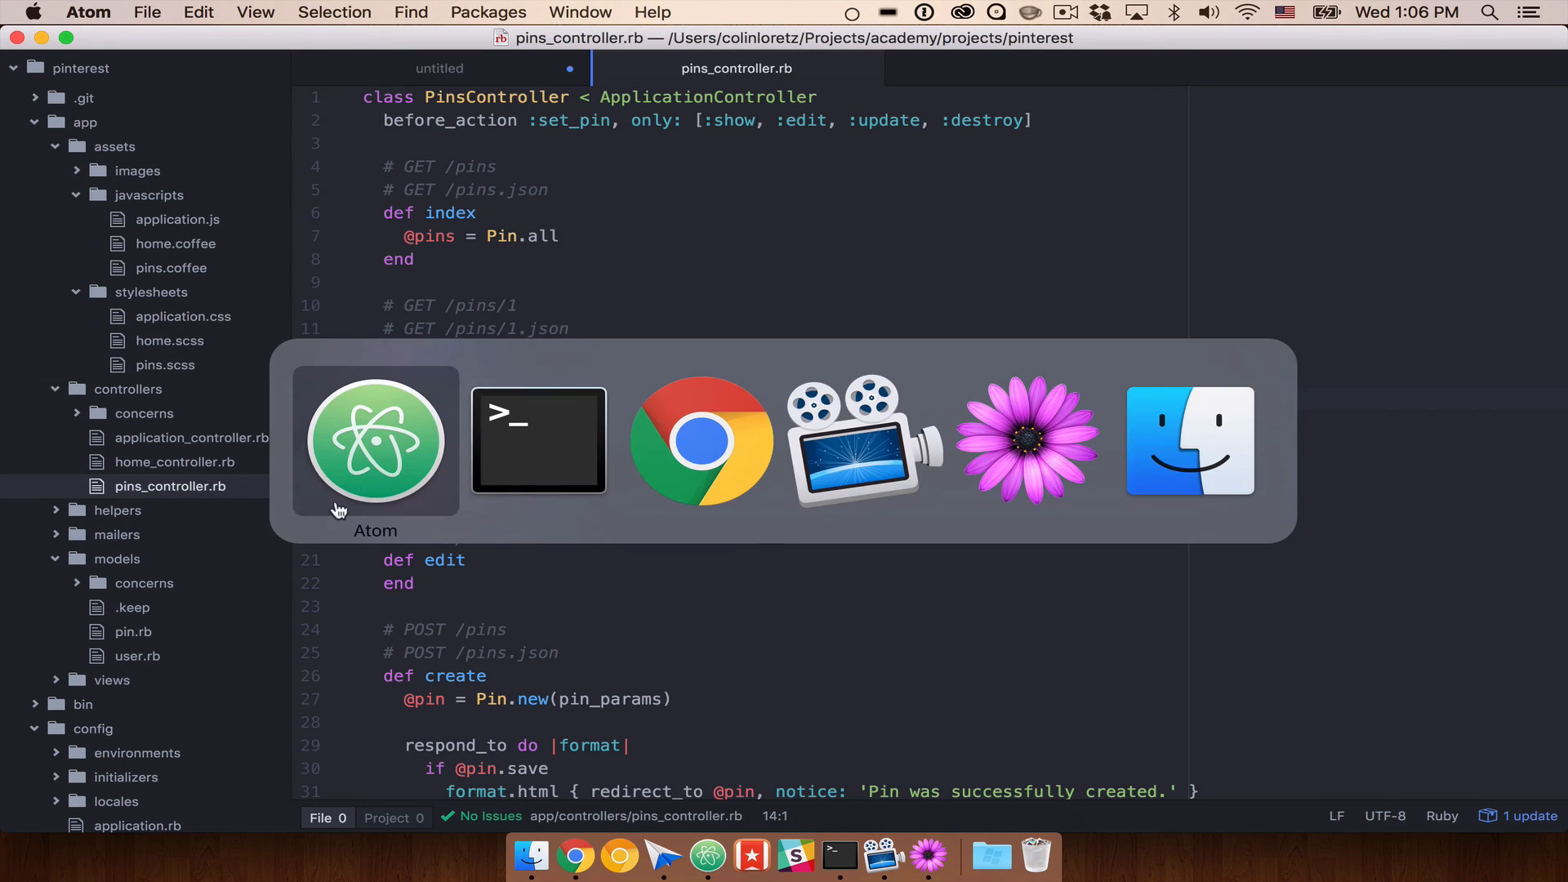
click(703, 440)
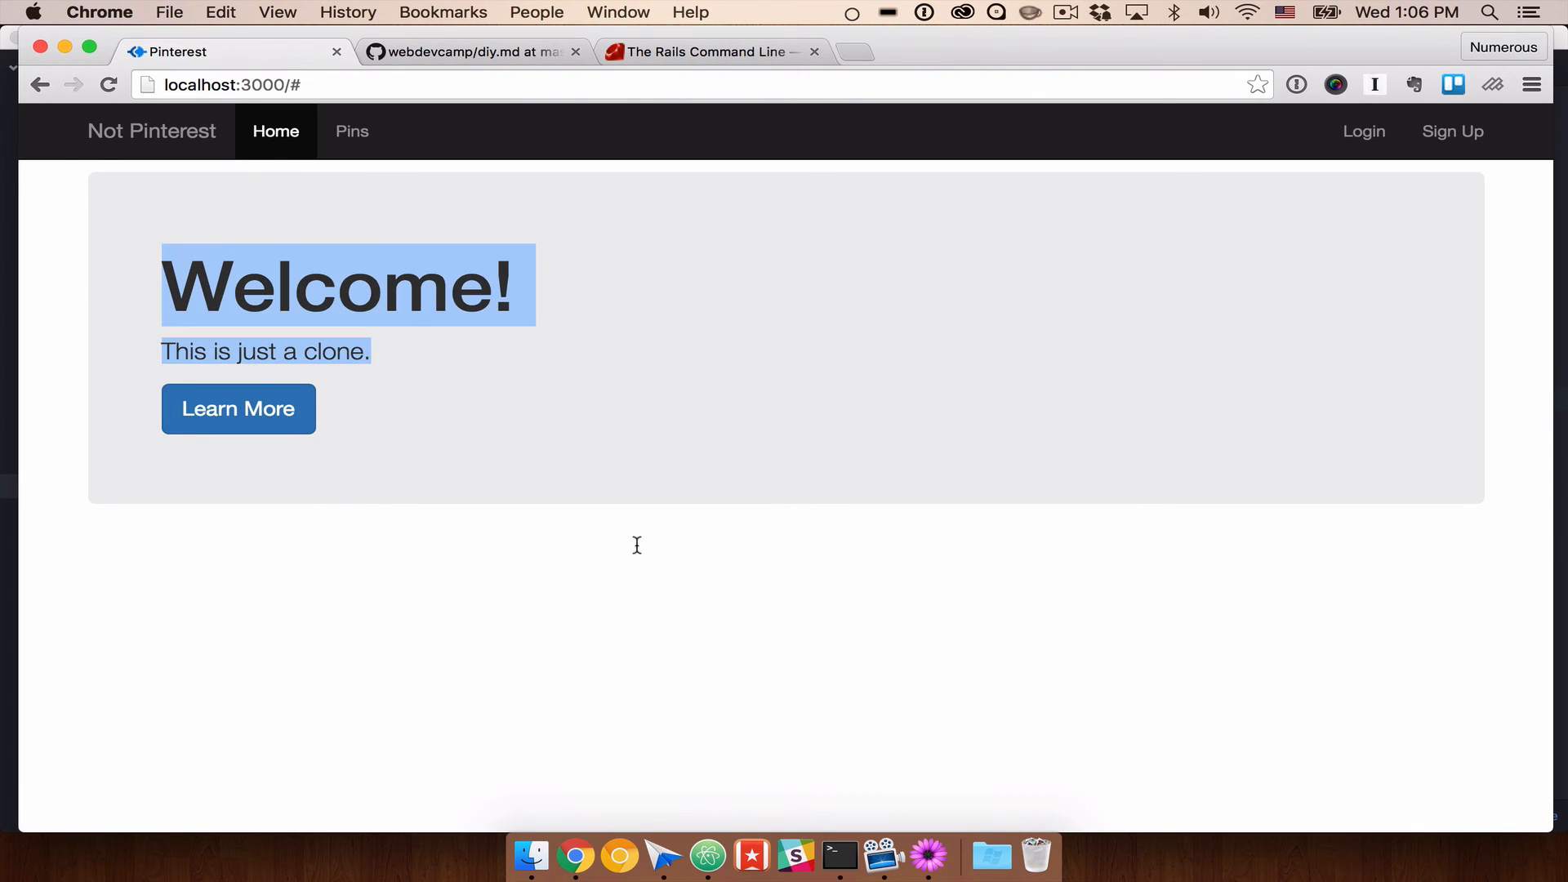
click(236, 249)
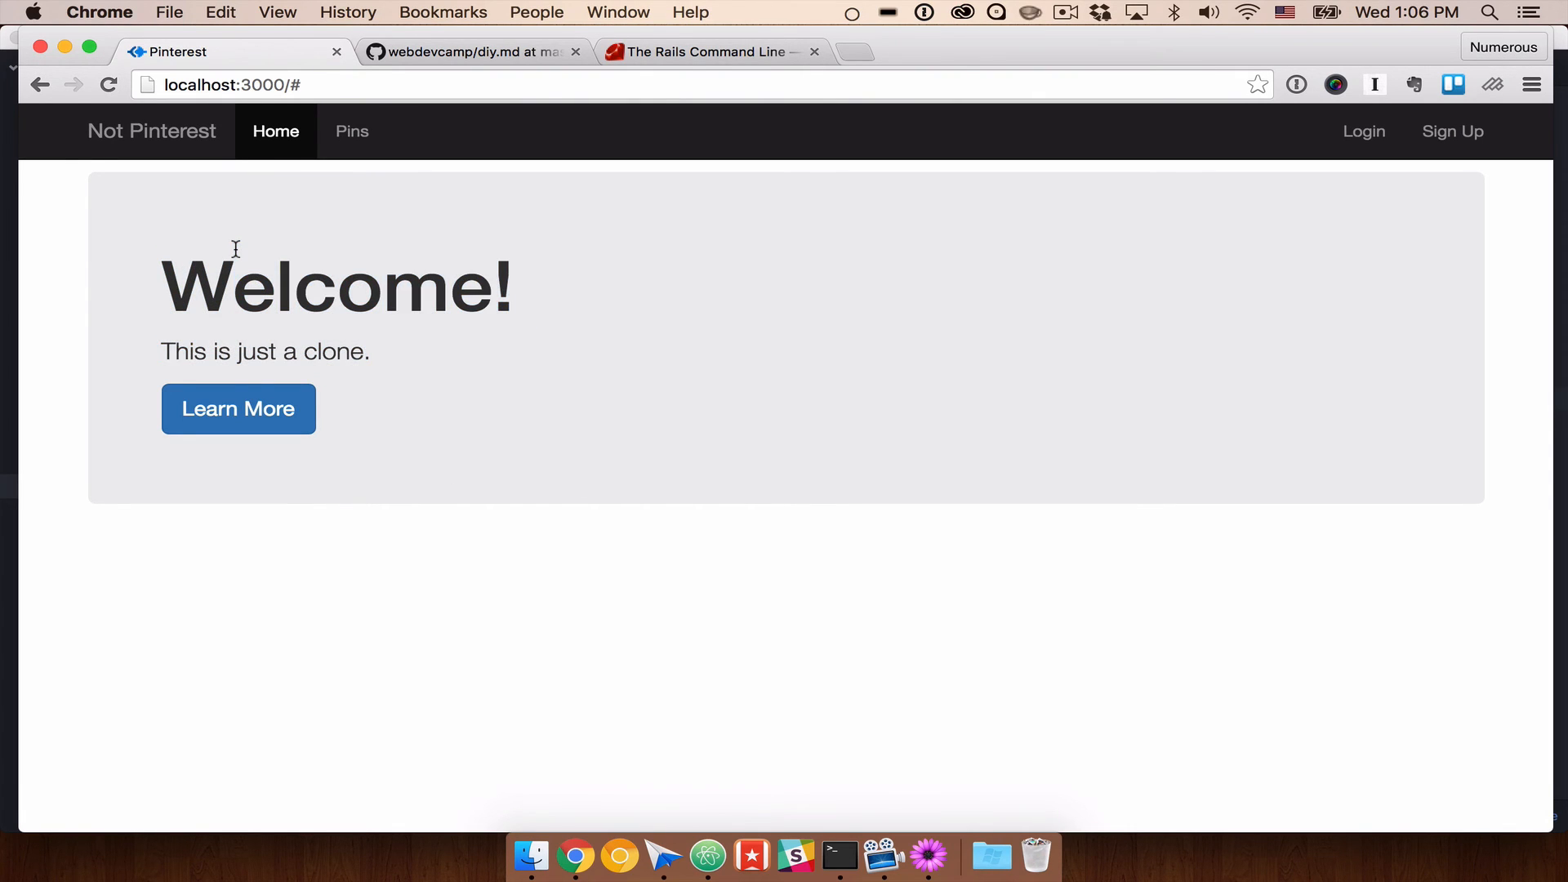
mouse_move(491, 527)
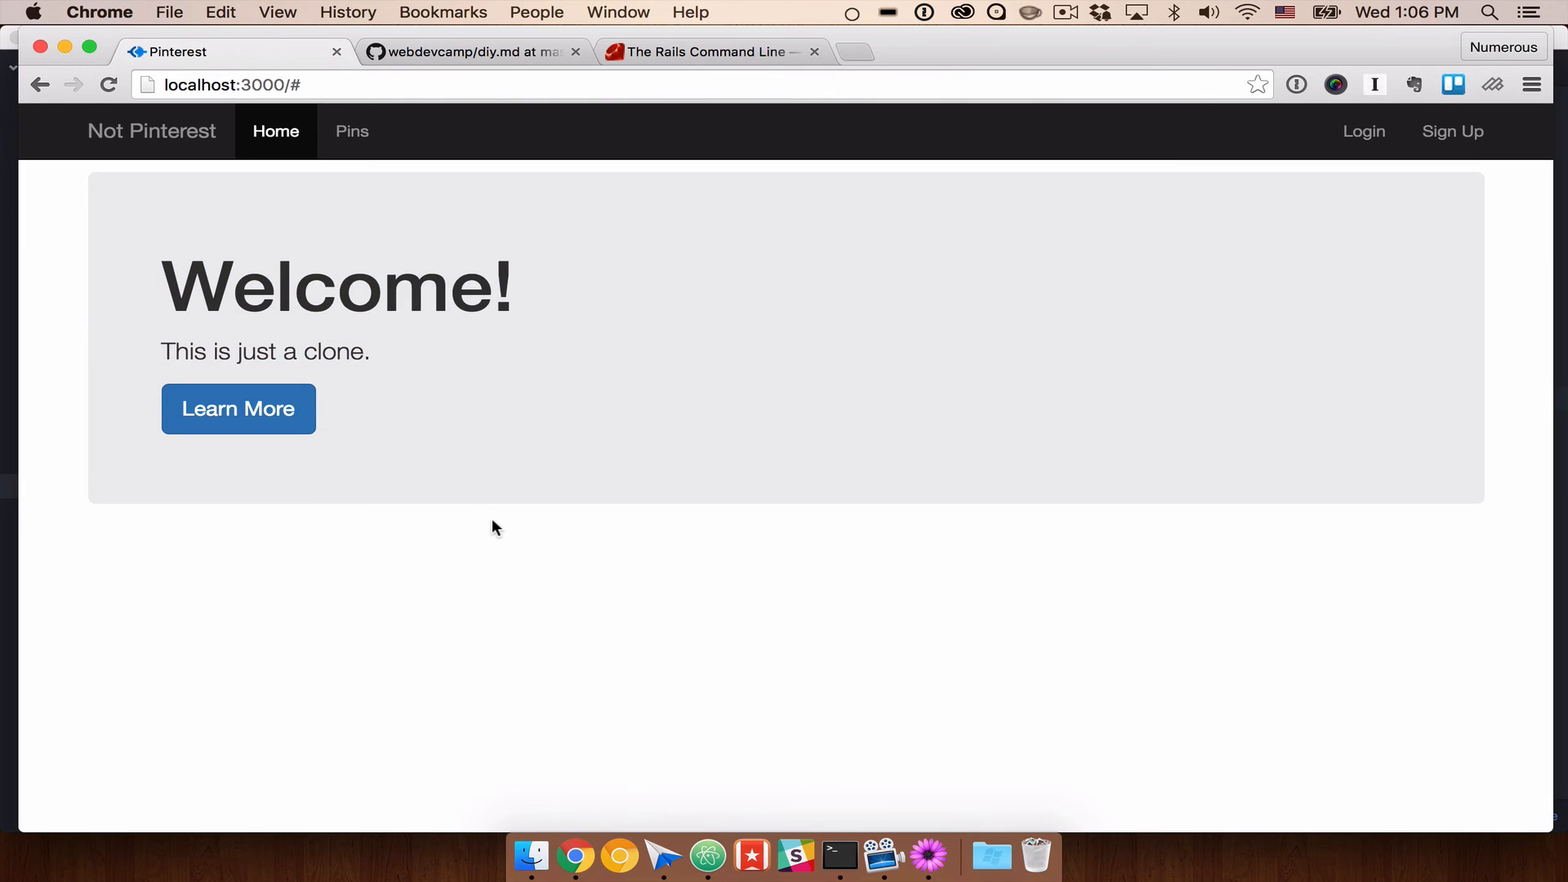
mouse_move(351, 131)
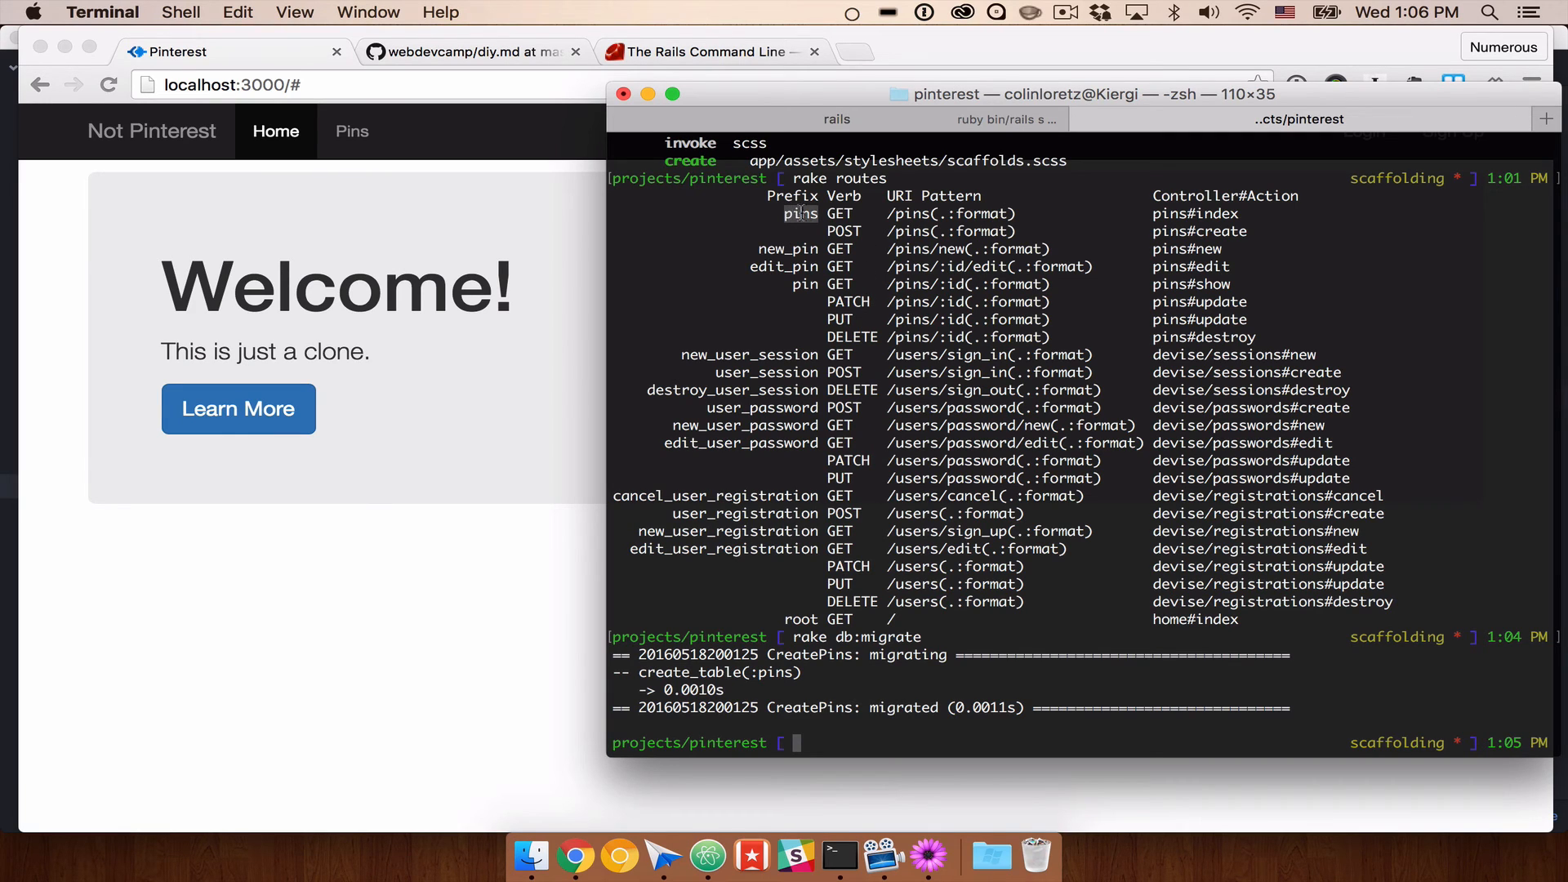
mouse_move(366, 135)
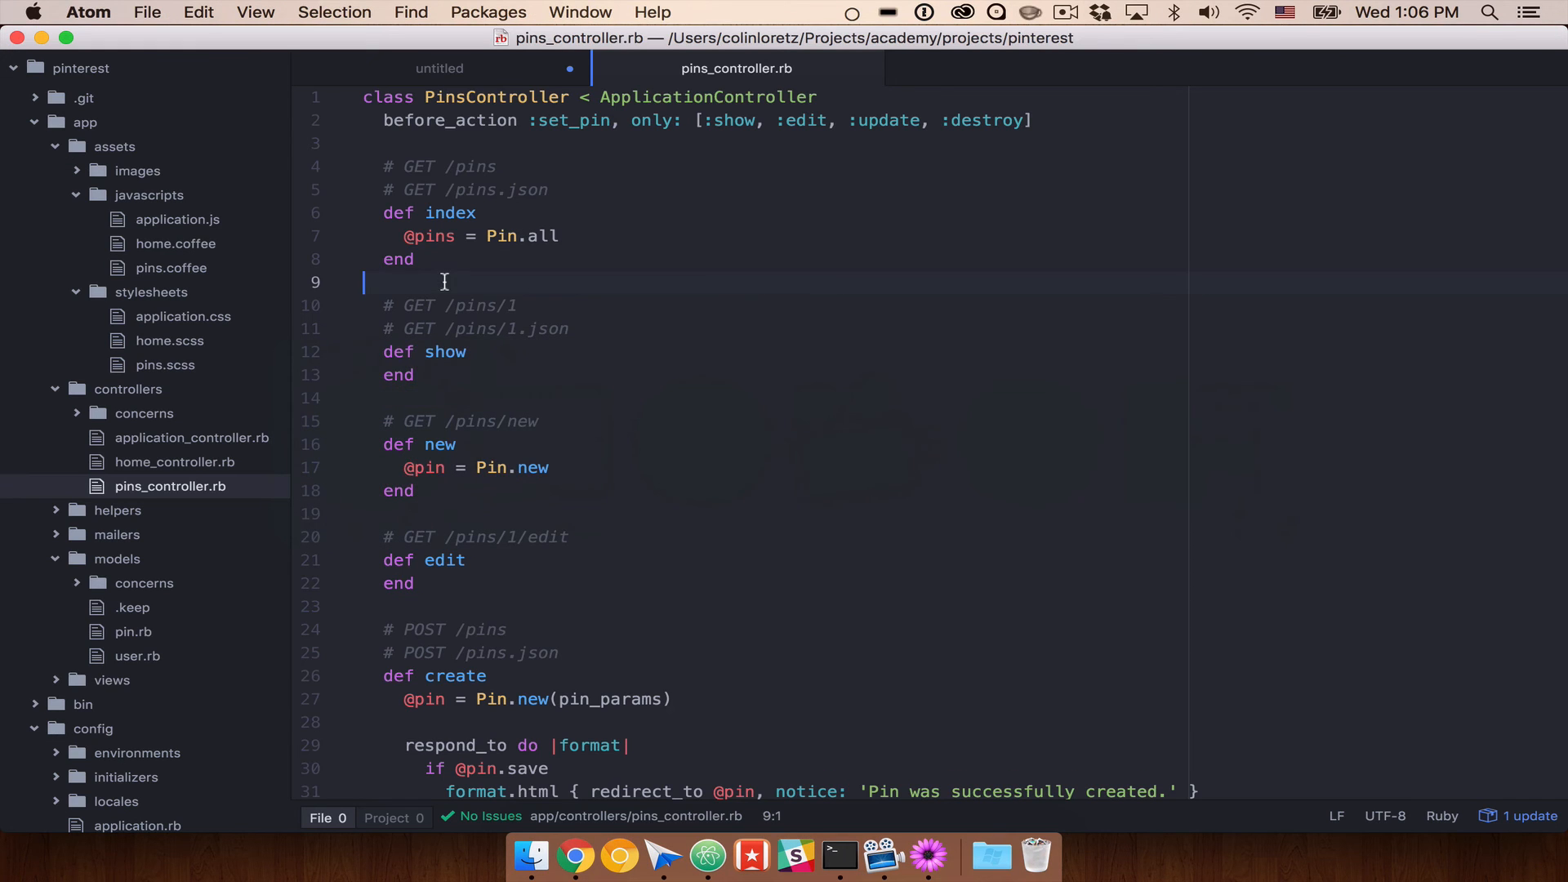
click(440, 68)
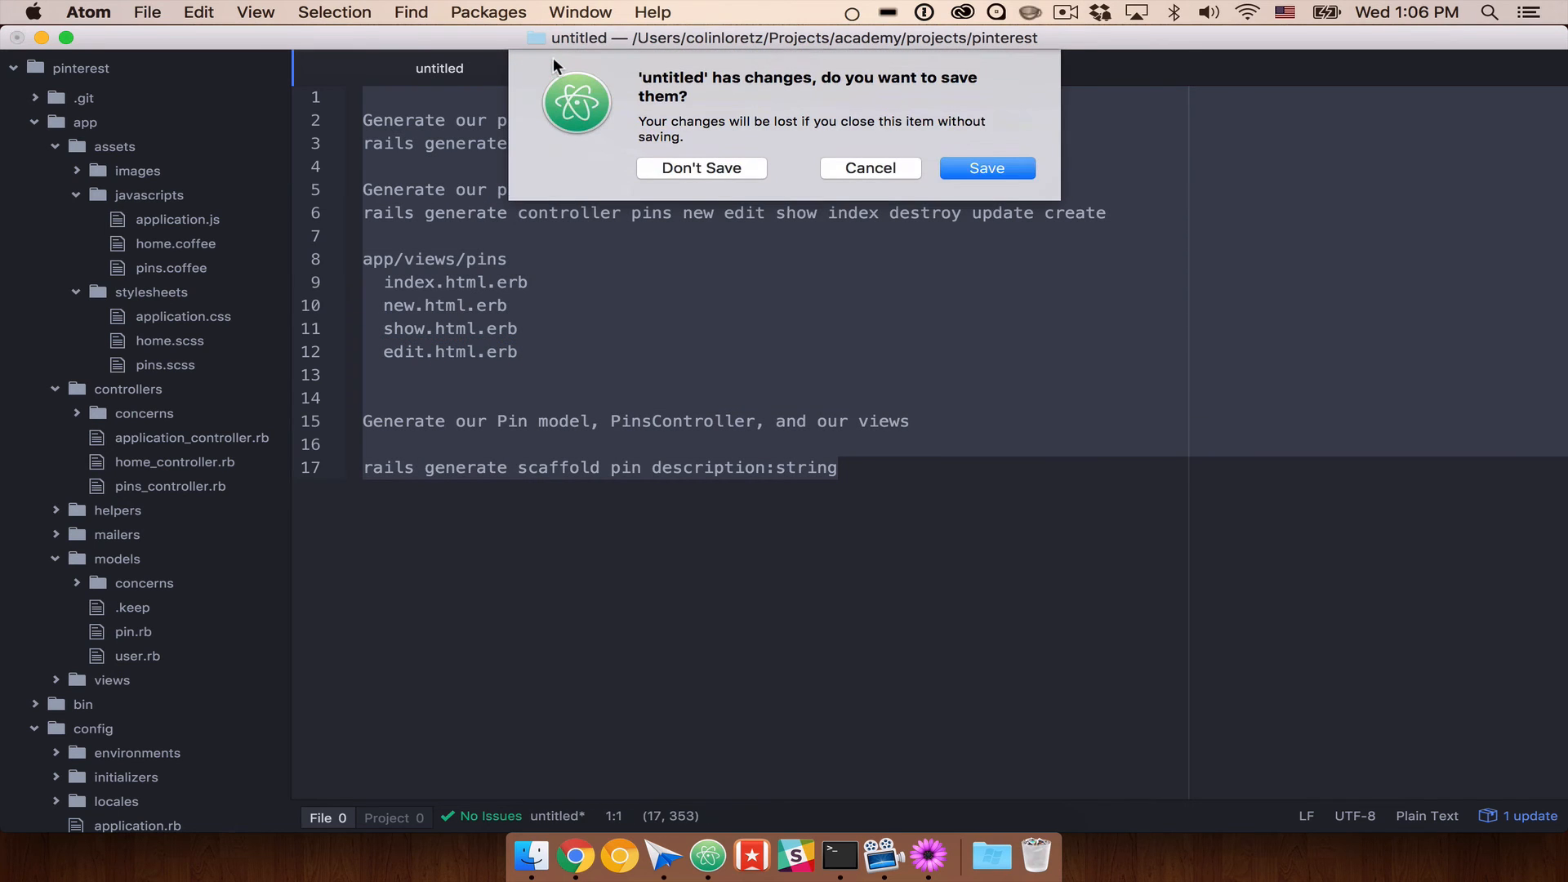
Step: Discard the untitled notes, collapse javascripts, and open layouts/application.html.erb
click(700, 166)
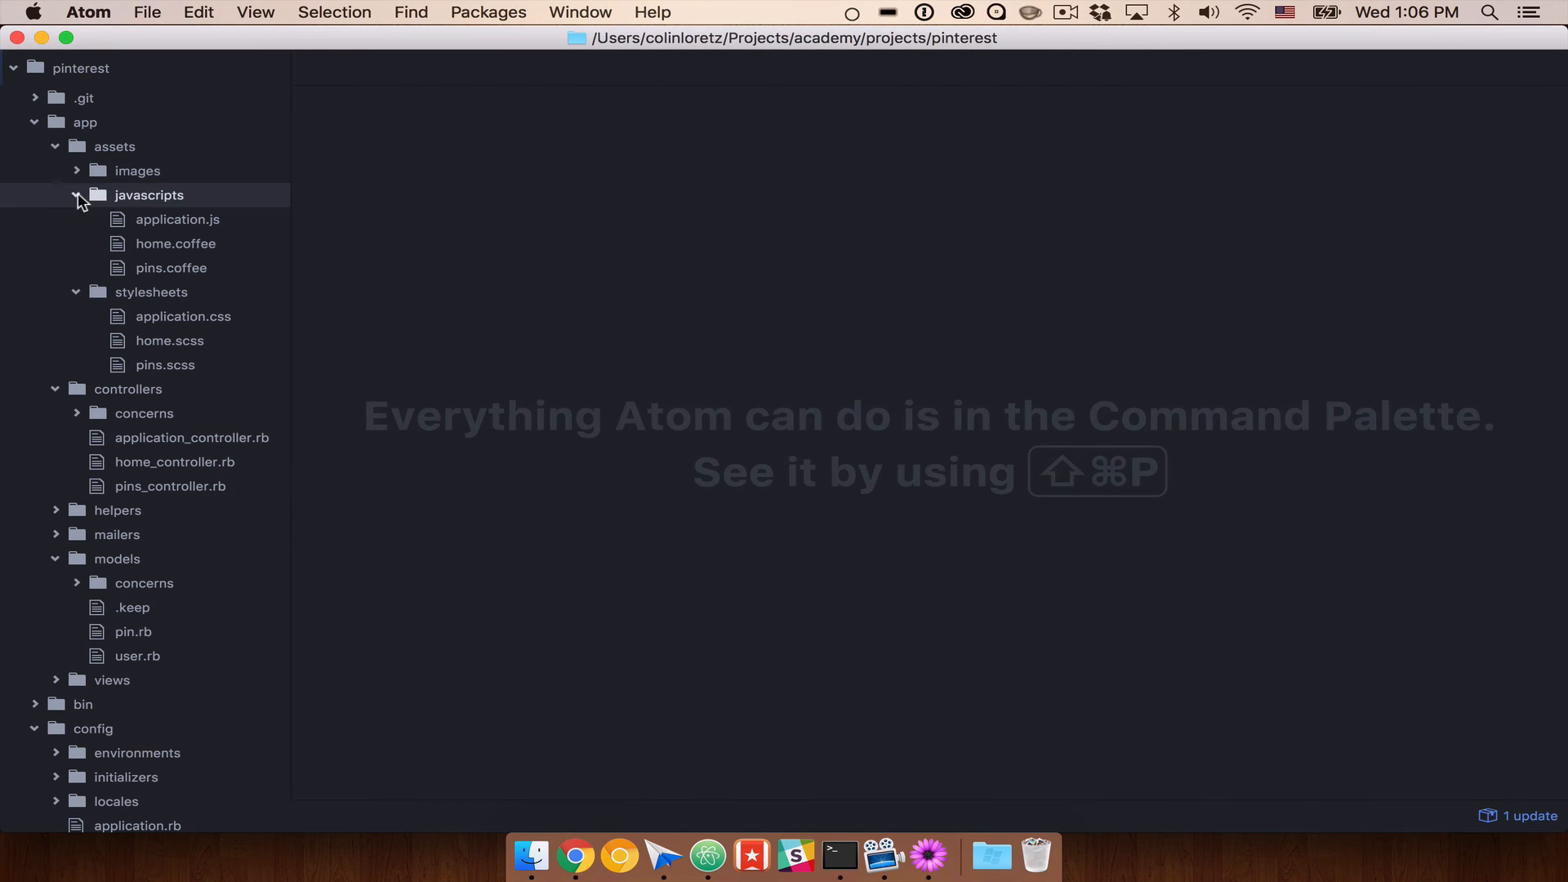
click(76, 196)
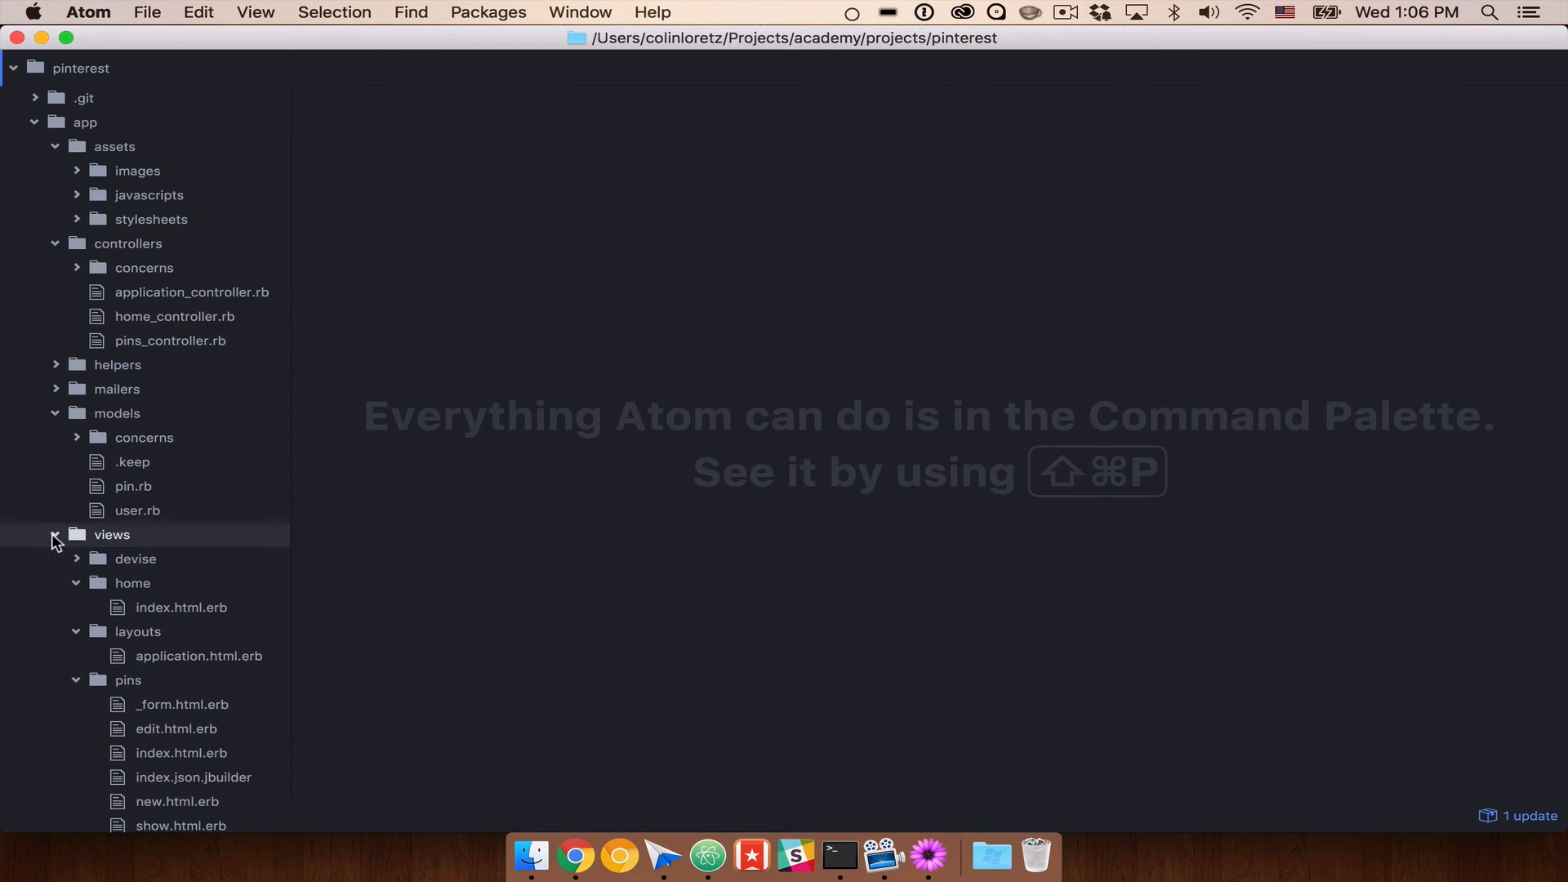
scroll(down, 3)
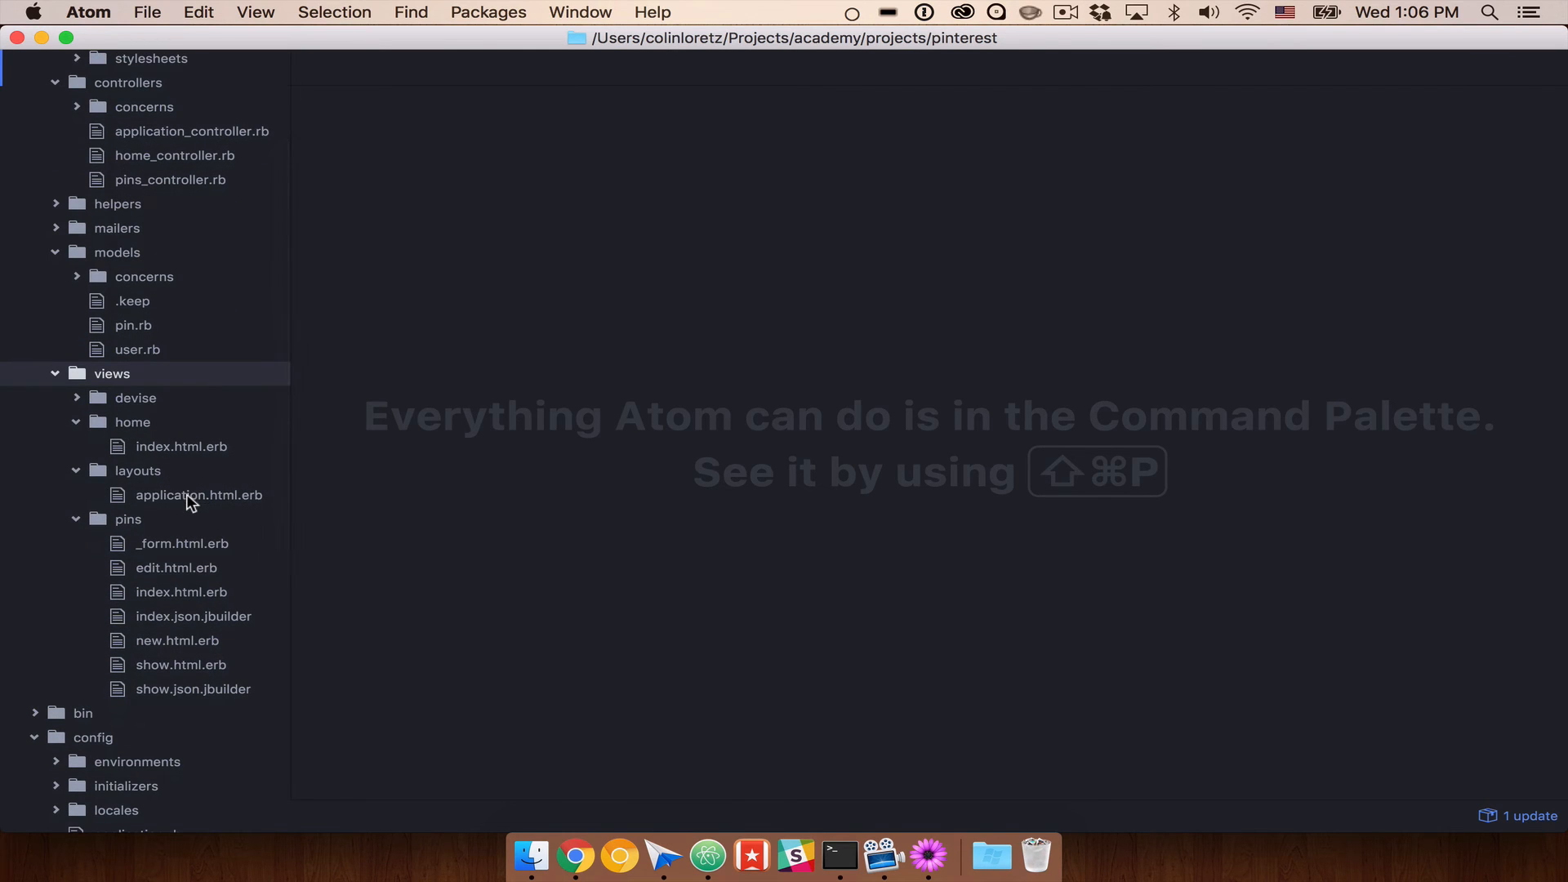
click(197, 494)
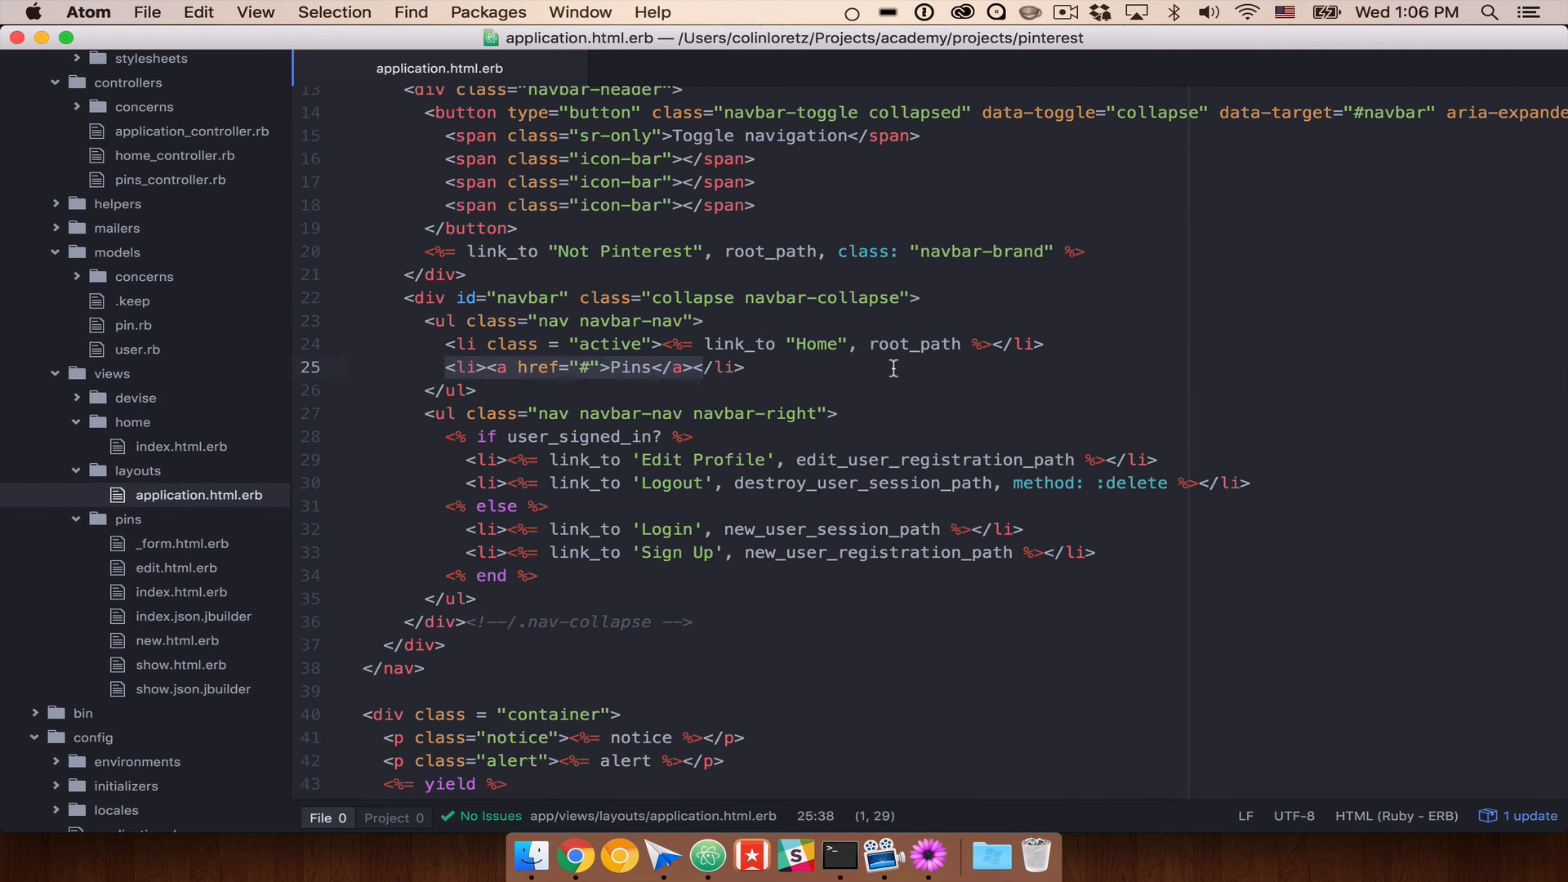
Step: Replace the placeholder Pins anchor on line 25 with <%= link_to 'Pins', pins_path %>
click(697, 367)
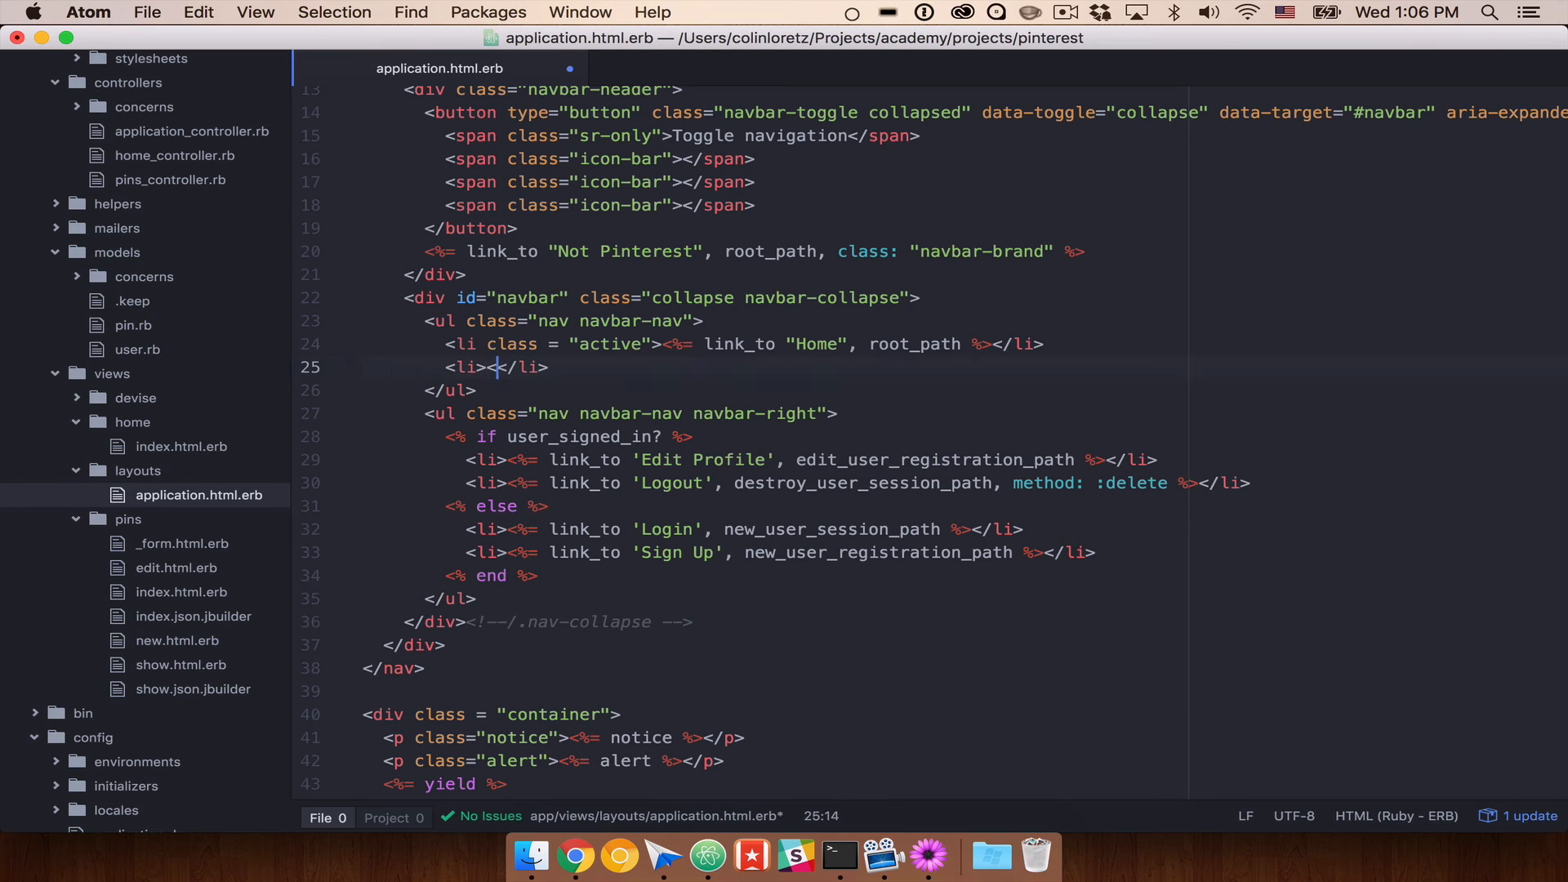
text(%= <)
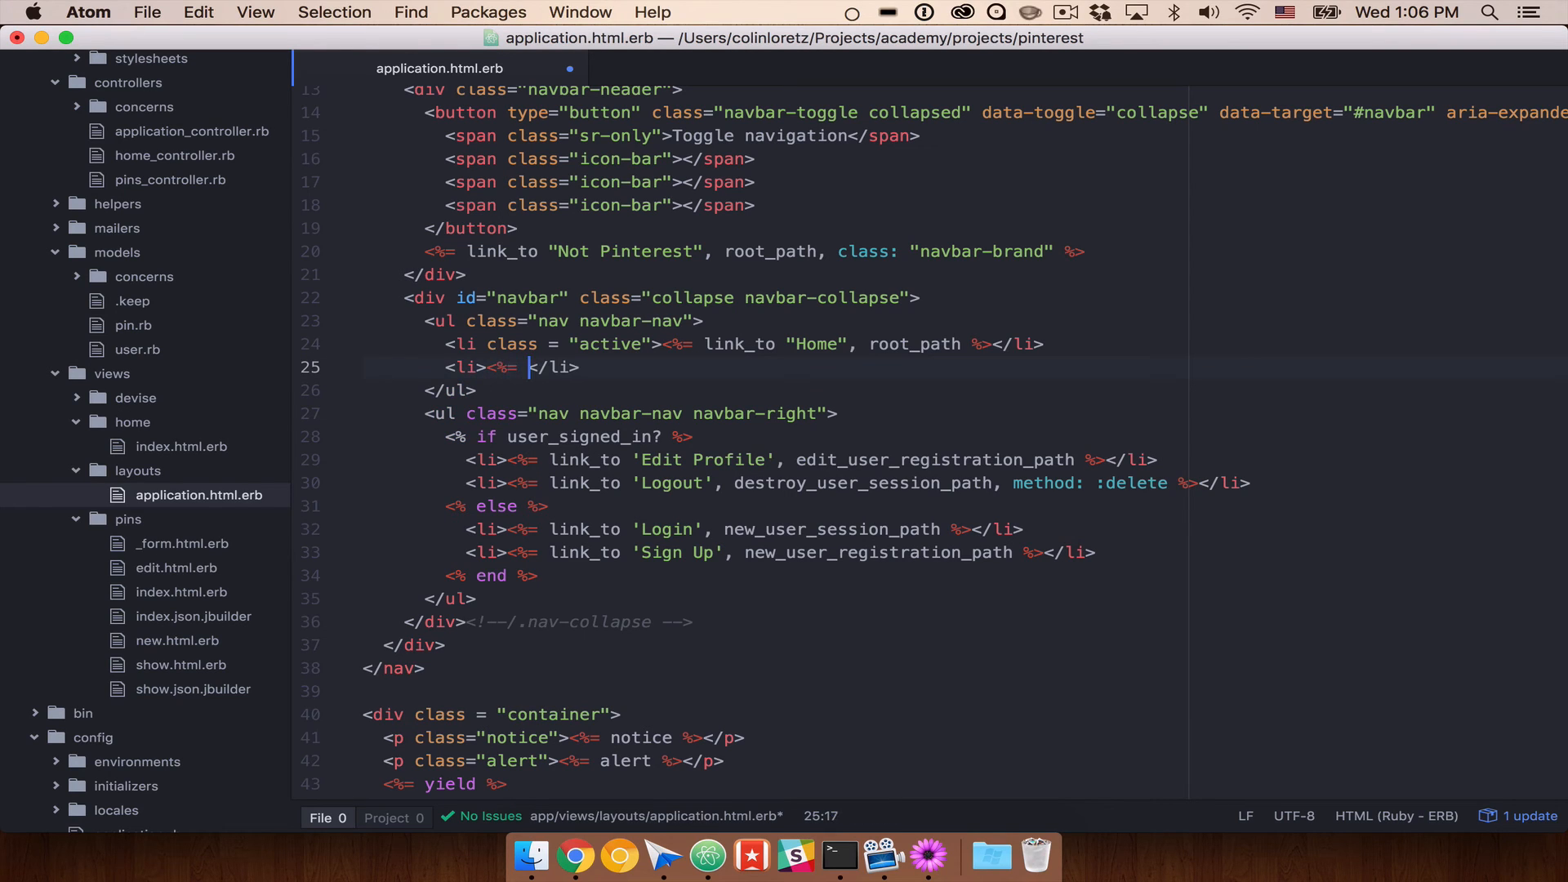
text(link_)
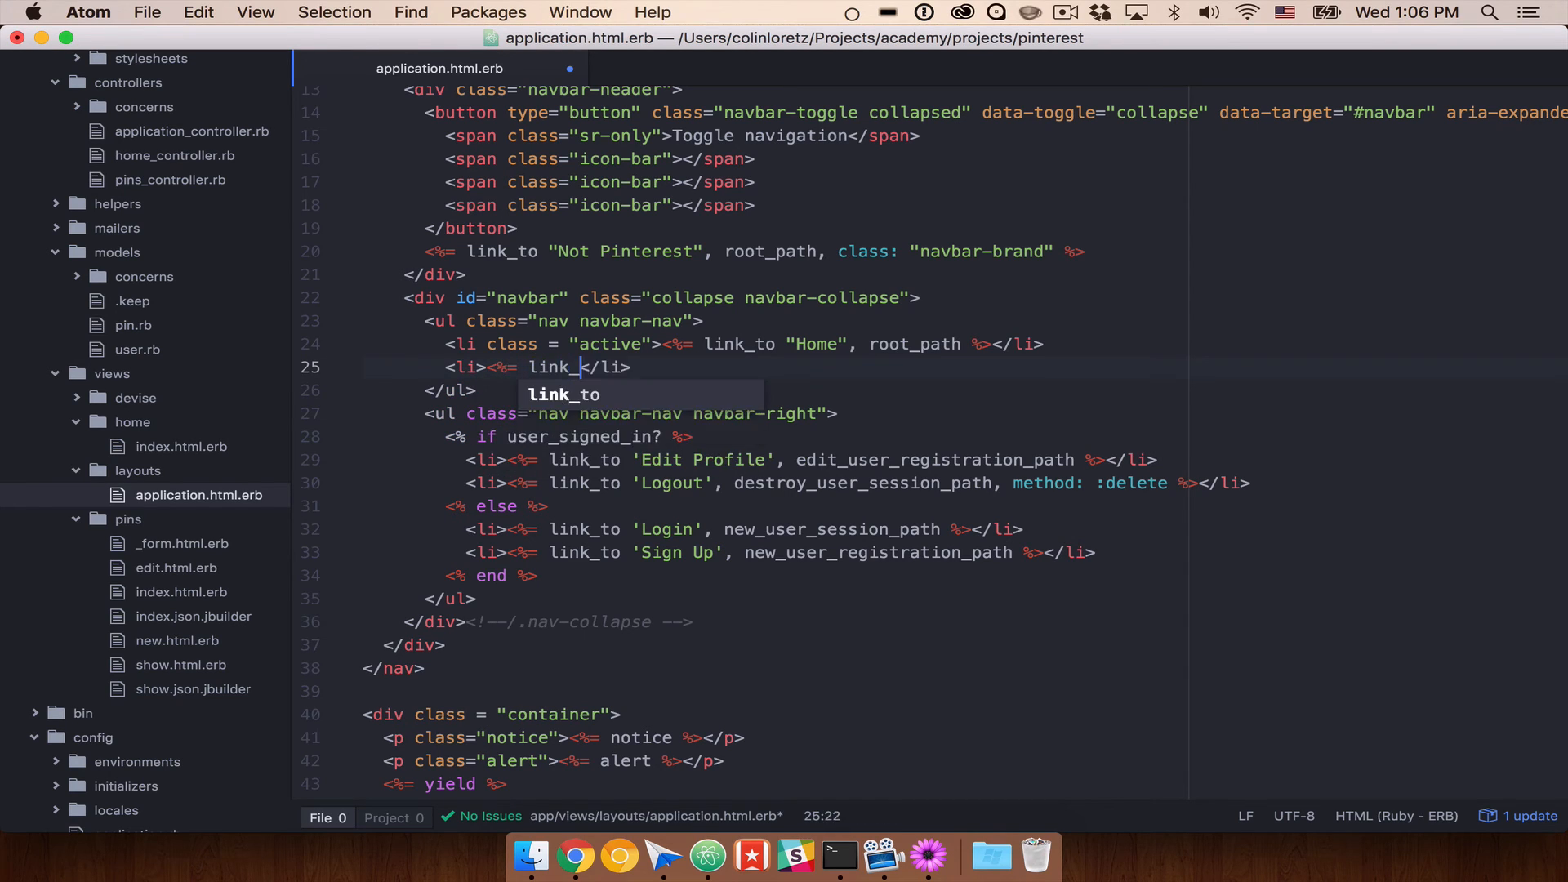
text("Pins')
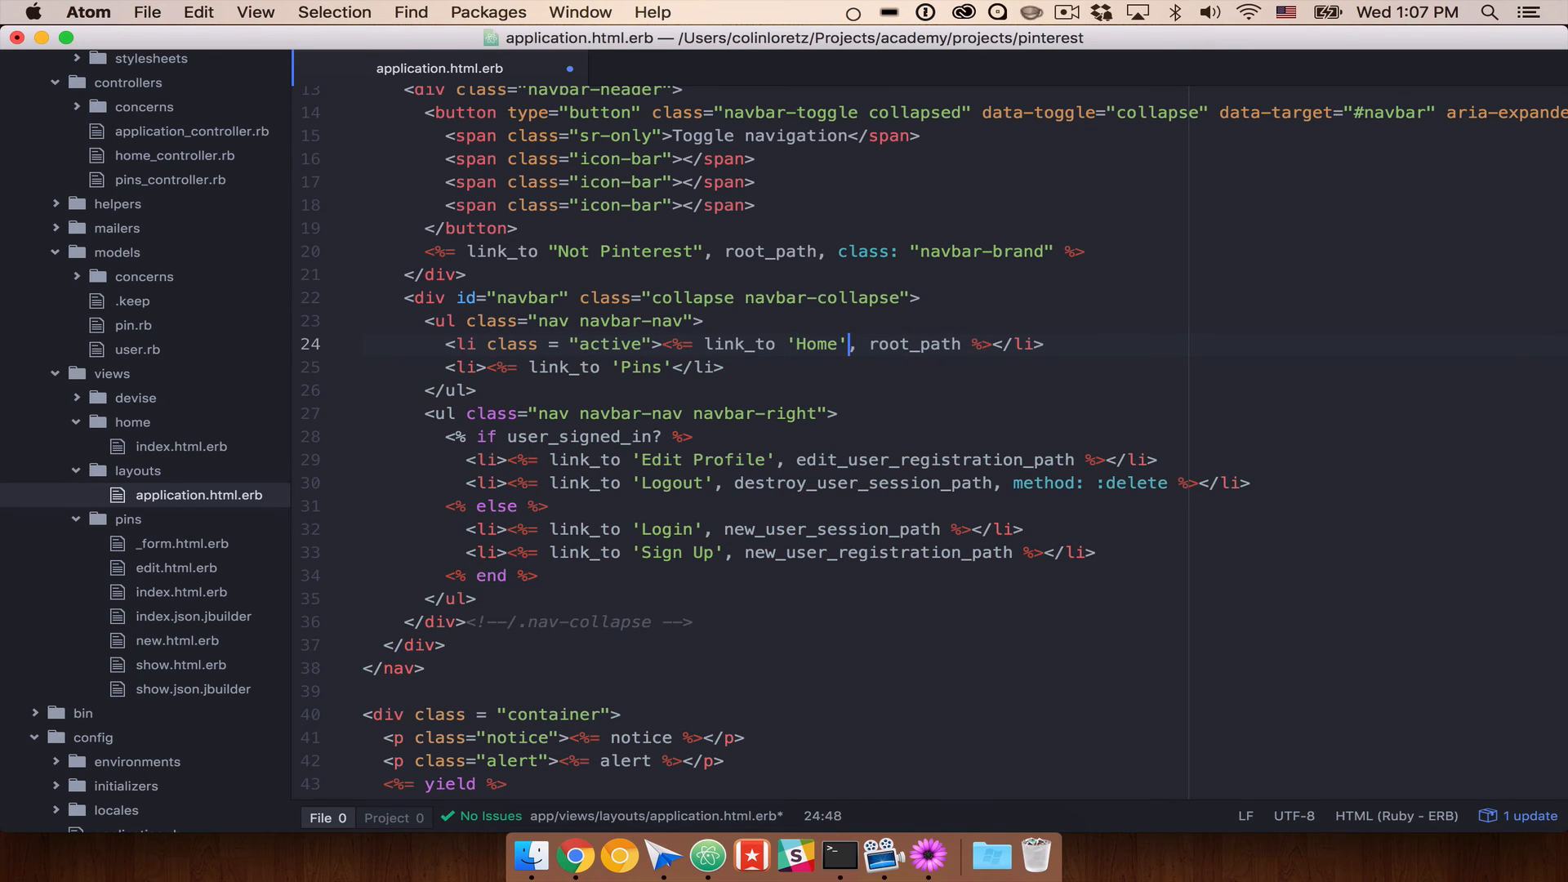
text(,)
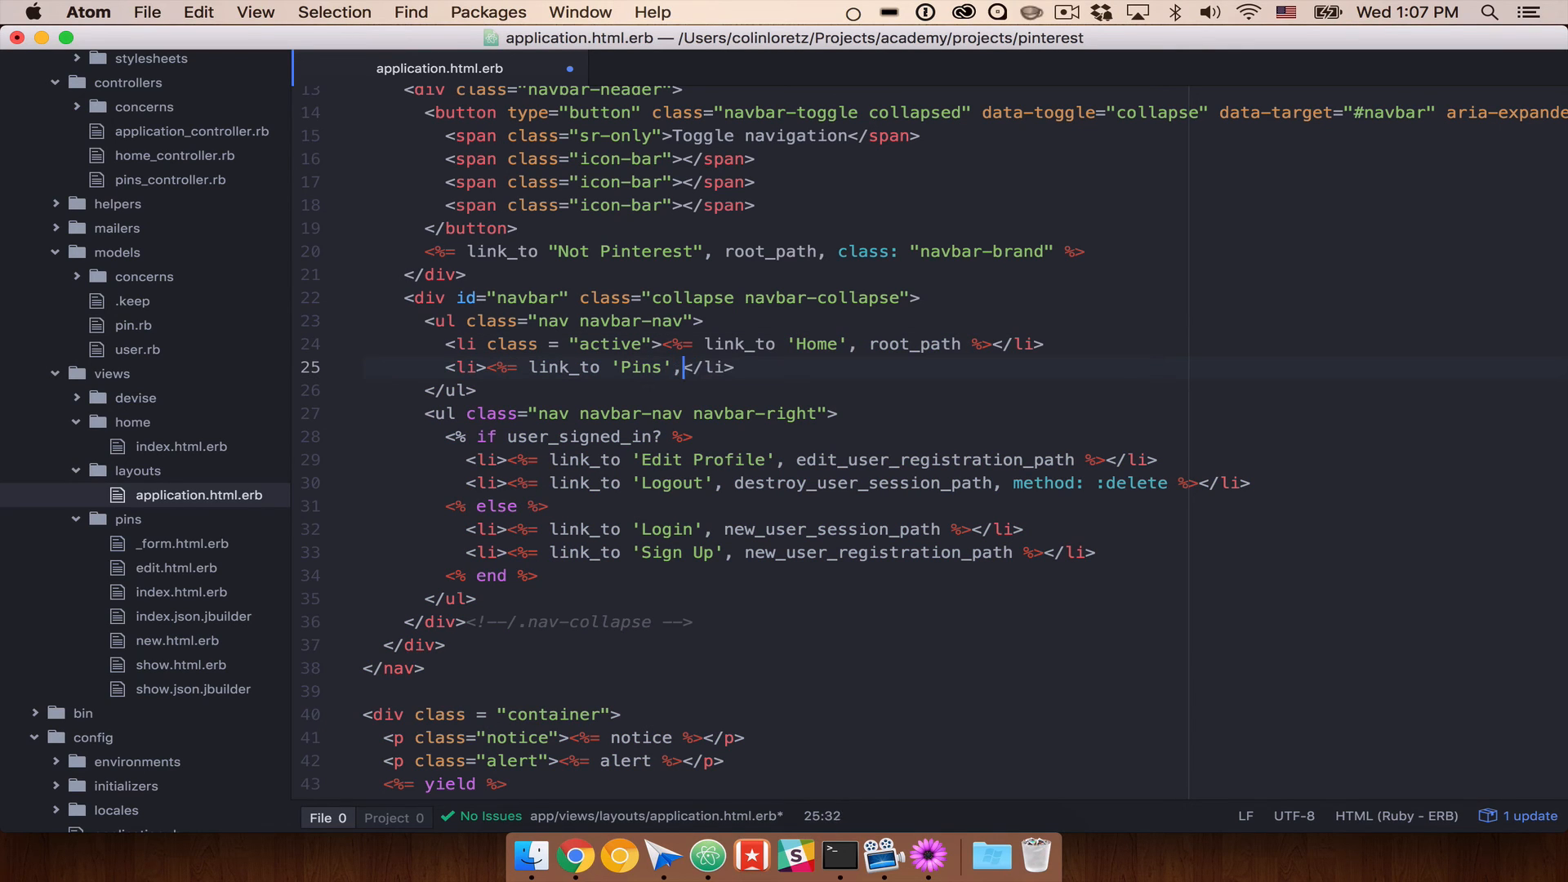
text(pins_path)
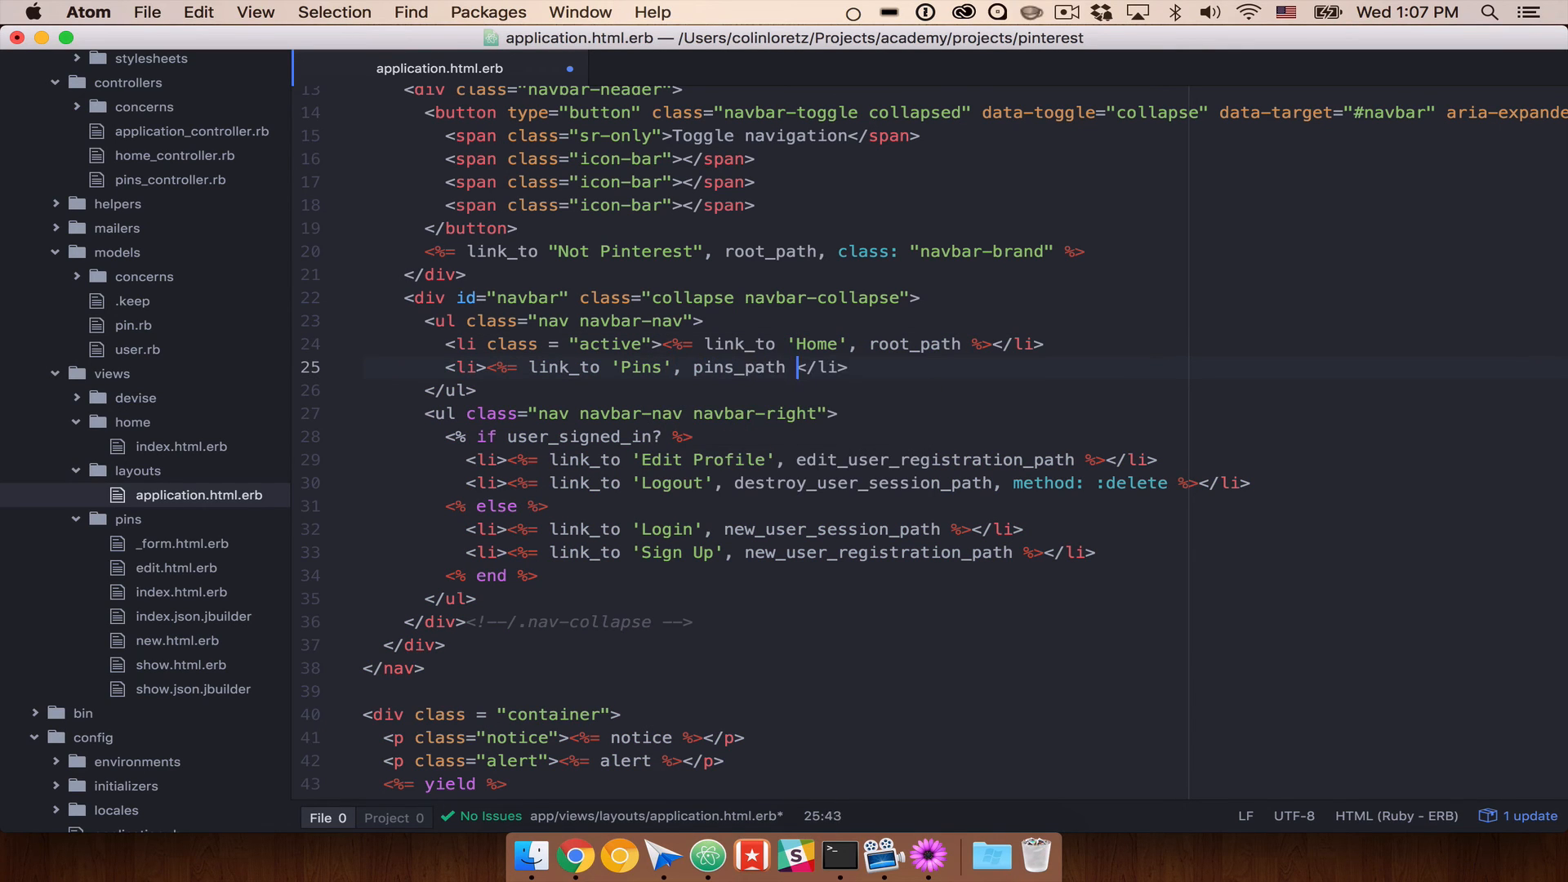
click(575, 856)
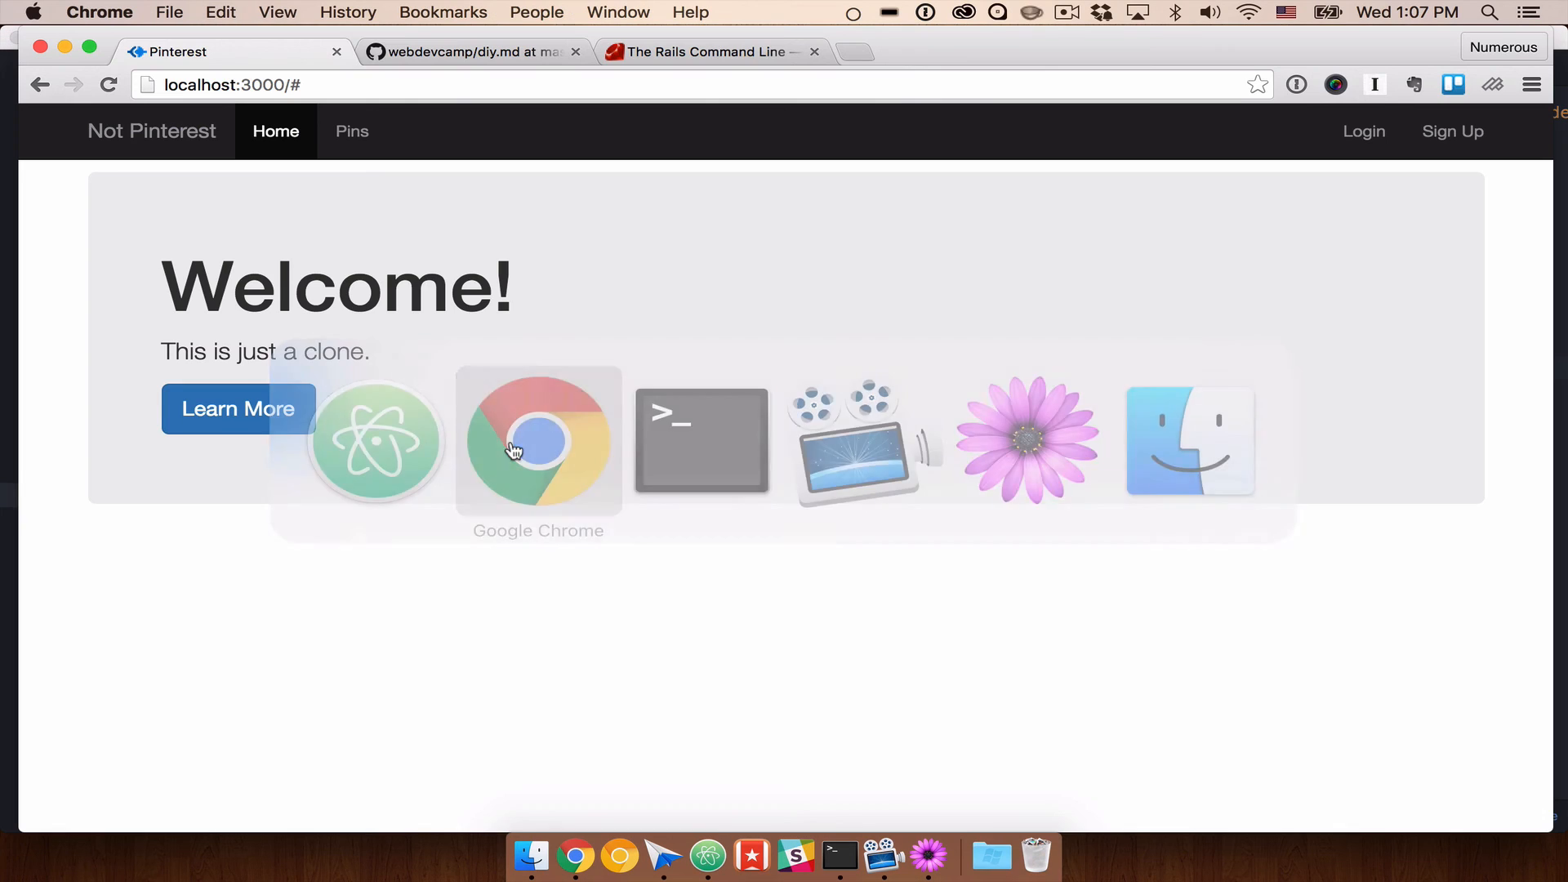
mouse_move(352, 130)
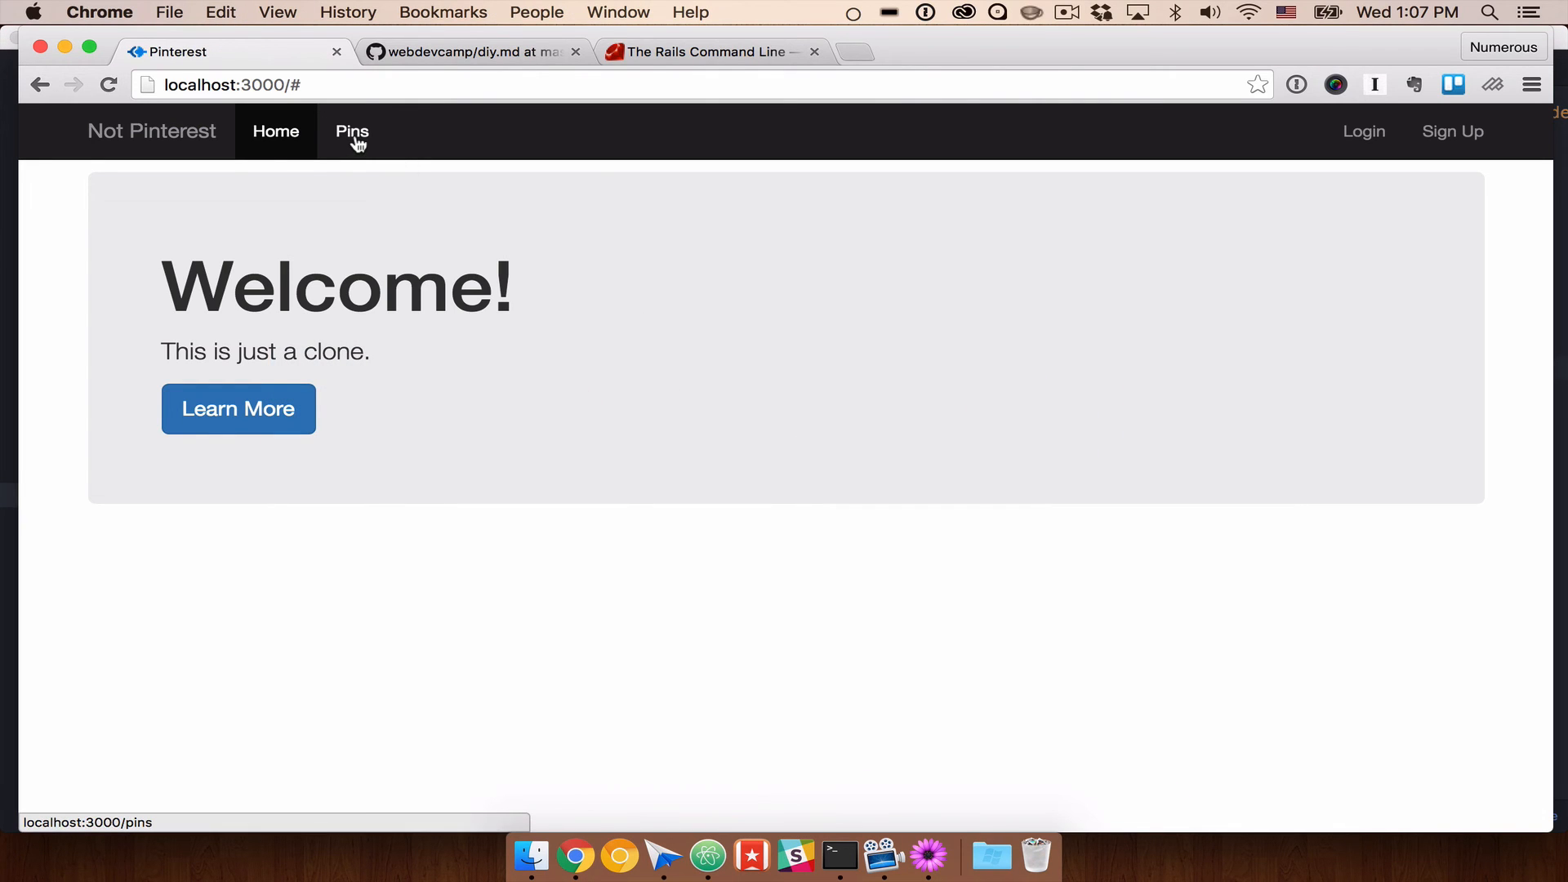
Step: Load the Listing Pins page at localhost:3000/pins in Chrome
click(352, 131)
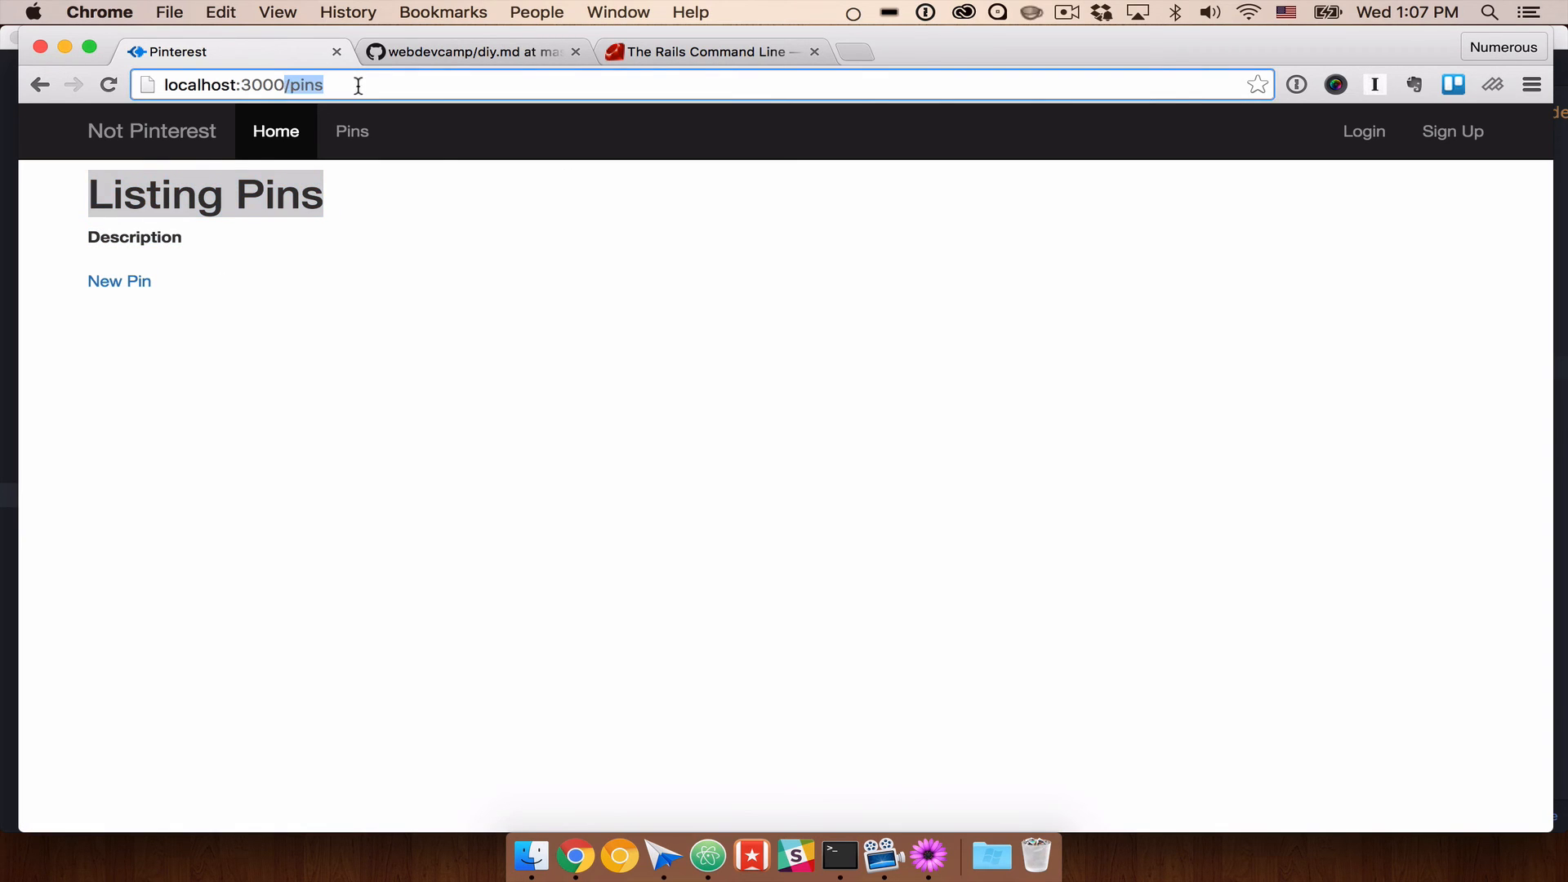
text(/index)
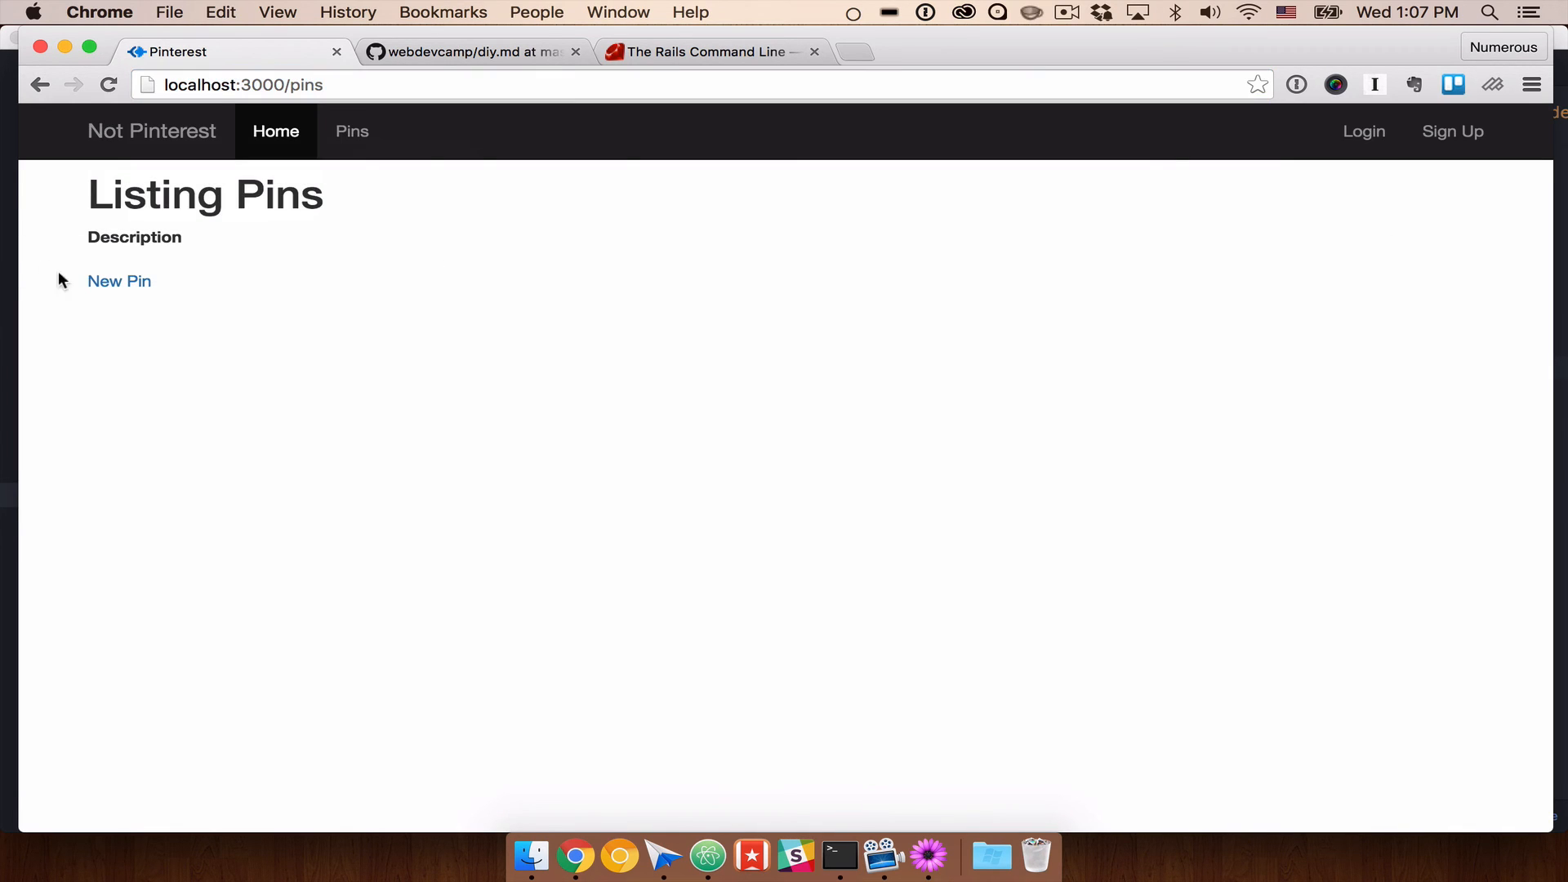
mouse_move(264, 312)
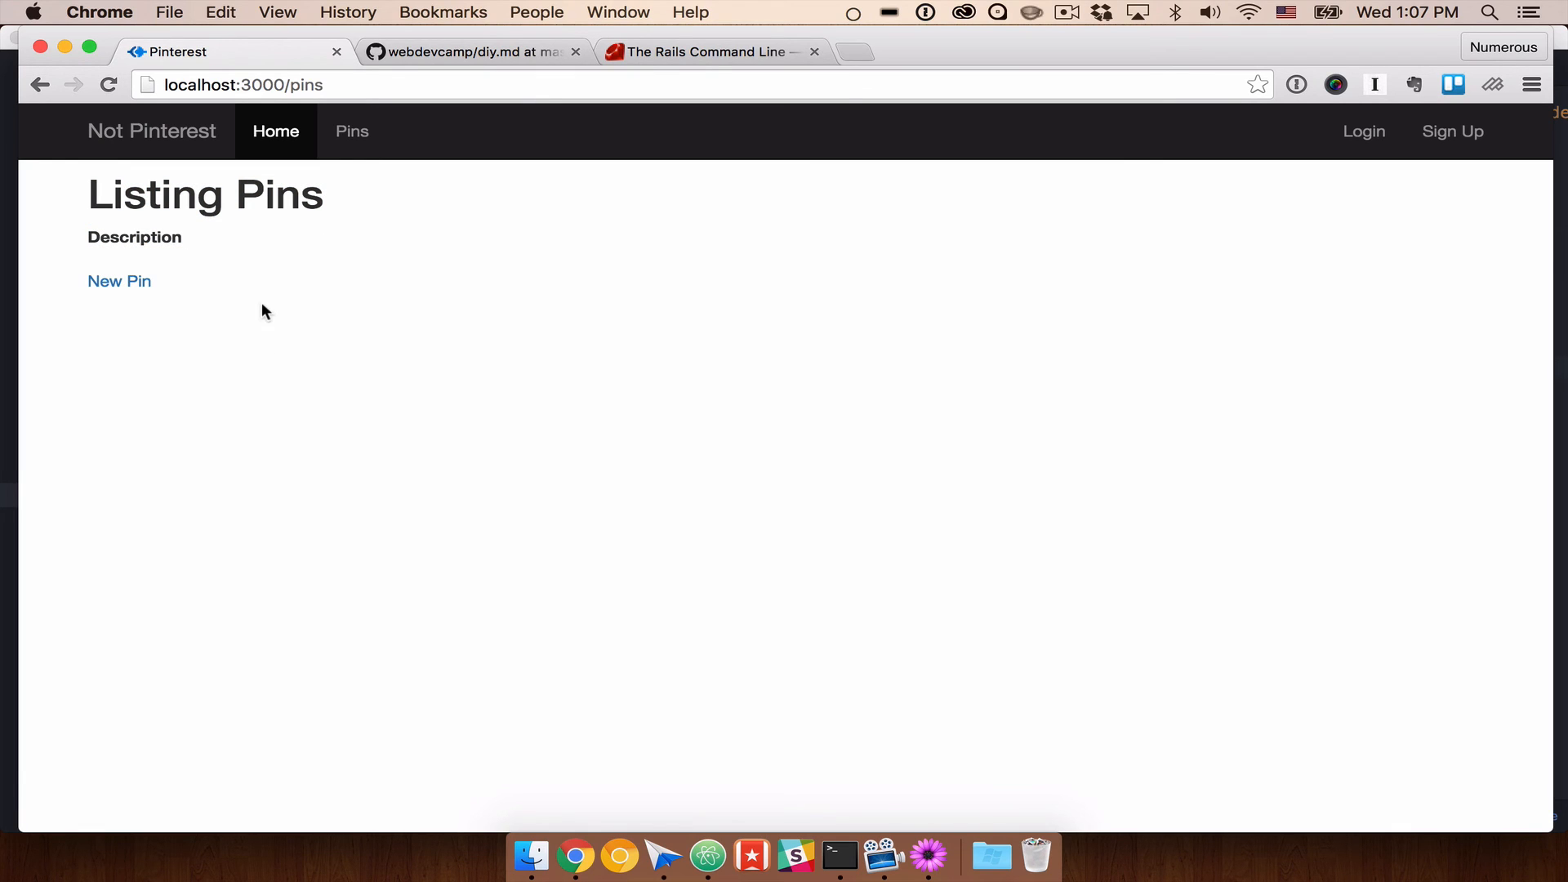
mouse_move(120, 281)
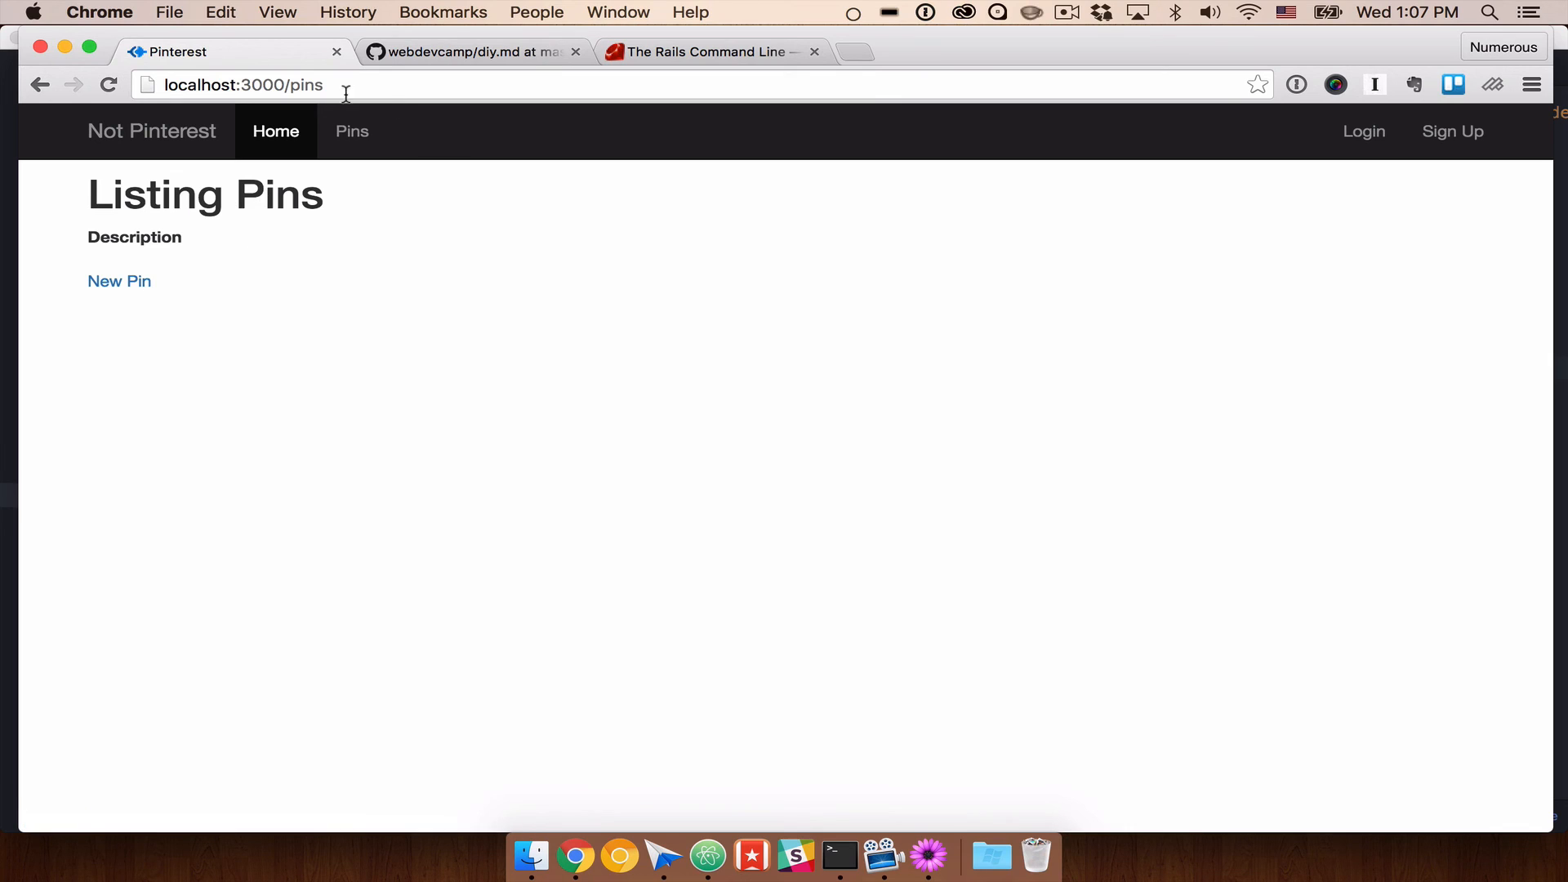
Step: Create a new pin with the description 'this is our first pin'
click(119, 281)
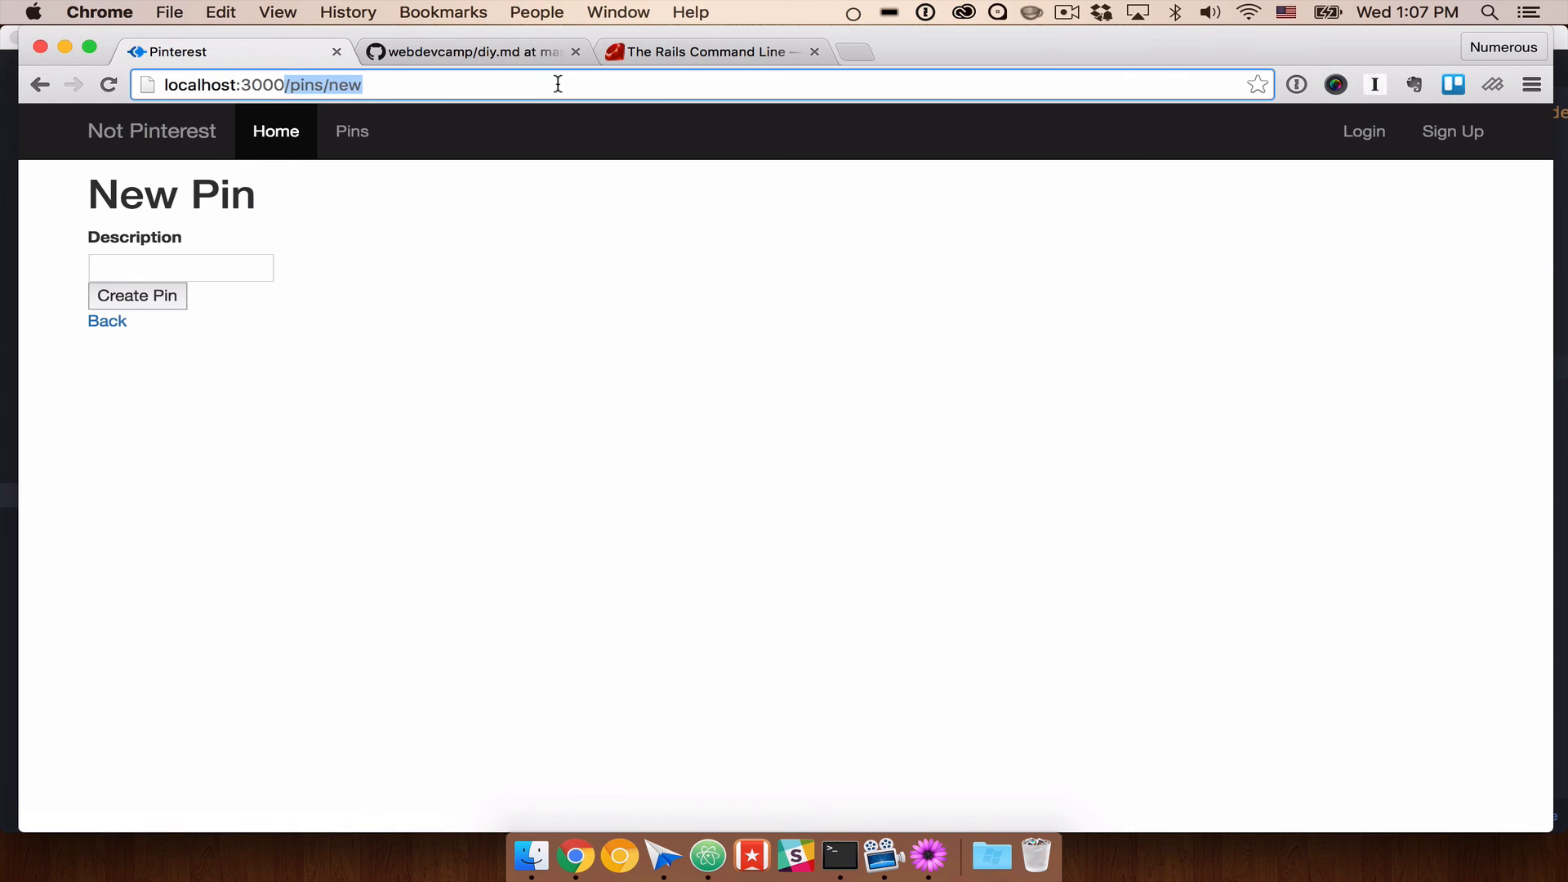
click(180, 267)
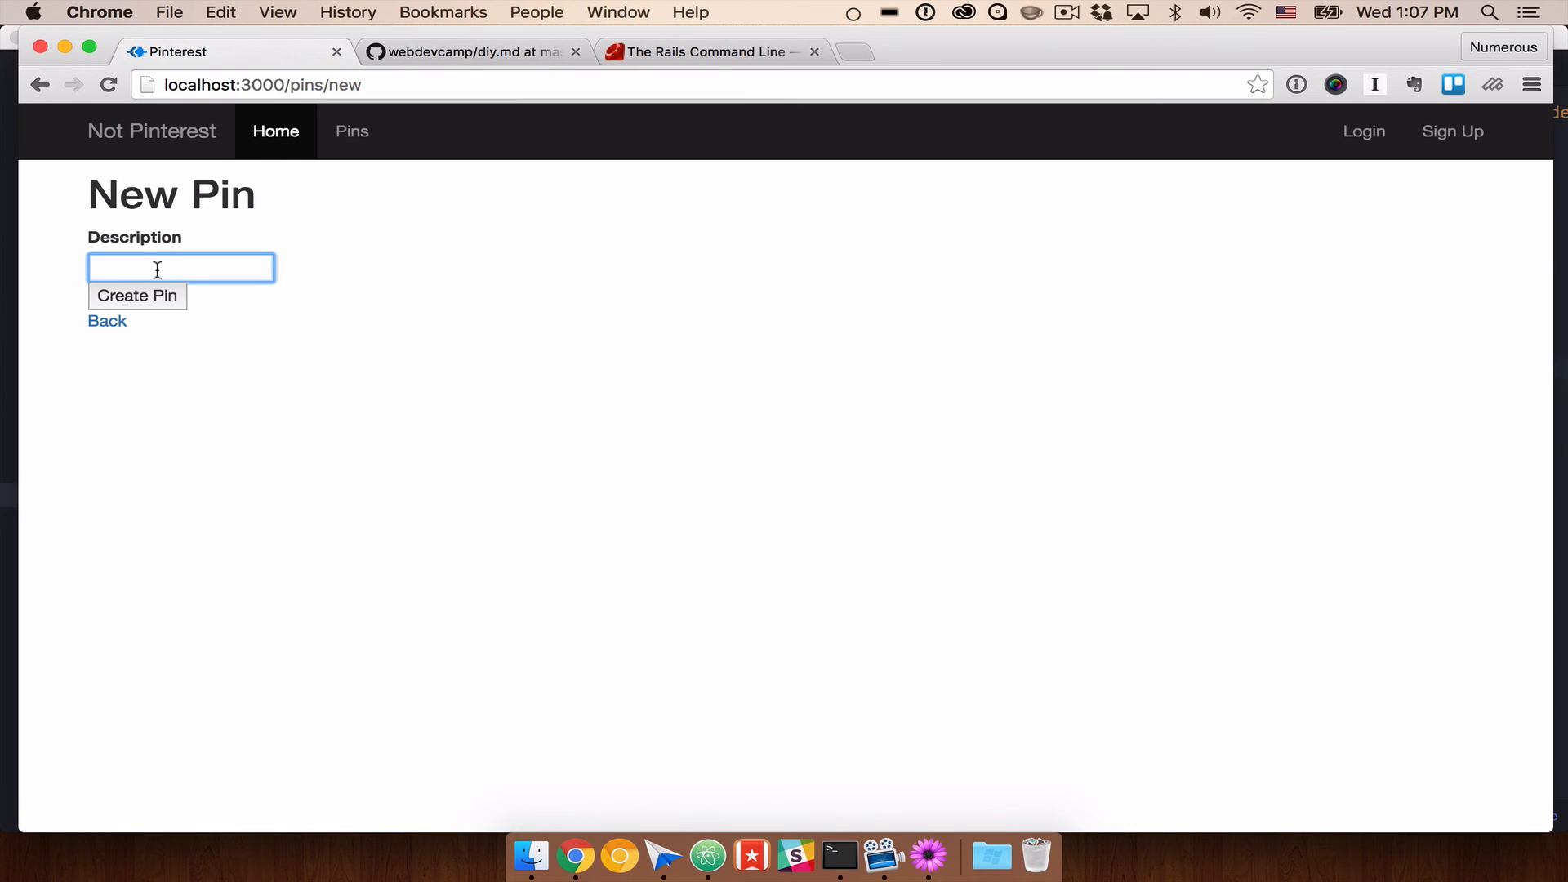
click(180, 267)
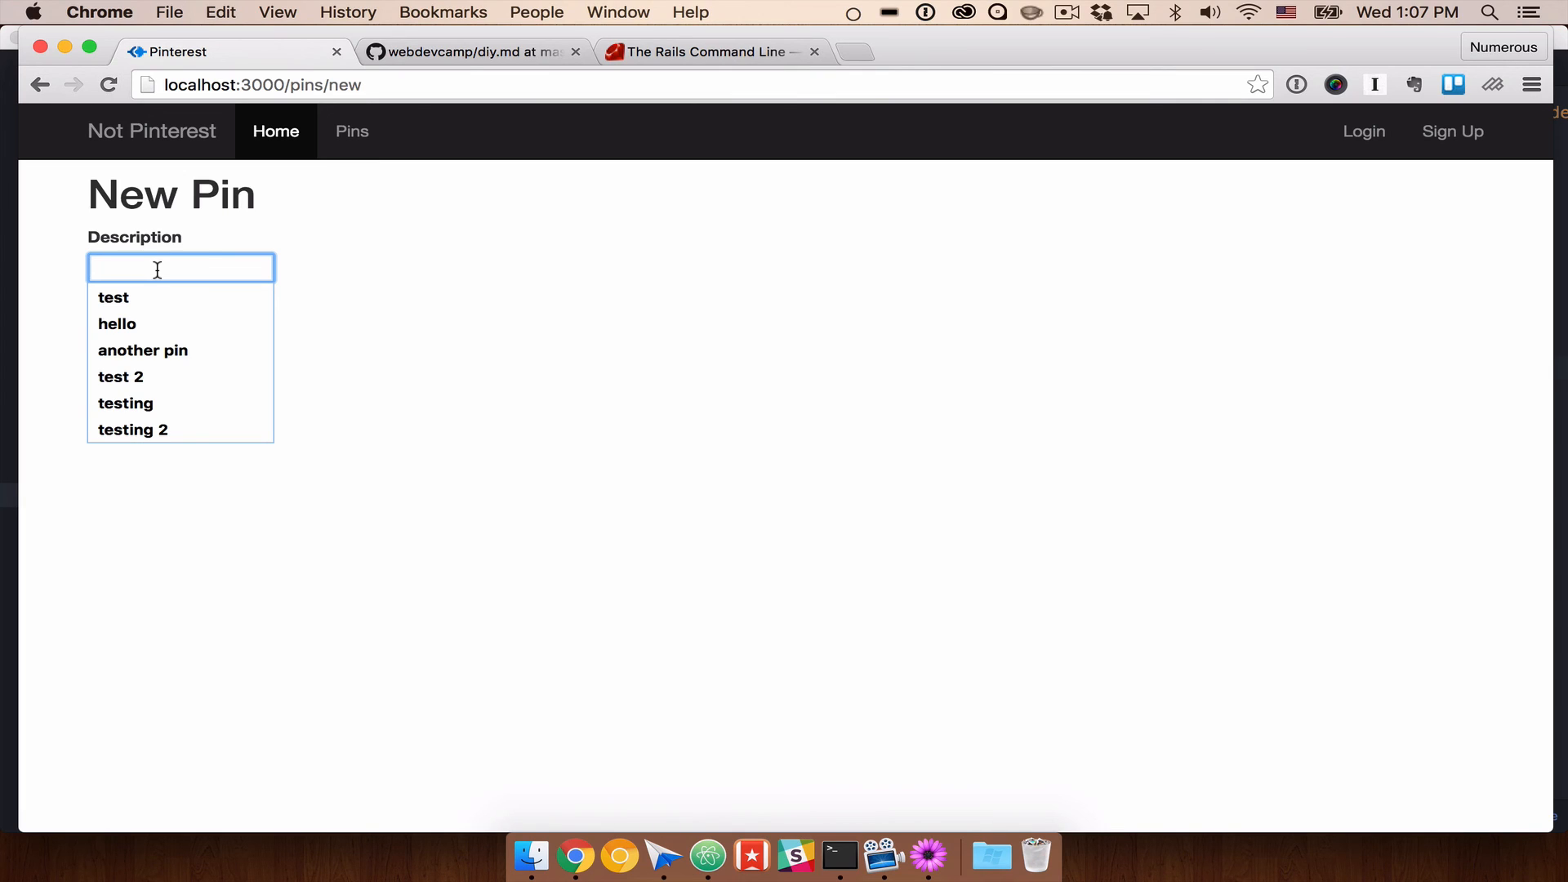
text(this is our first pin)
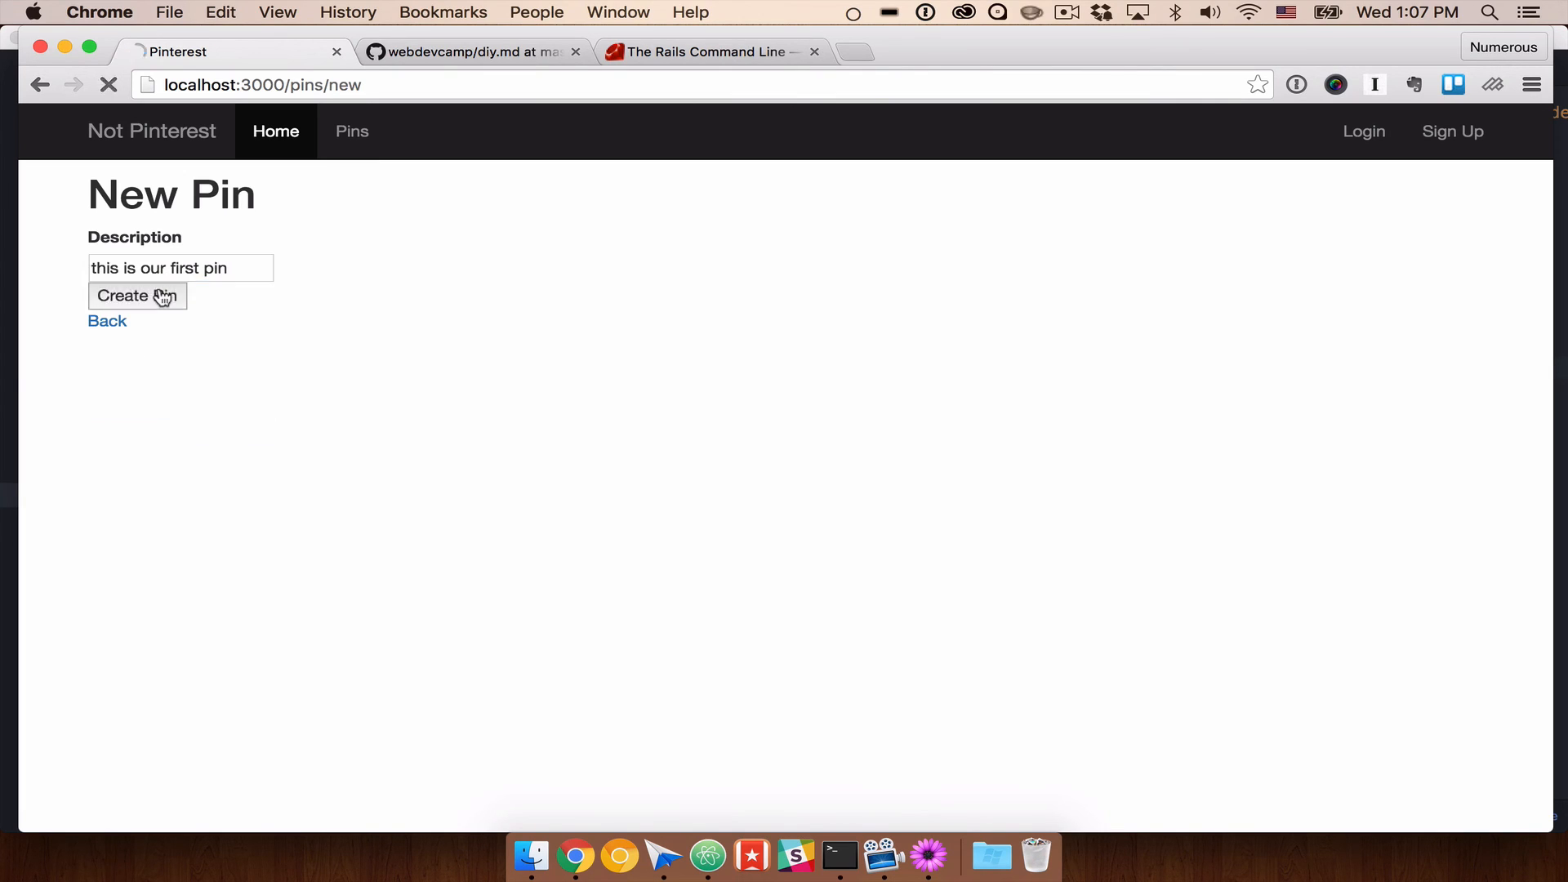
click(137, 295)
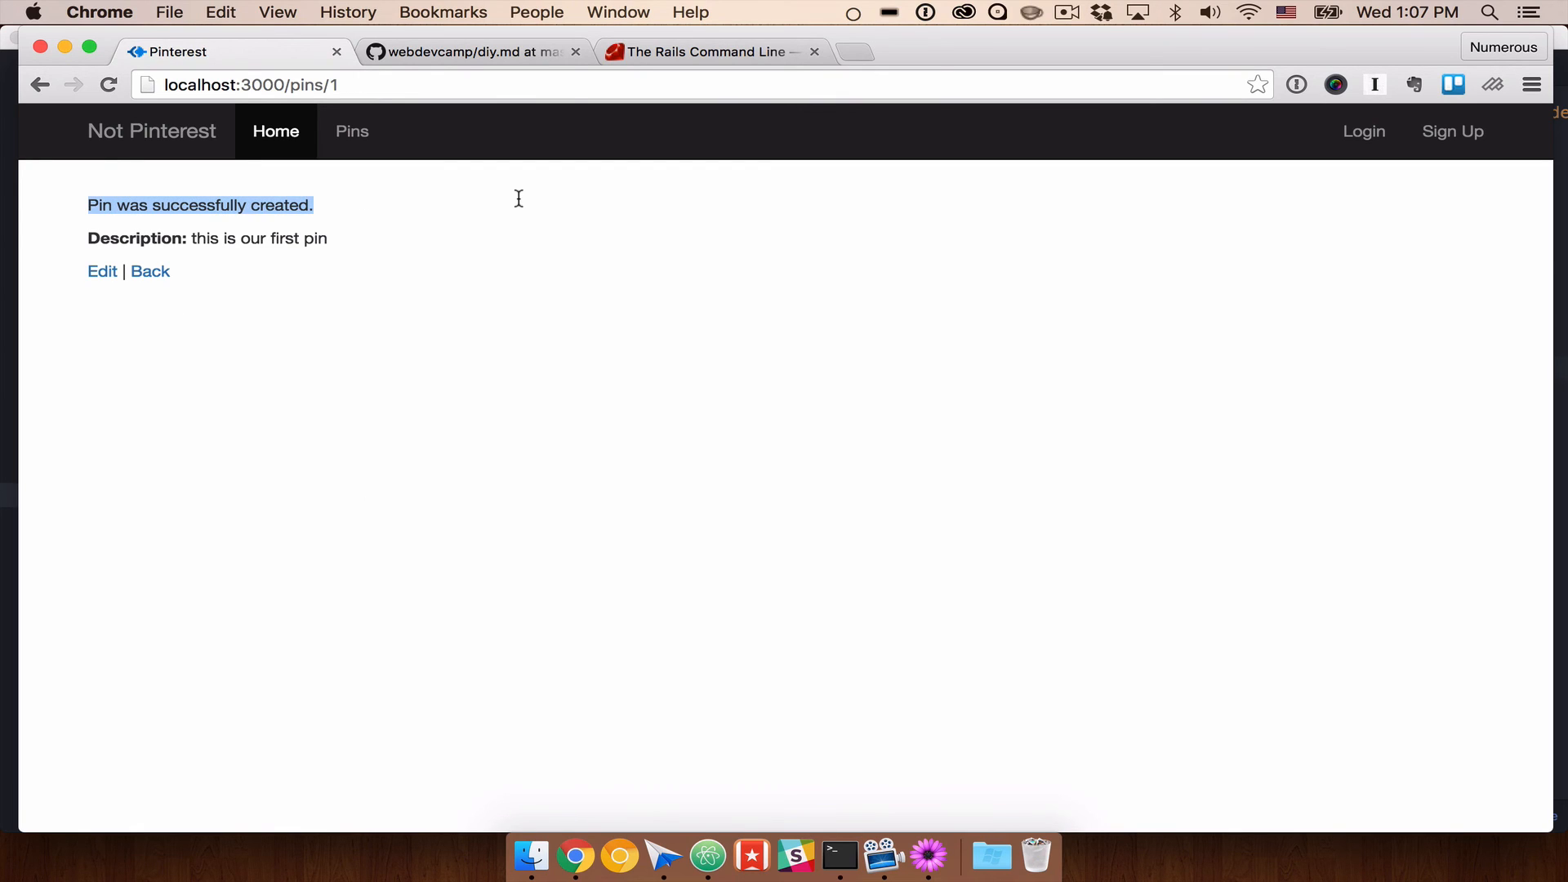
mouse_move(250, 253)
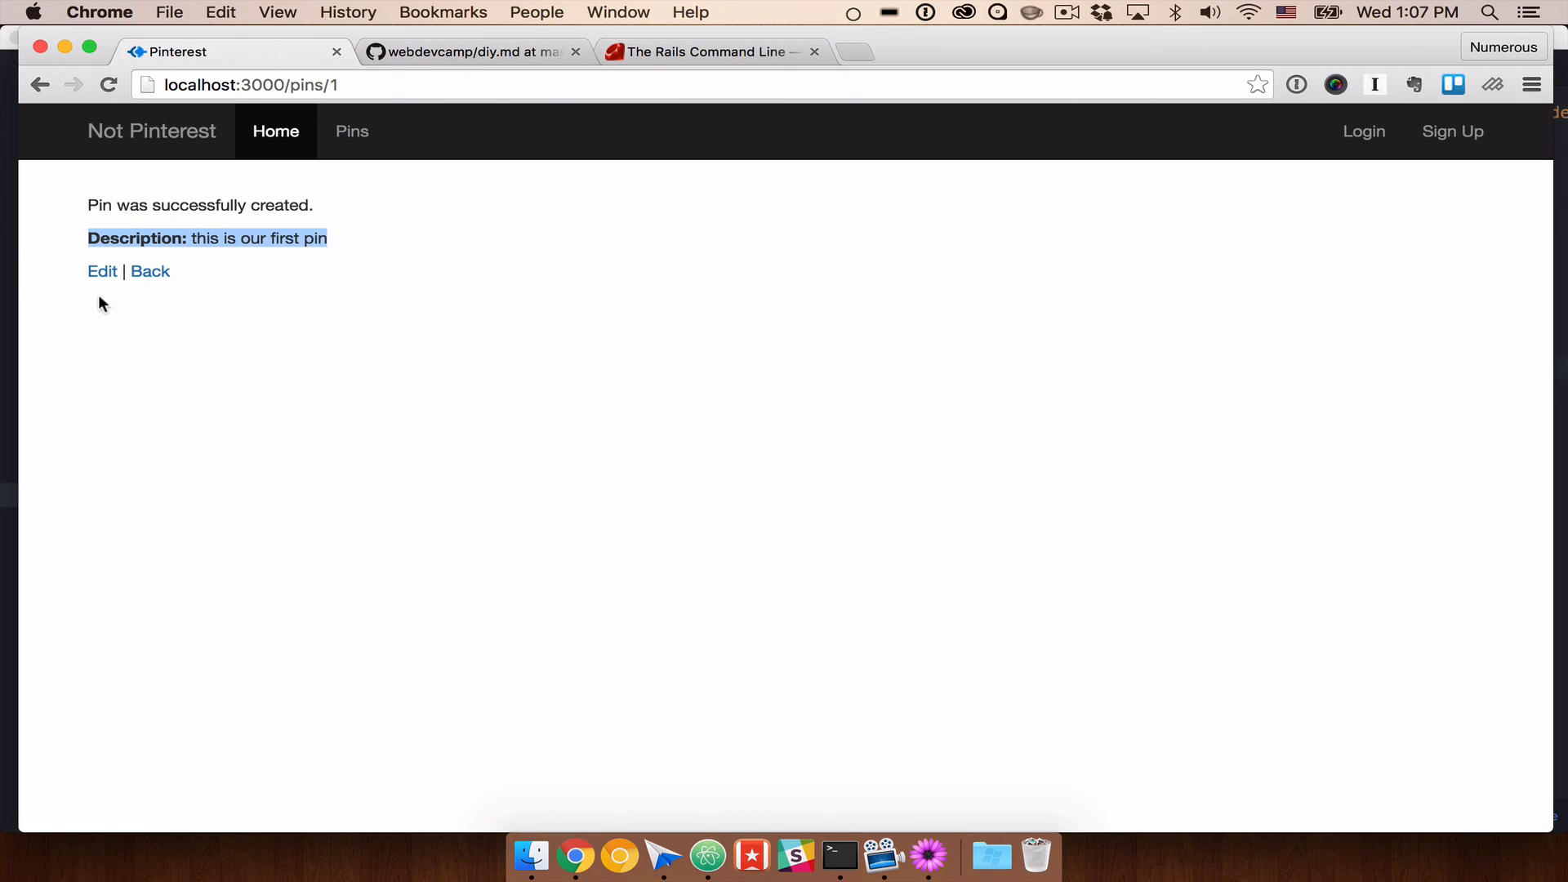
Step: Edit the pin's description to 'this is our first edited pin' and return to the list
click(102, 271)
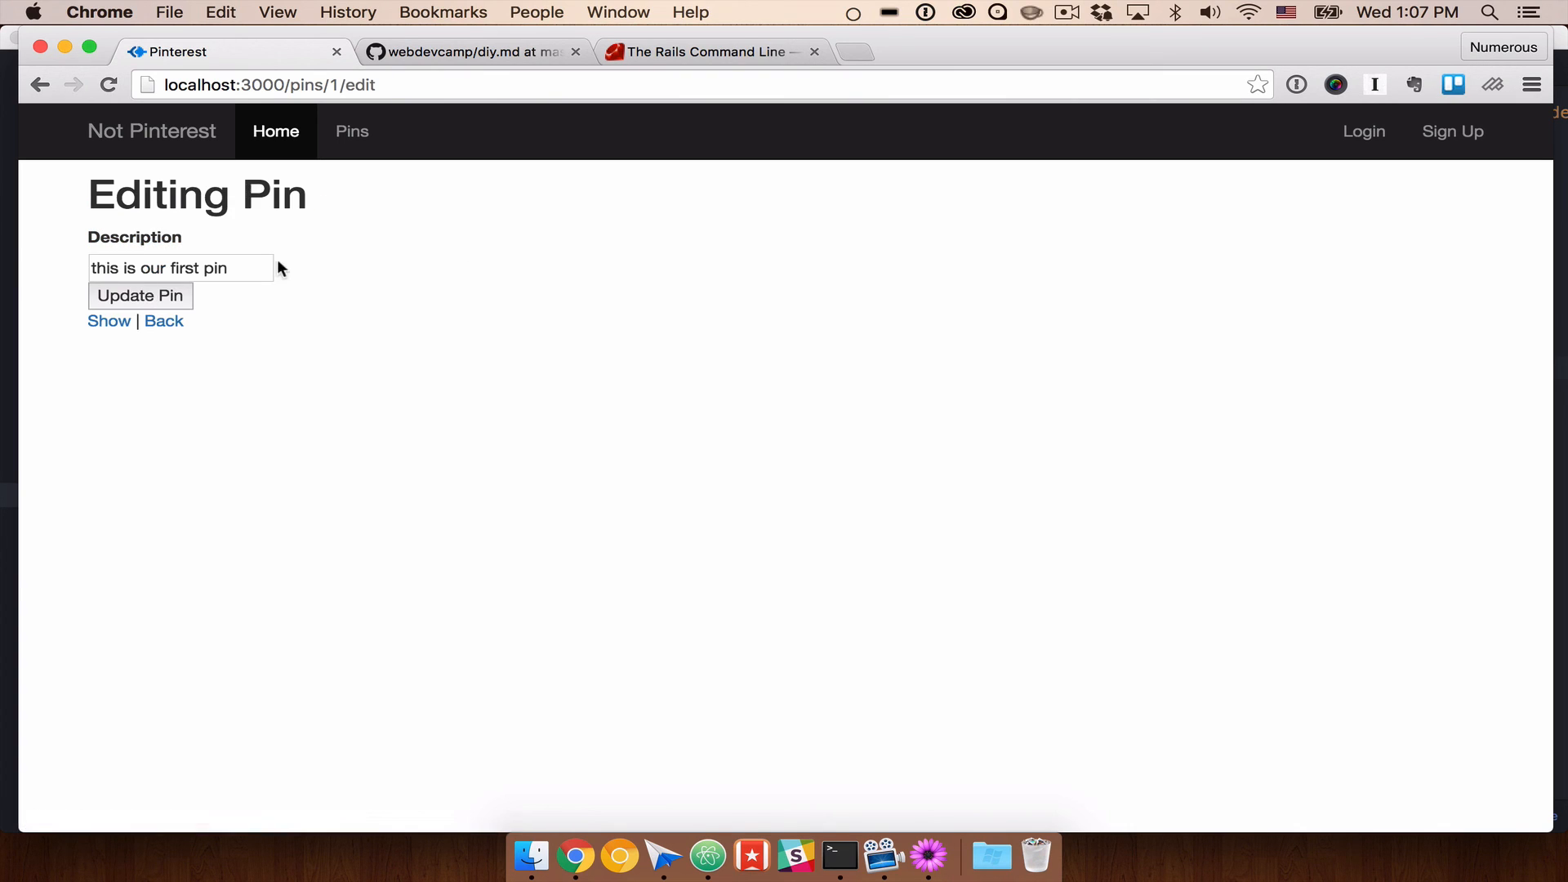
click(180, 267)
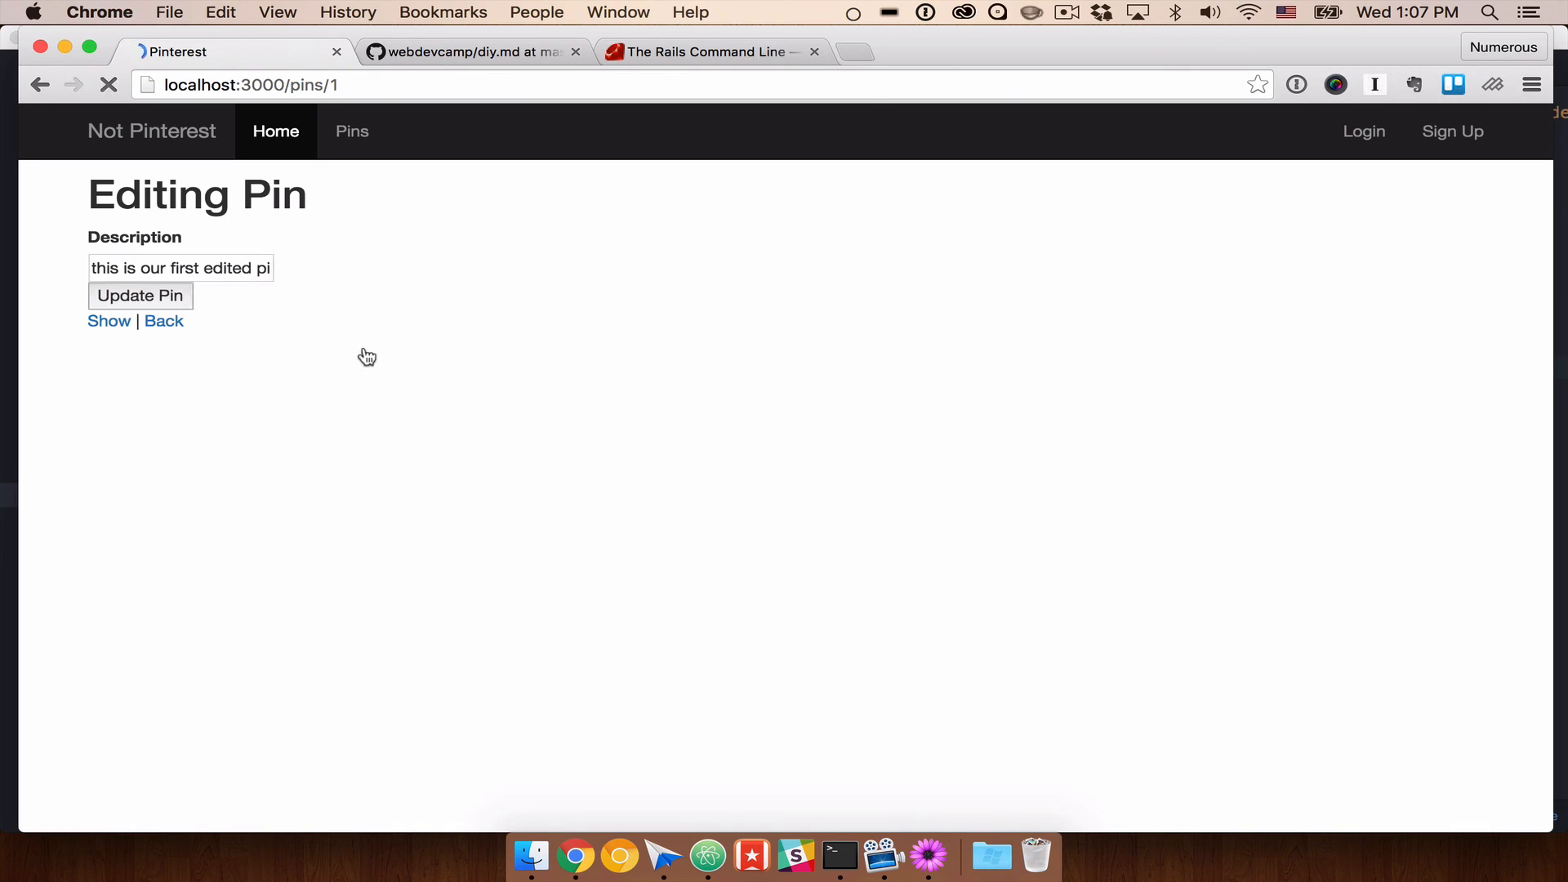
click(139, 295)
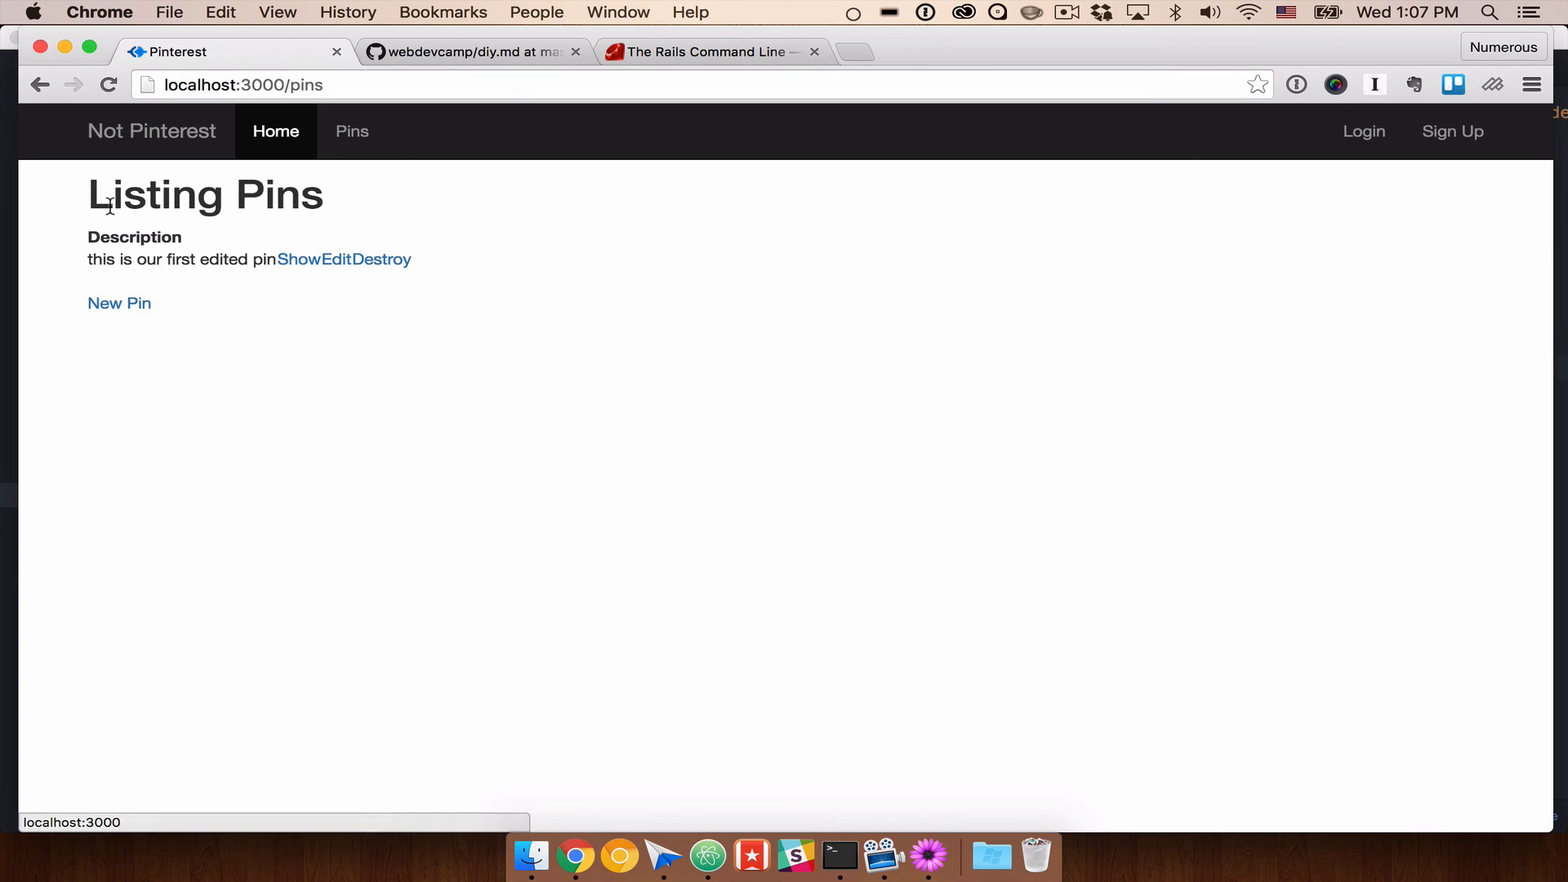
mouse_move(351, 131)
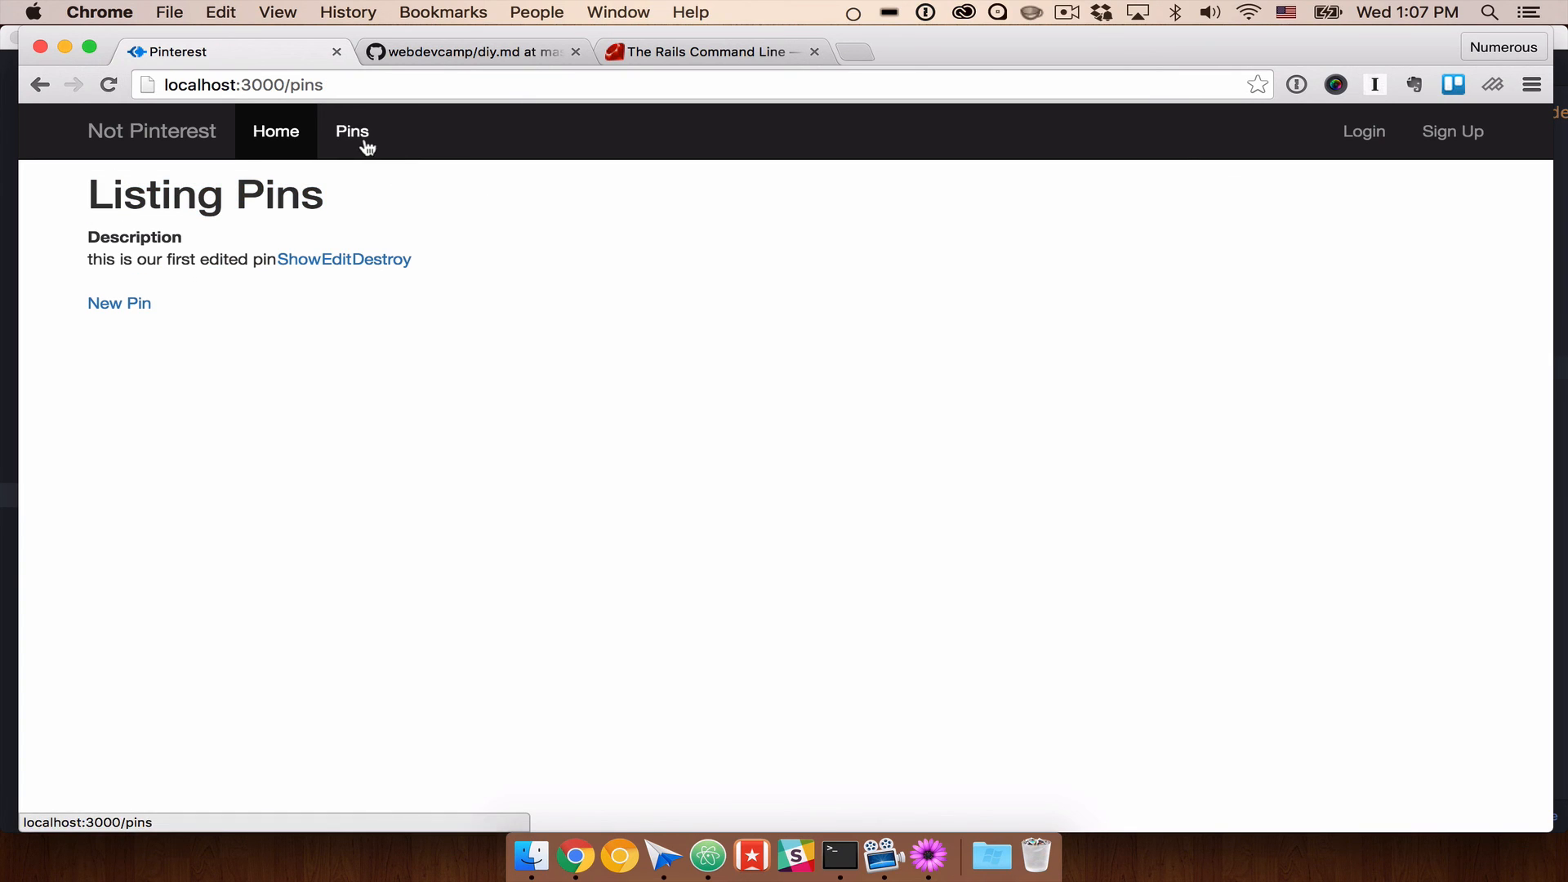
mouse_move(352, 138)
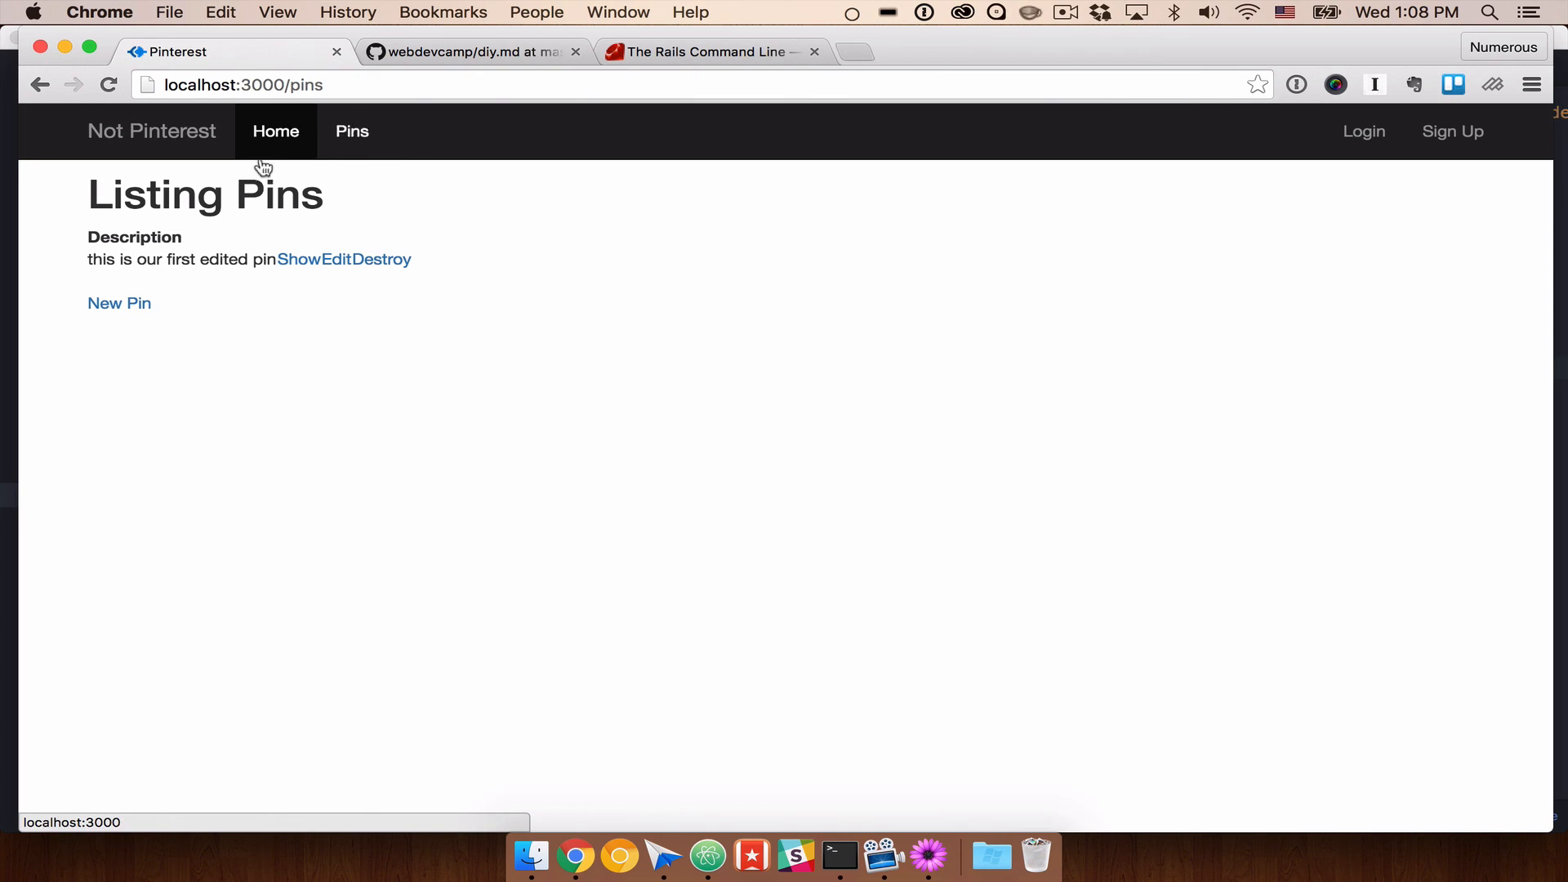
mouse_move(405, 191)
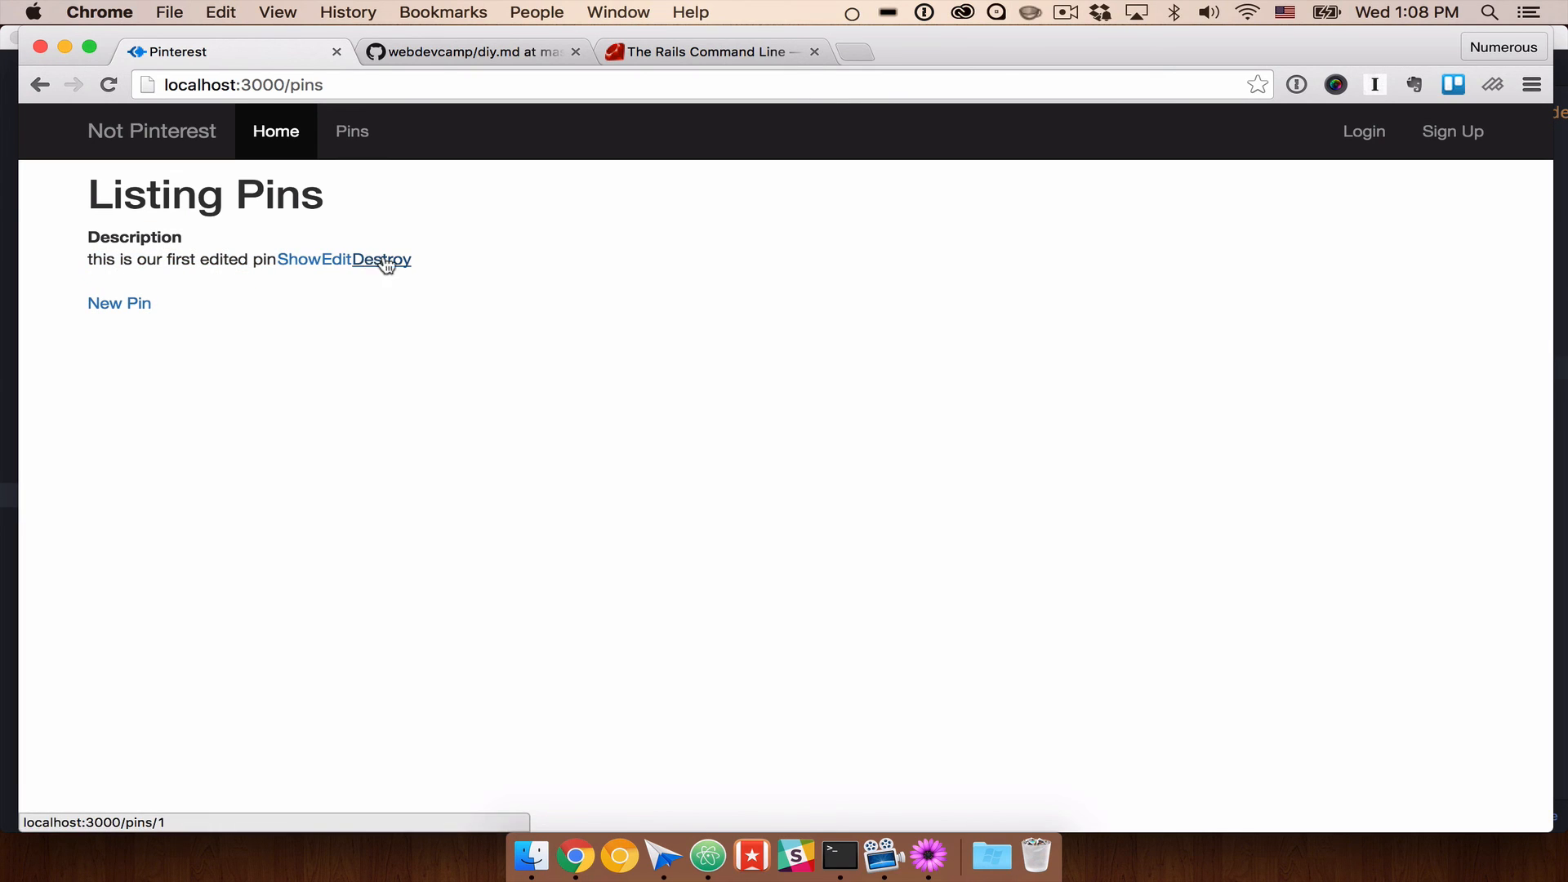
click(119, 303)
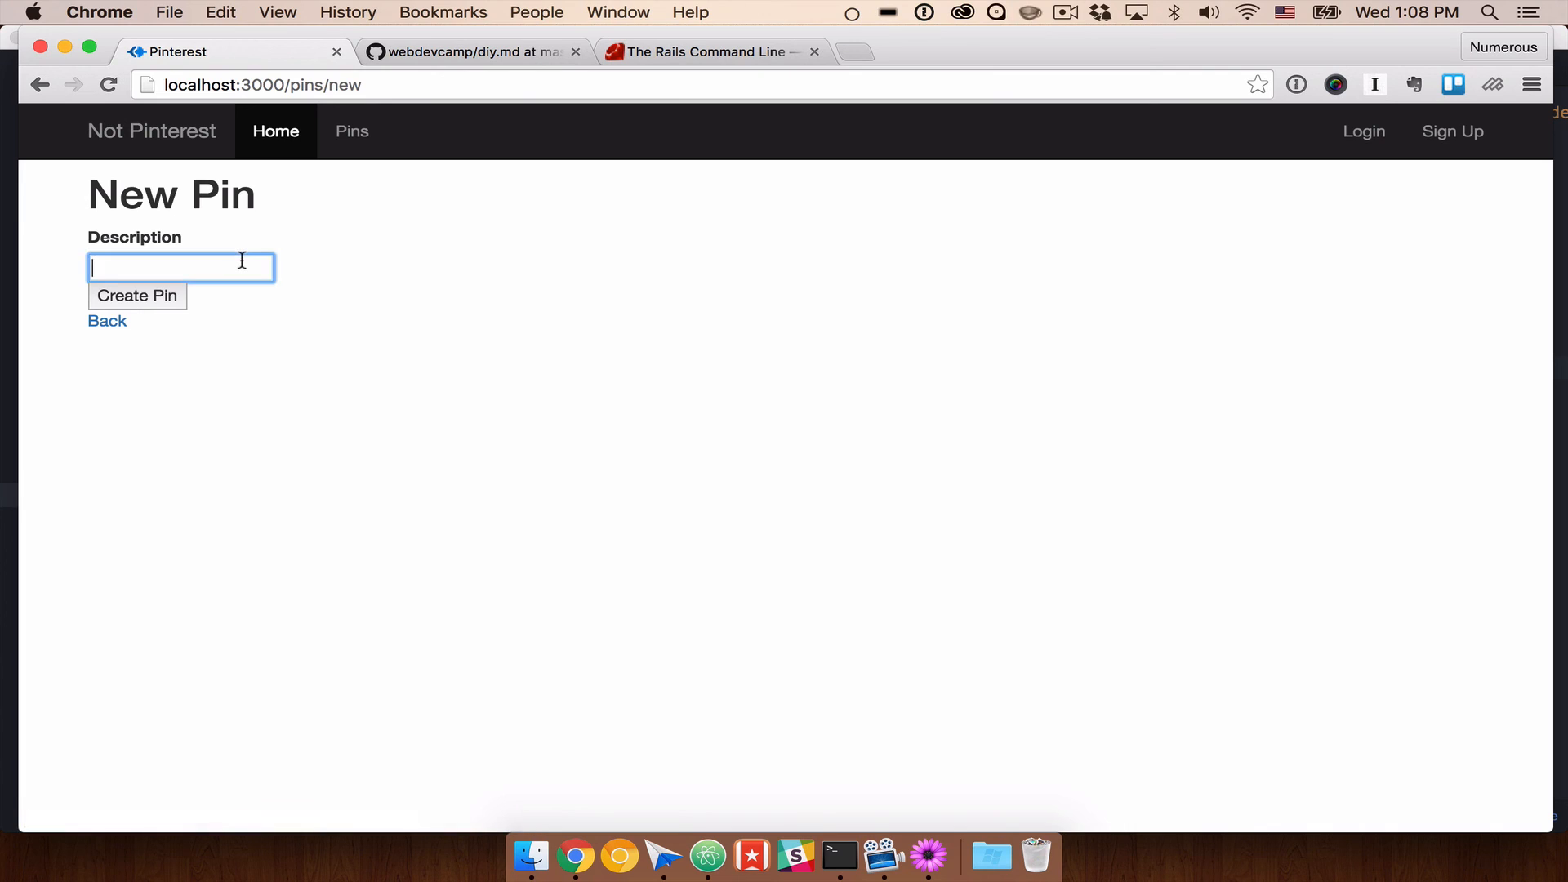
text(Another)
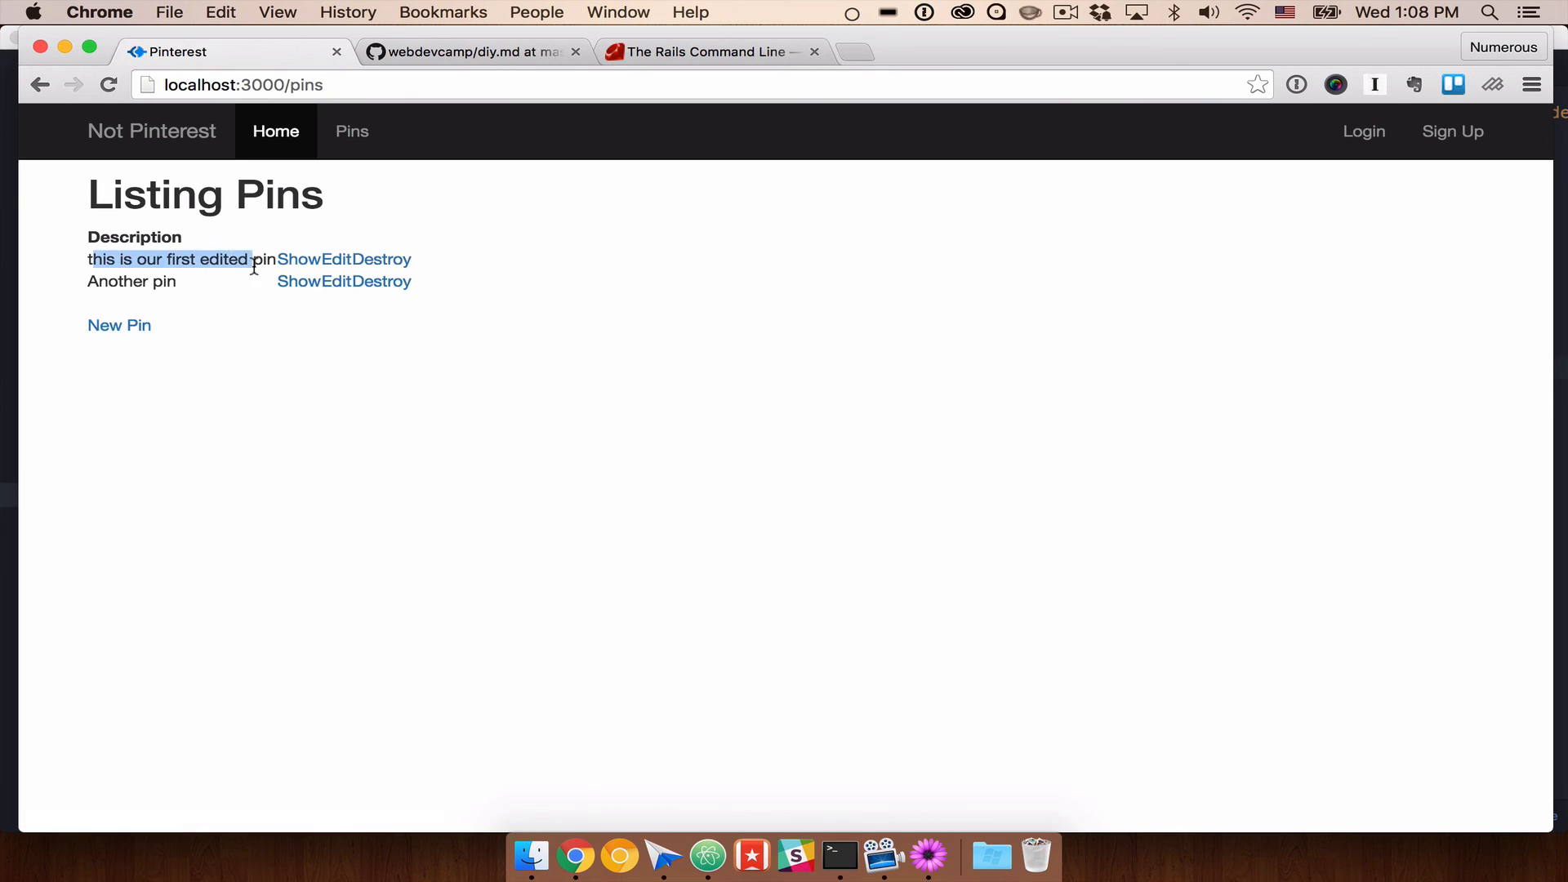
click(295, 281)
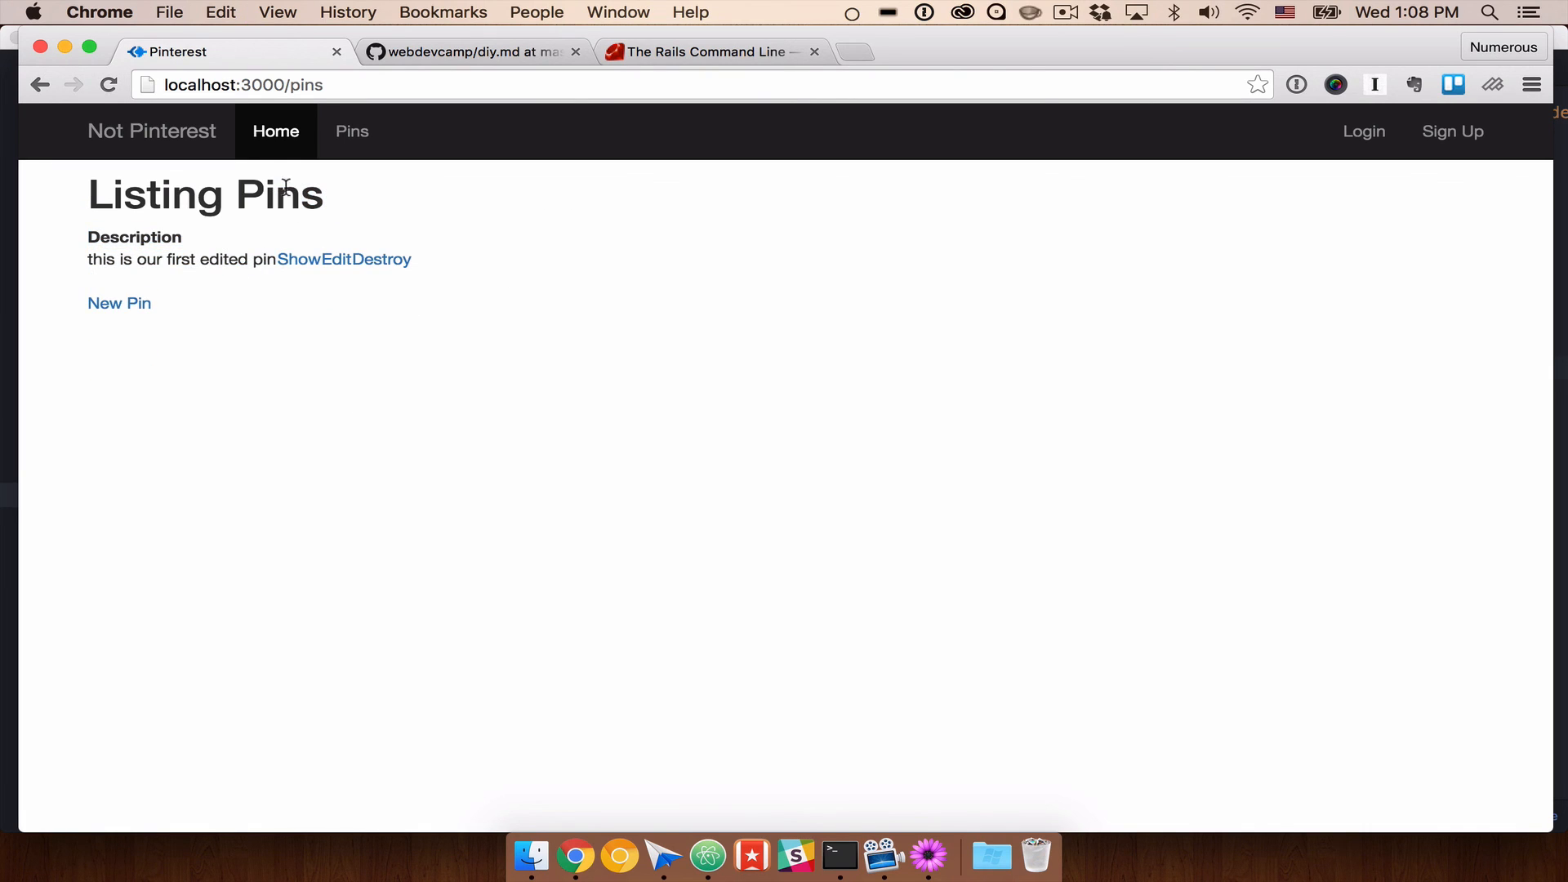
mouse_move(55, 211)
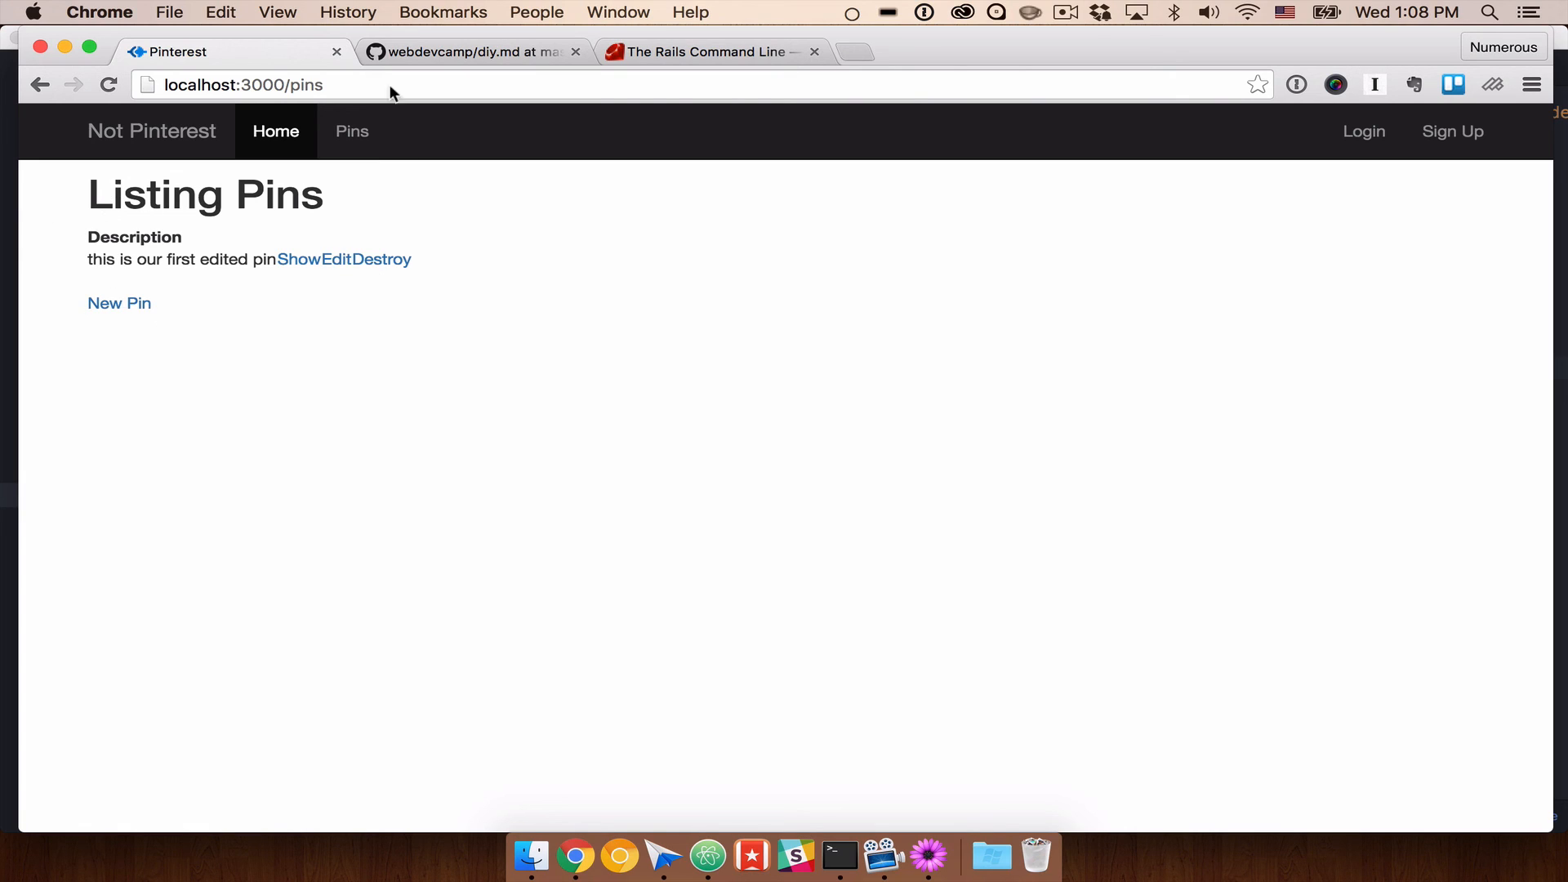
mouse_move(466, 320)
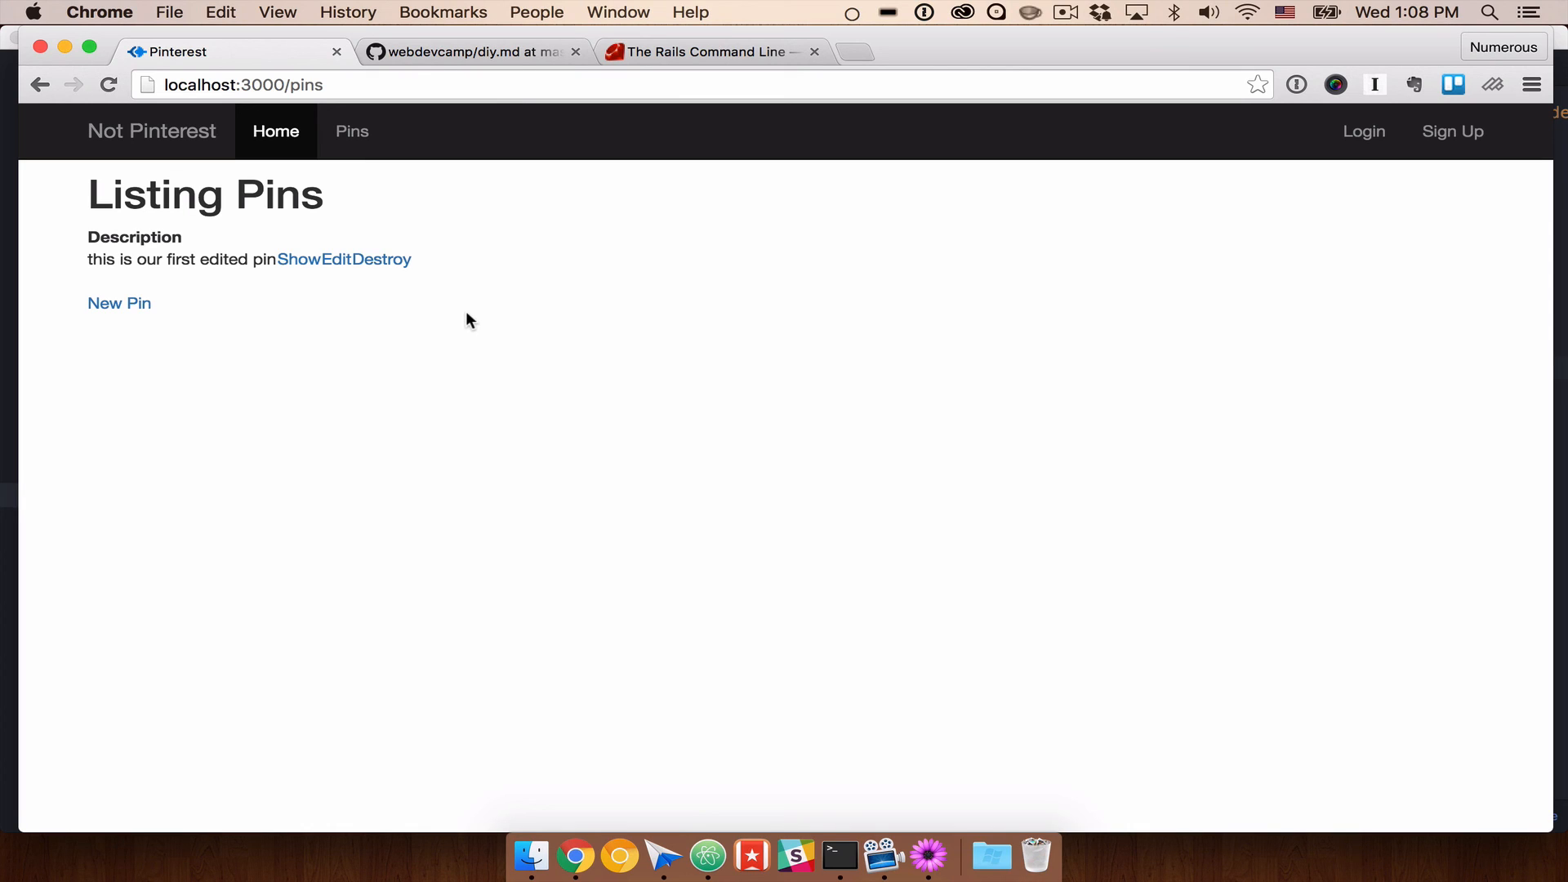
mouse_move(351, 131)
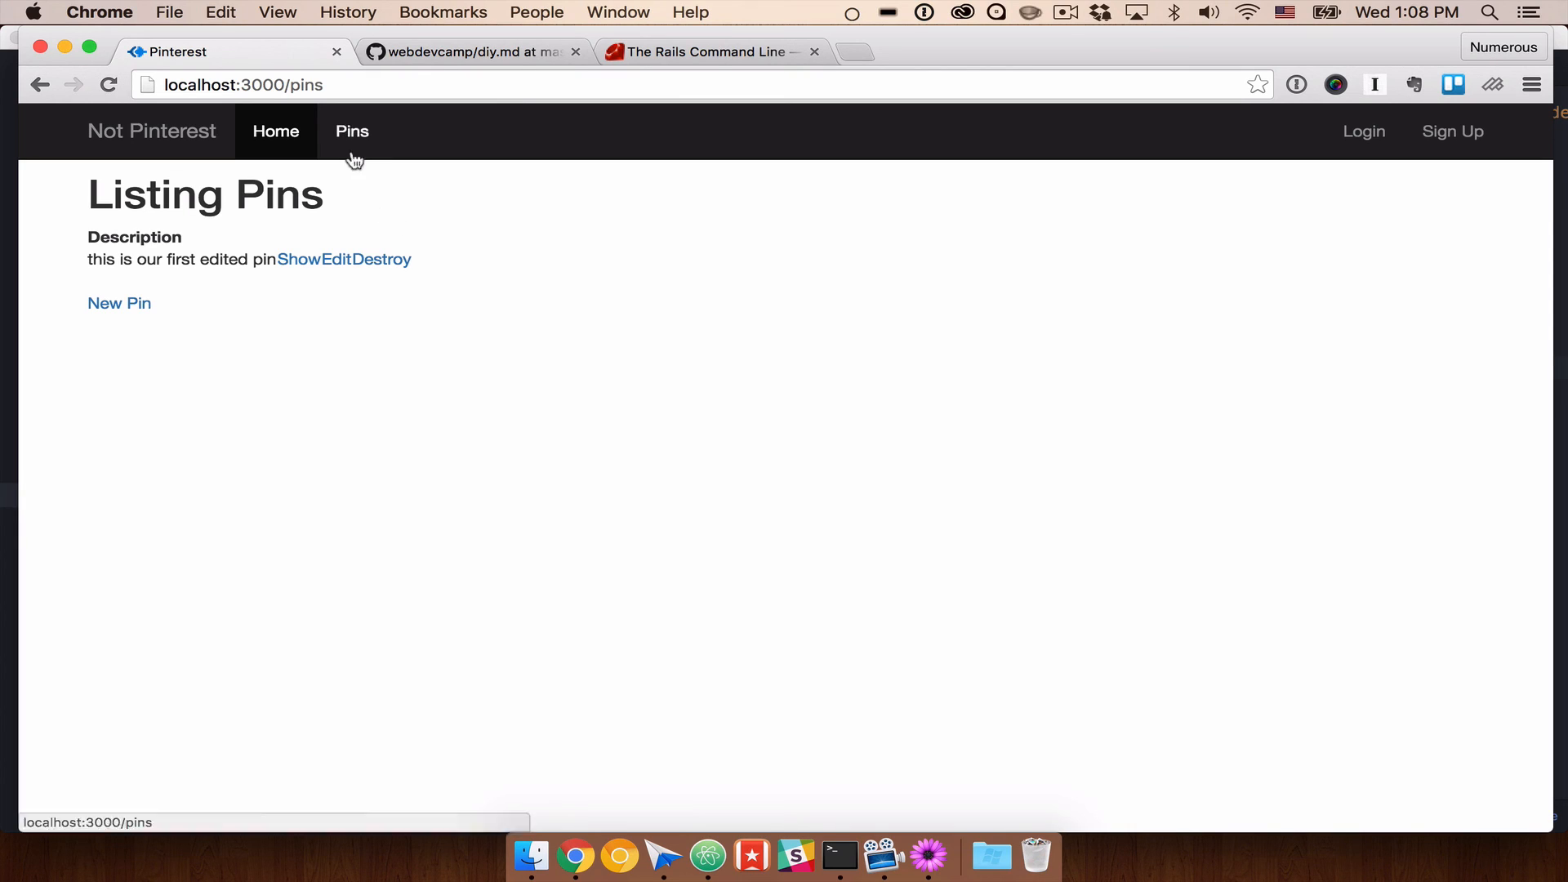
mouse_move(1452, 131)
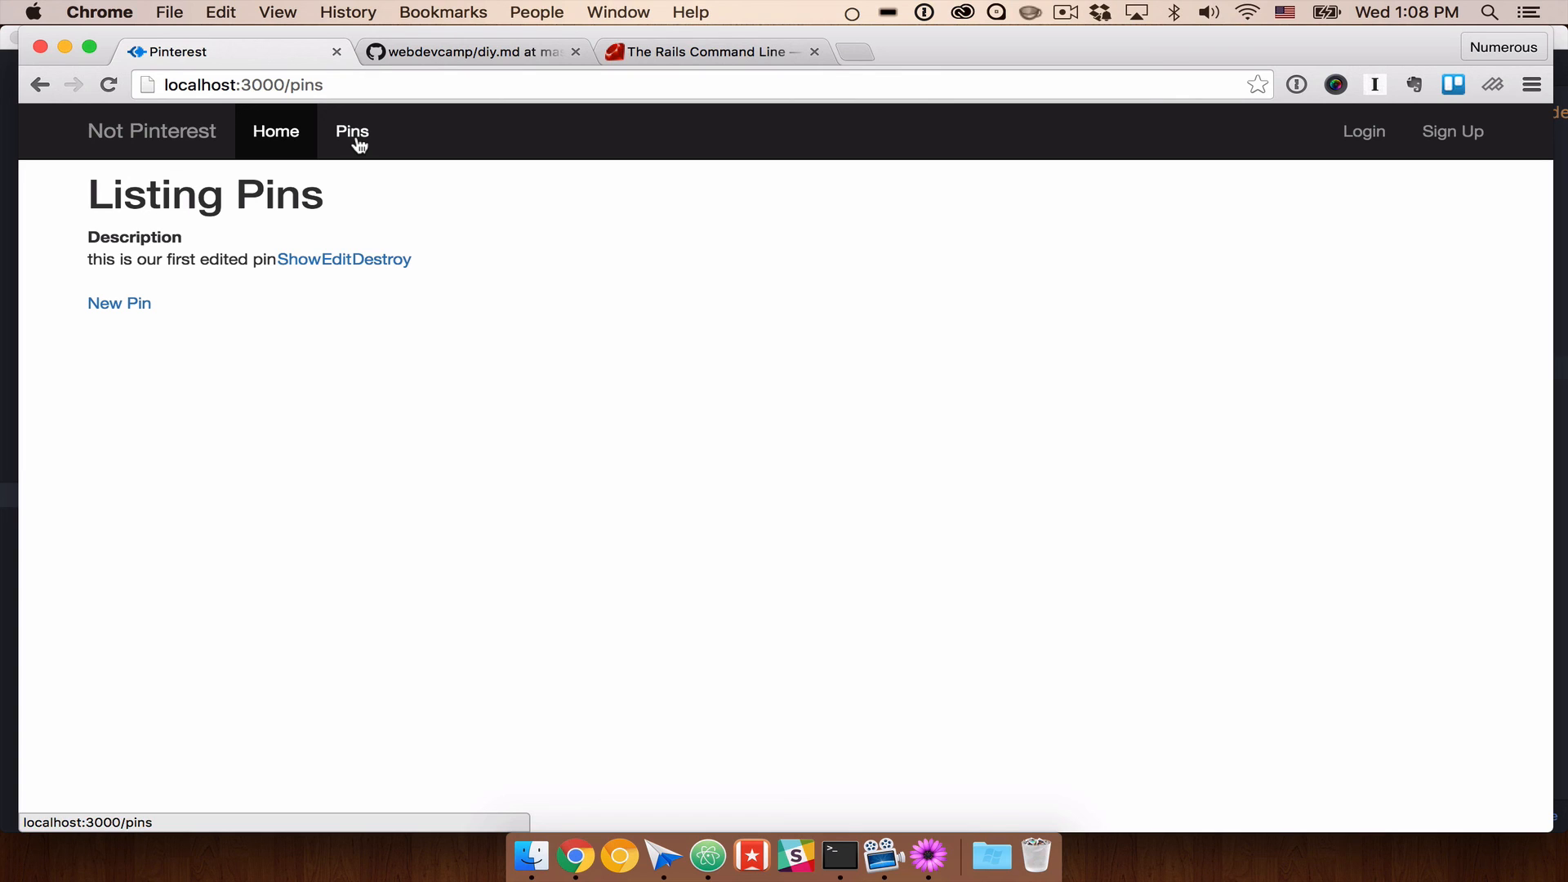
Step: Return from the pins list to the Welcome home page via the Not Pinterest brand link
drag(88, 191, 152, 311)
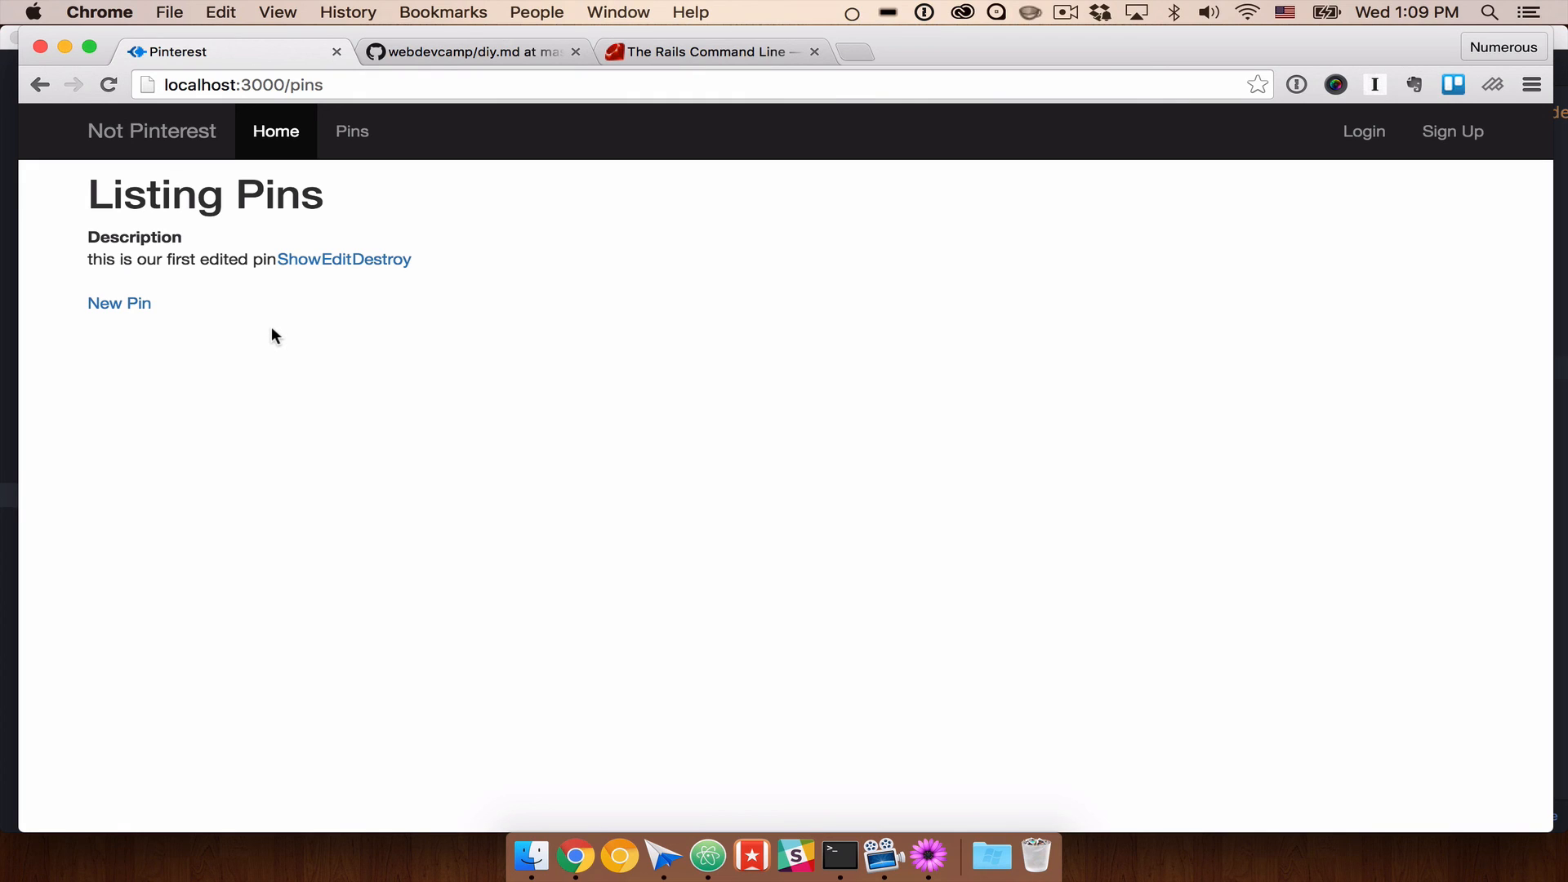
mouse_move(442, 387)
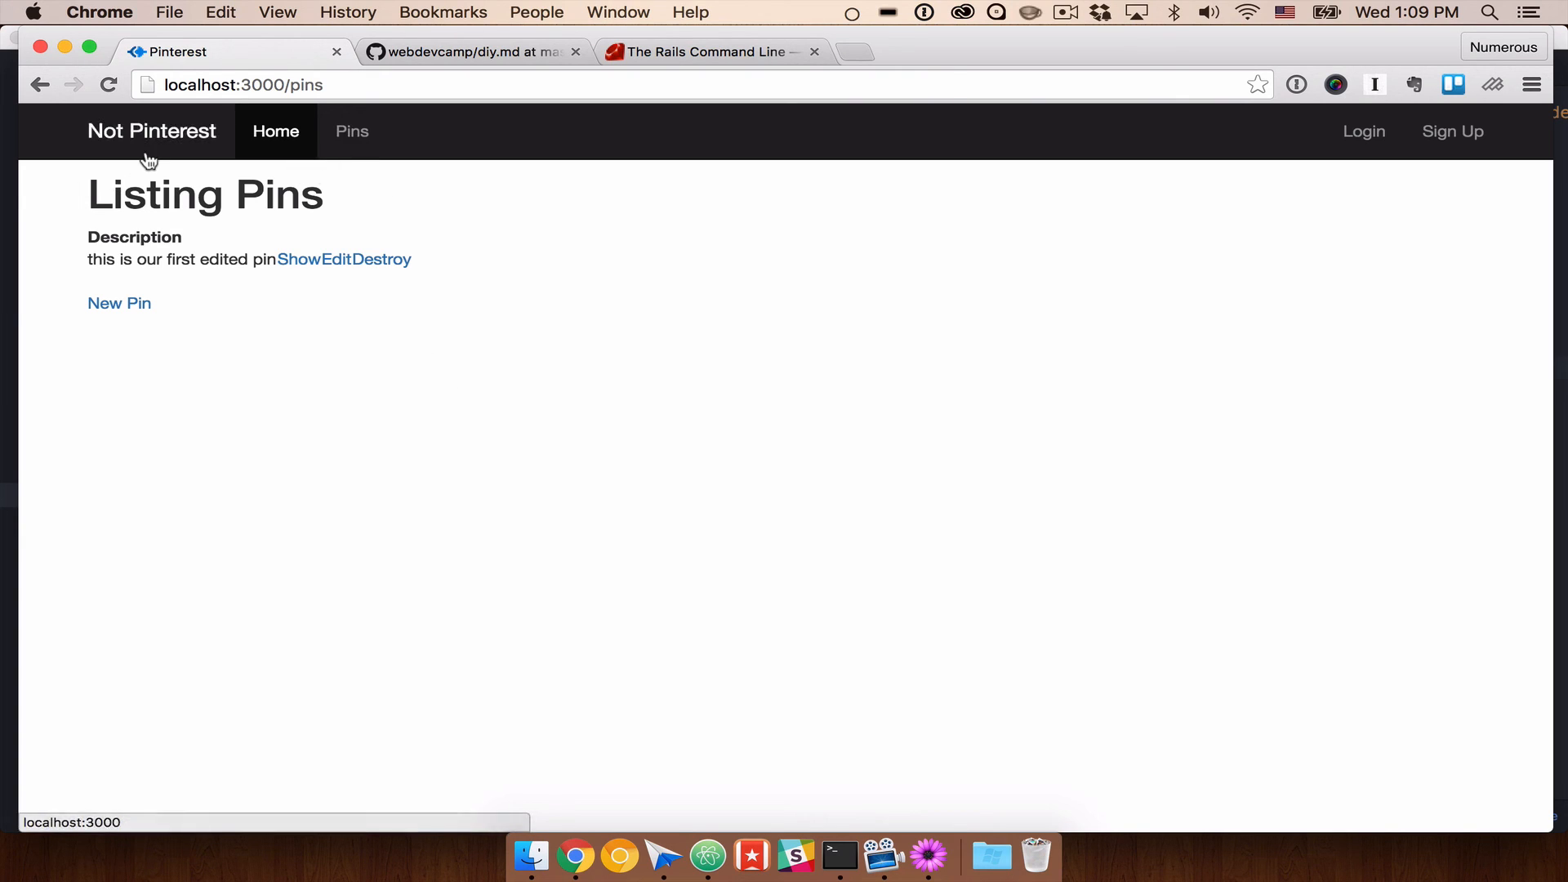
click(151, 130)
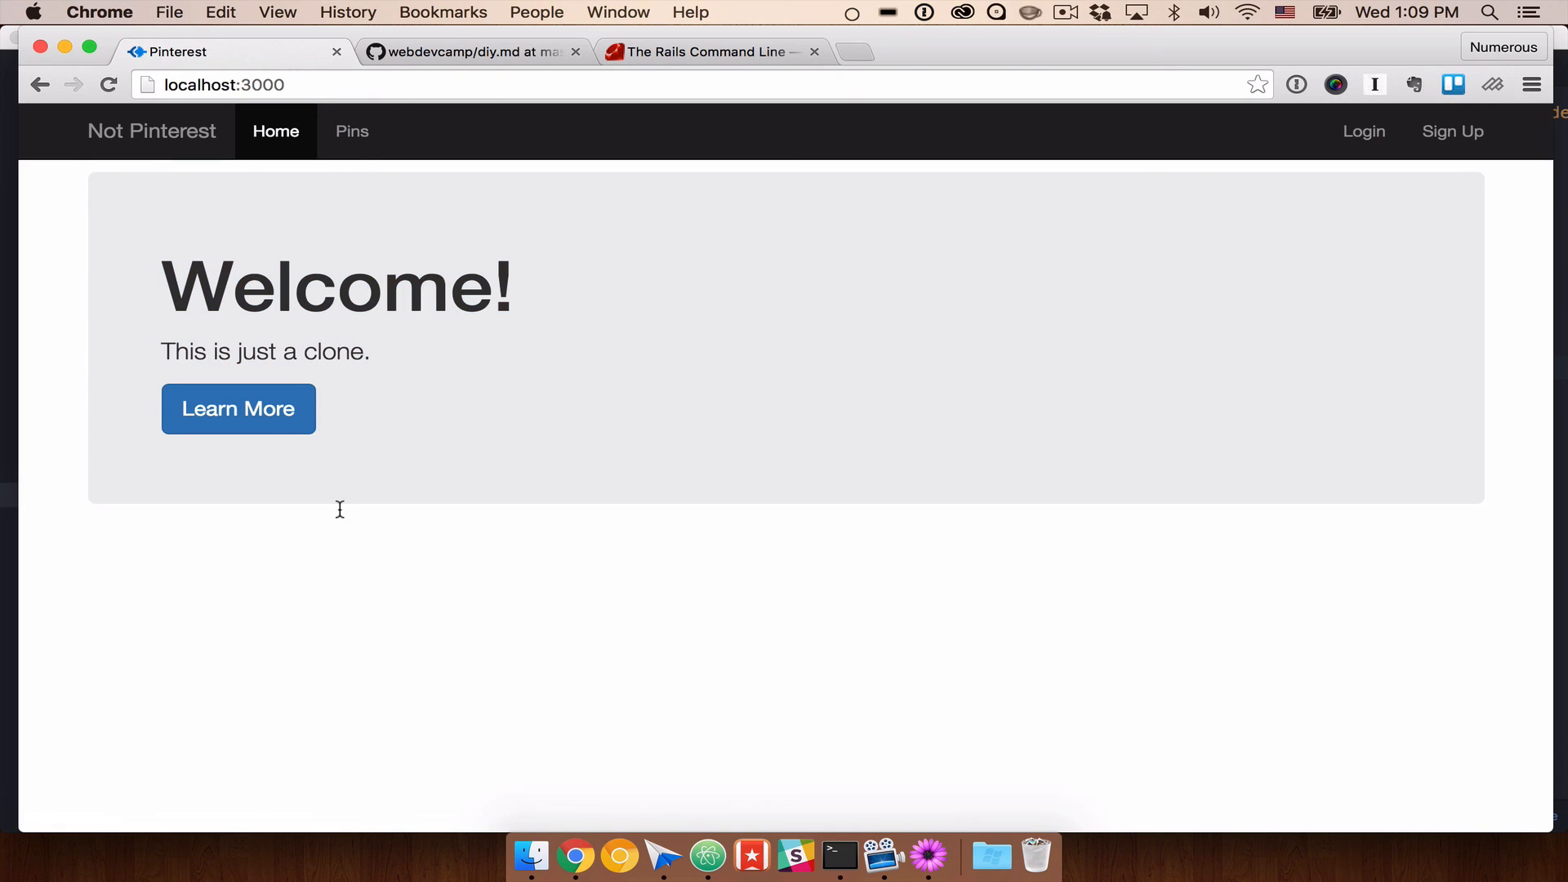
mouse_move(352, 130)
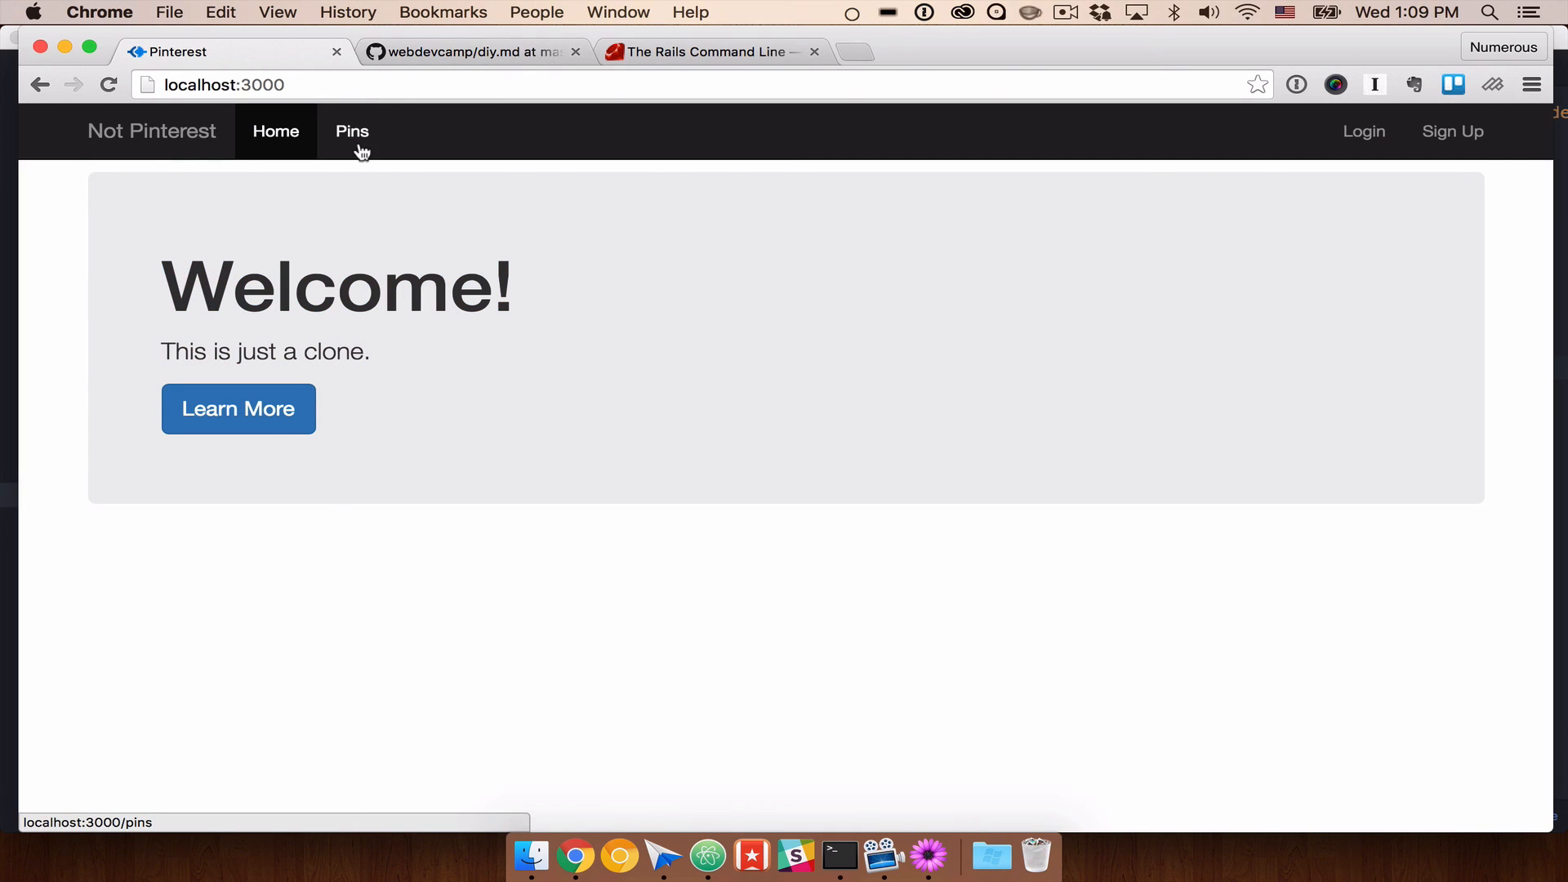